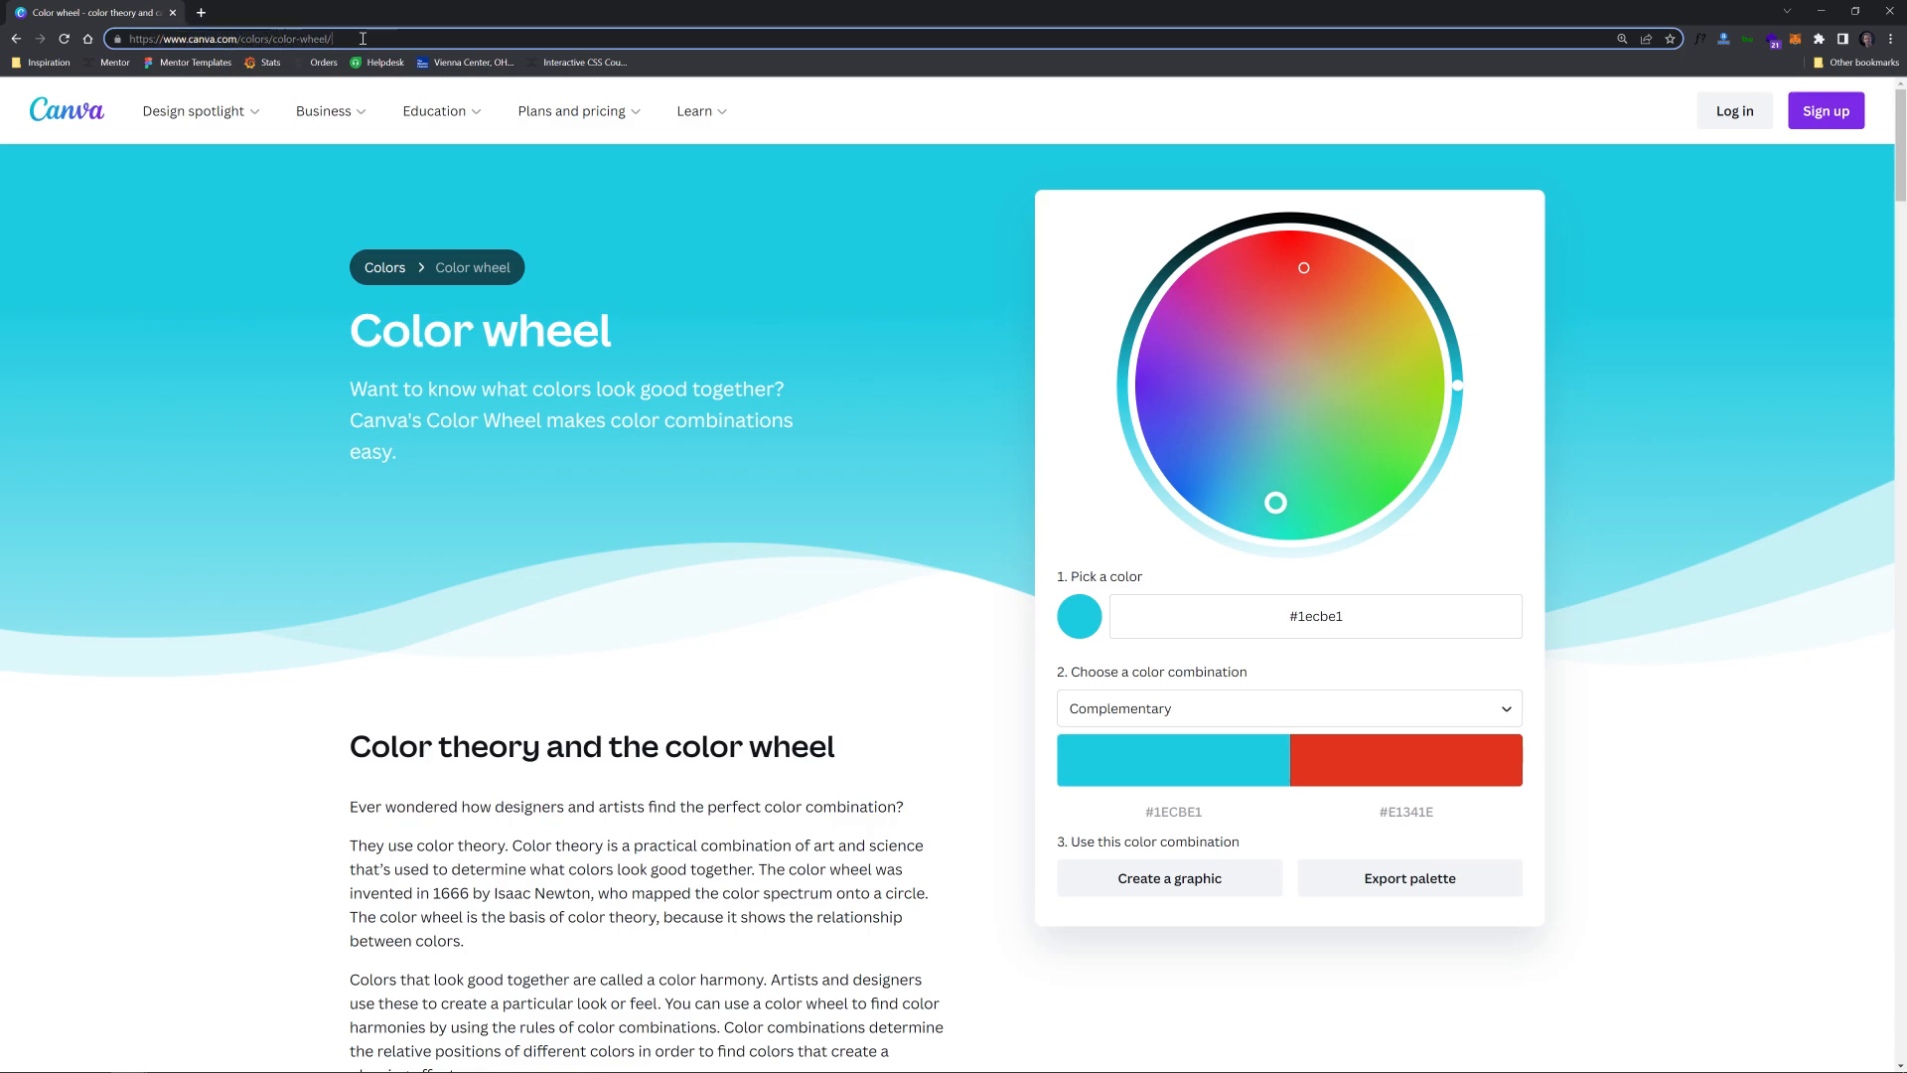
mouse_move(1191, 709)
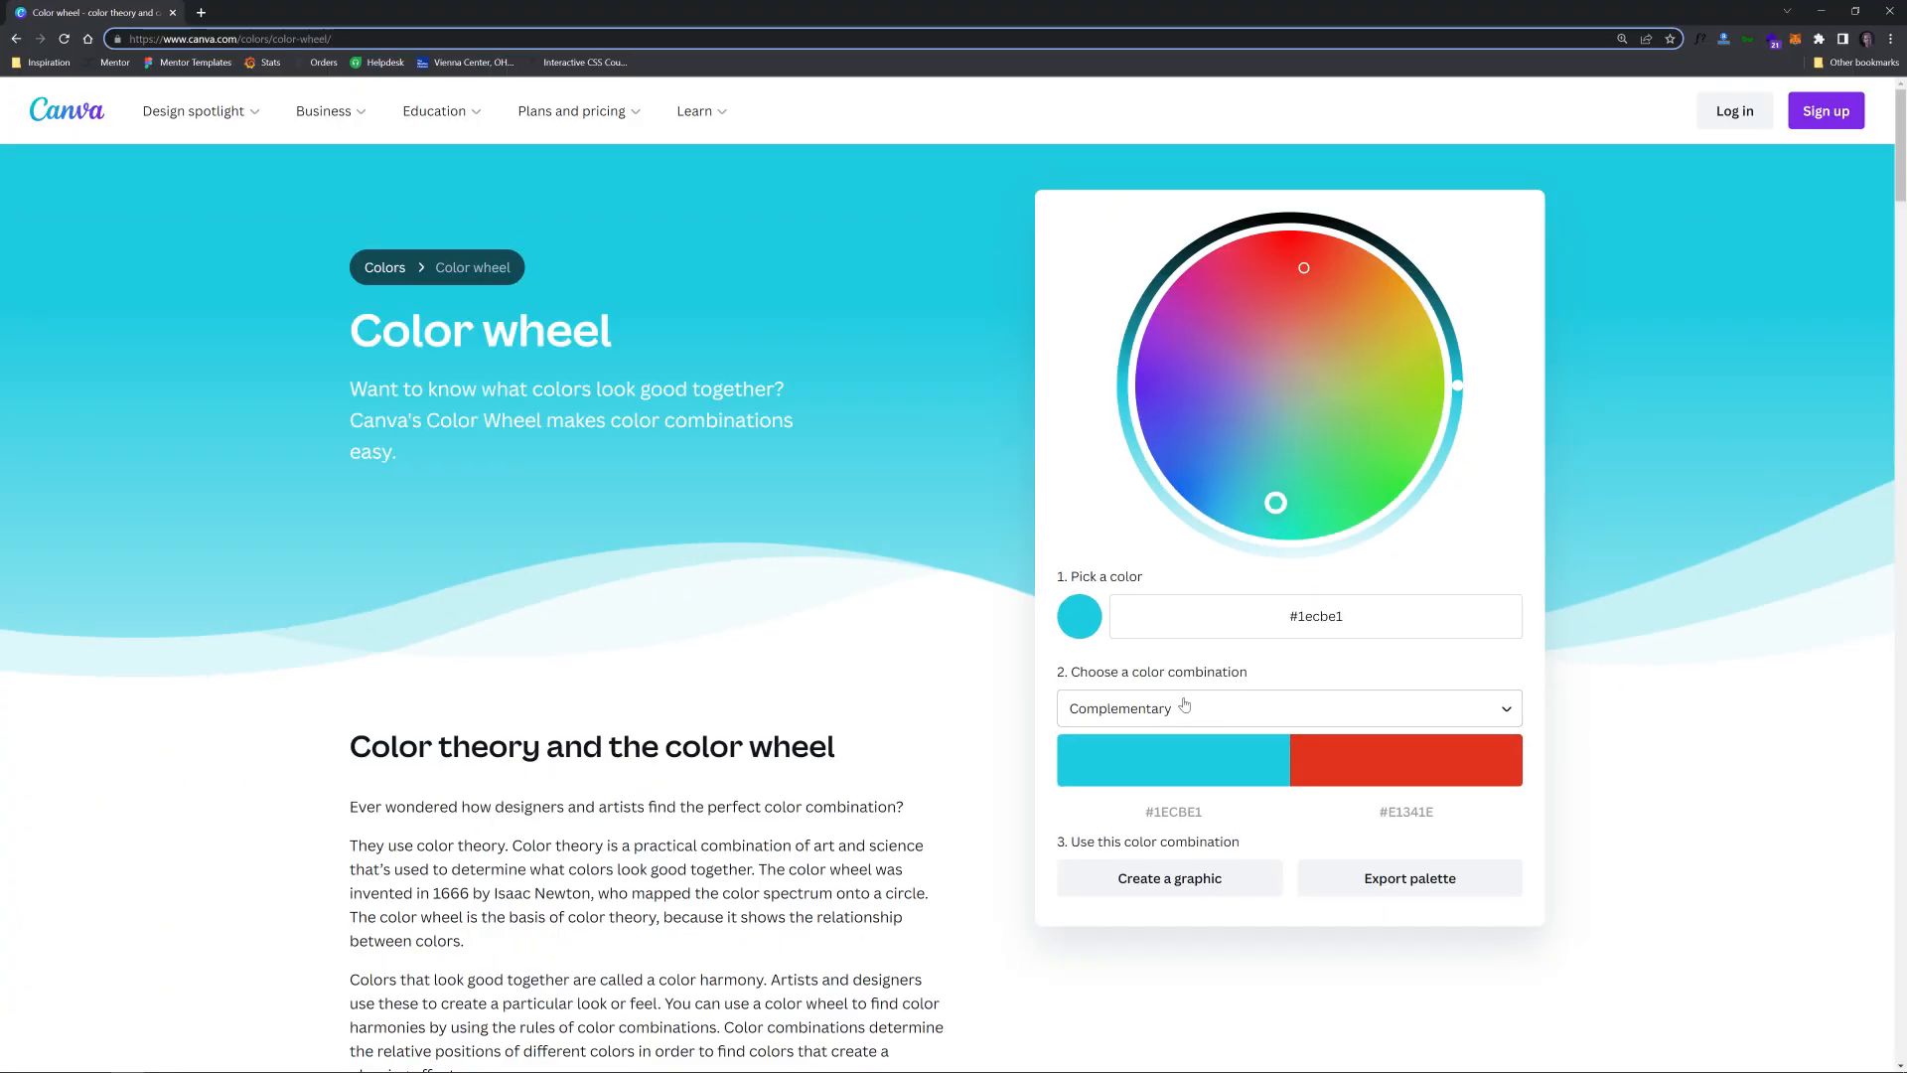
Choose the Triadic combination and move the wheel's base colour to green #15f049.
left_click(1287, 708)
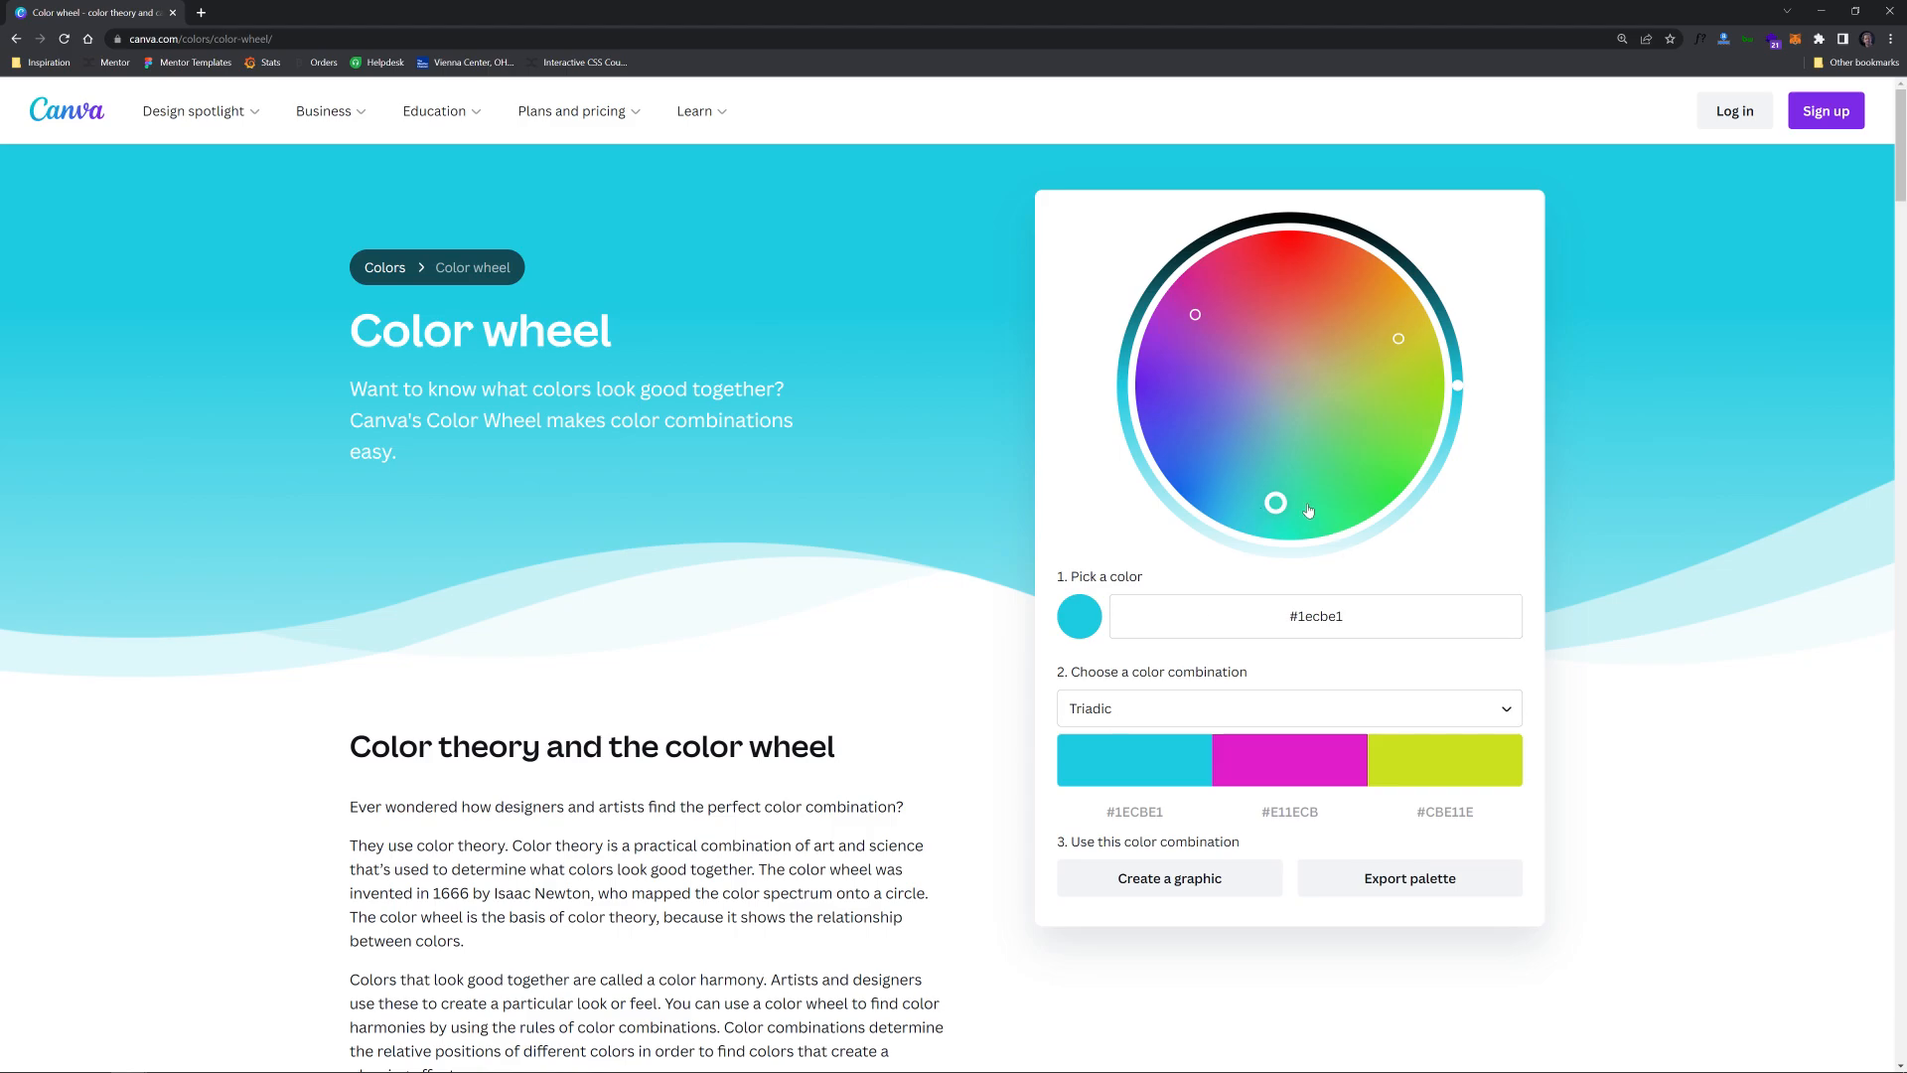
mouse_move(1277, 509)
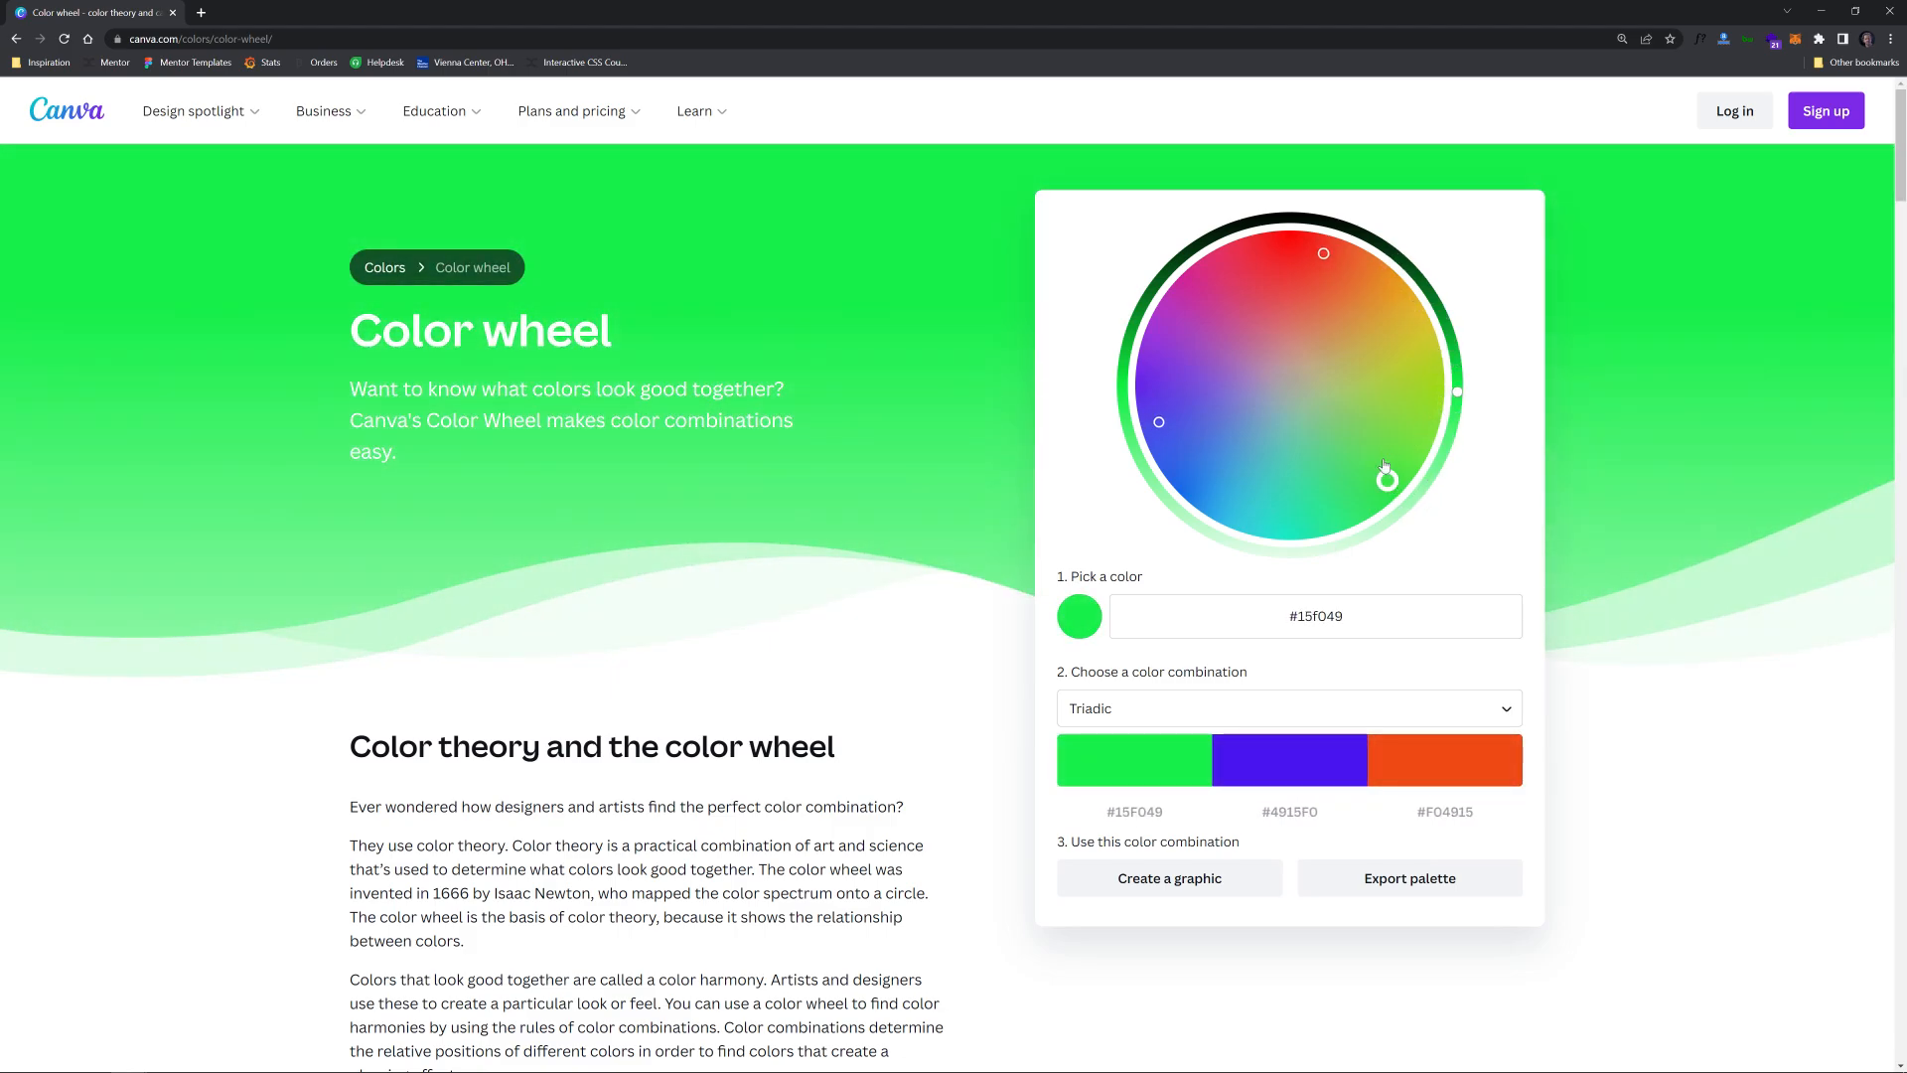
left_click(1311, 403)
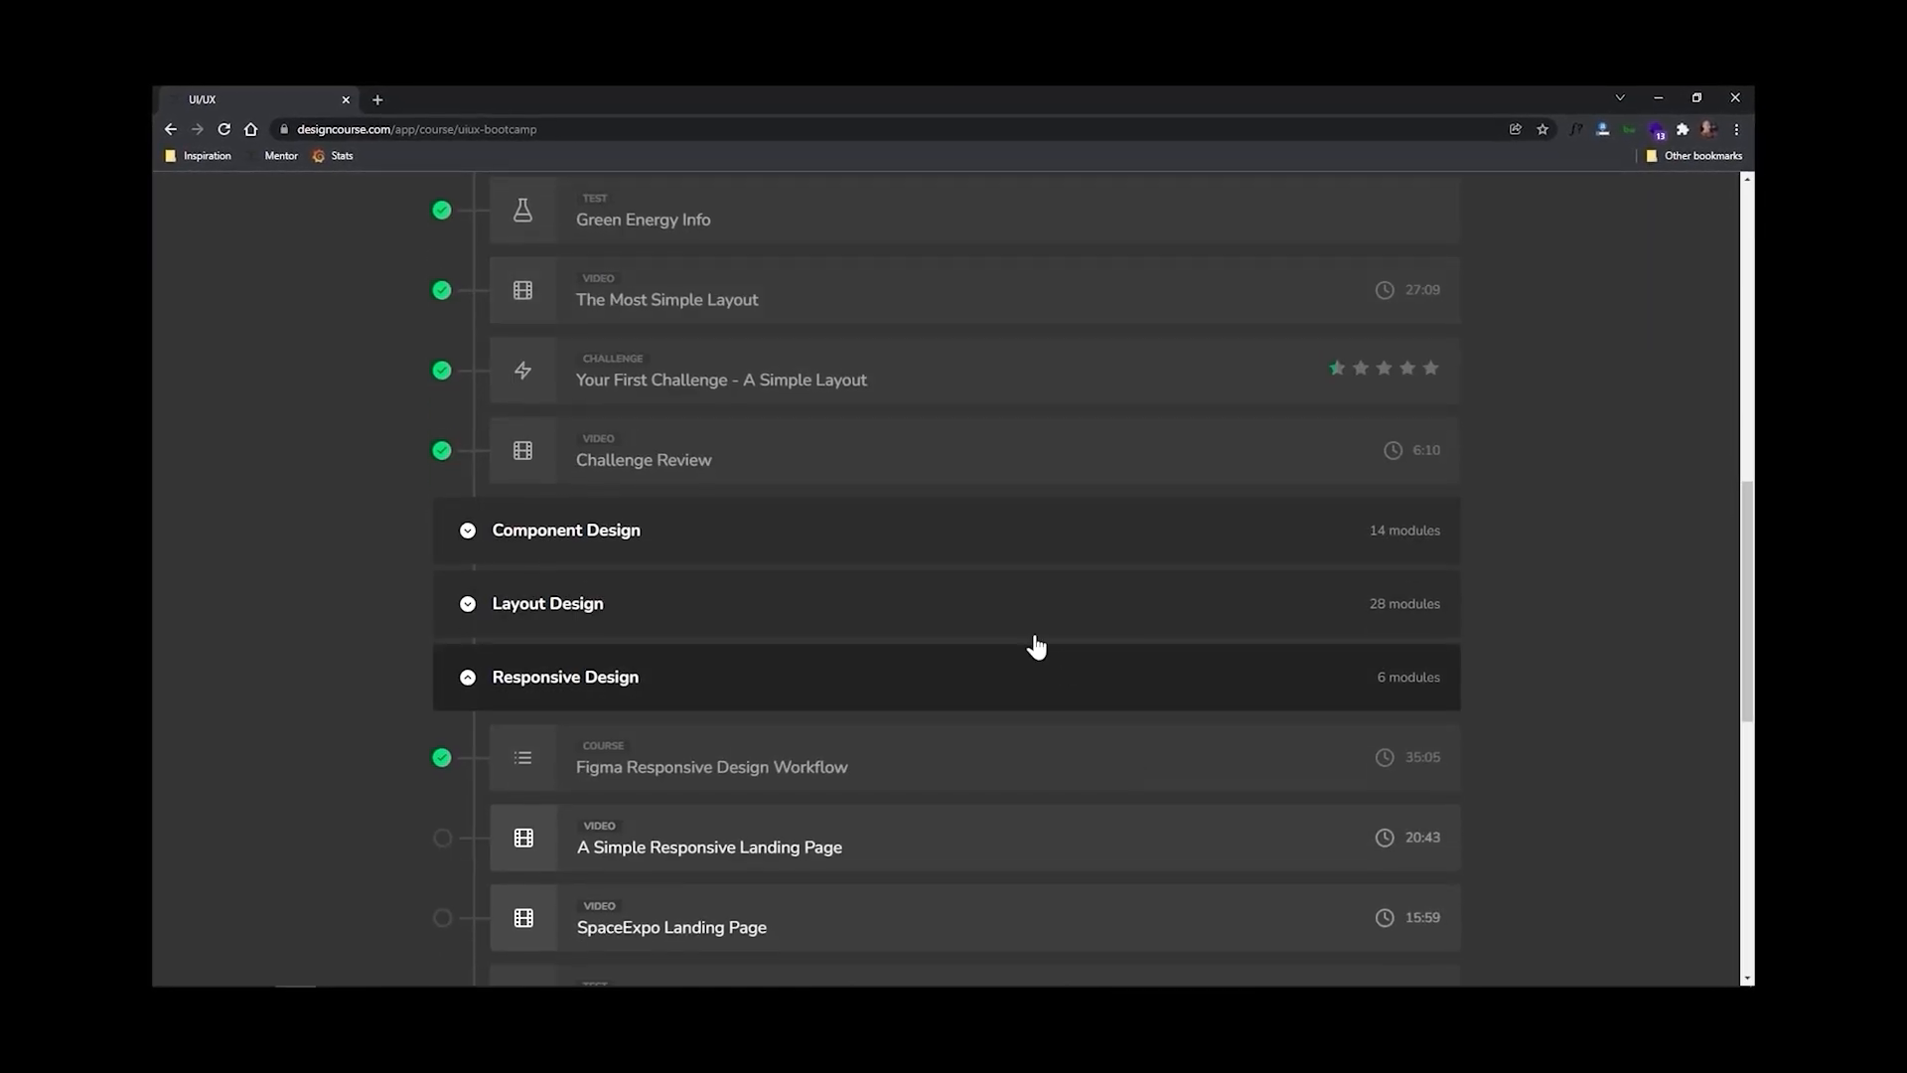
Scroll the UI/UX bootcamp outline down to the Responsive Design module list.
scroll("down", 3)
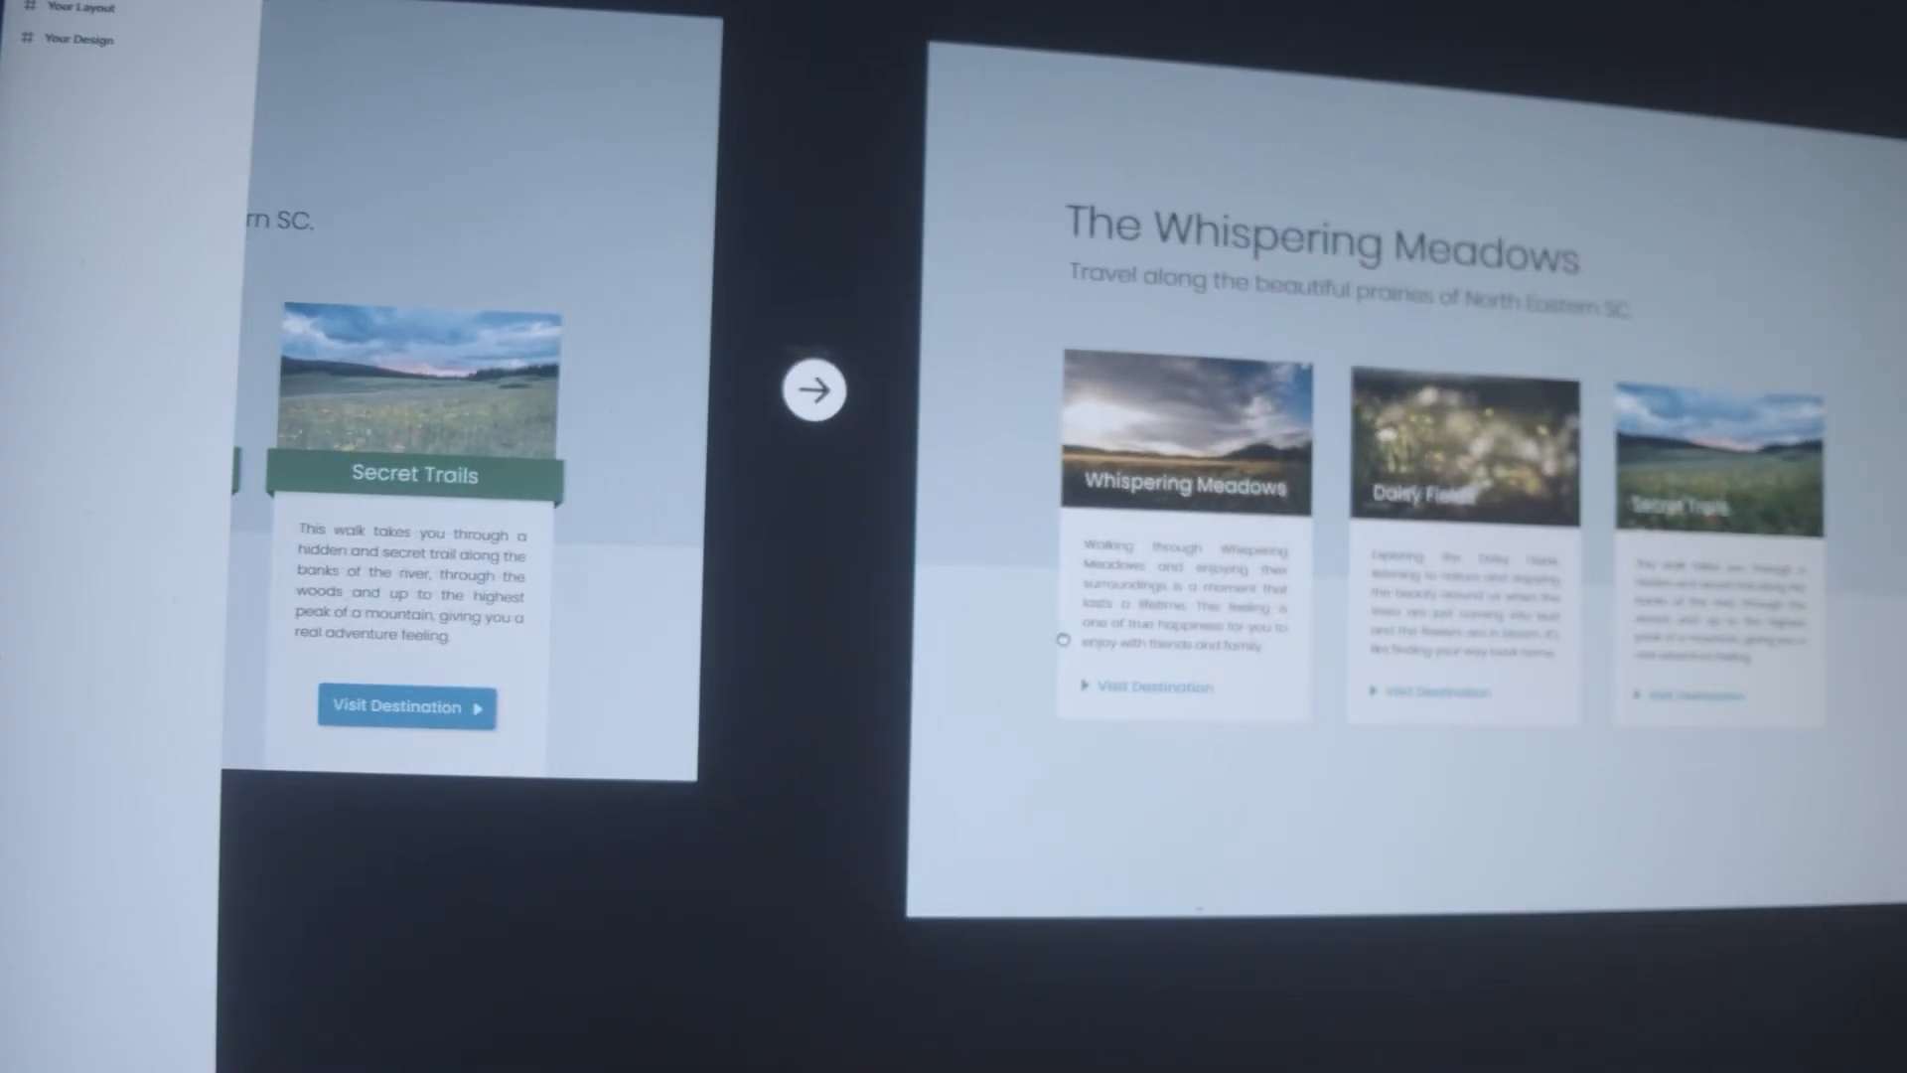
left_click(812, 390)
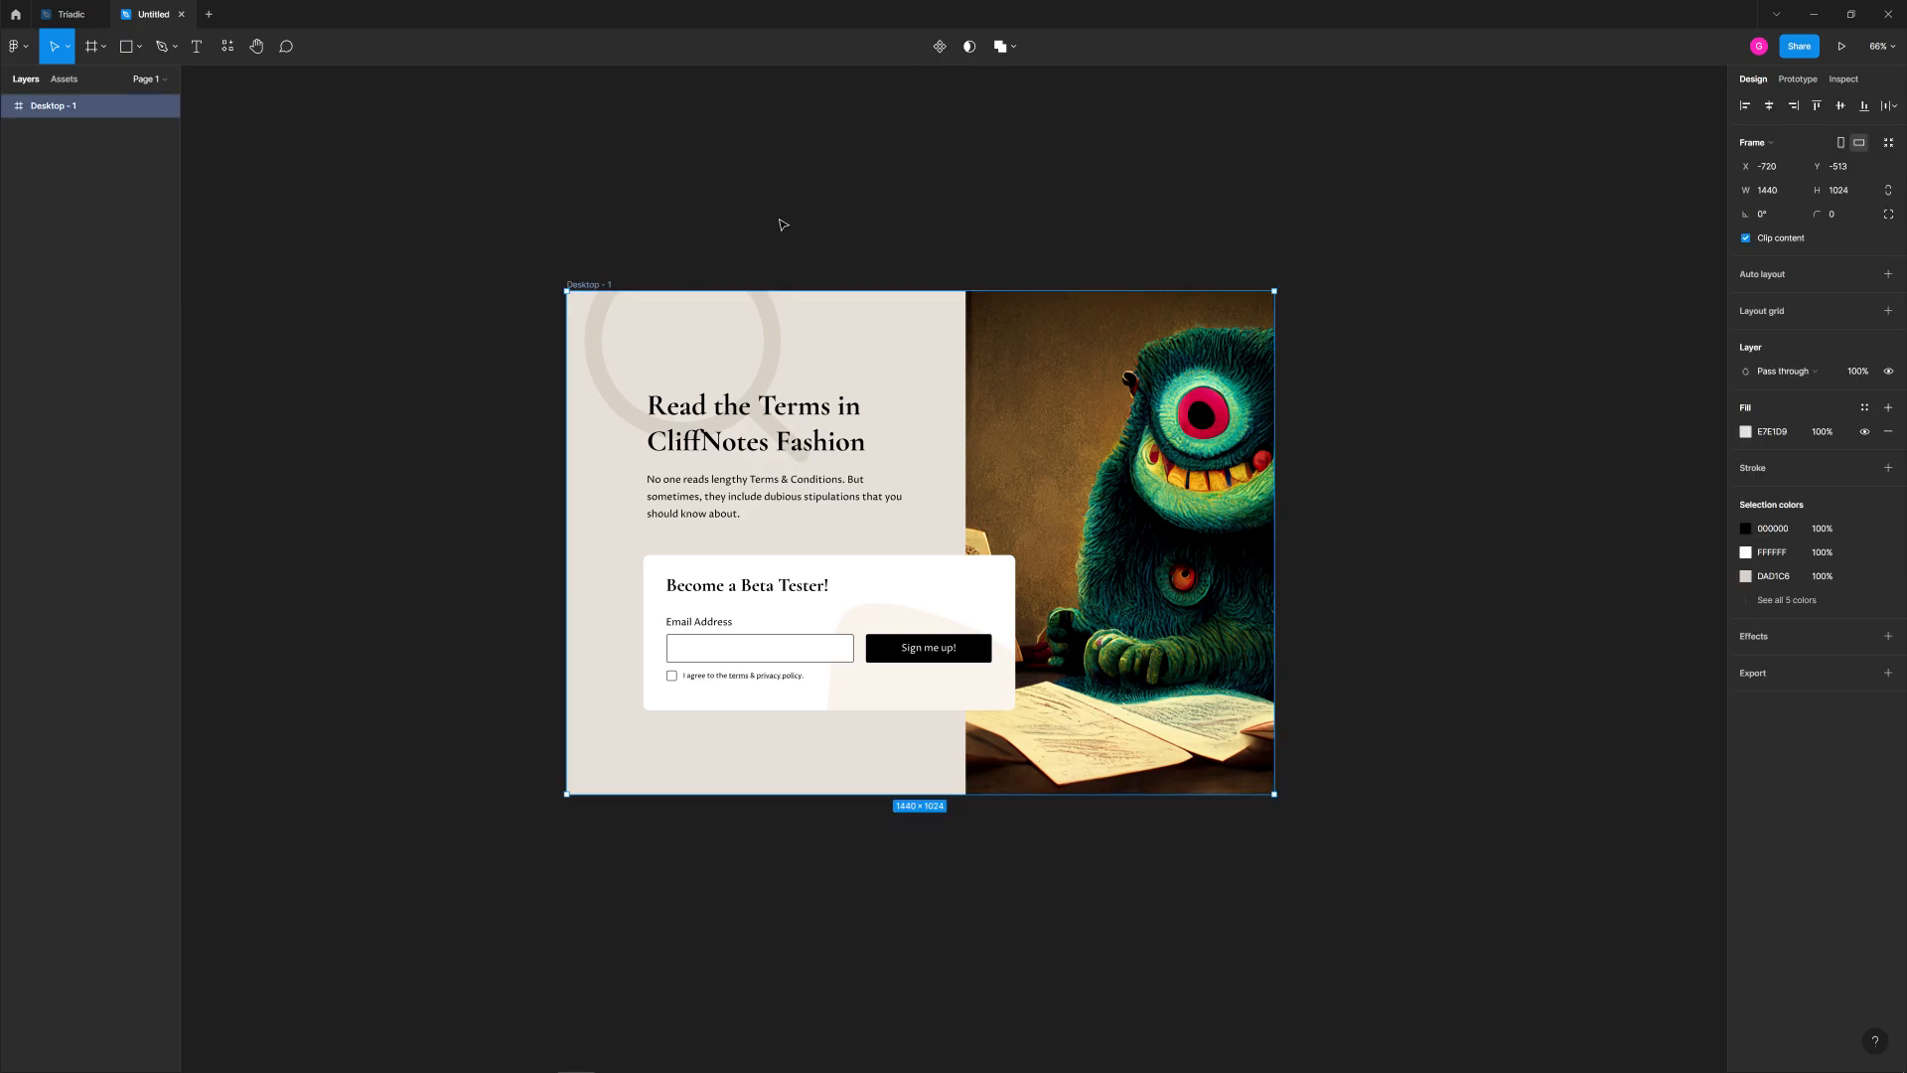
mouse_move(806, 220)
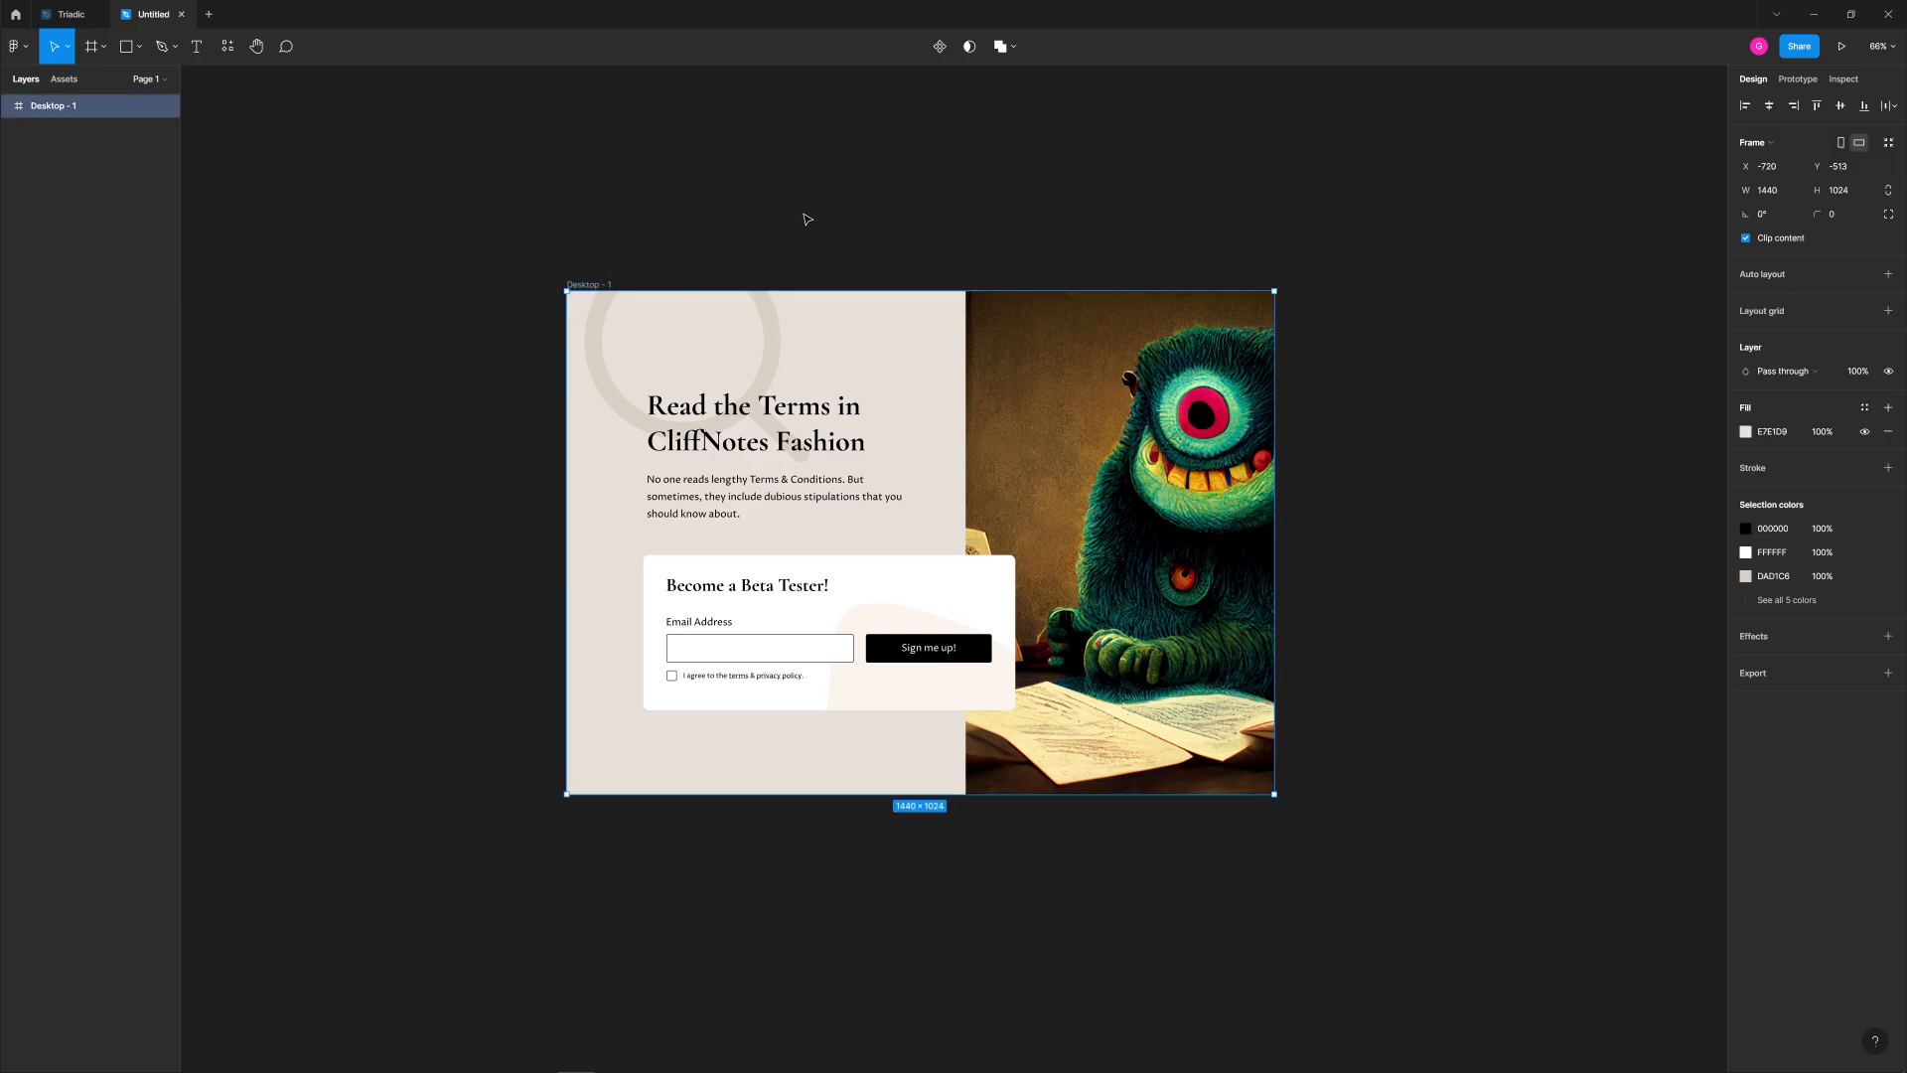
Duplicate the Desktop - 1 frame and add a second fill to Rectangle 11 in the copy.
left_click(721, 240)
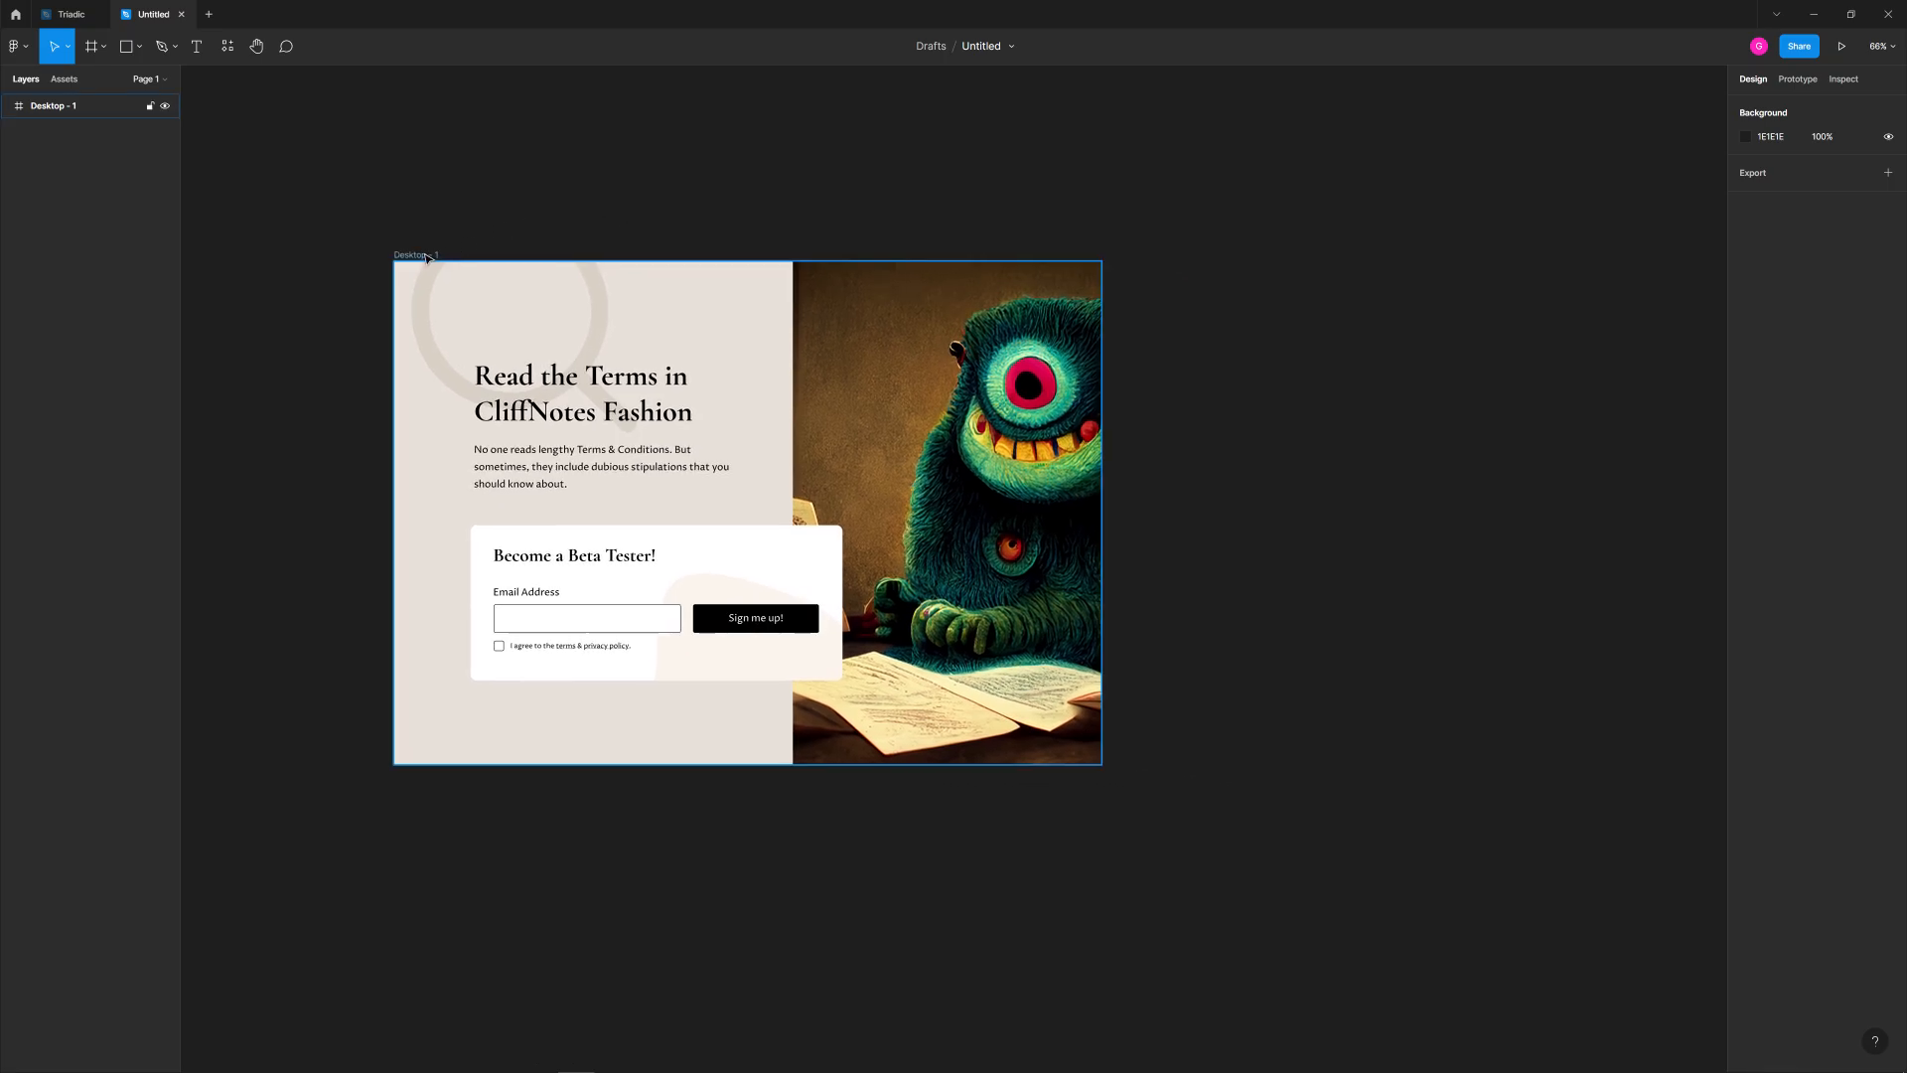
left_click(524, 321)
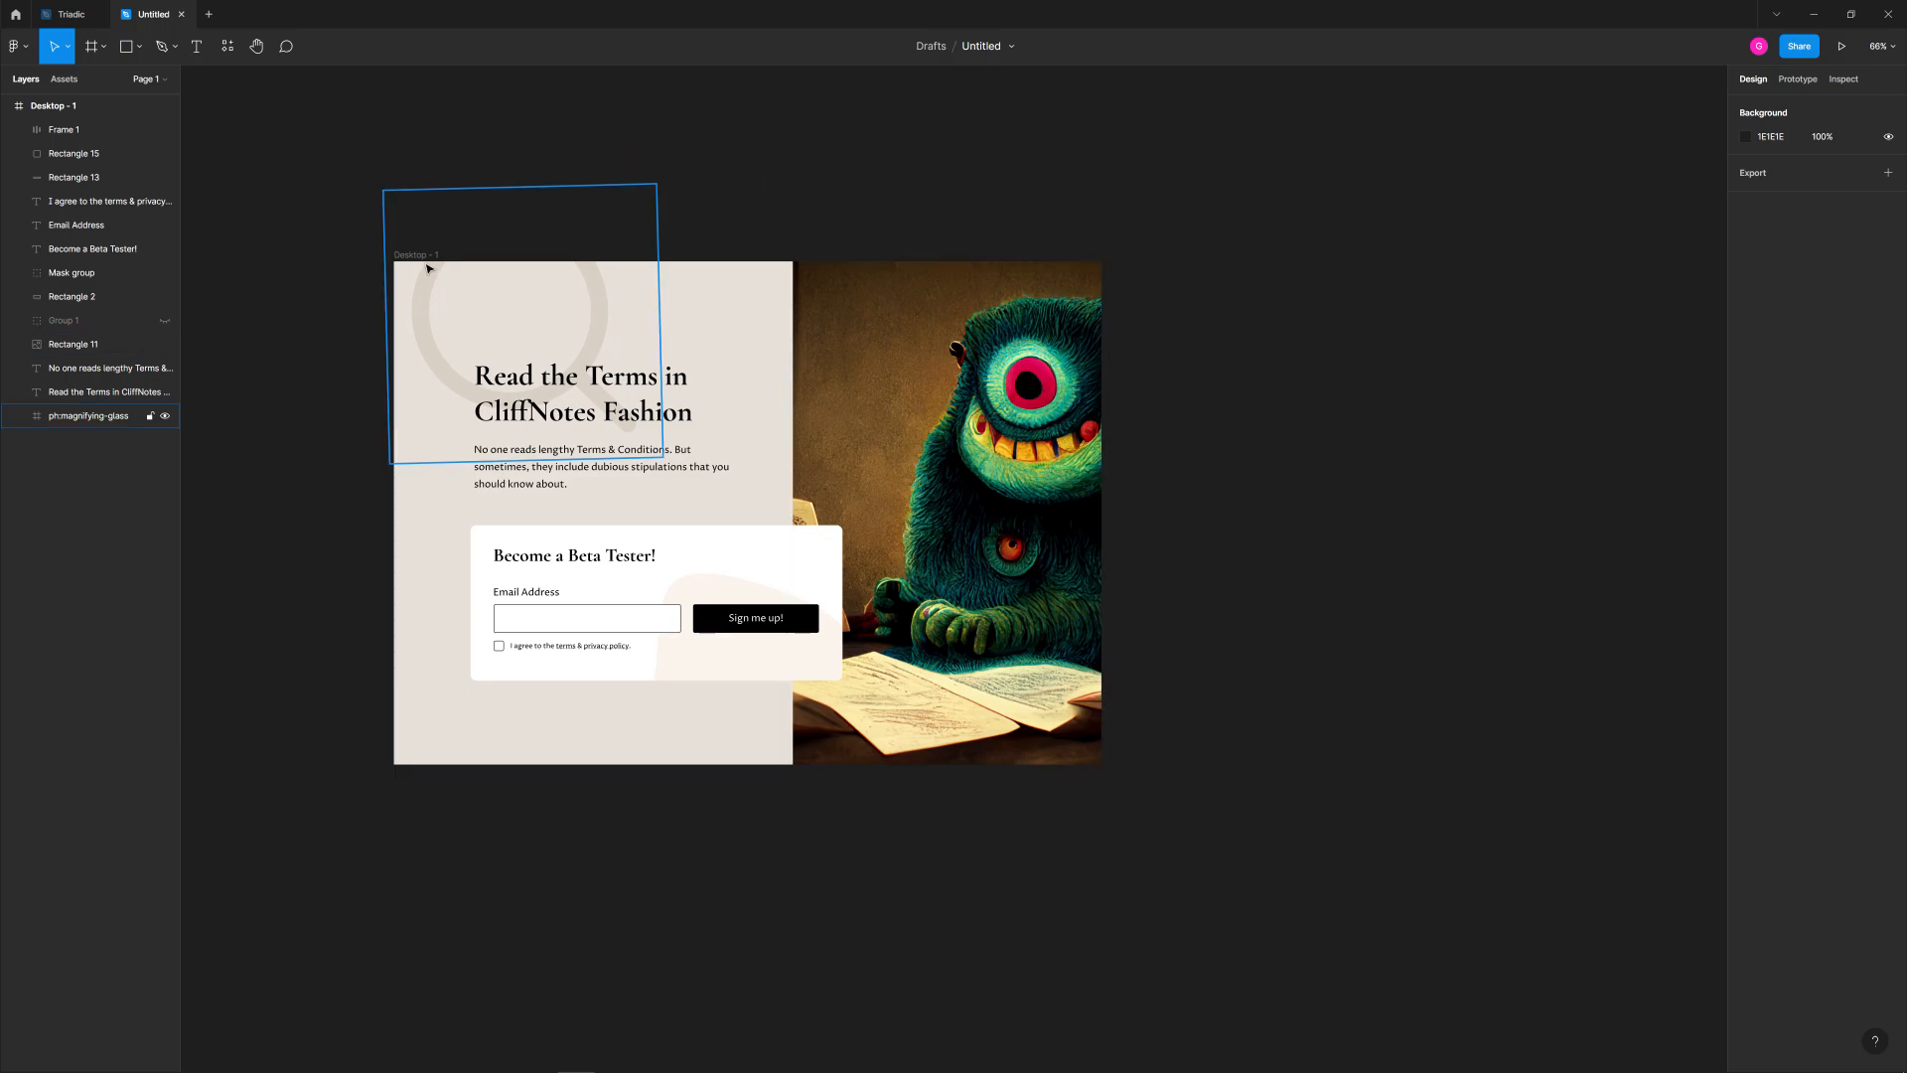
left_click(509, 196)
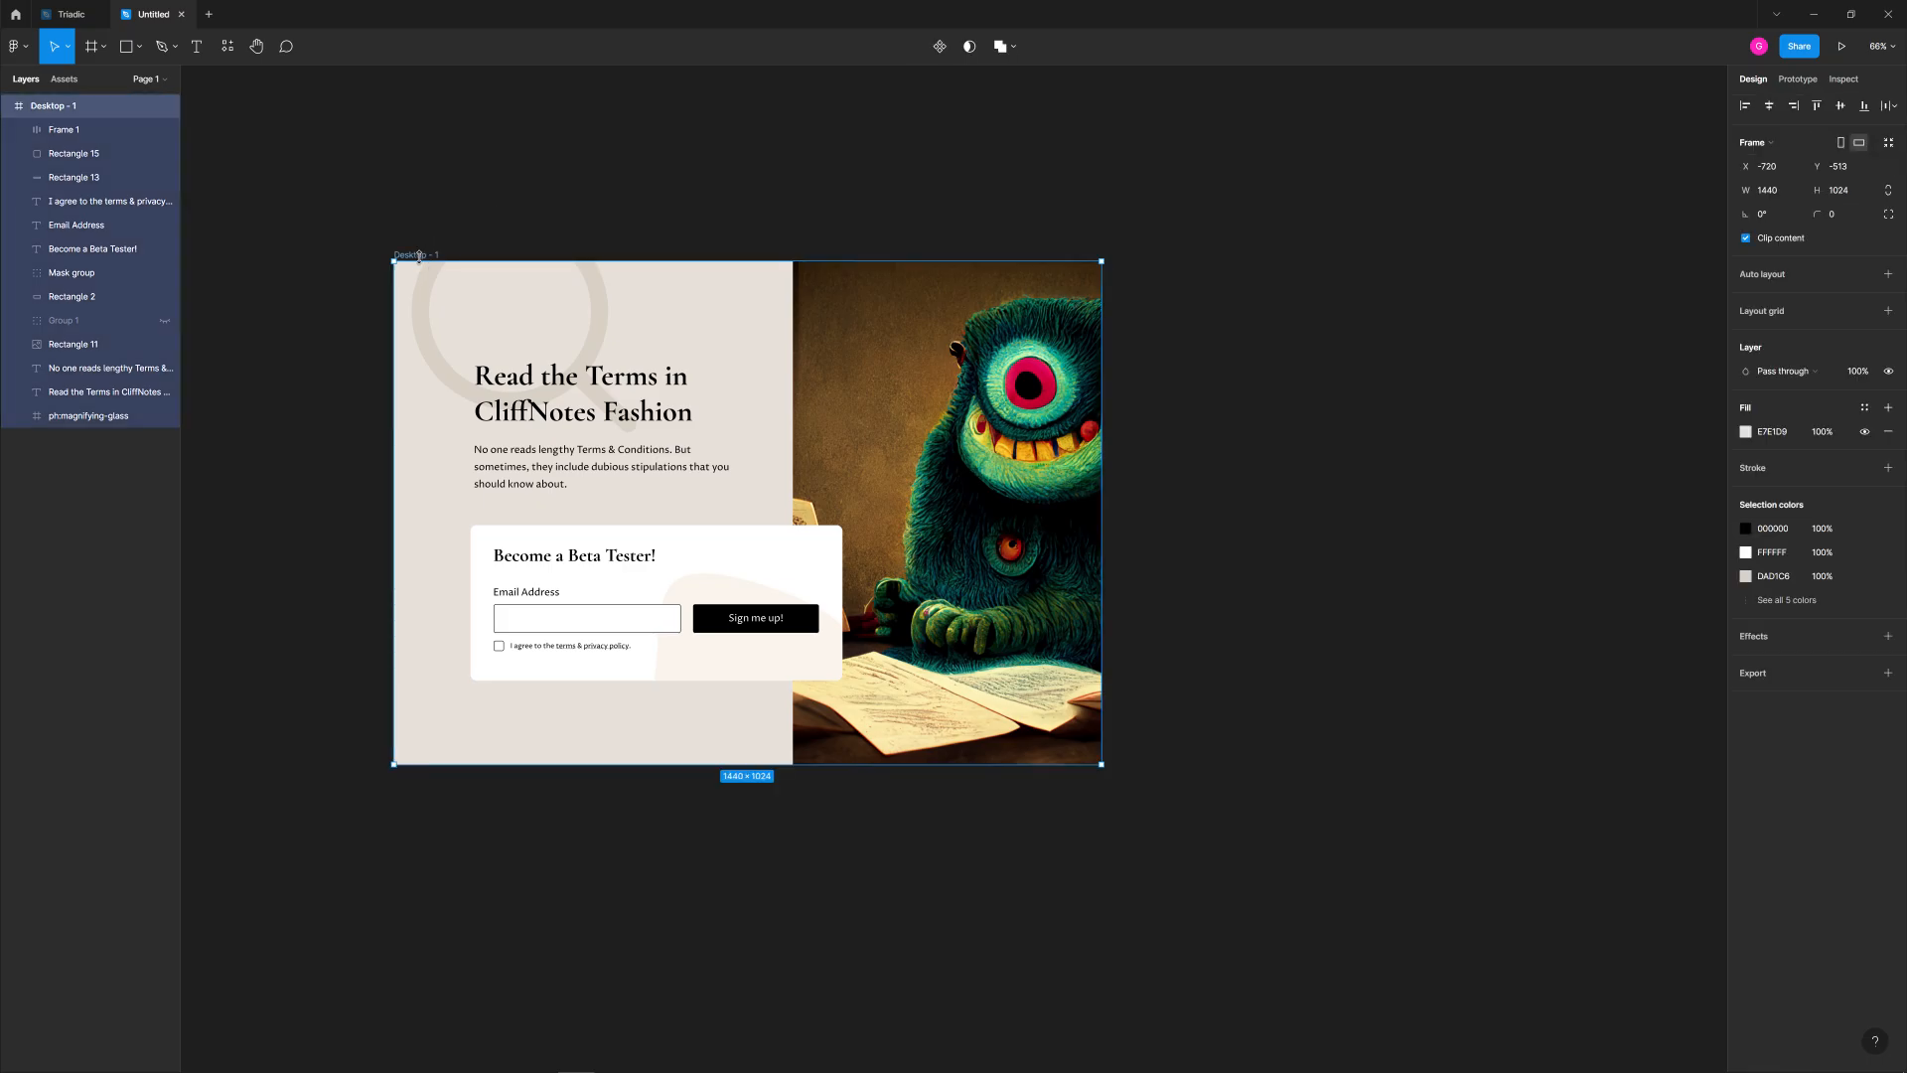
key("ctrl+d")
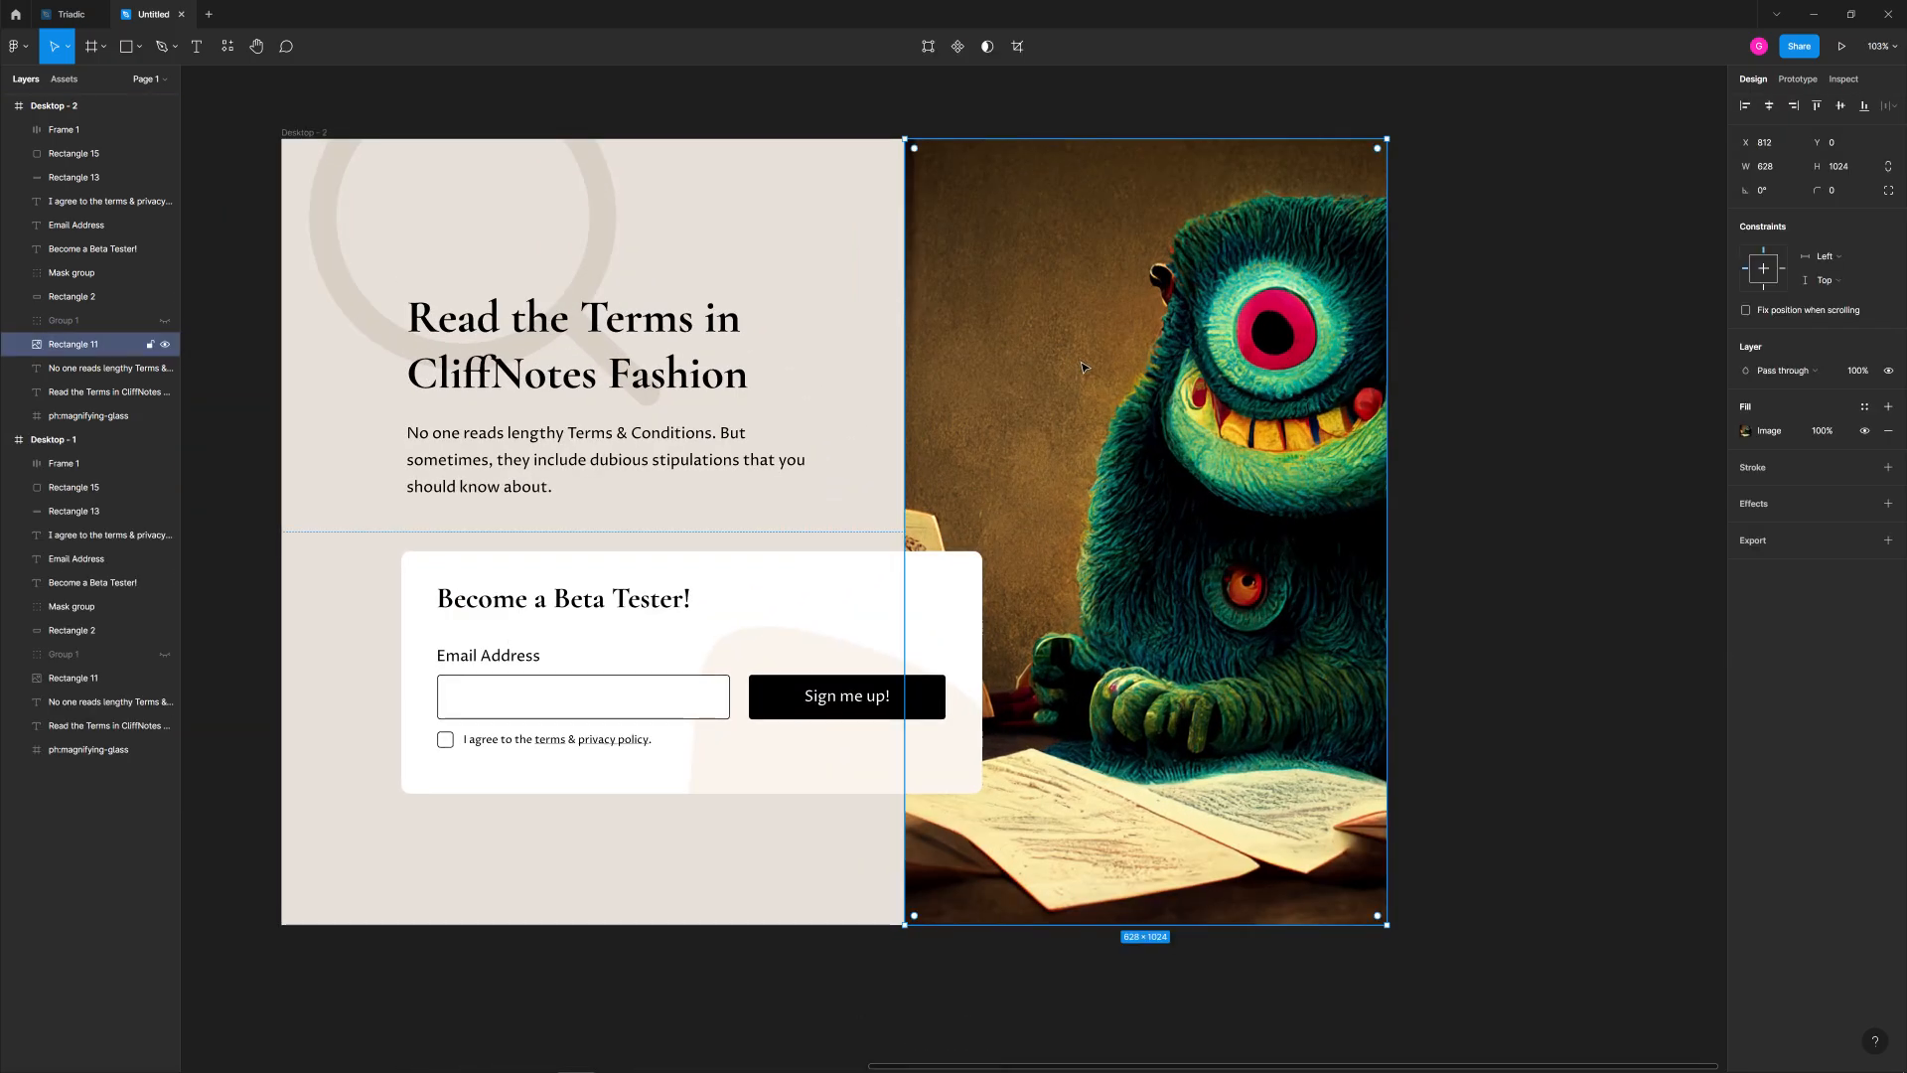
mouse_move(1087, 462)
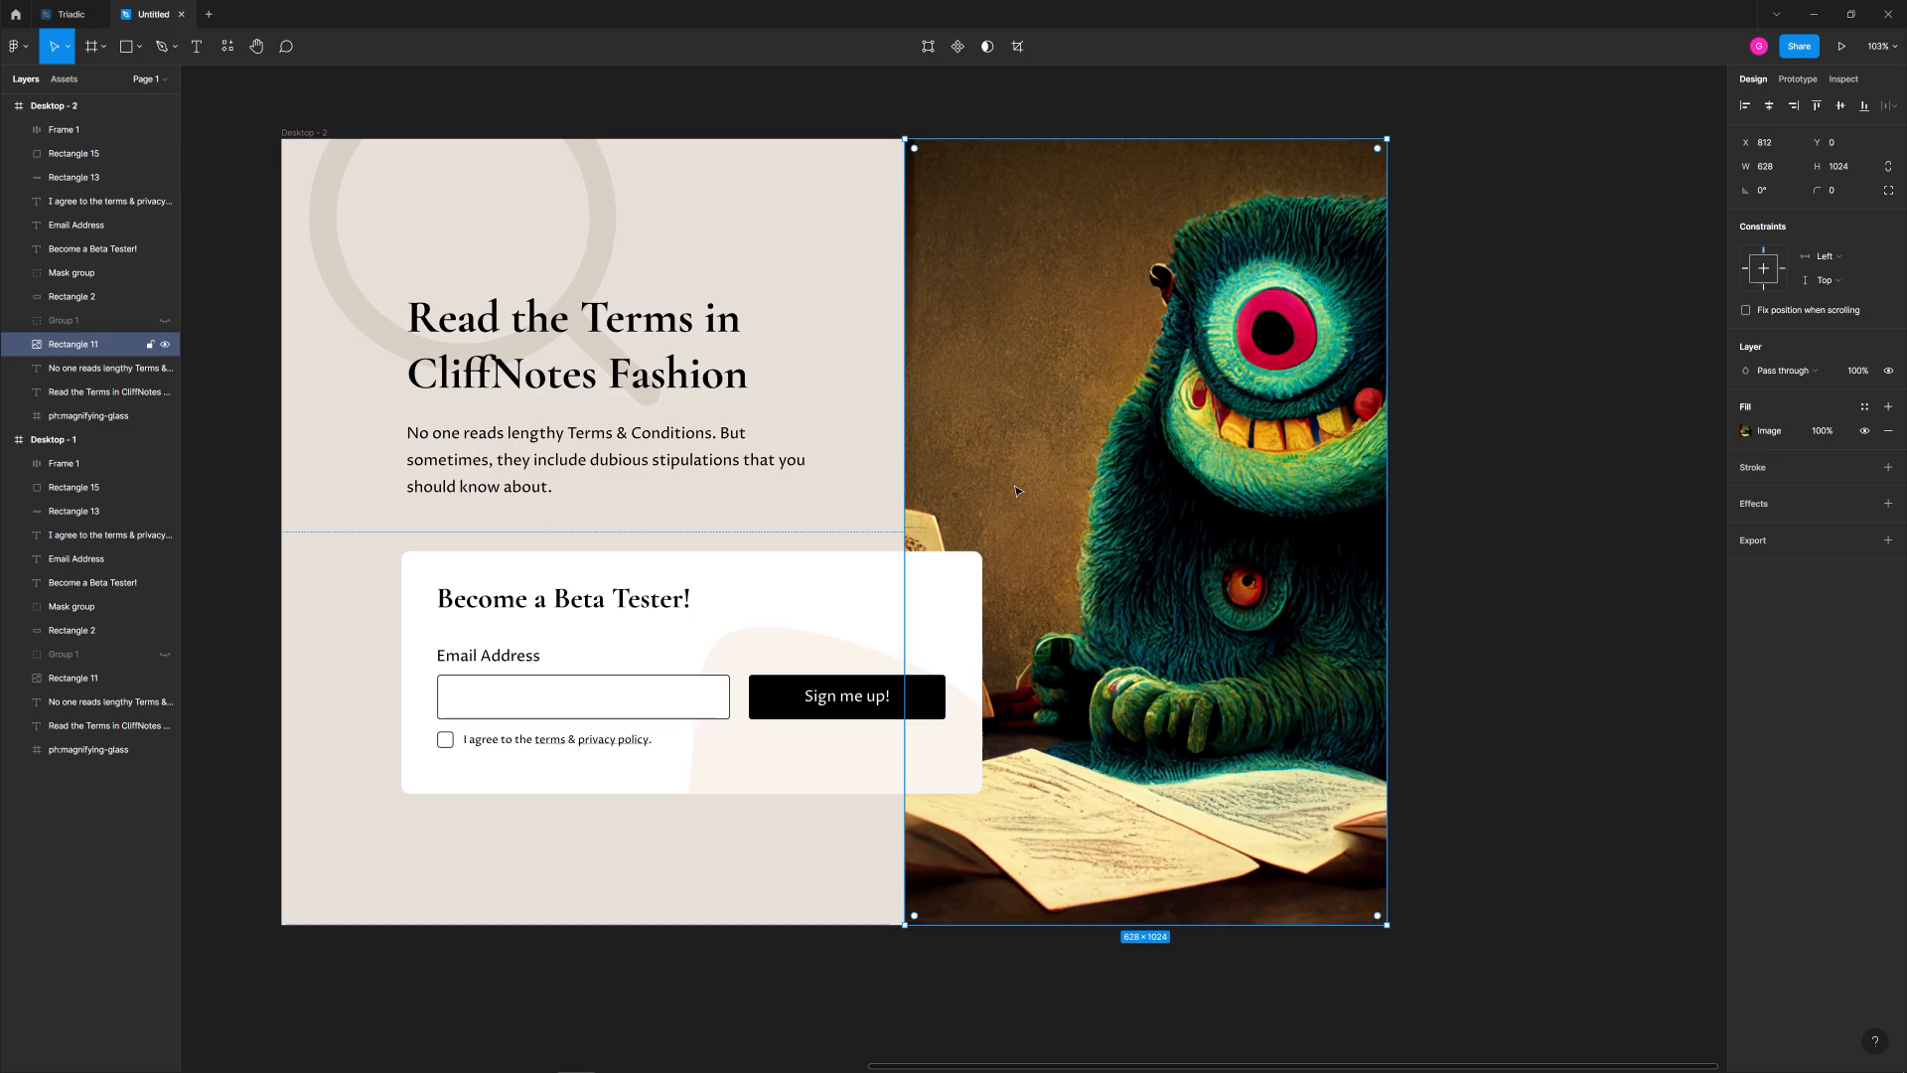
mouse_move(1641, 403)
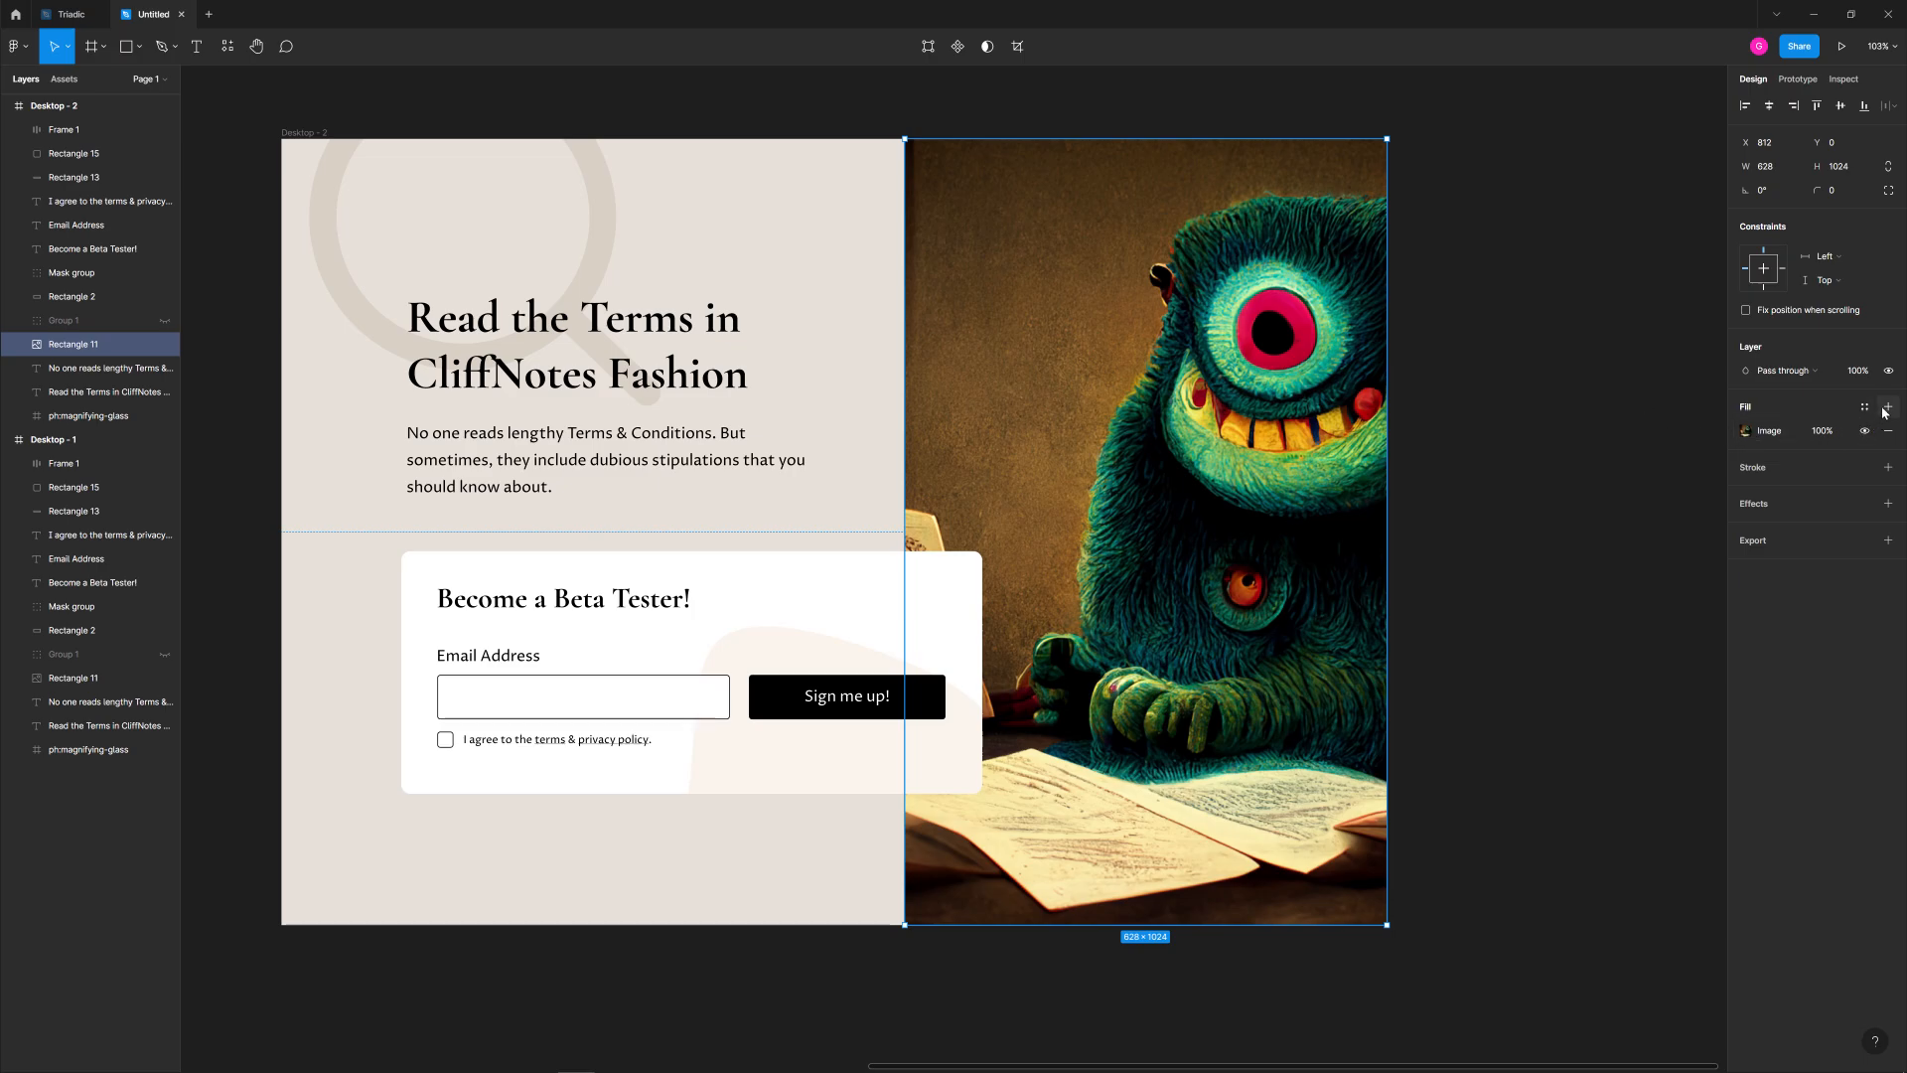
left_click(1889, 406)
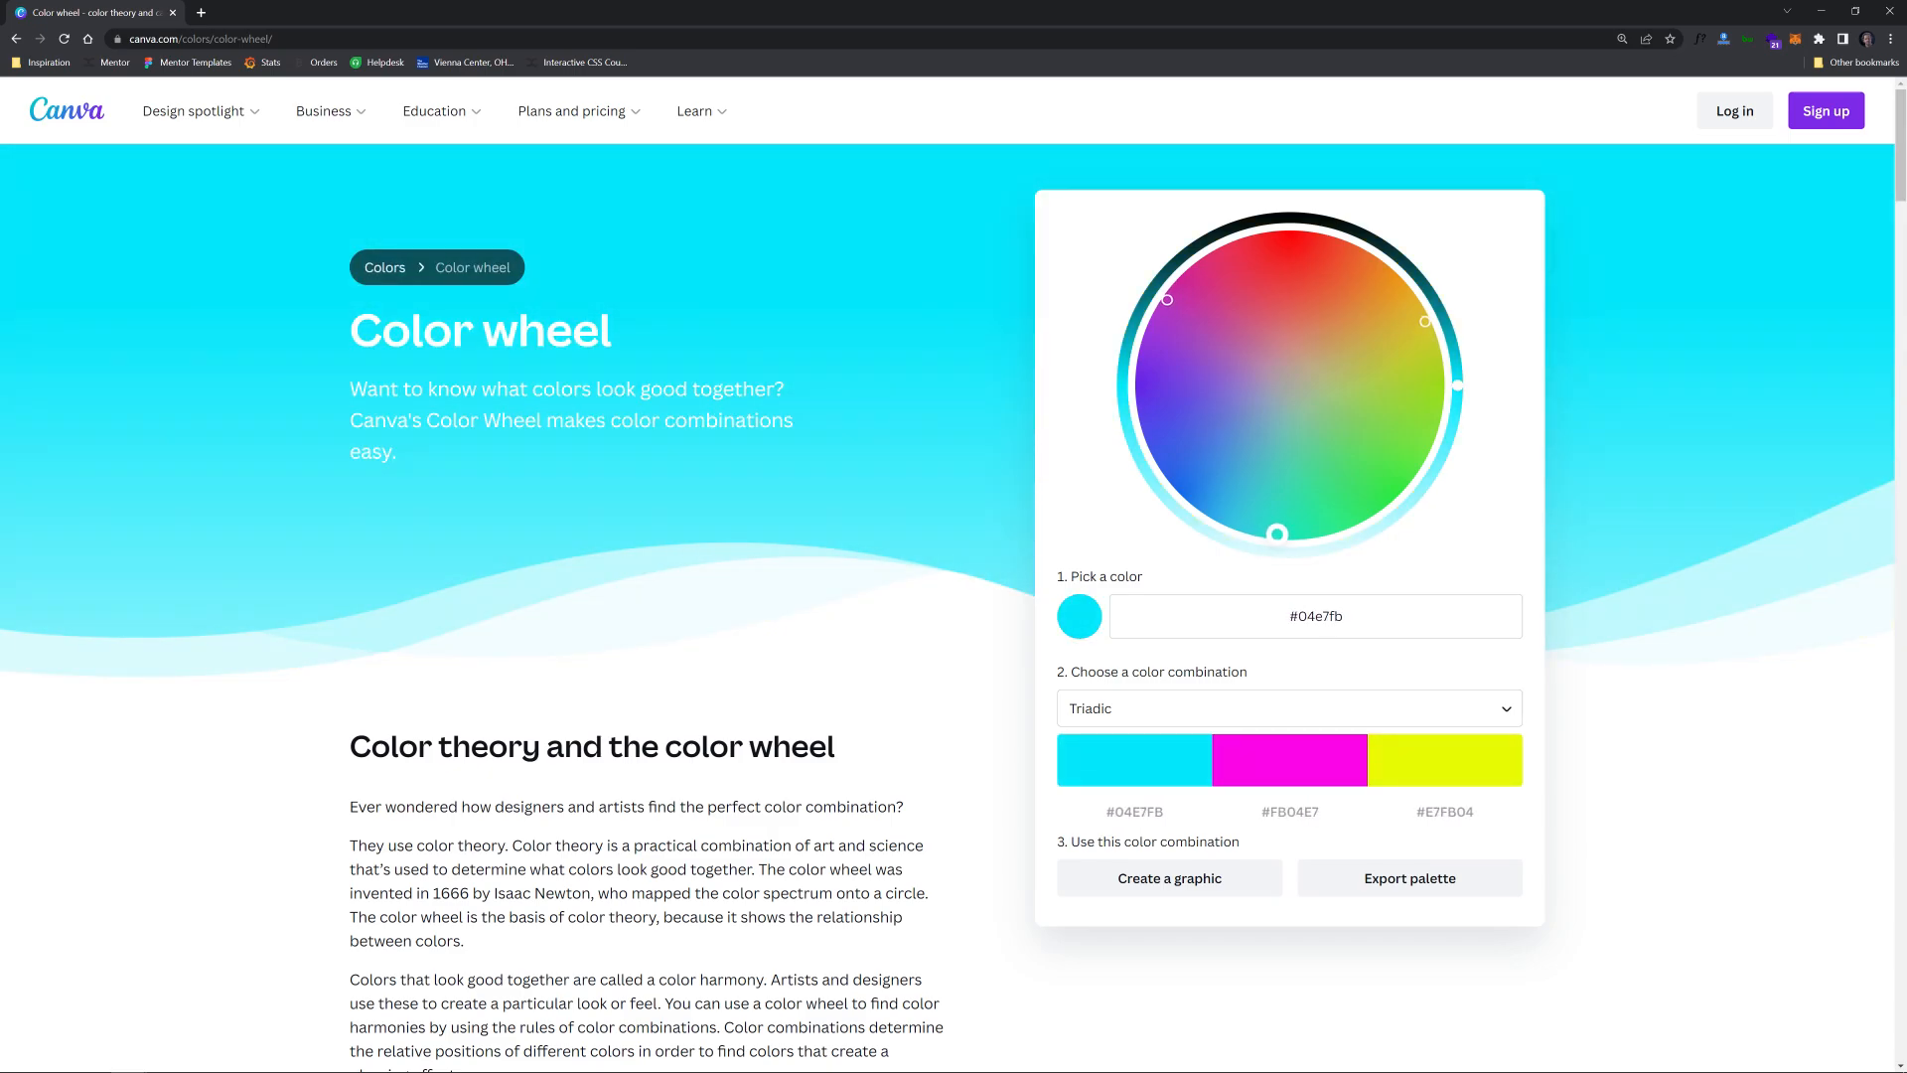
mouse_move(1133, 760)
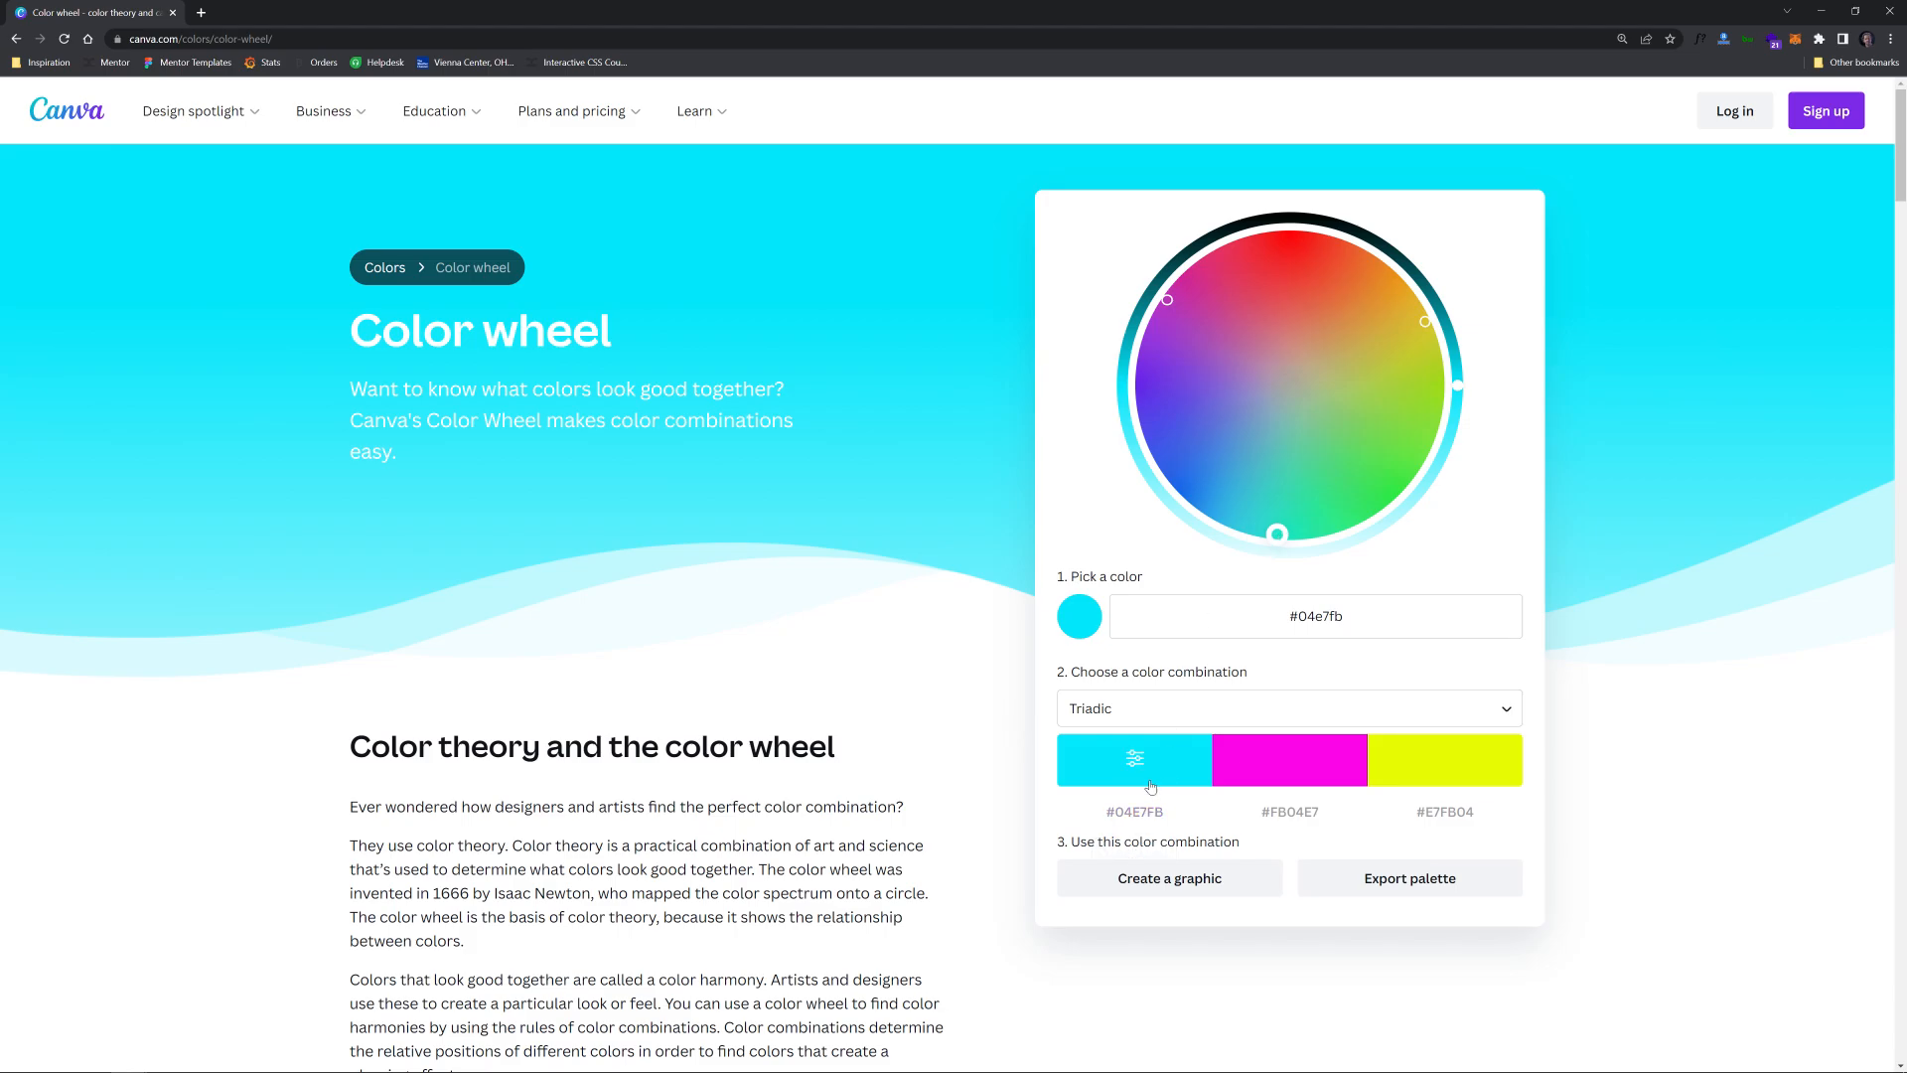
mouse_move(1132, 811)
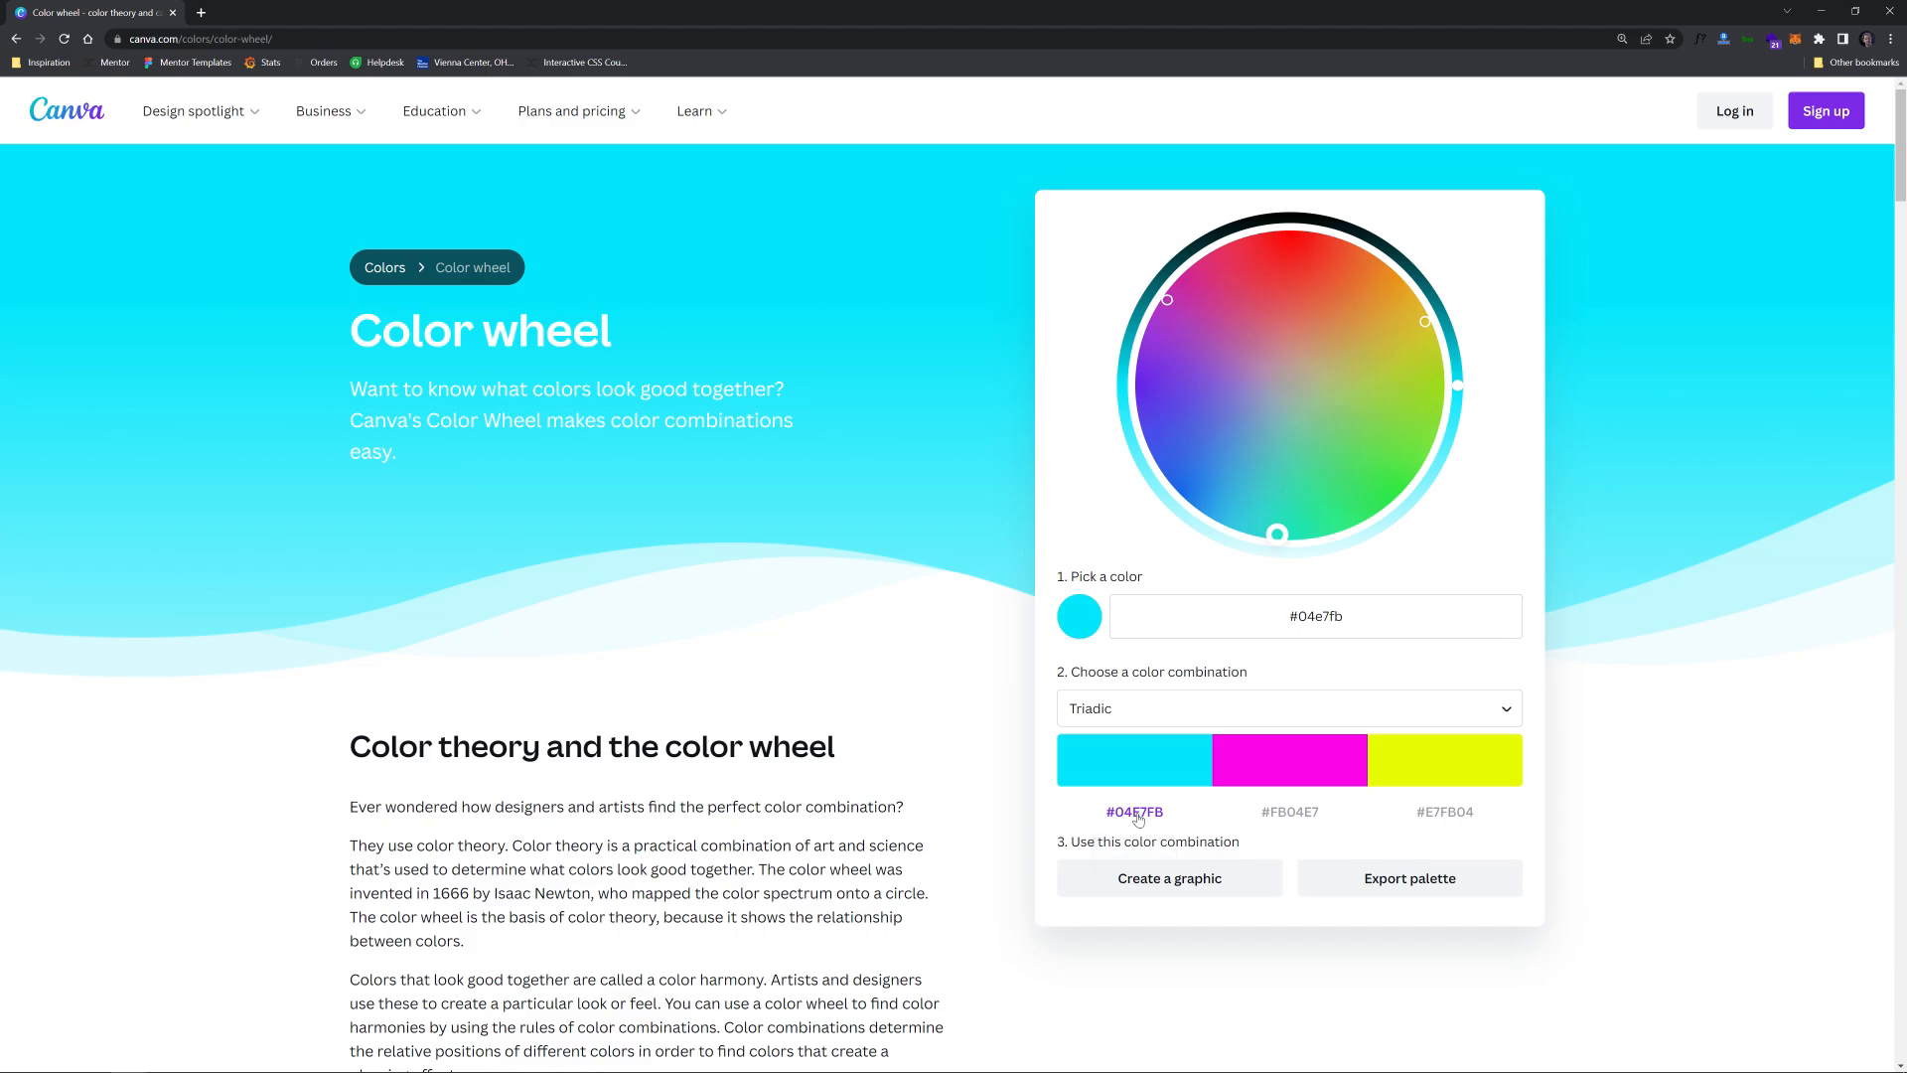
mouse_move(1289, 811)
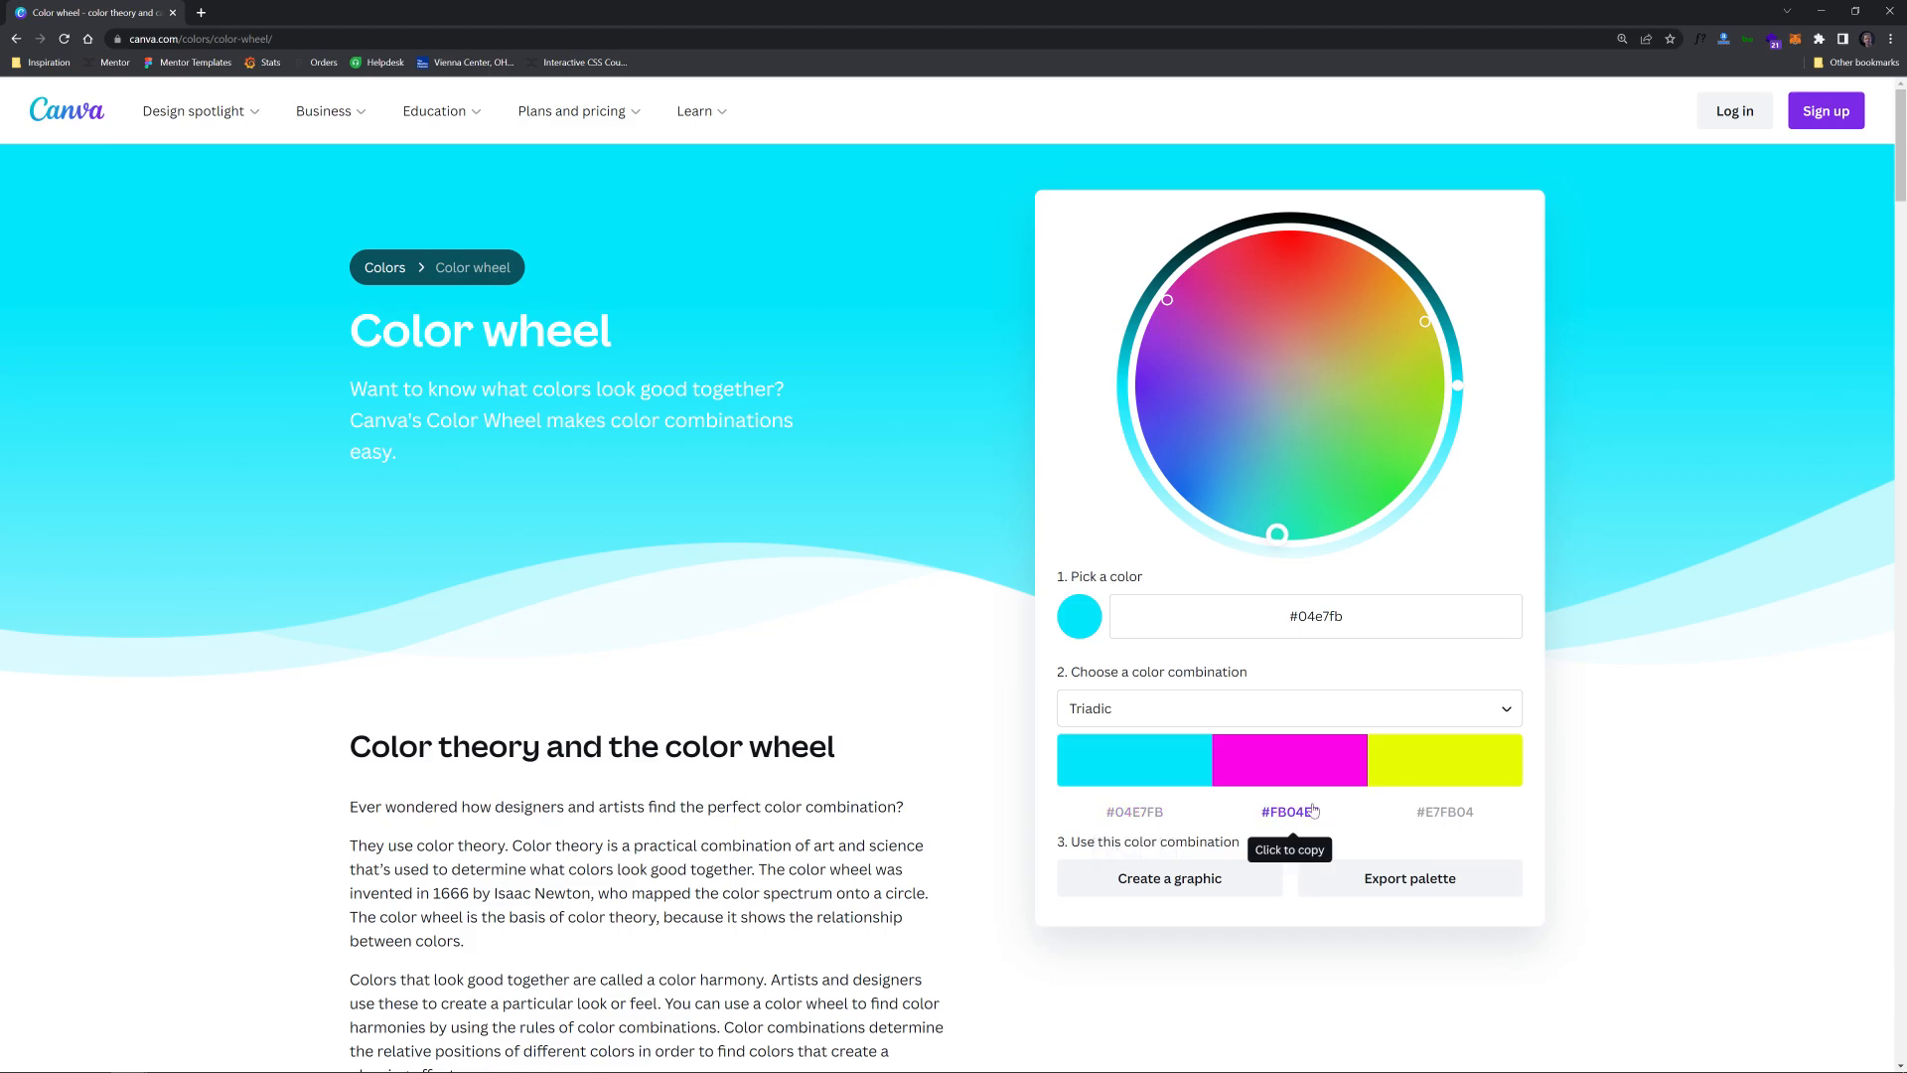
mouse_move(1445, 811)
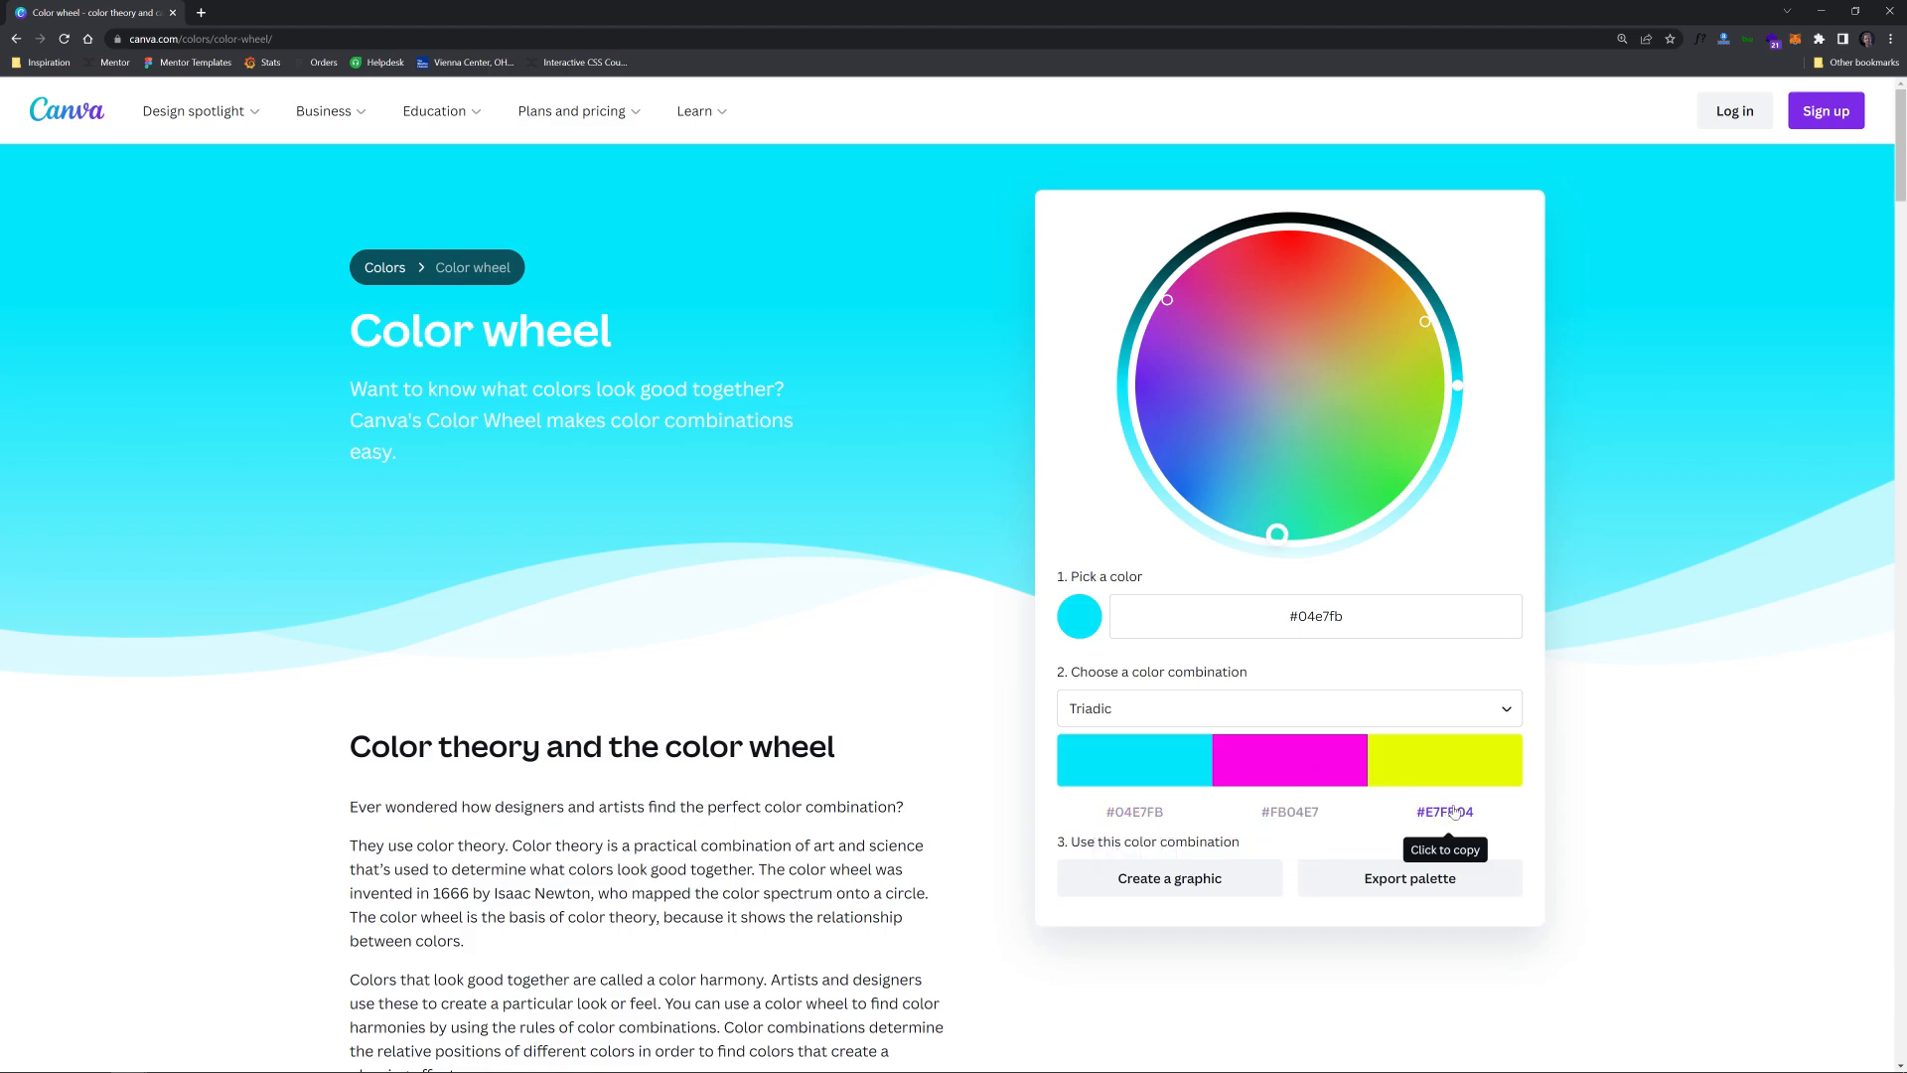
mouse_move(1299, 725)
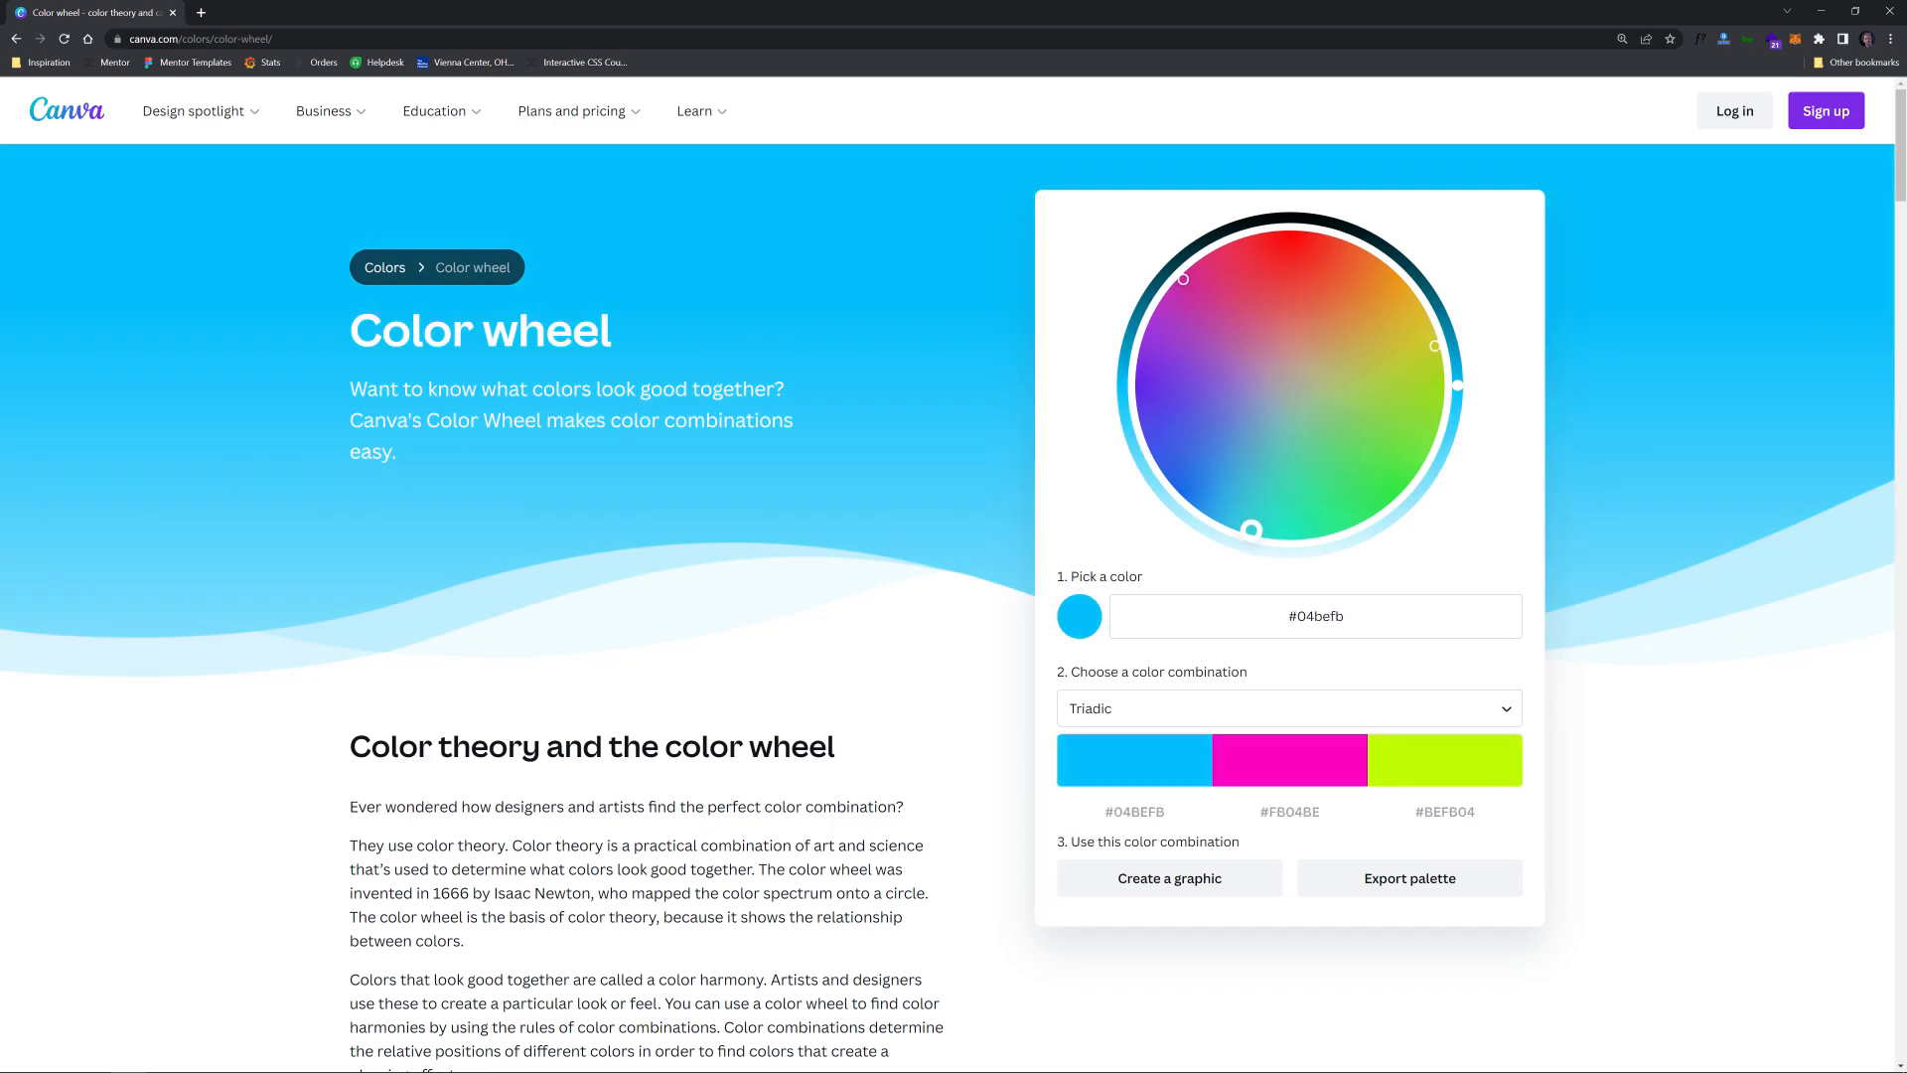
Copy the lime #BEFB04 code from the #04BEFB triadic palette and return to Figma.
left_click(1443, 812)
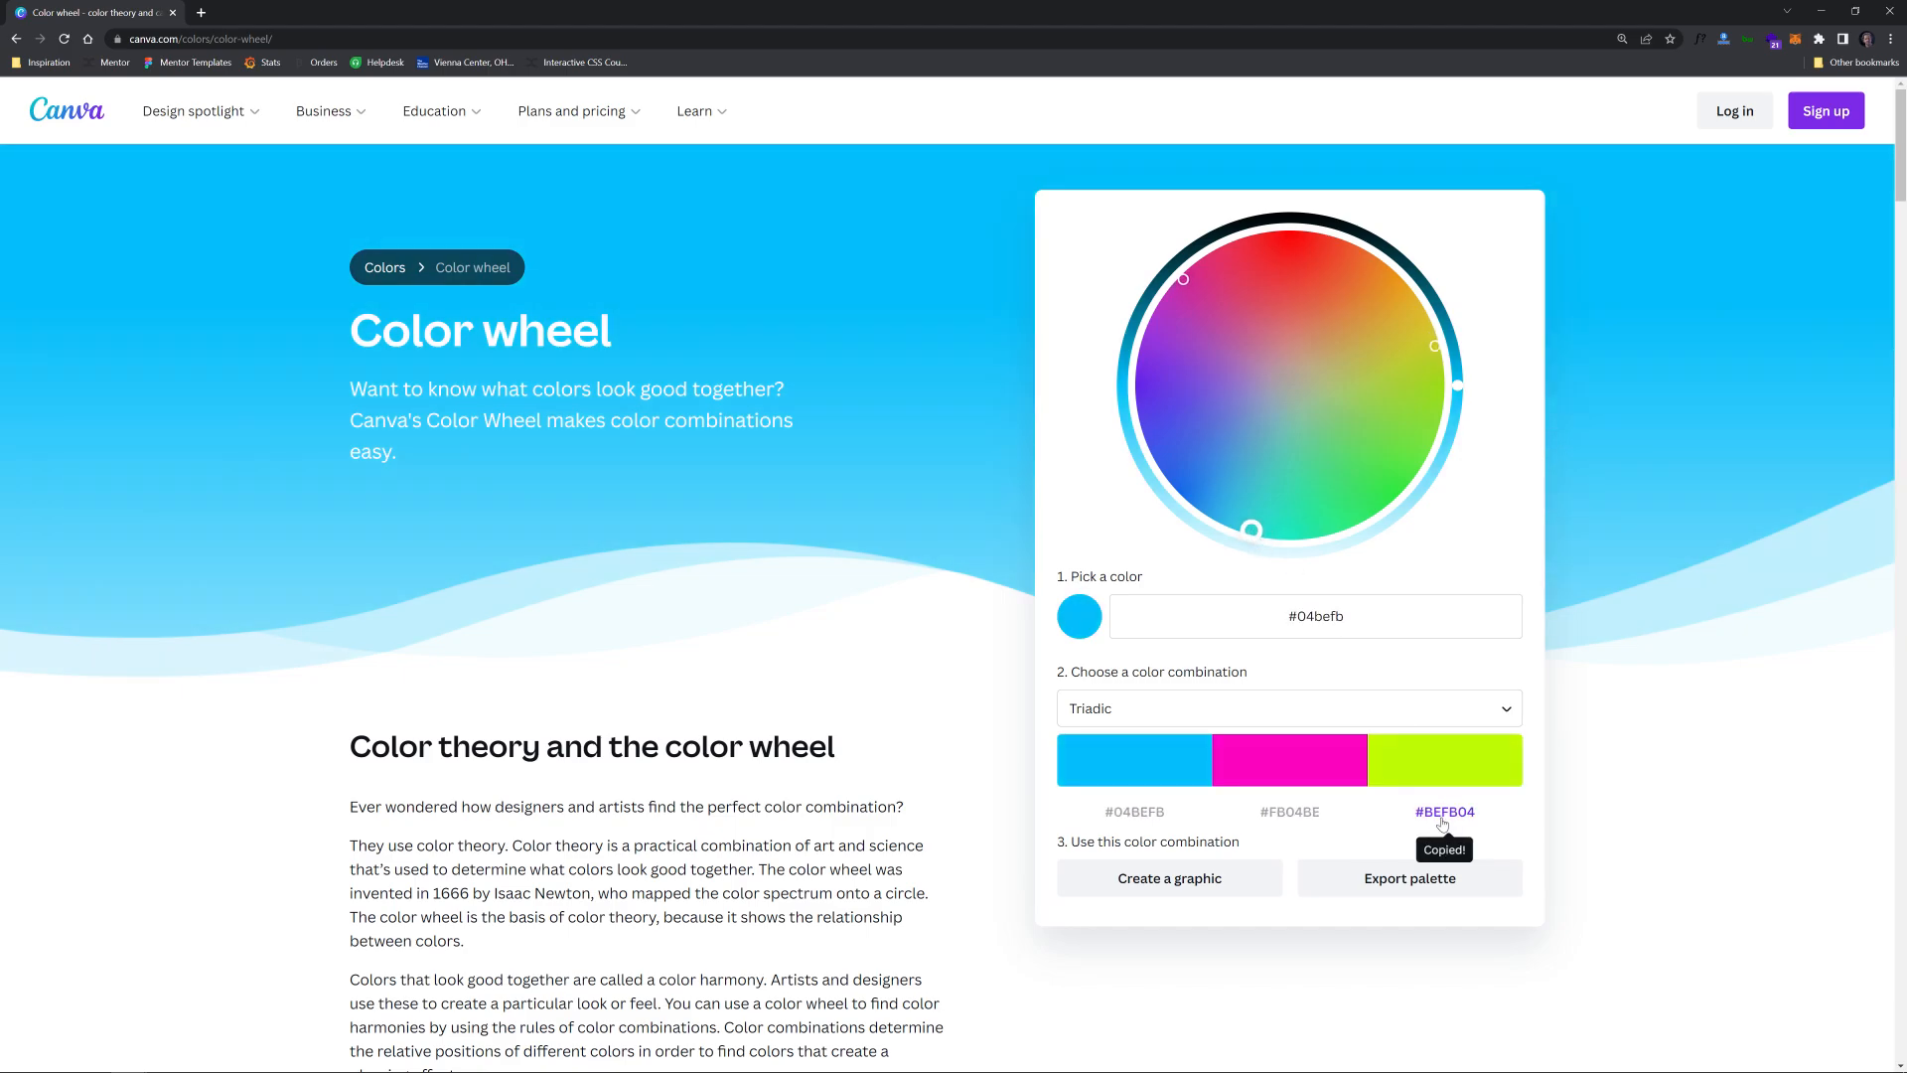
left_click(152, 13)
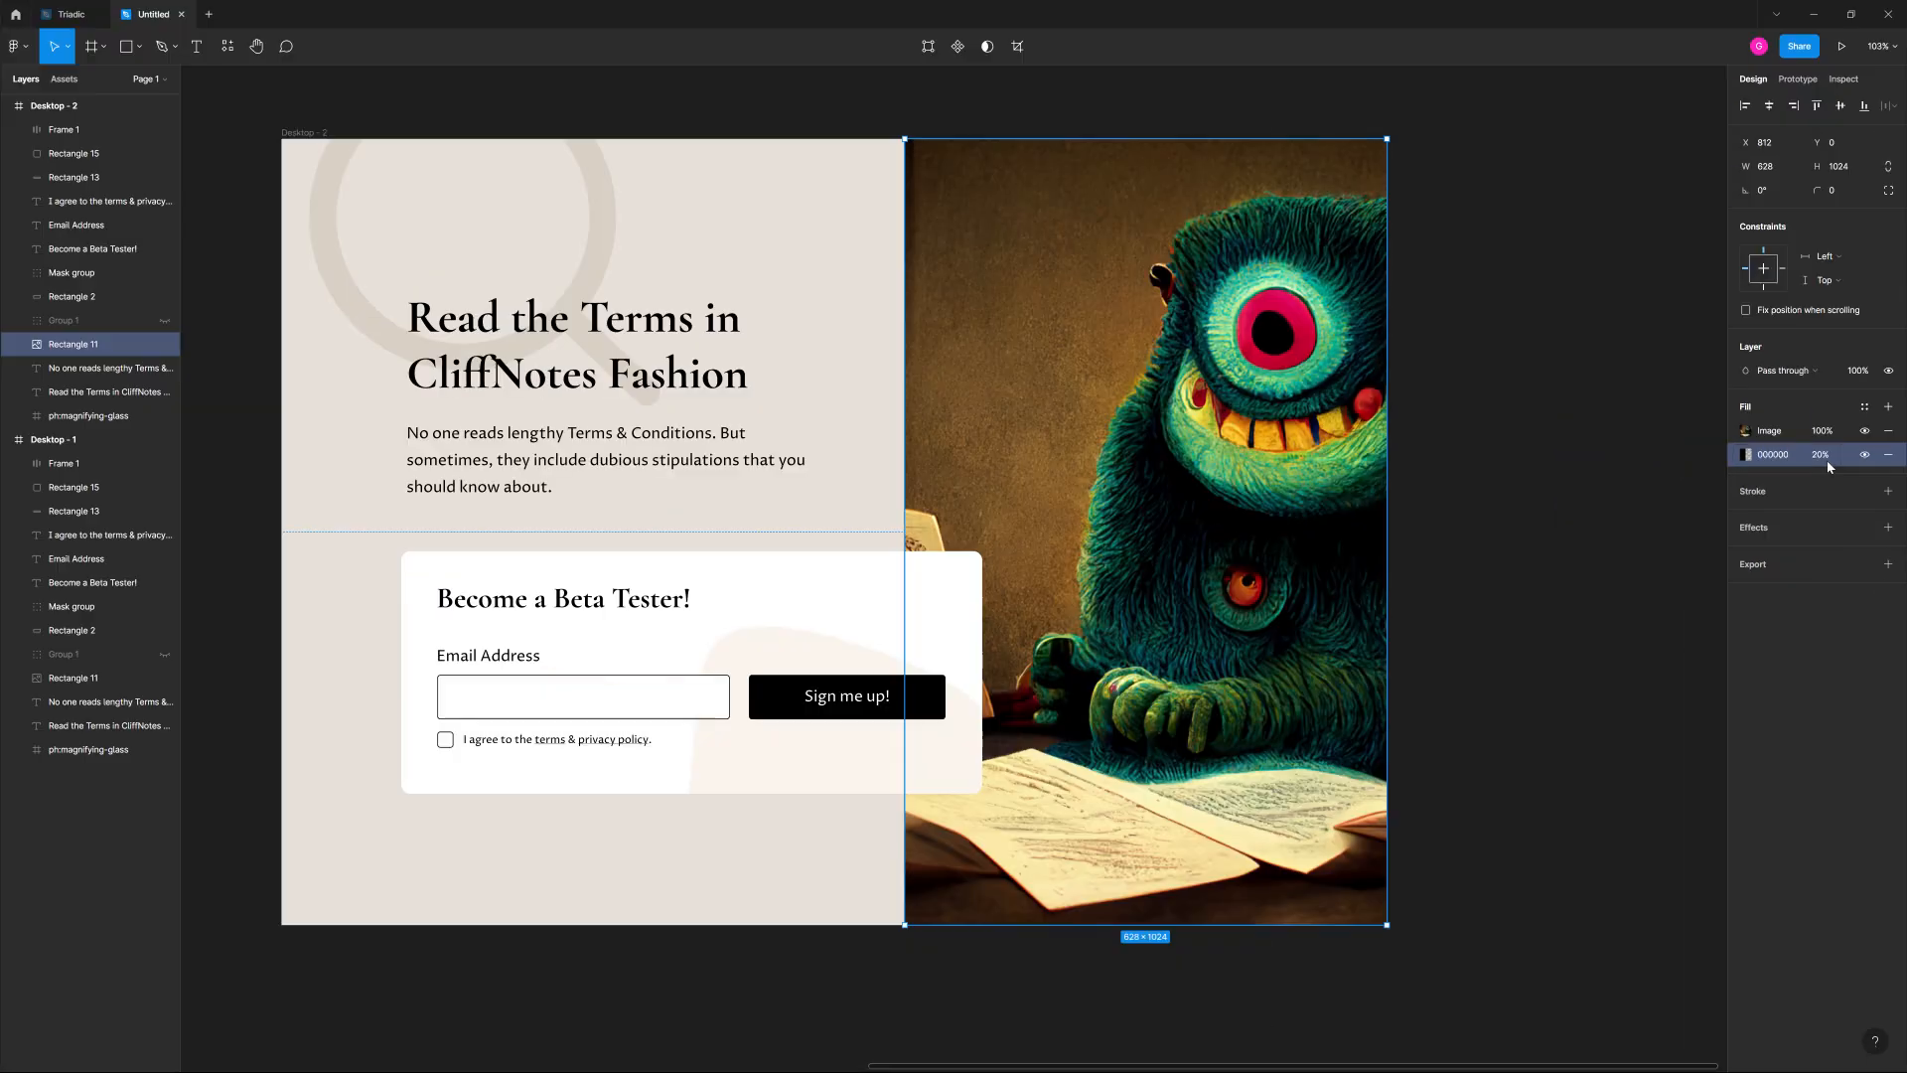
Set the monster image's extra fill to #BEFB04 so the image turns lime.
left_click(1745, 454)
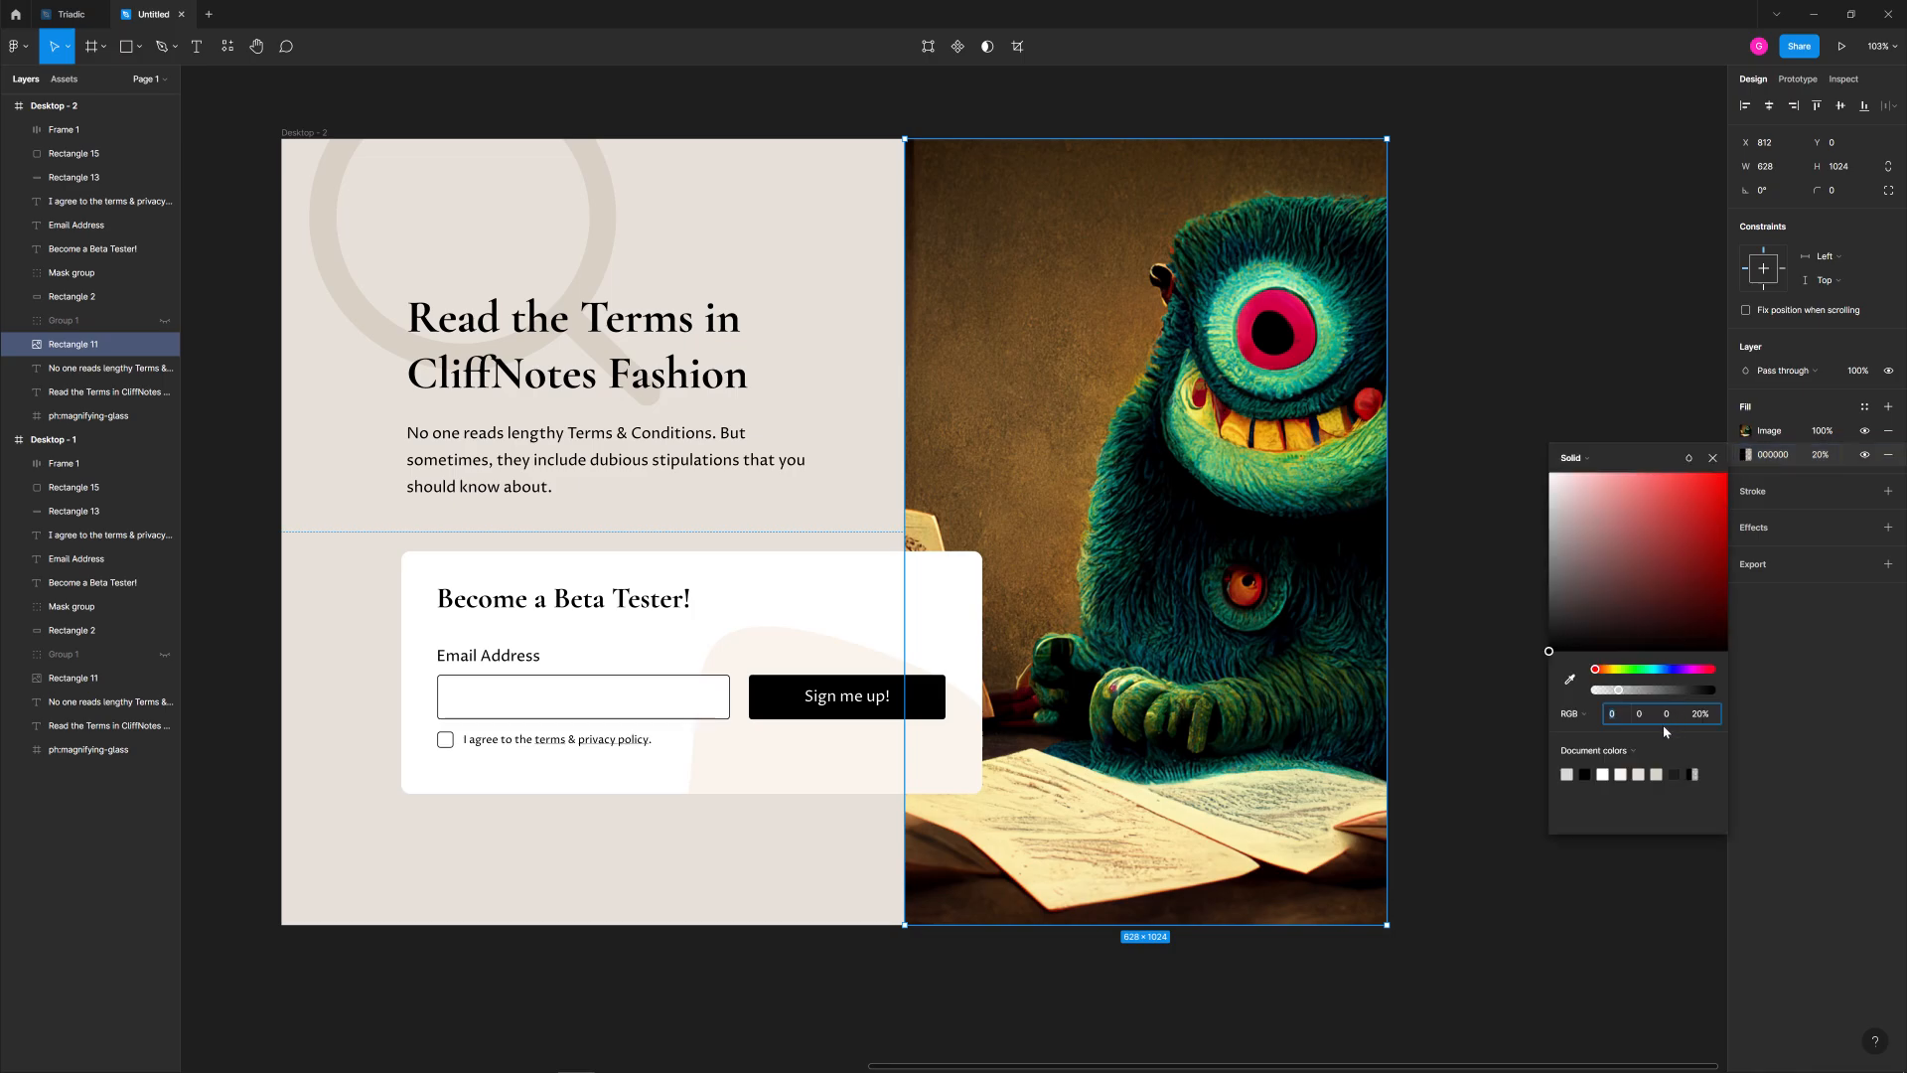
left_click(1570, 714)
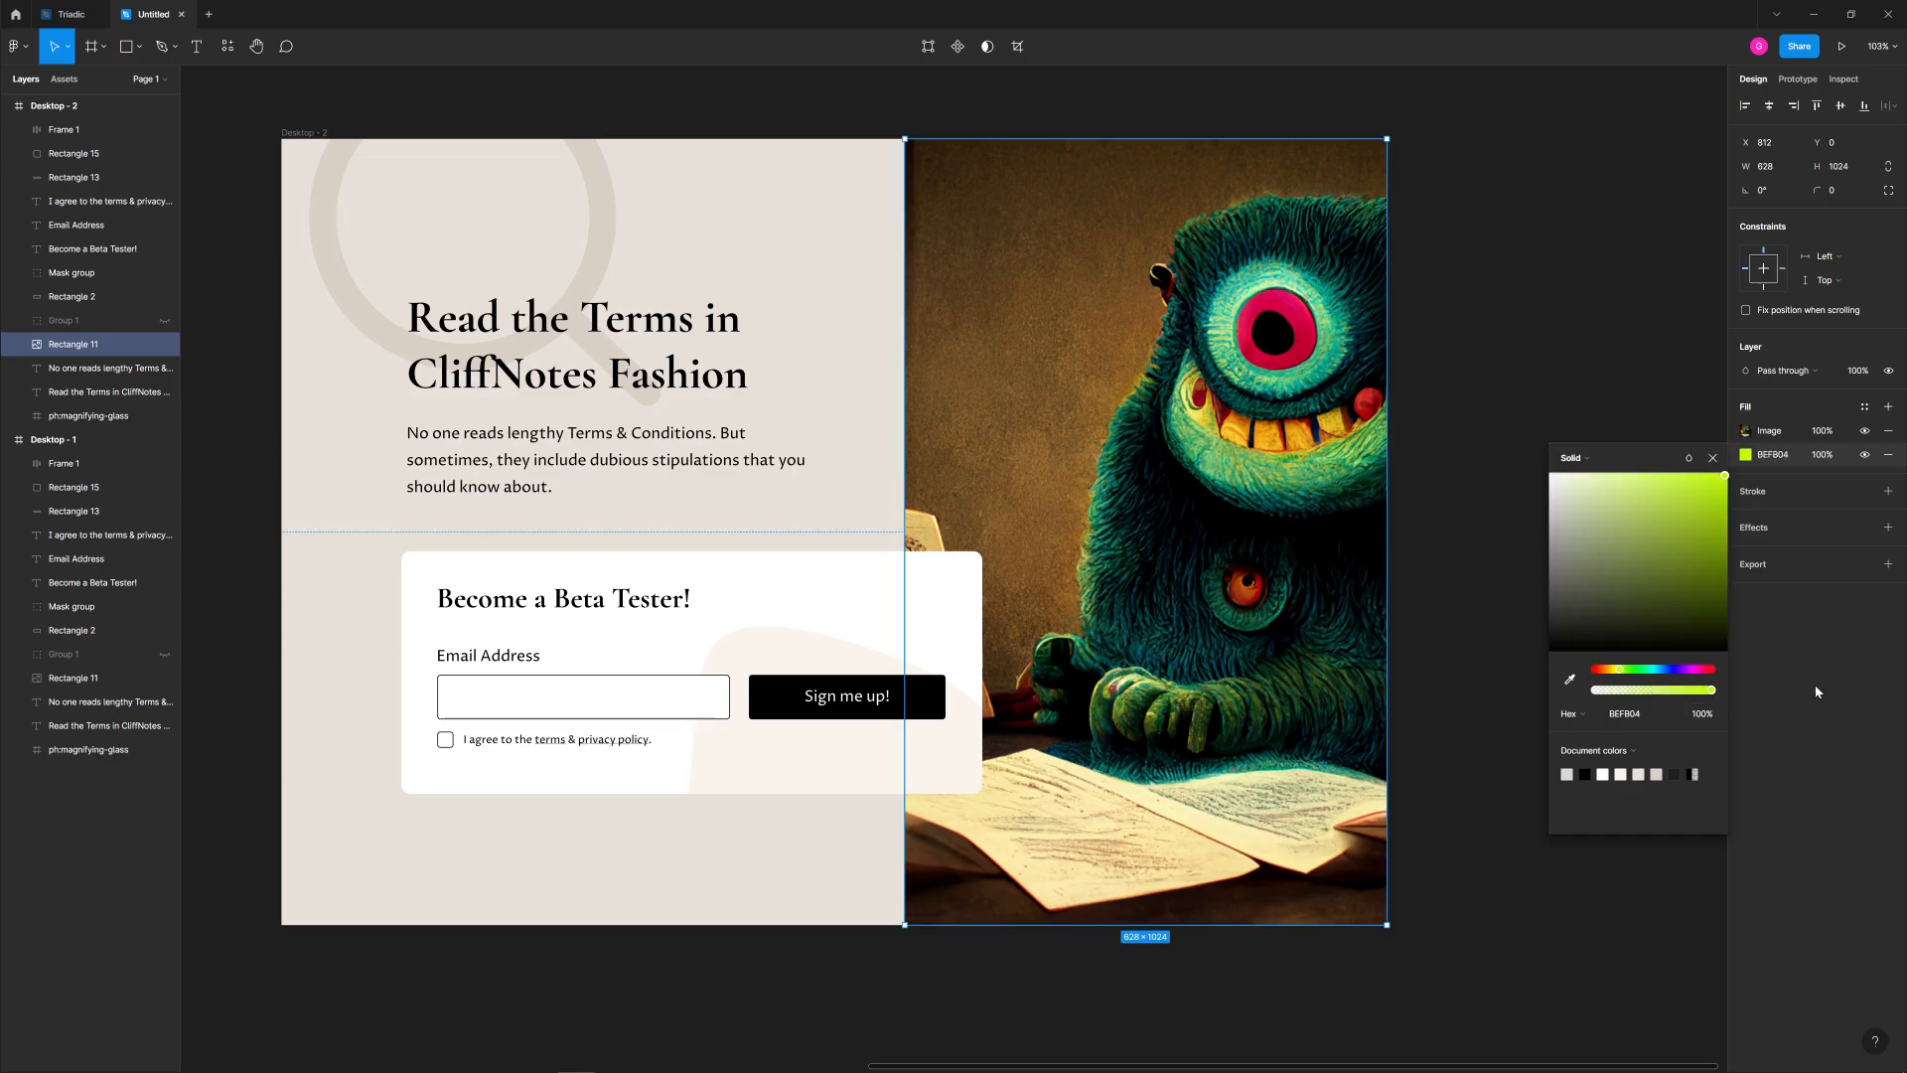
left_click(1569, 456)
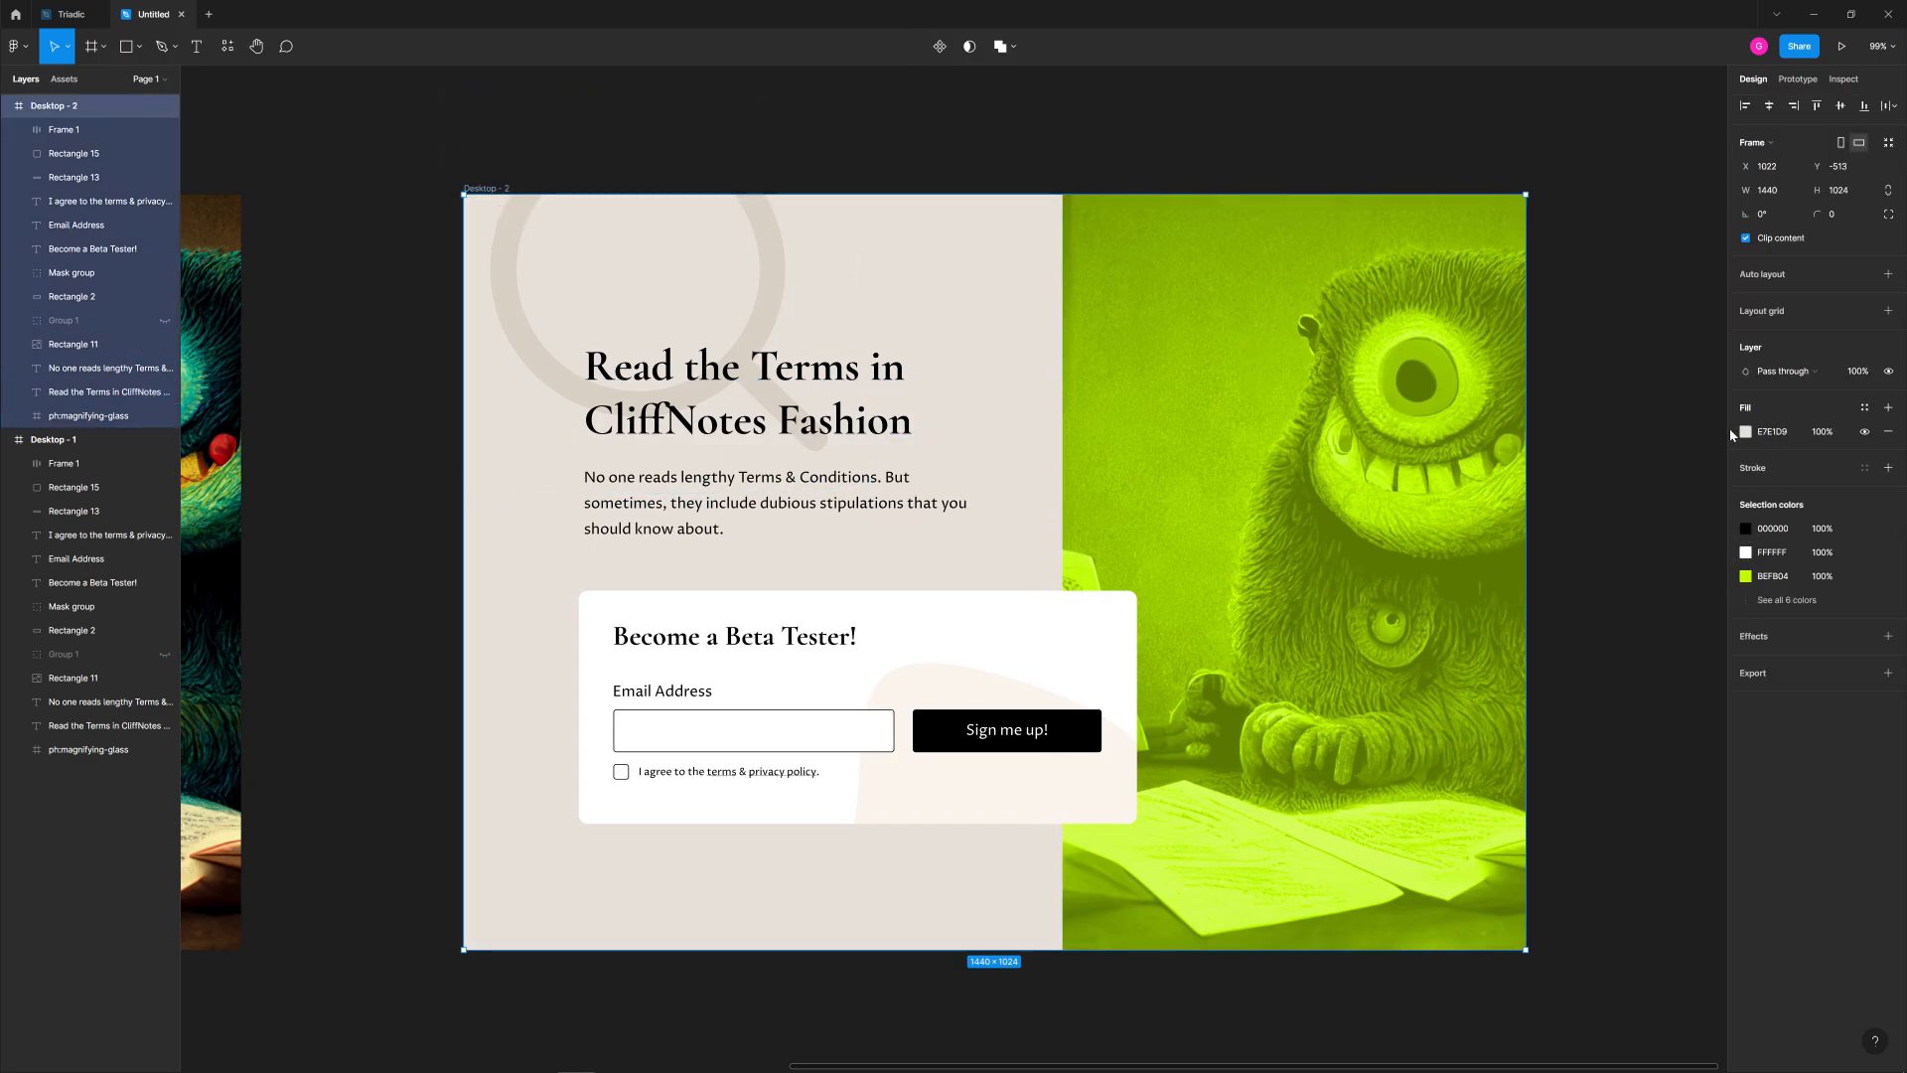
Change Desktop - 2's background fill to #FFFFFF and select the magnifying glass icon.
left_click(1746, 432)
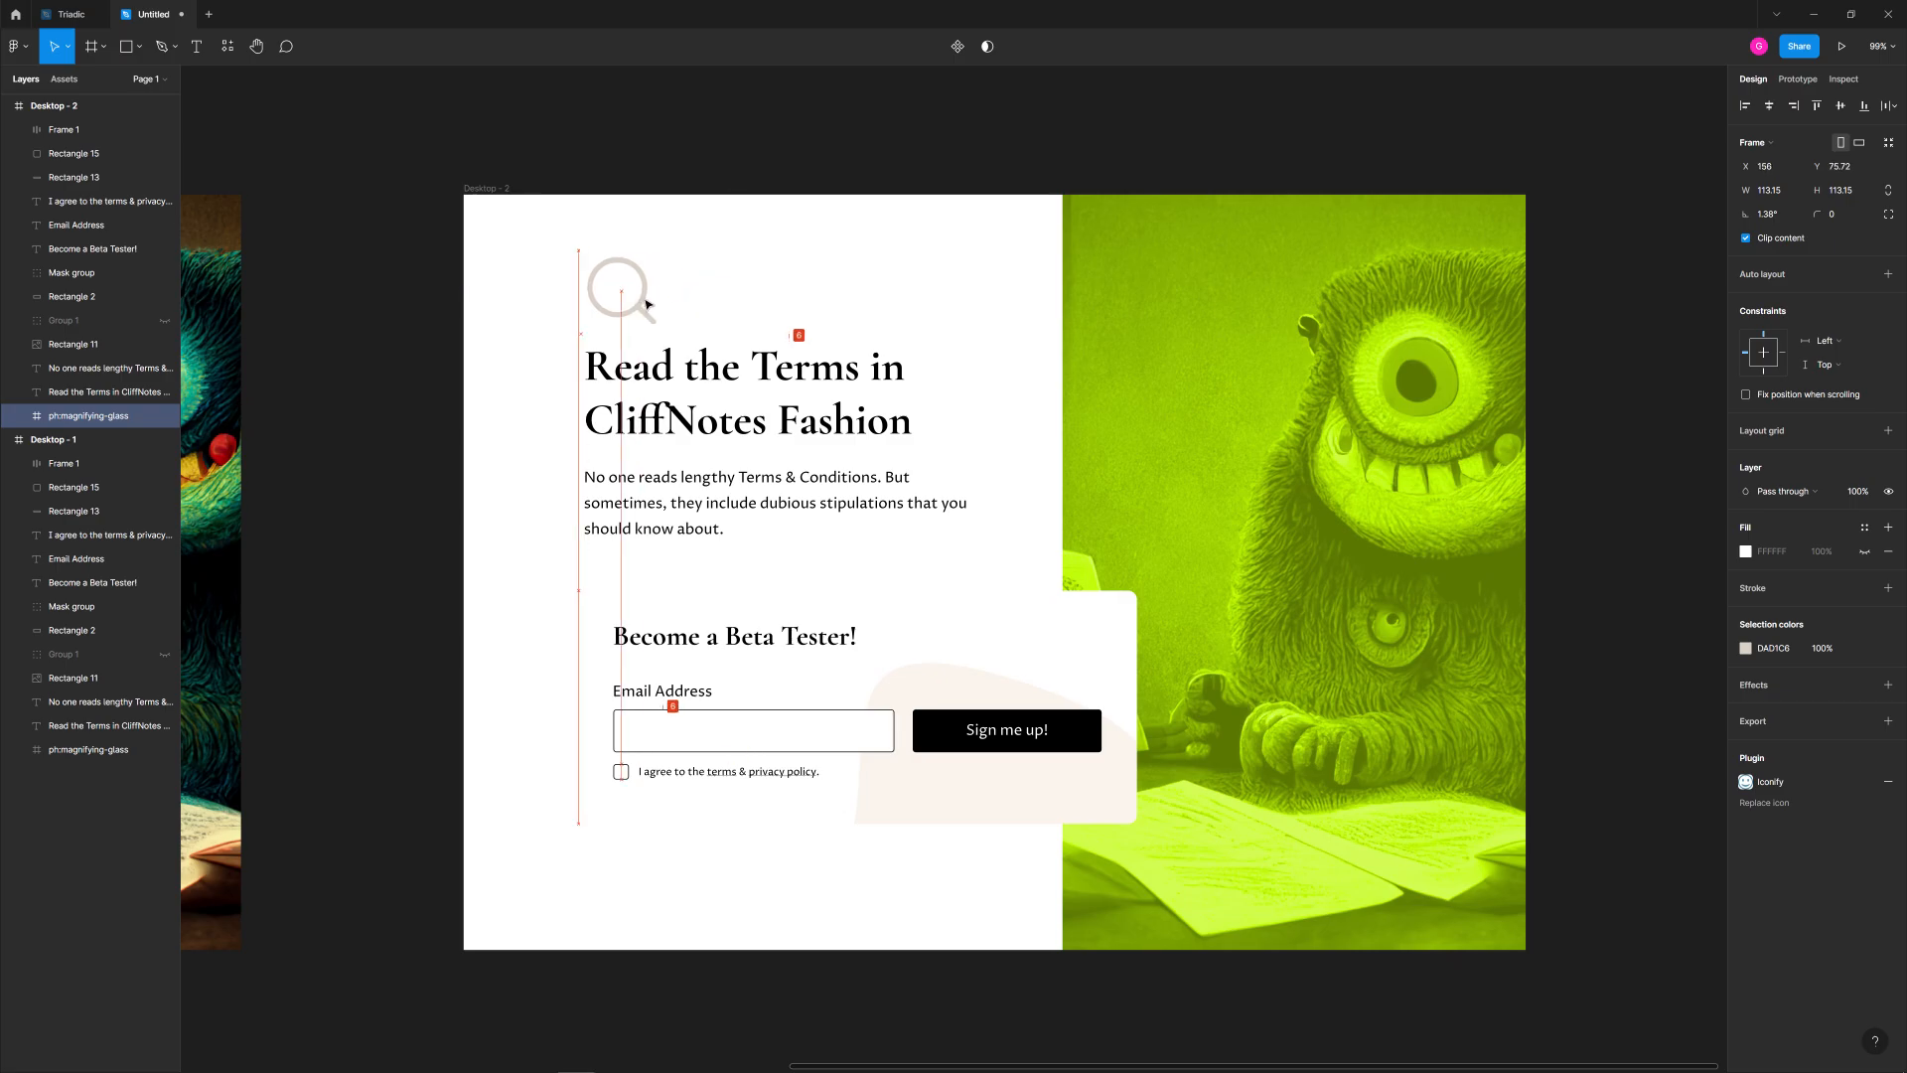
left_click(619, 289)
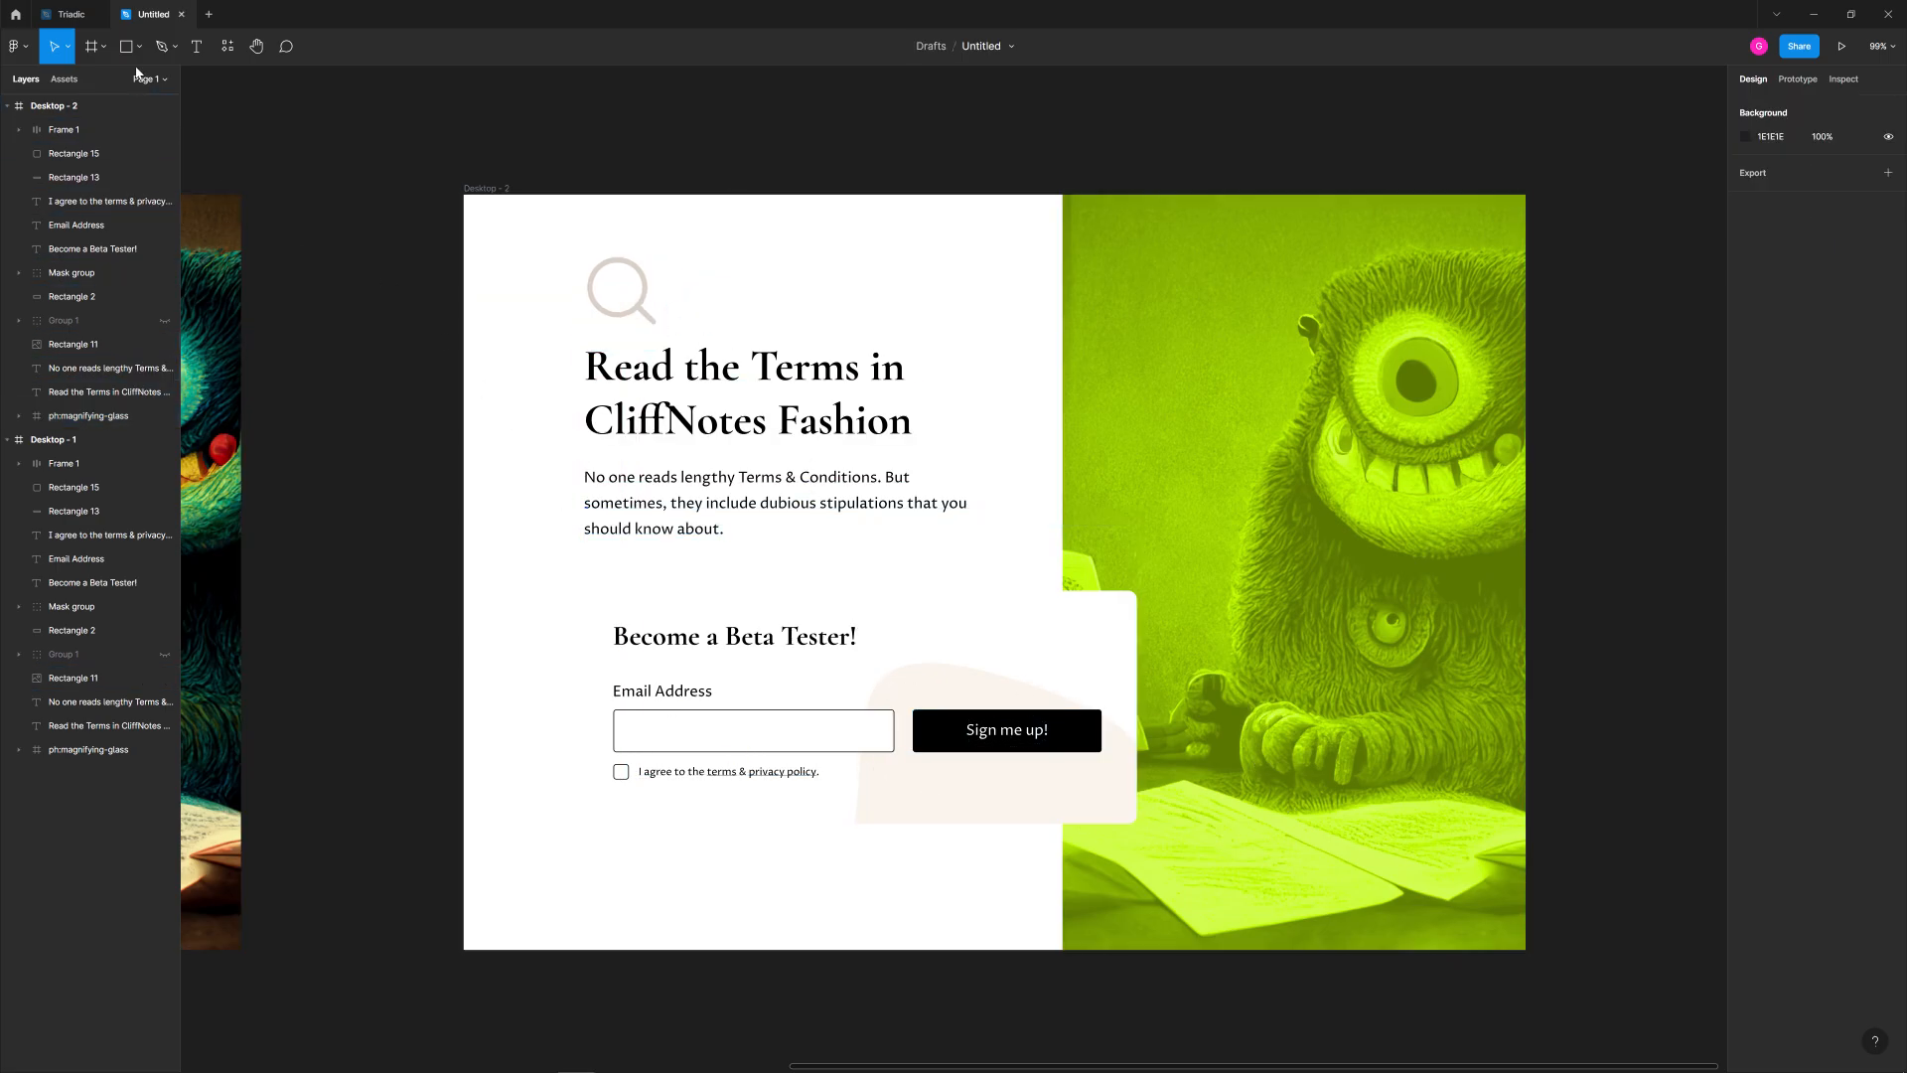
Add a #04BEFB block at the lower left behind the form and recolour the magnifying glass to match.
left_click(128, 47)
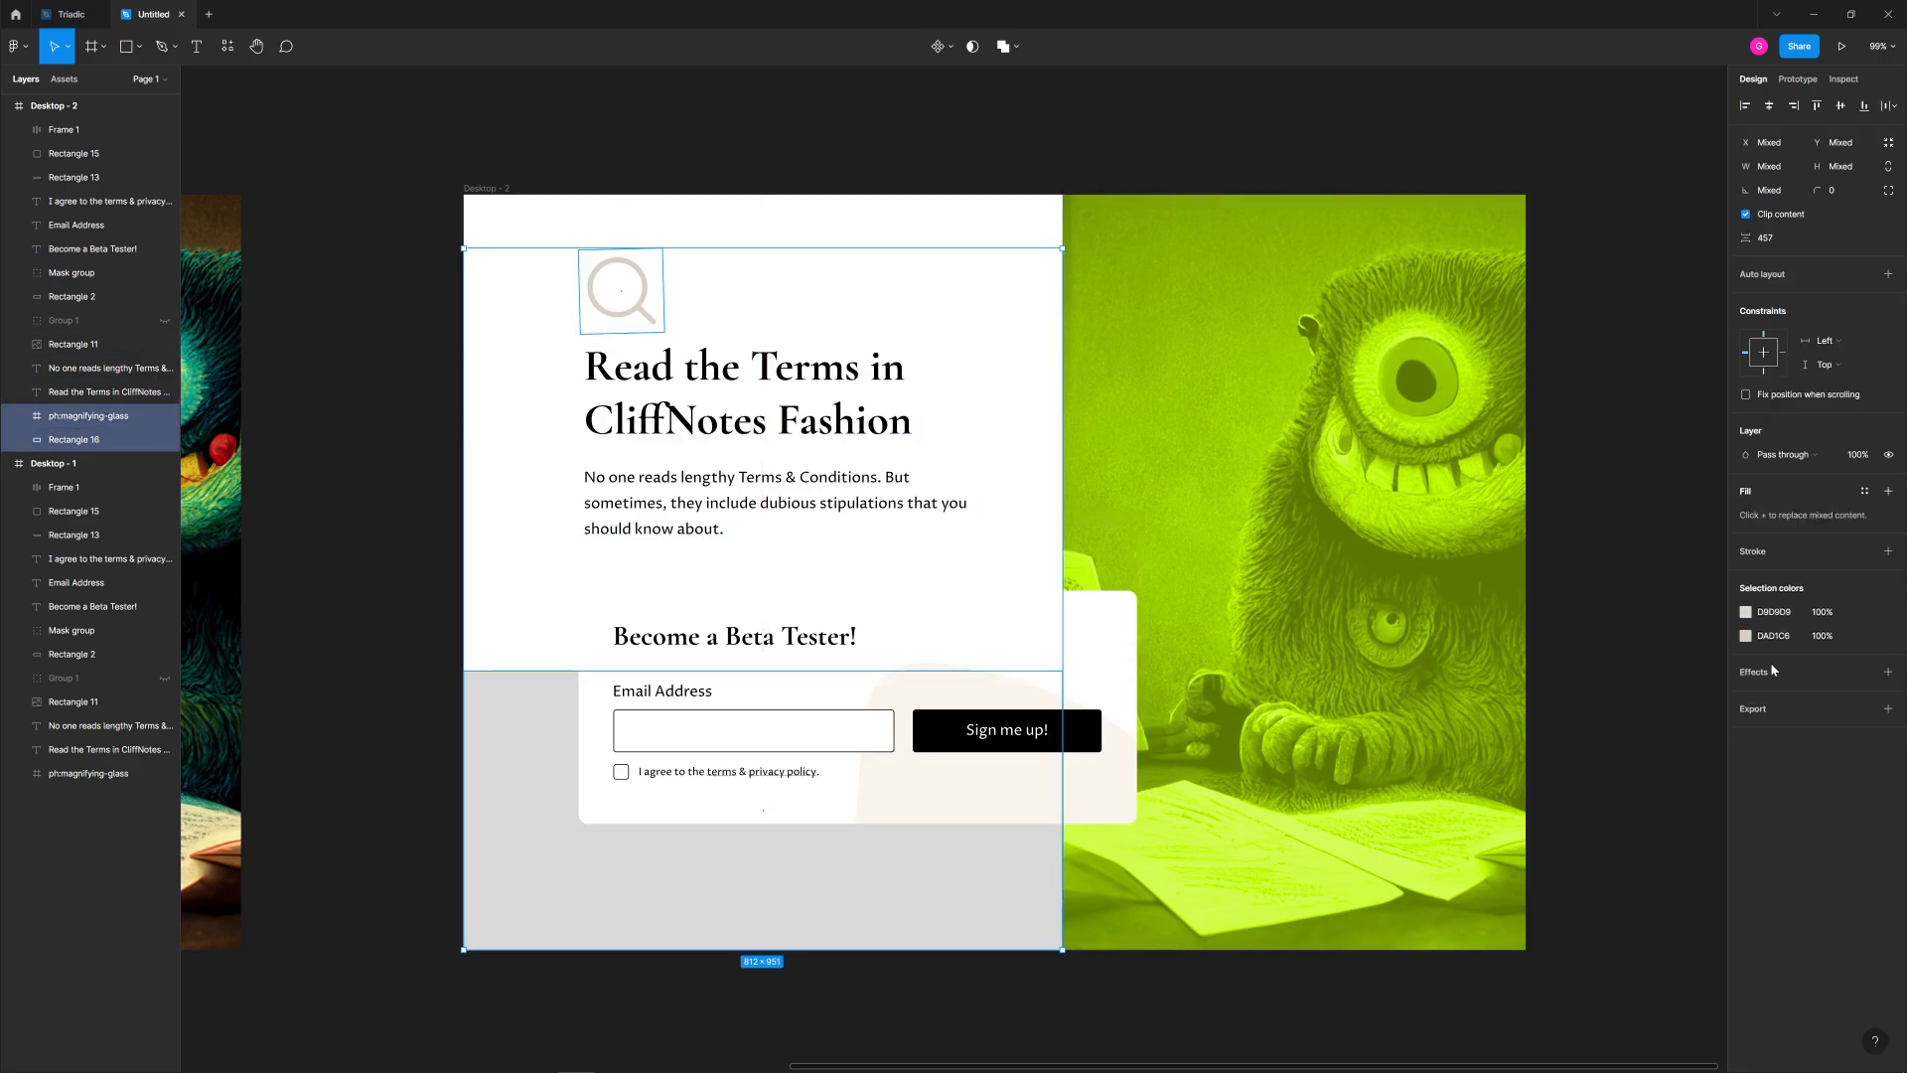
left_click(1748, 612)
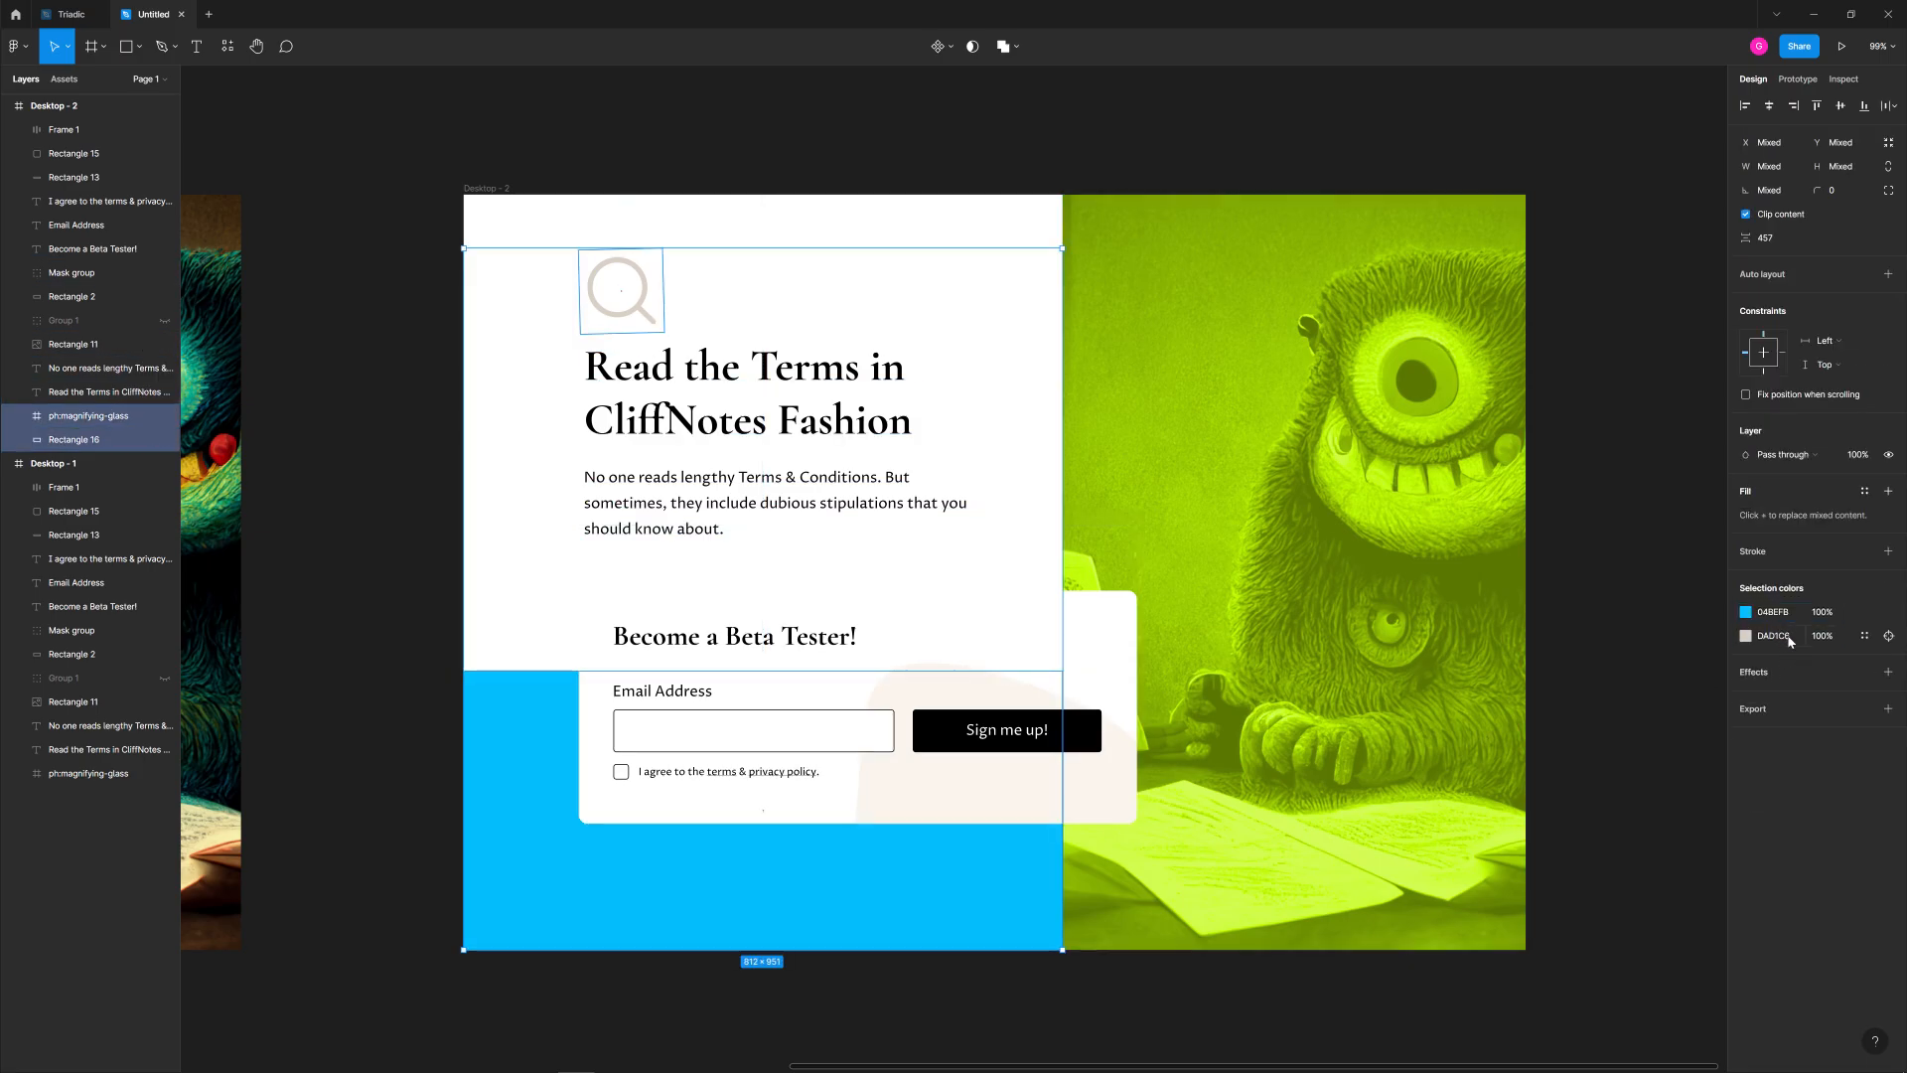
left_click(1231, 1006)
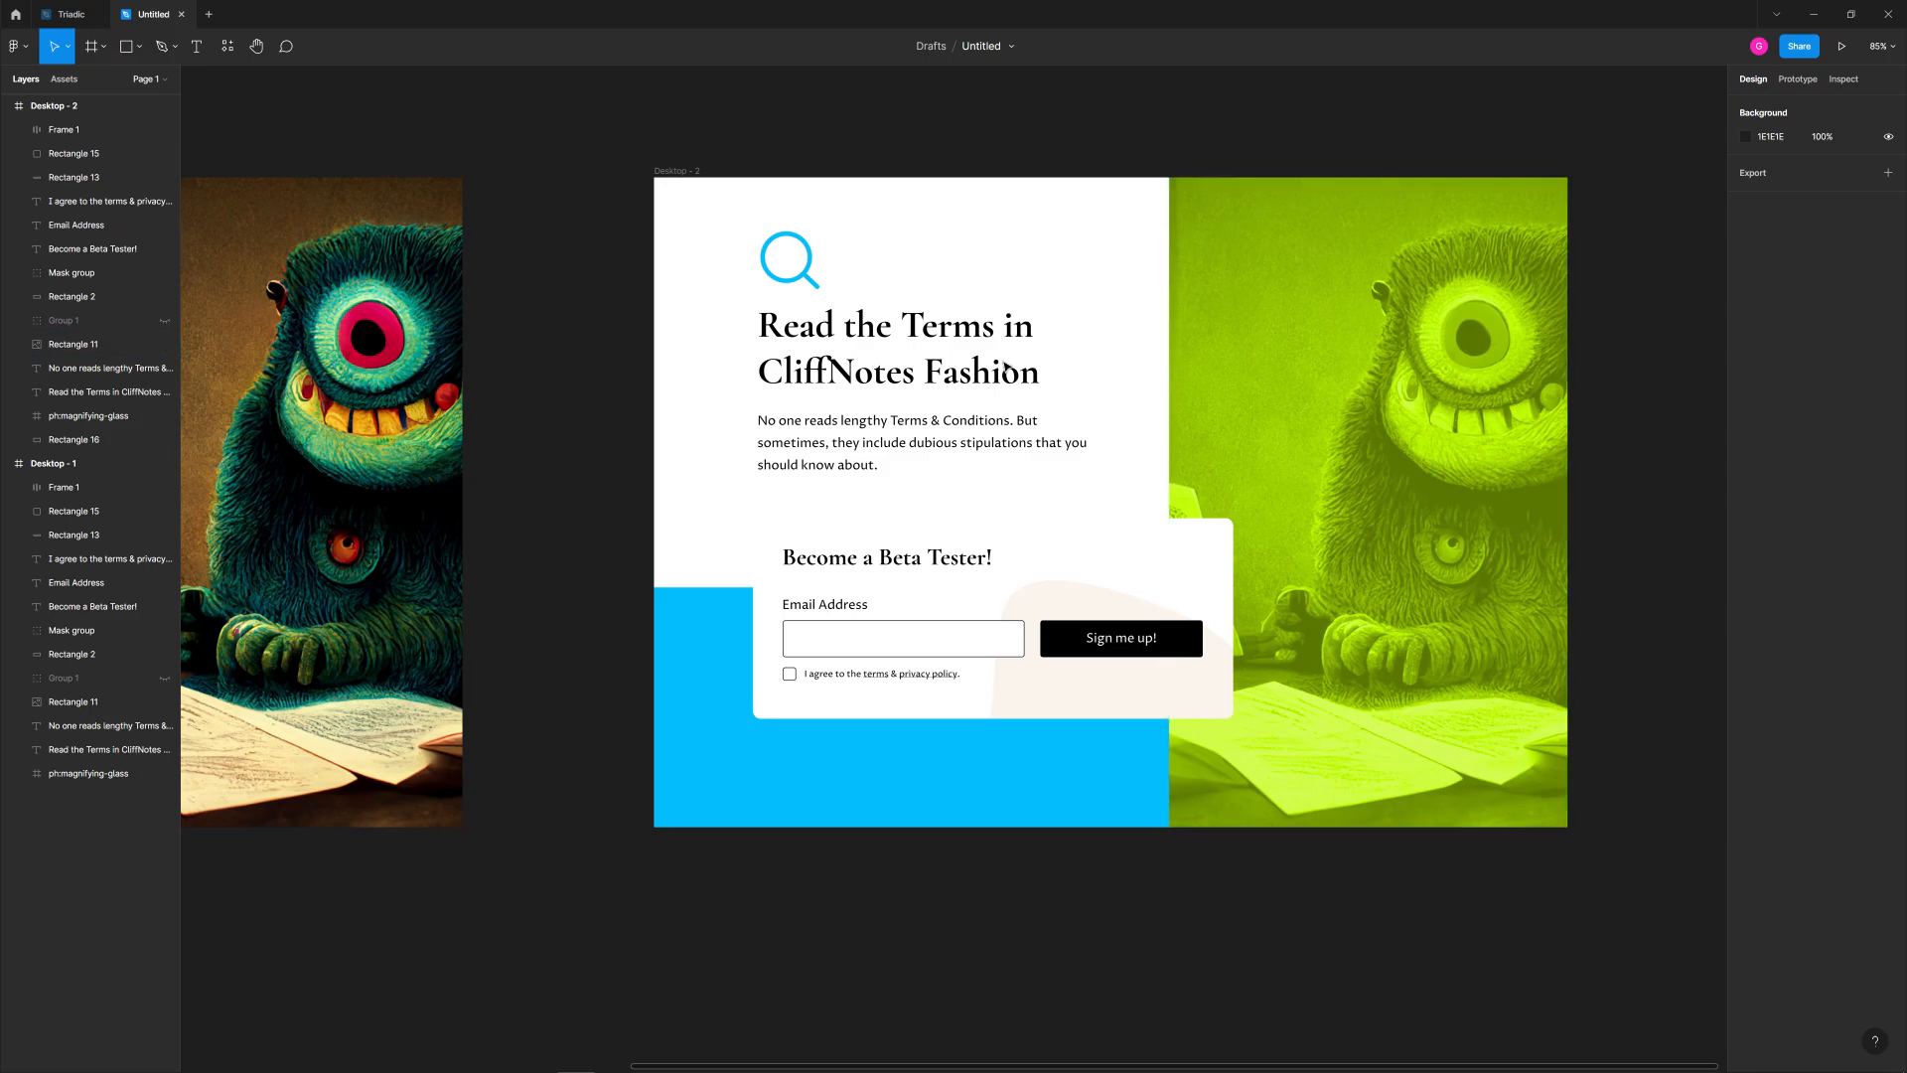
left_click(895, 347)
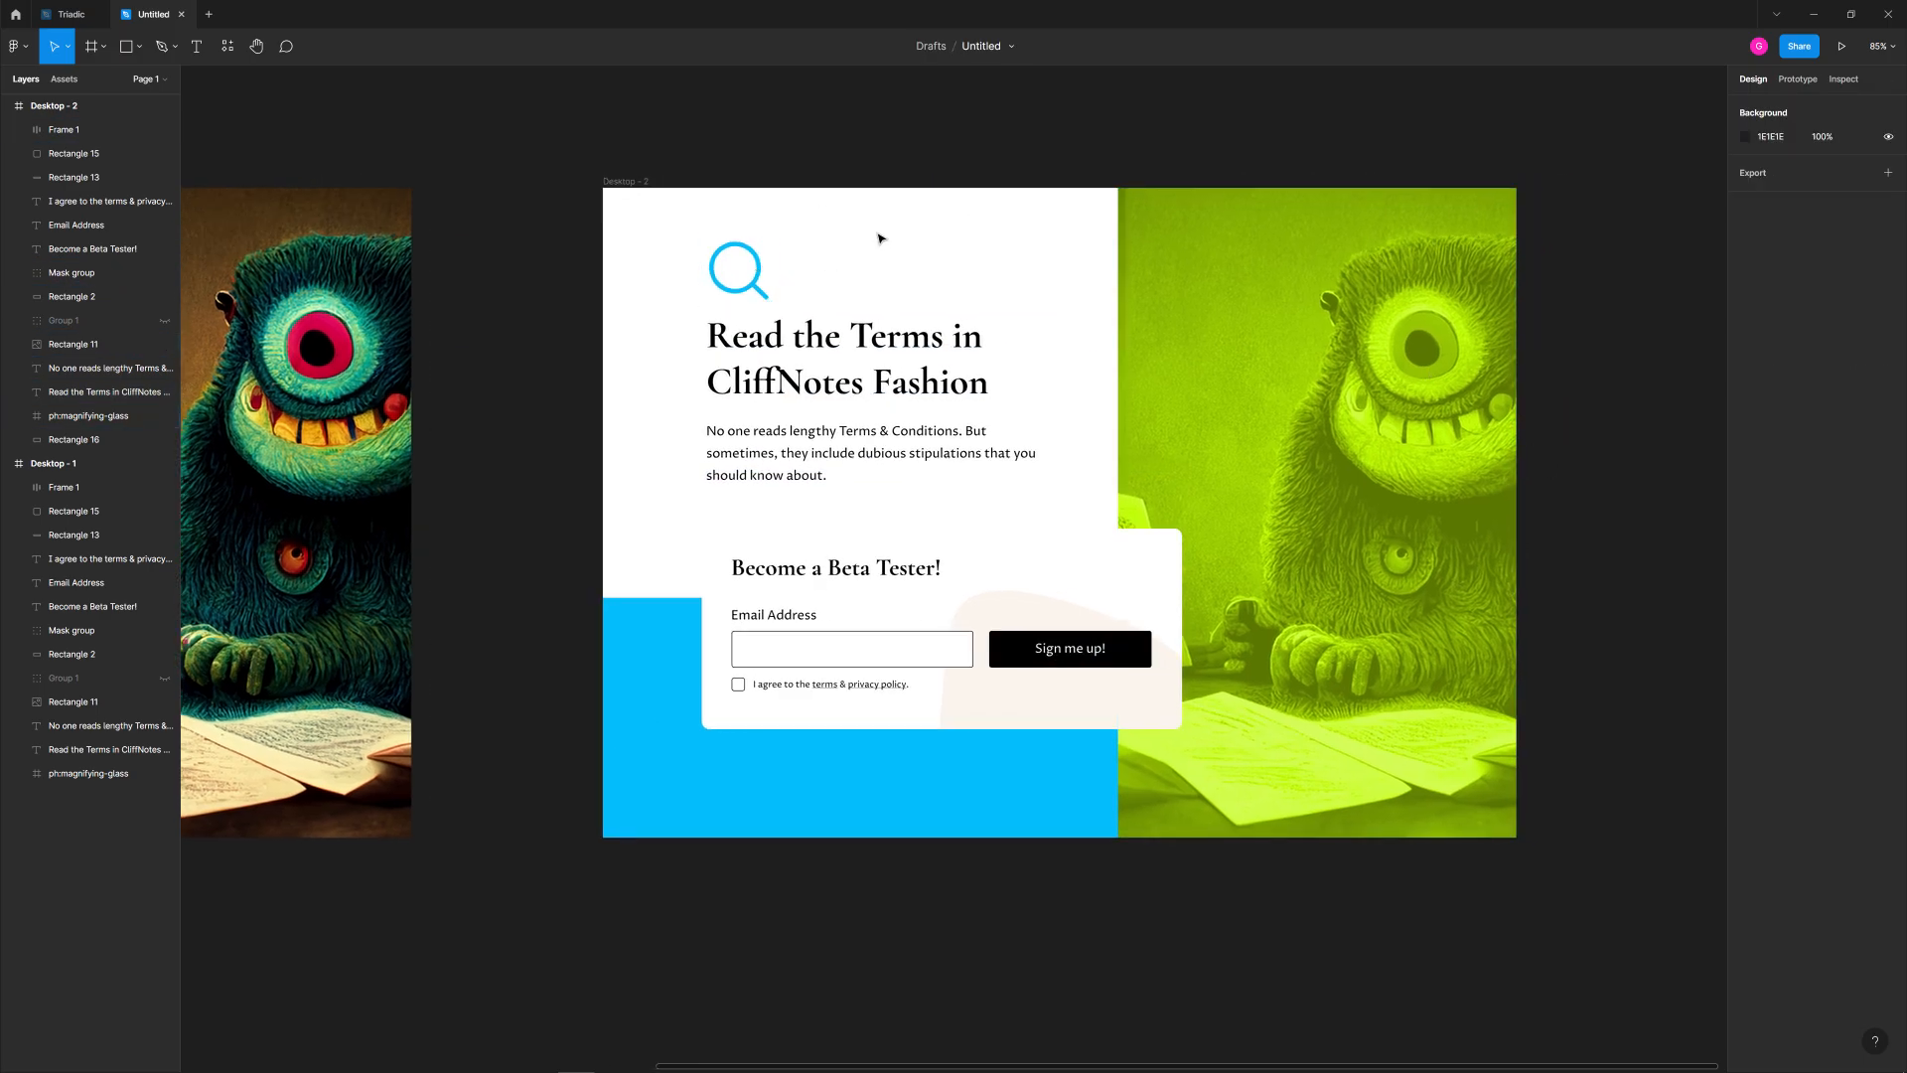
Change the Sign me up! button fill from 000000 to magenta #FB04BE.
left_click(71, 272)
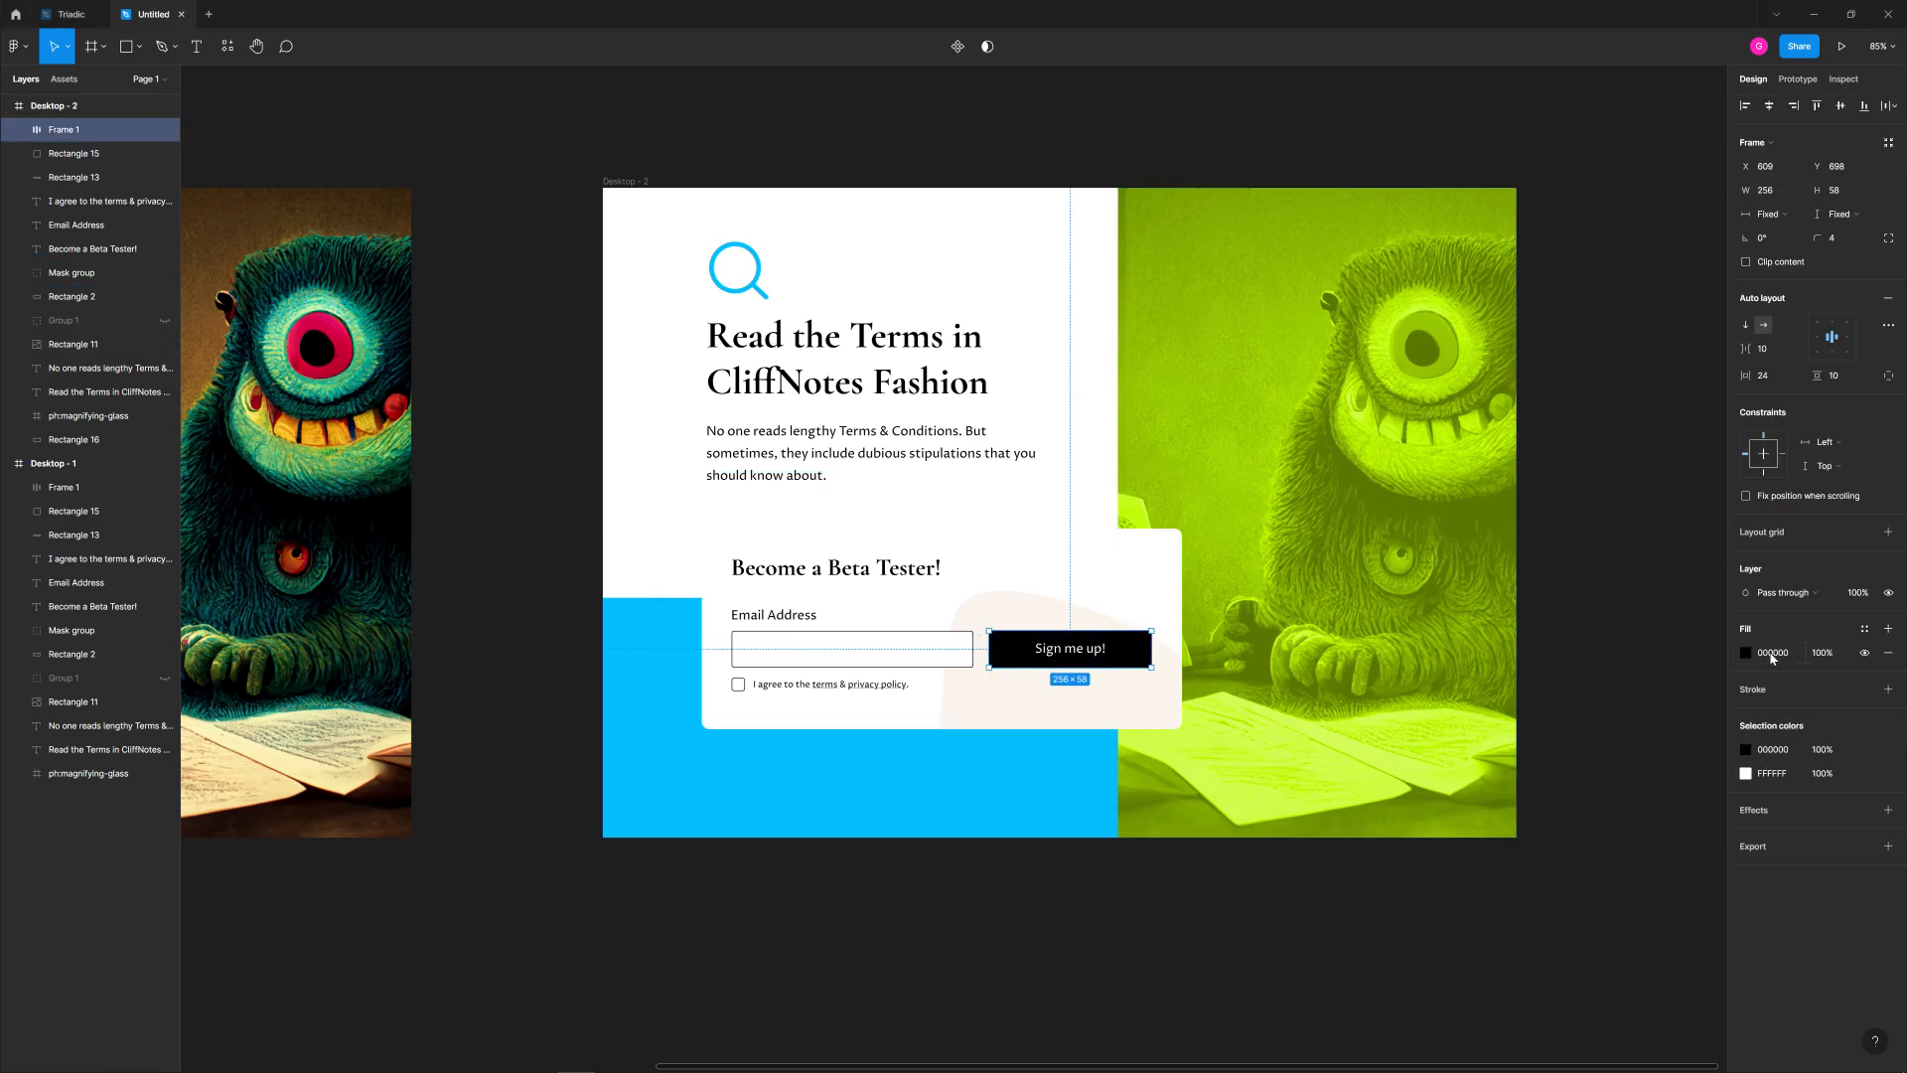
left_click(1776, 654)
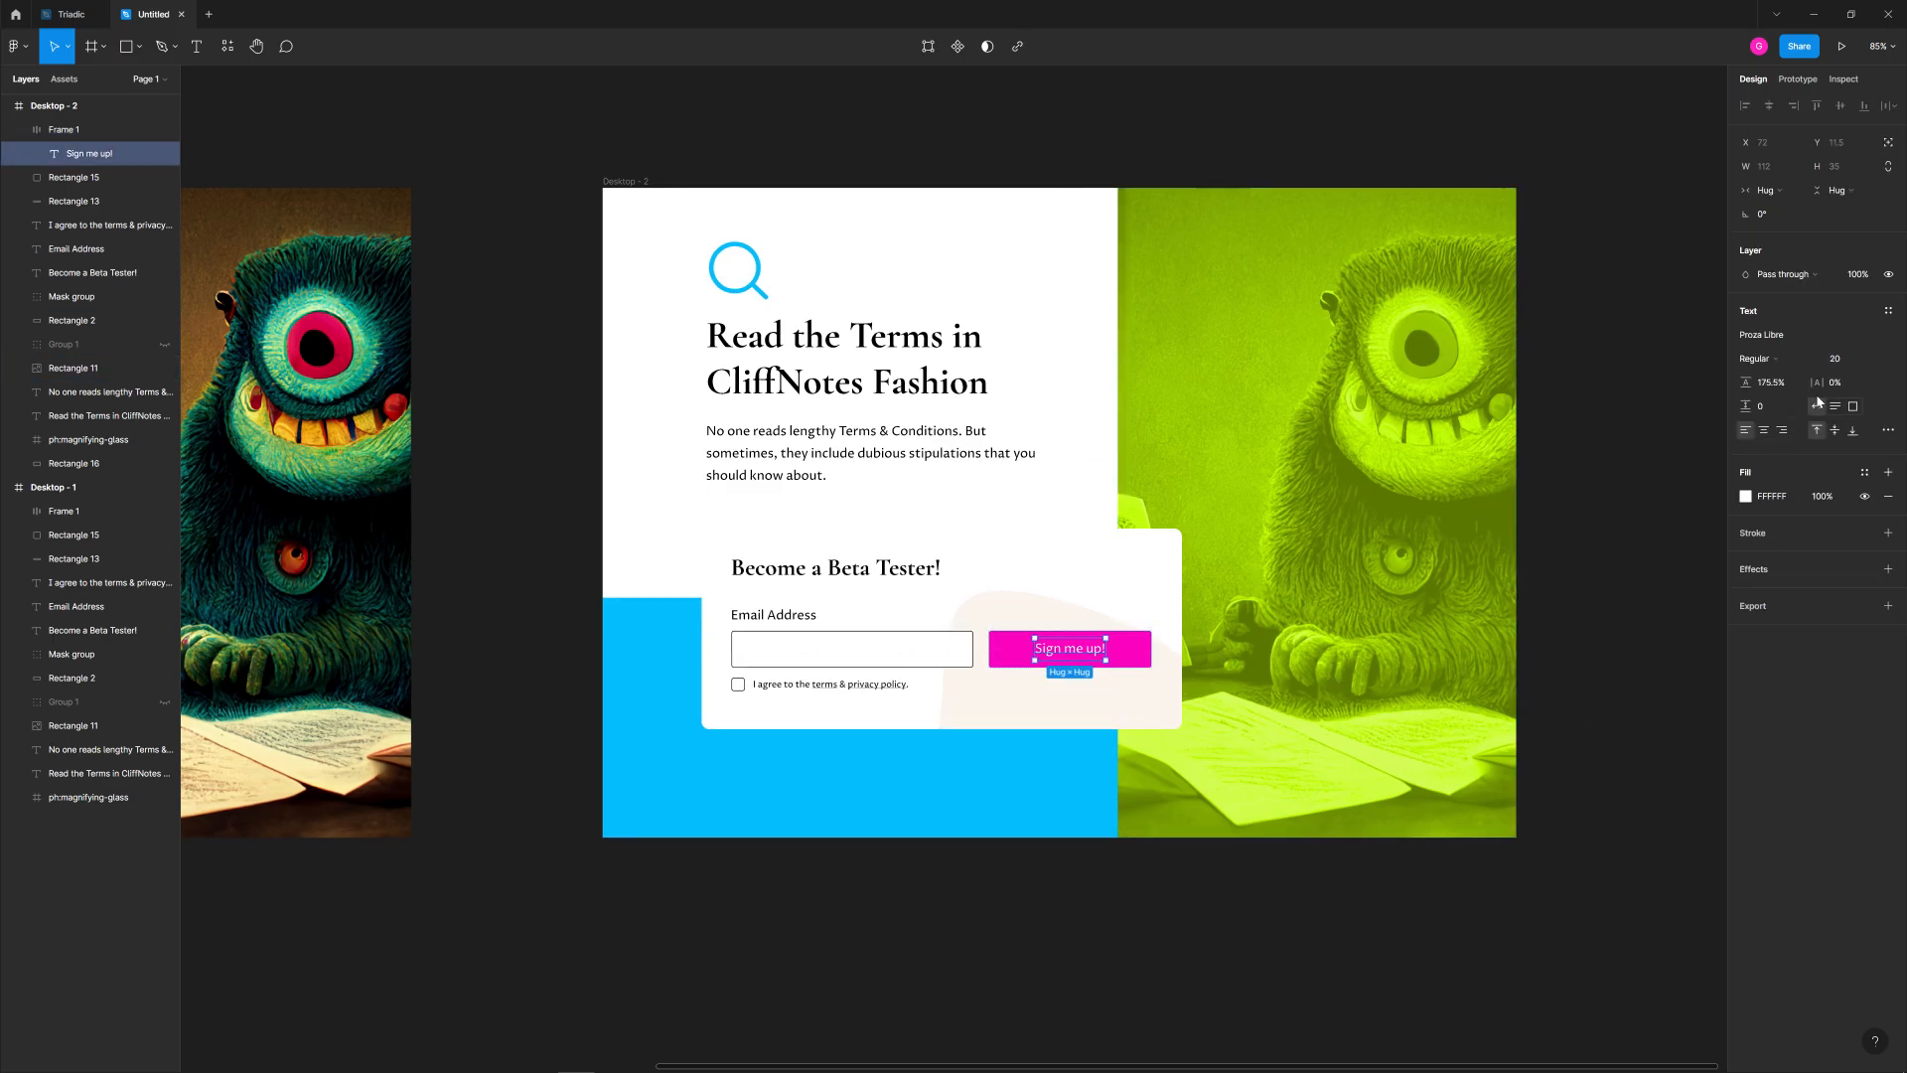
left_click(1759, 357)
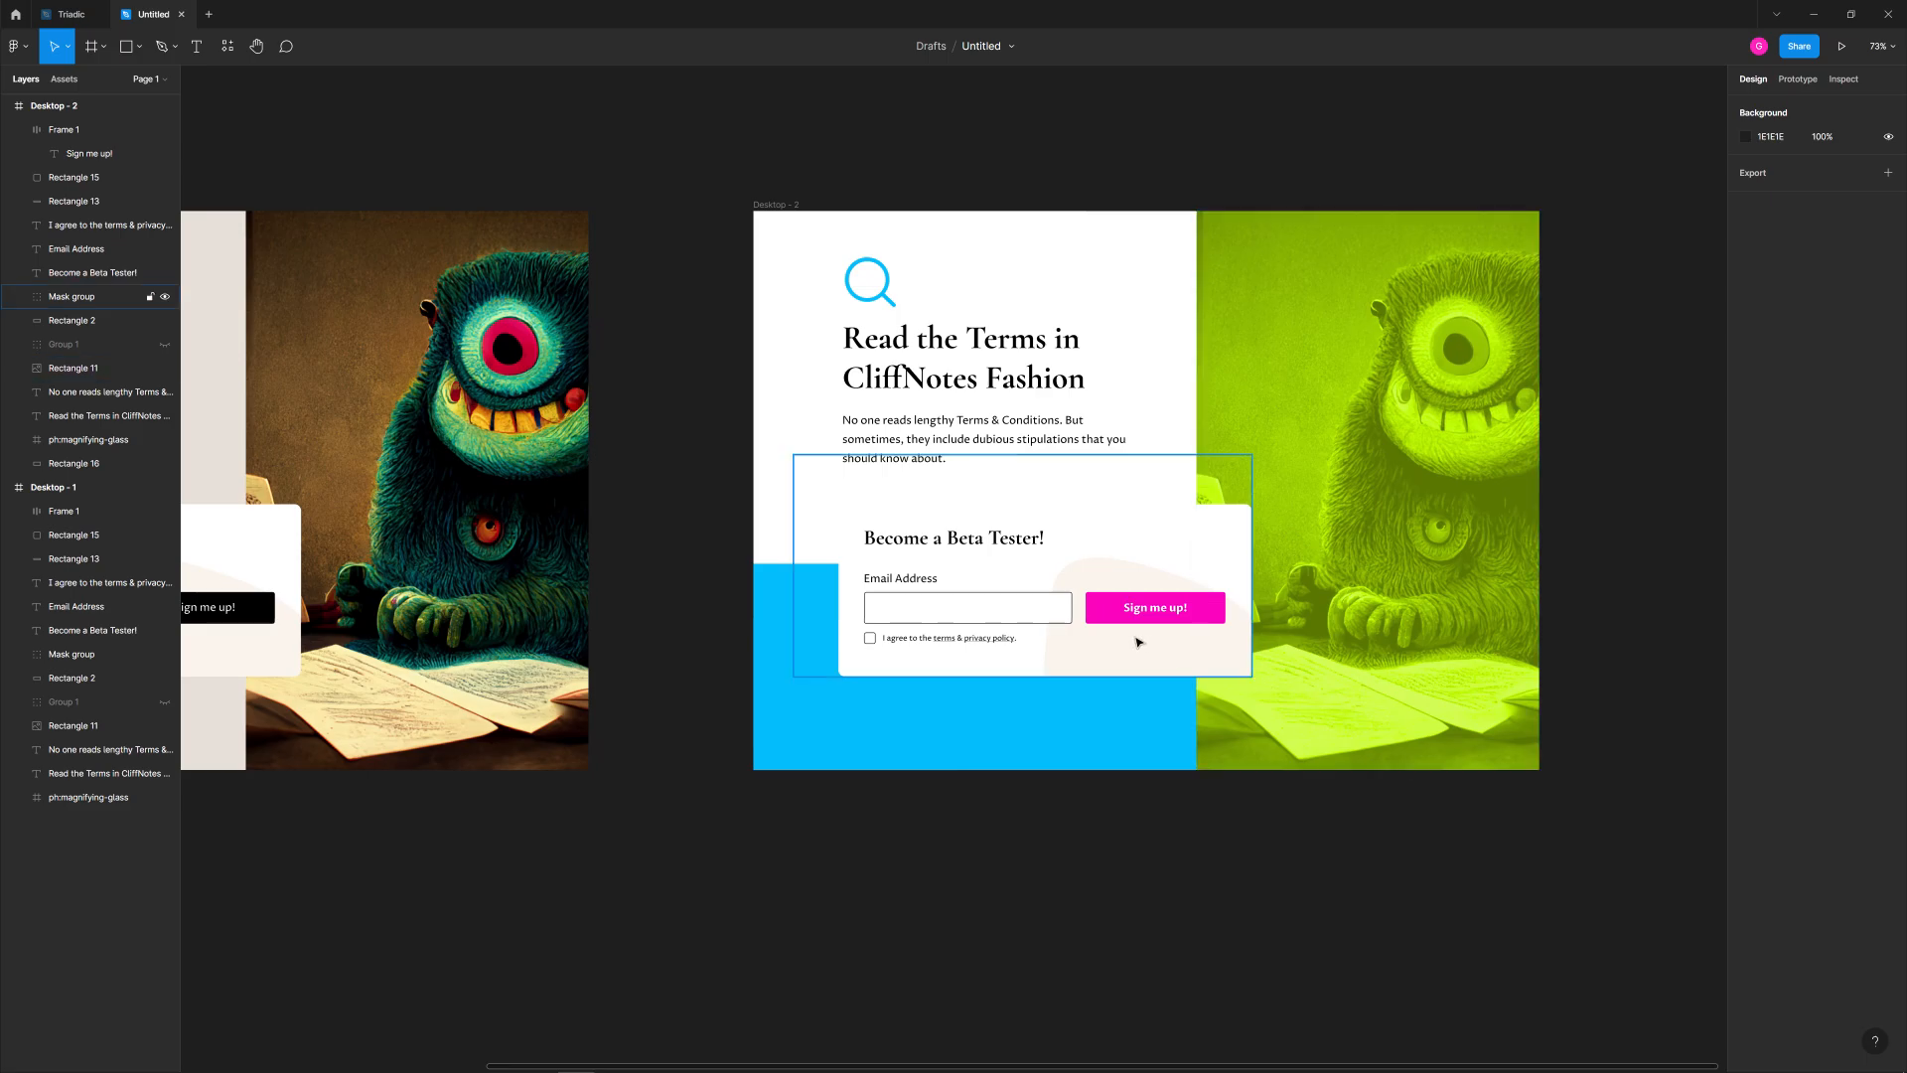
Fill the Mask group's Vector blob pale blue, then duplicate Desktop - 2 into a third frame.
left_click(869, 282)
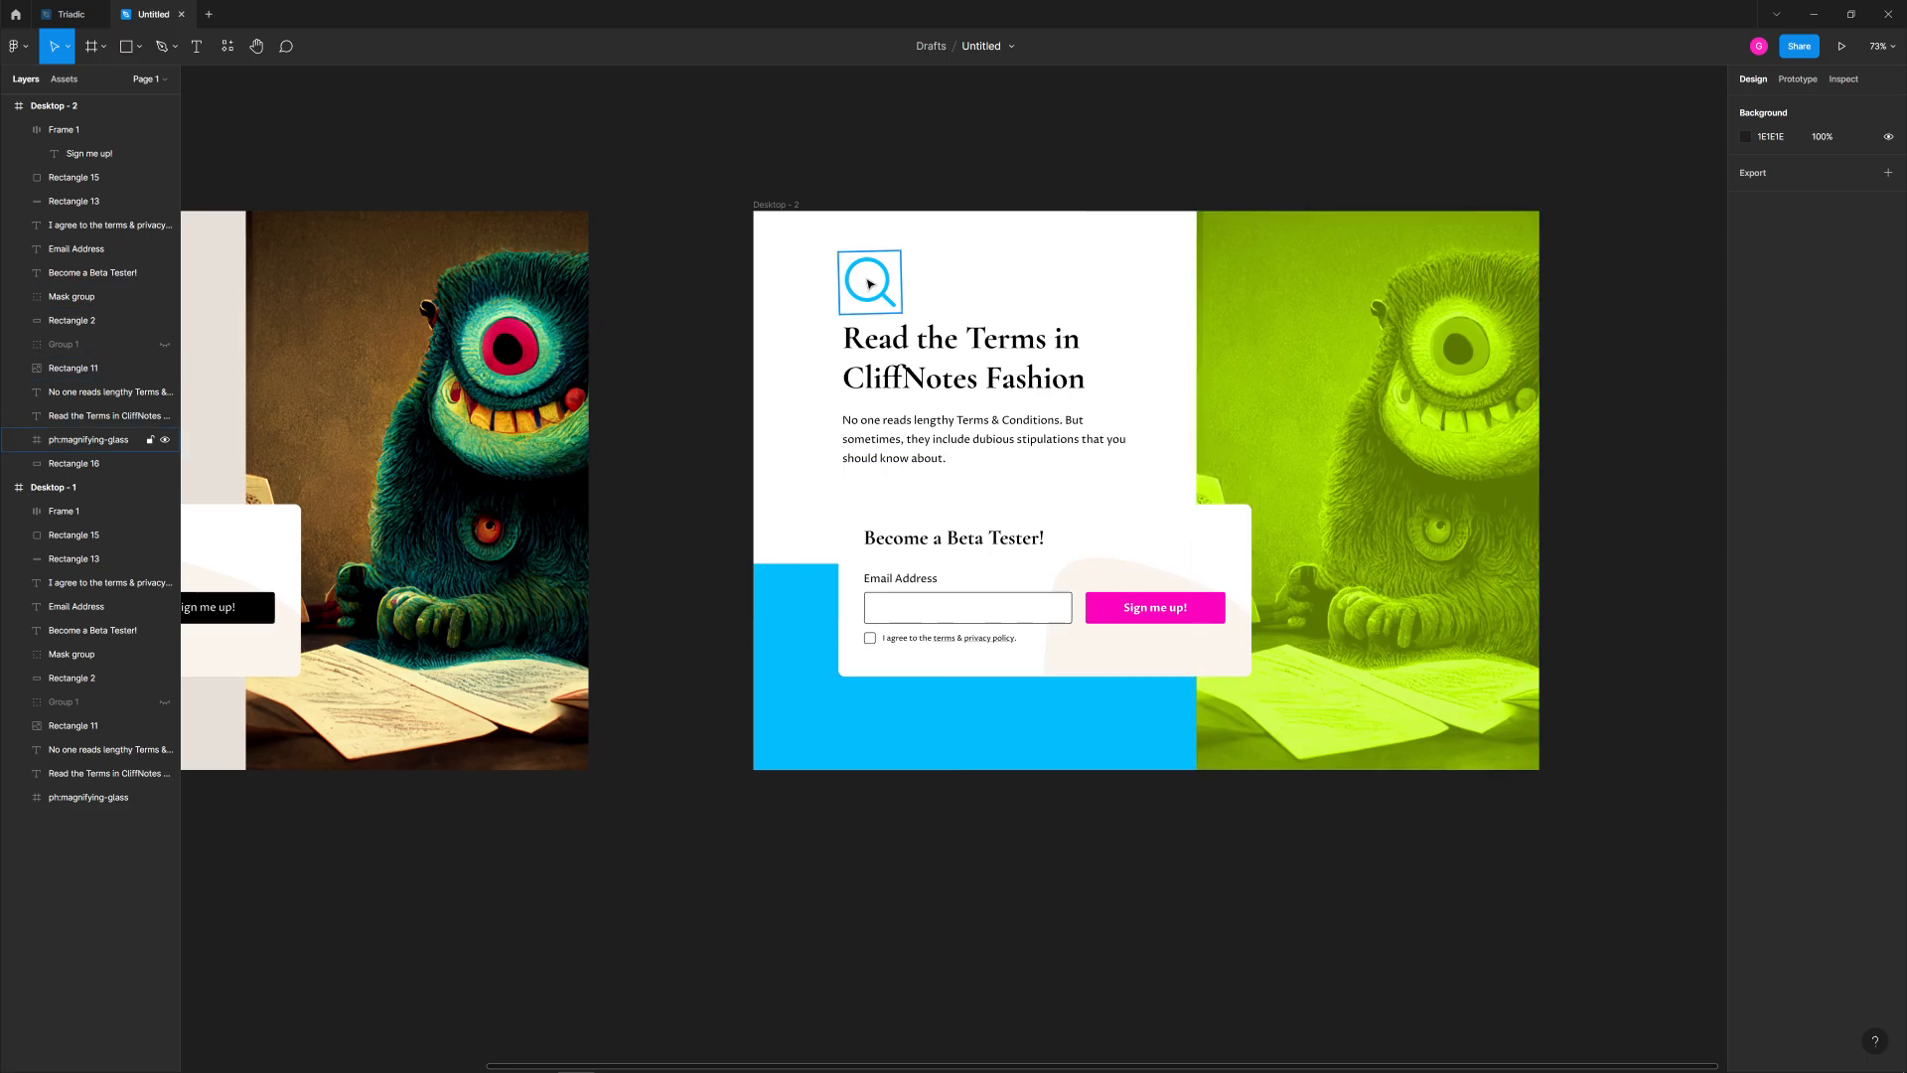
left_click(71, 296)
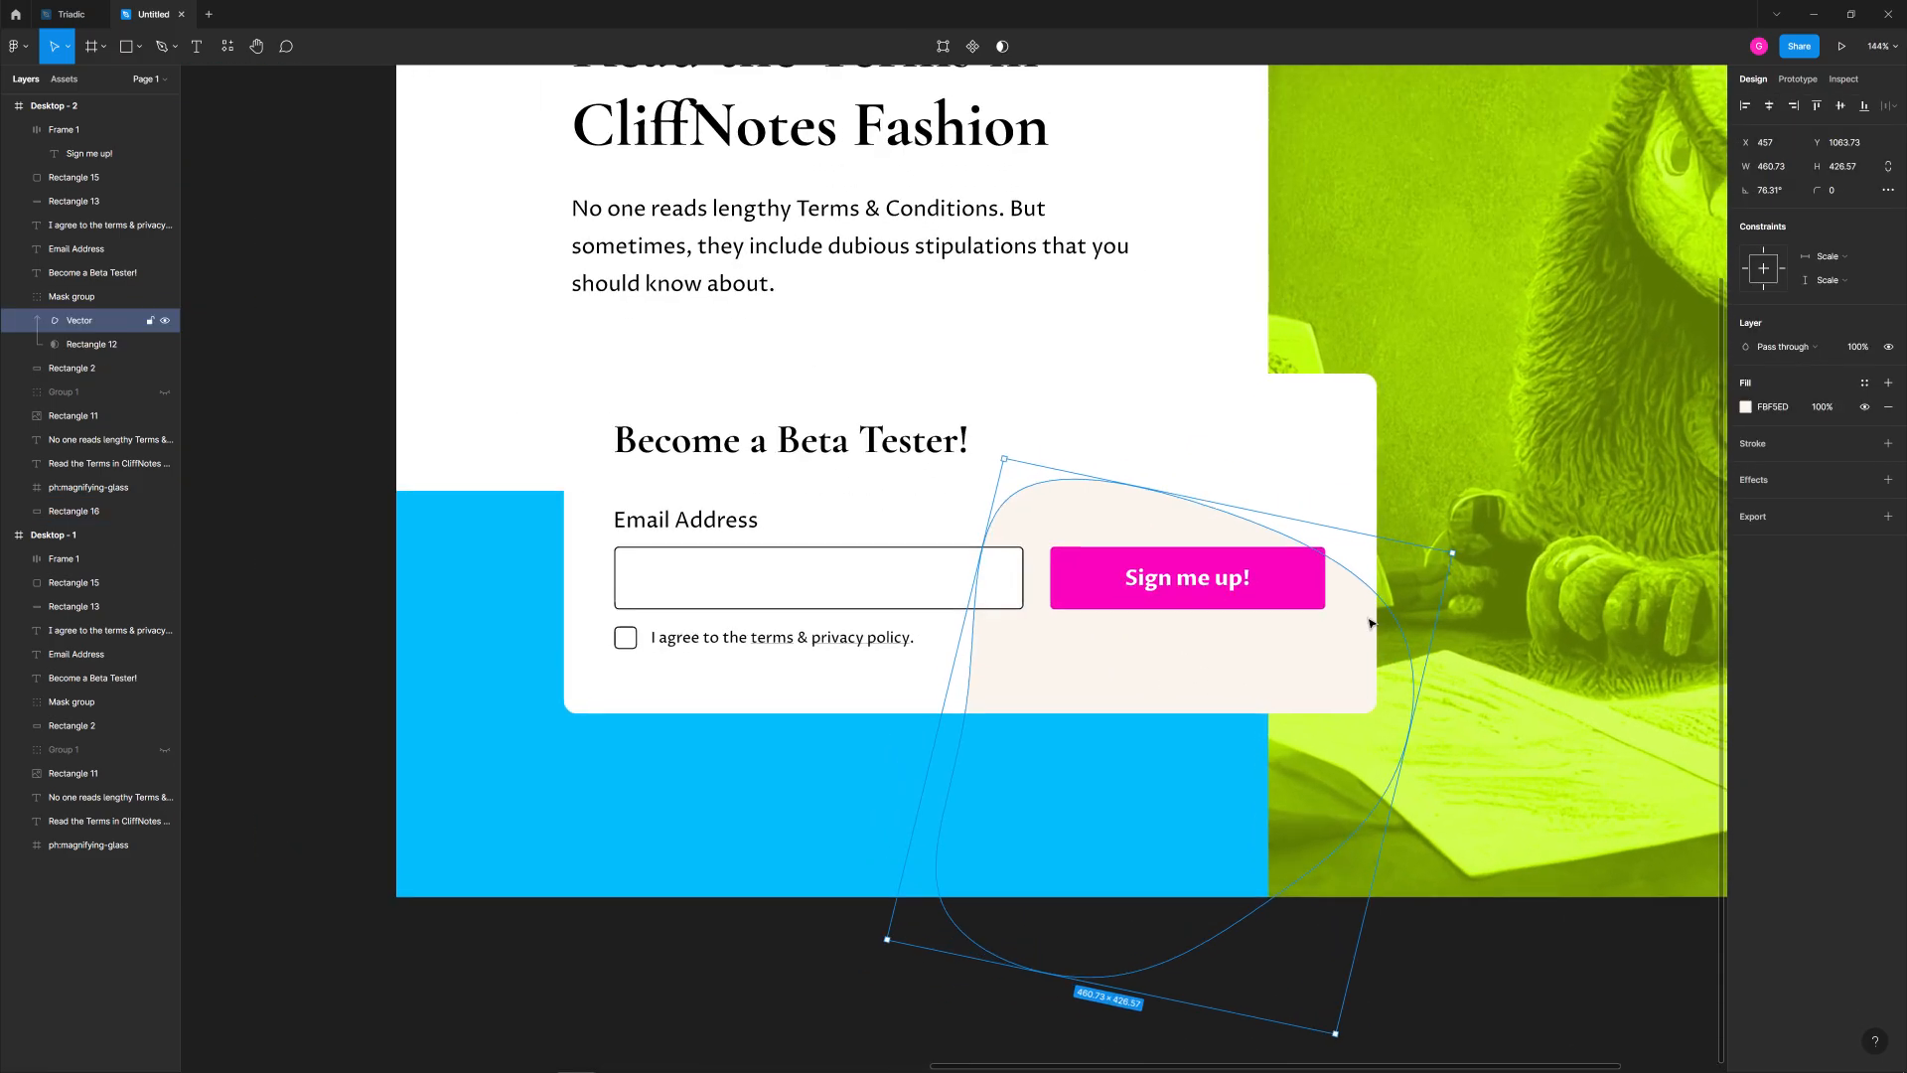
left_click(1746, 407)
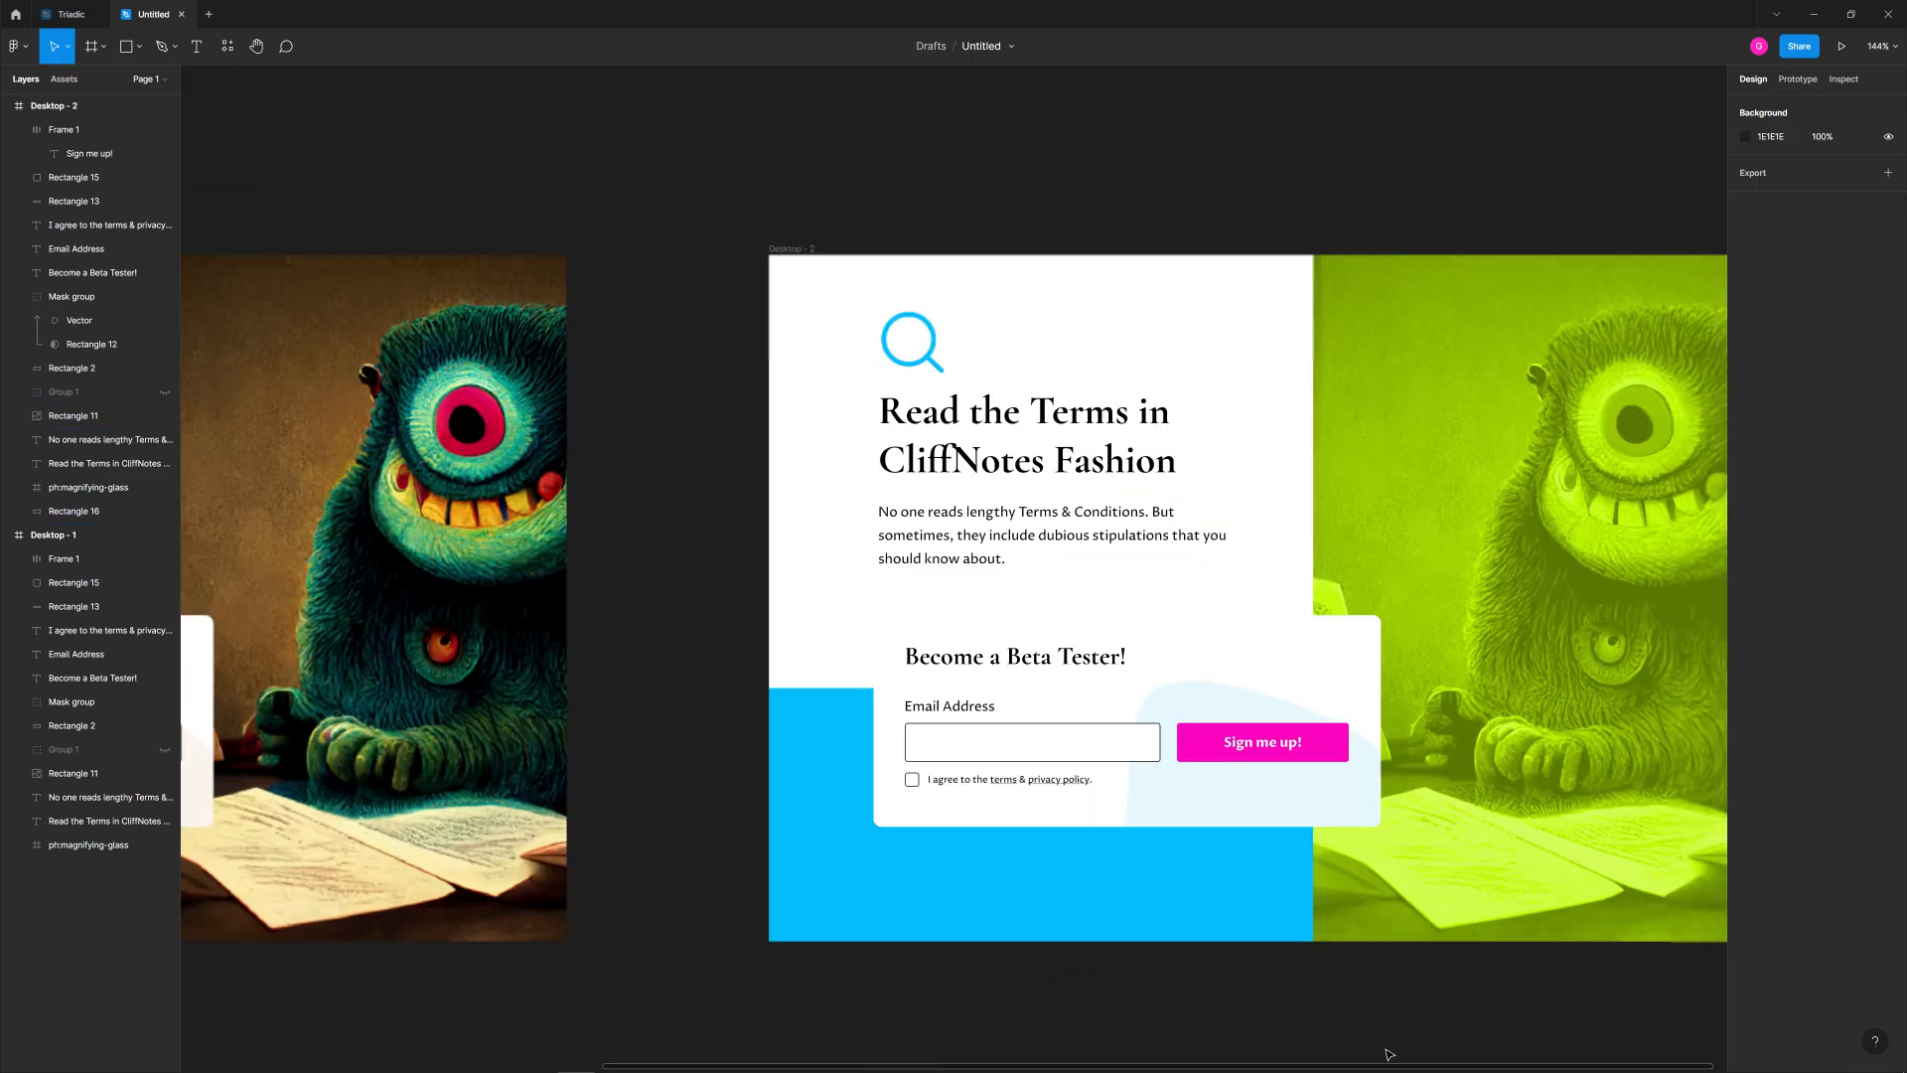
scroll("down", 3)
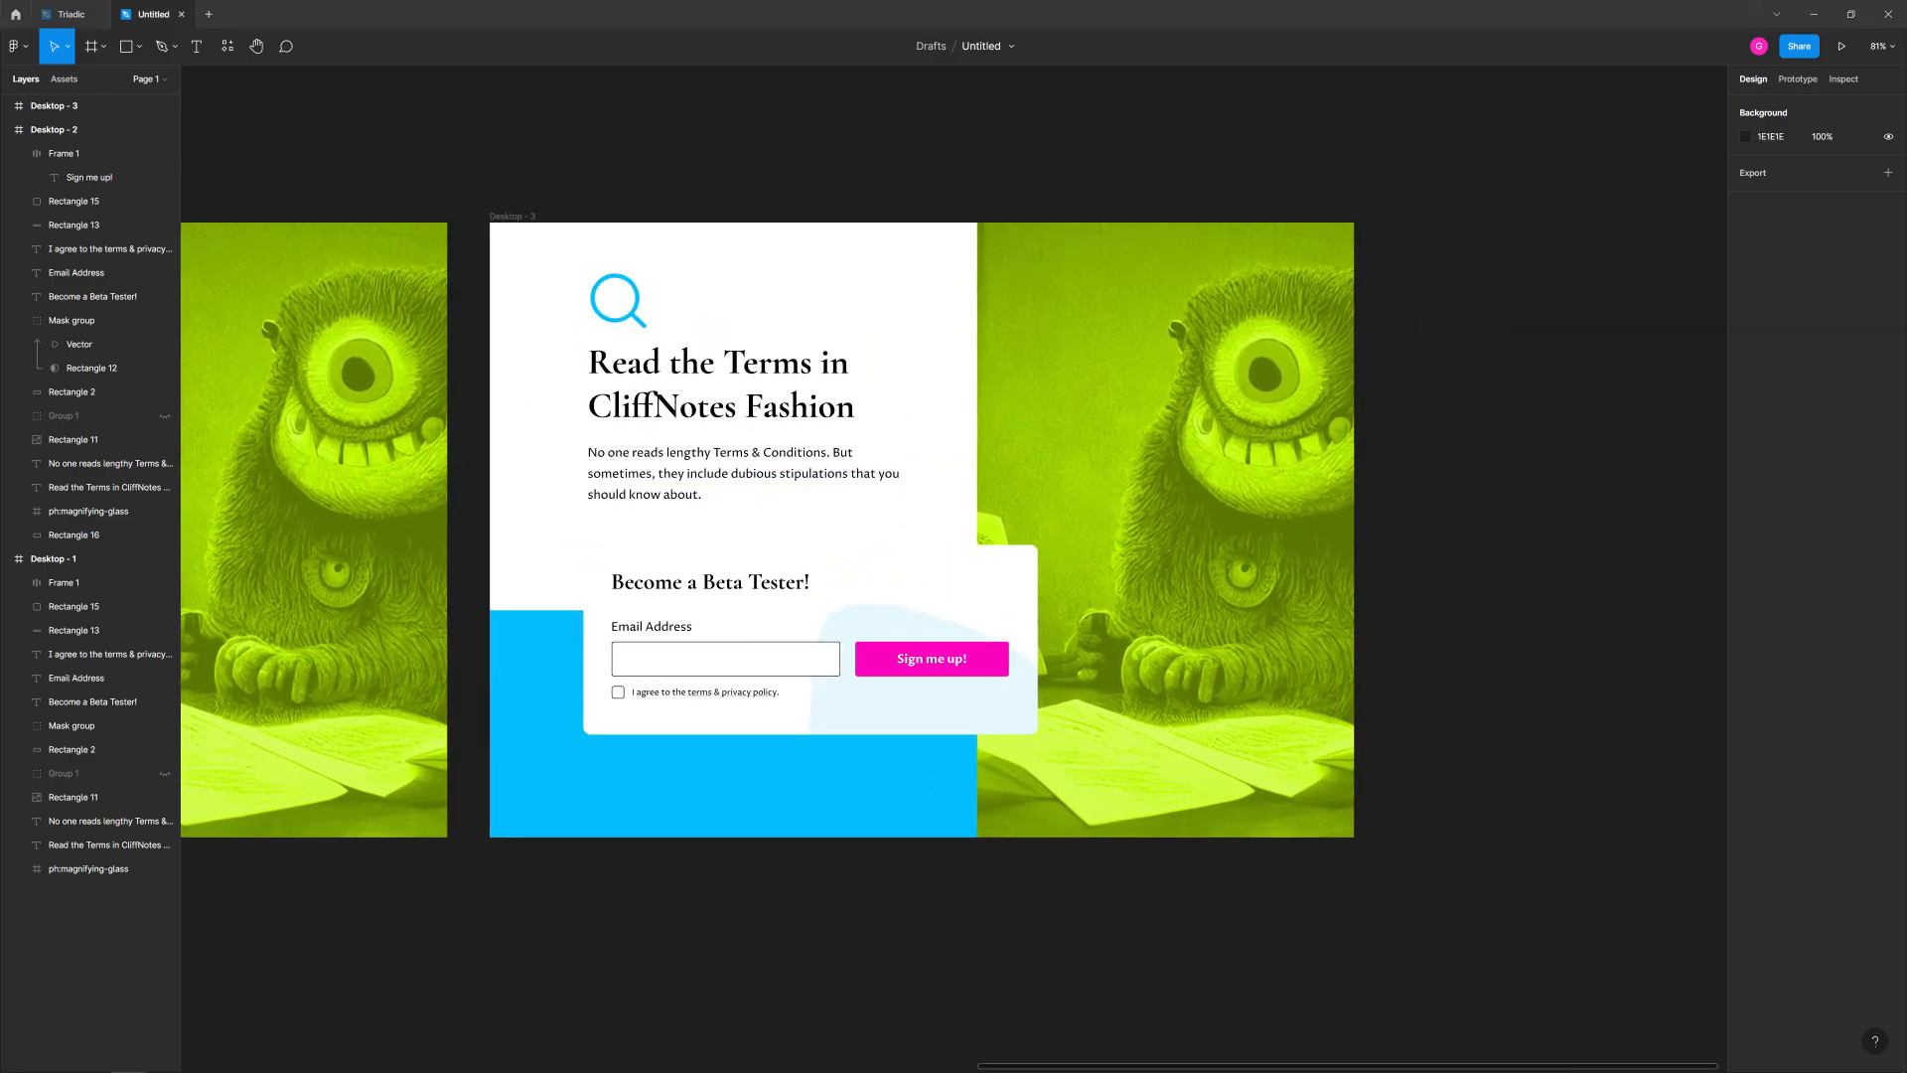
Apply the #00FF73 triad: 7300FF image, FF7300 icon and block, 00FF73 button.
left_click(91, 13)
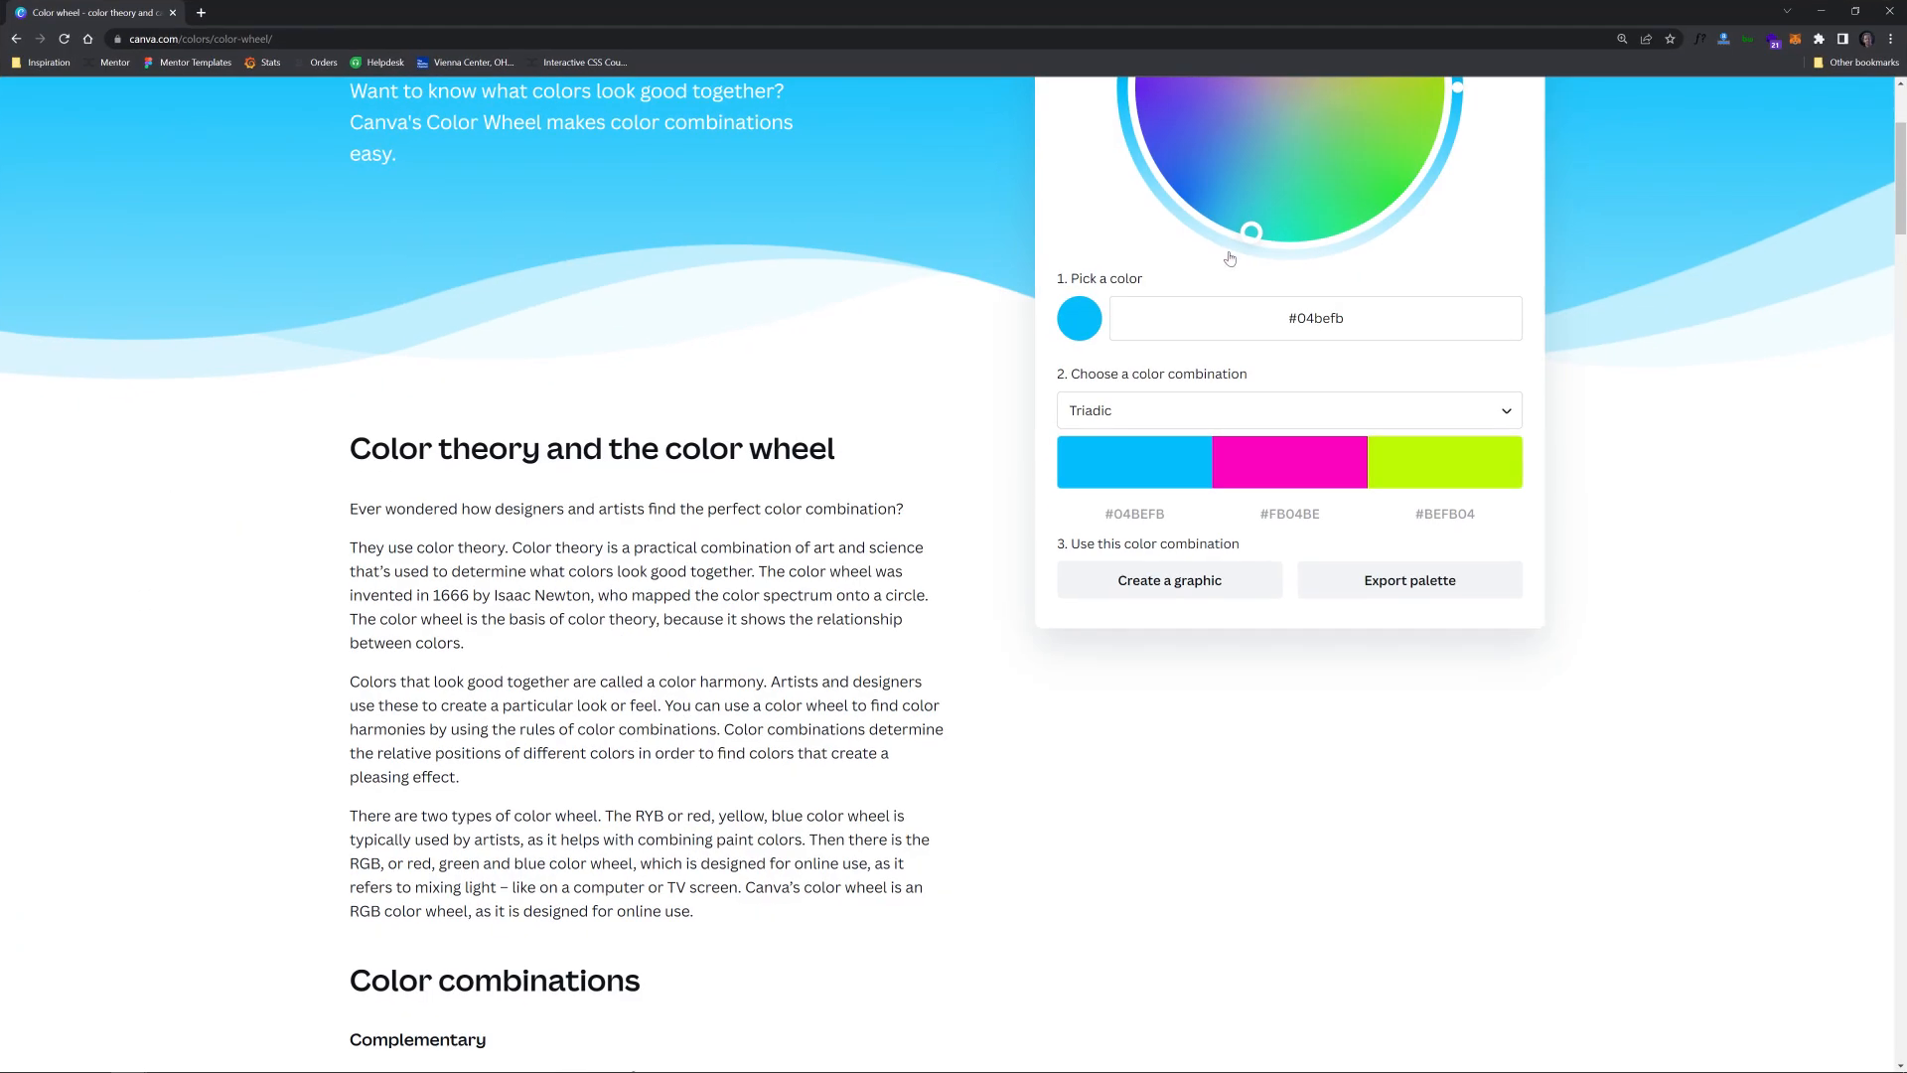
scroll("up", 3)
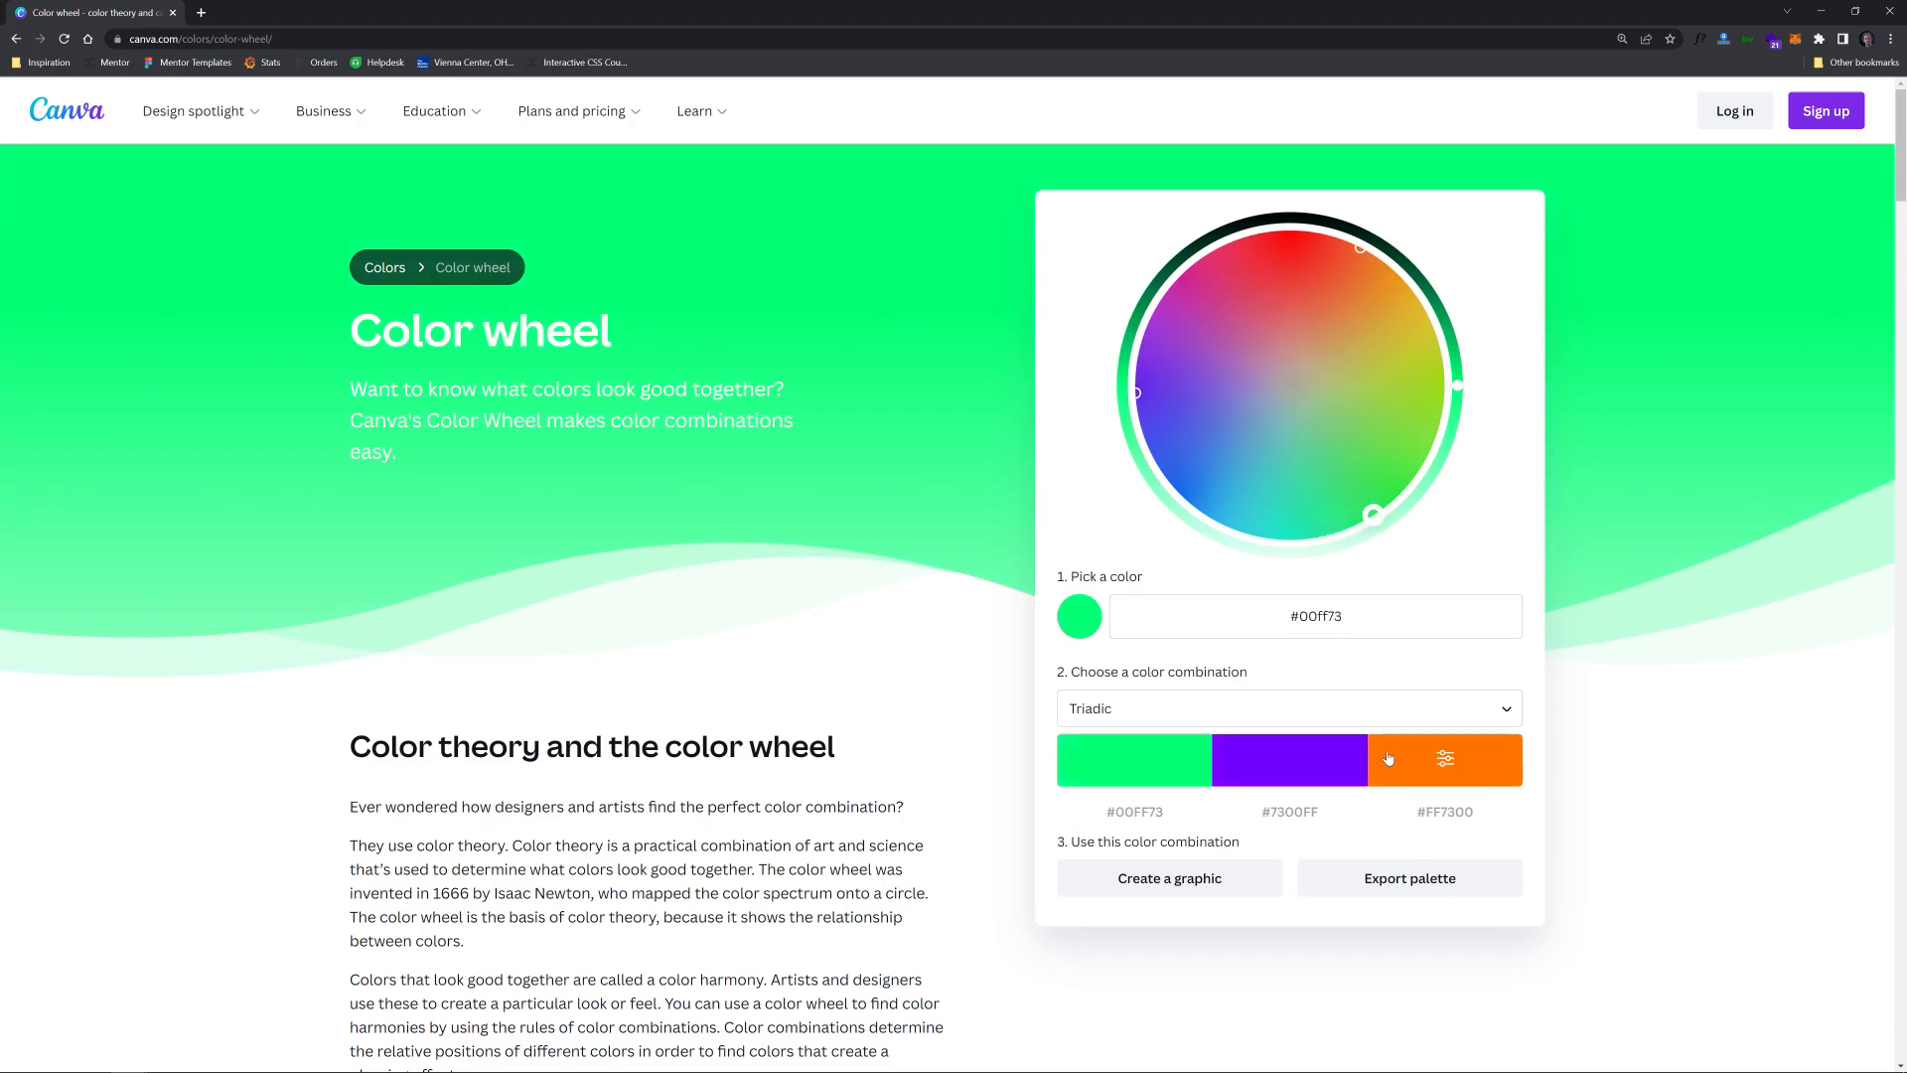
left_click(152, 13)
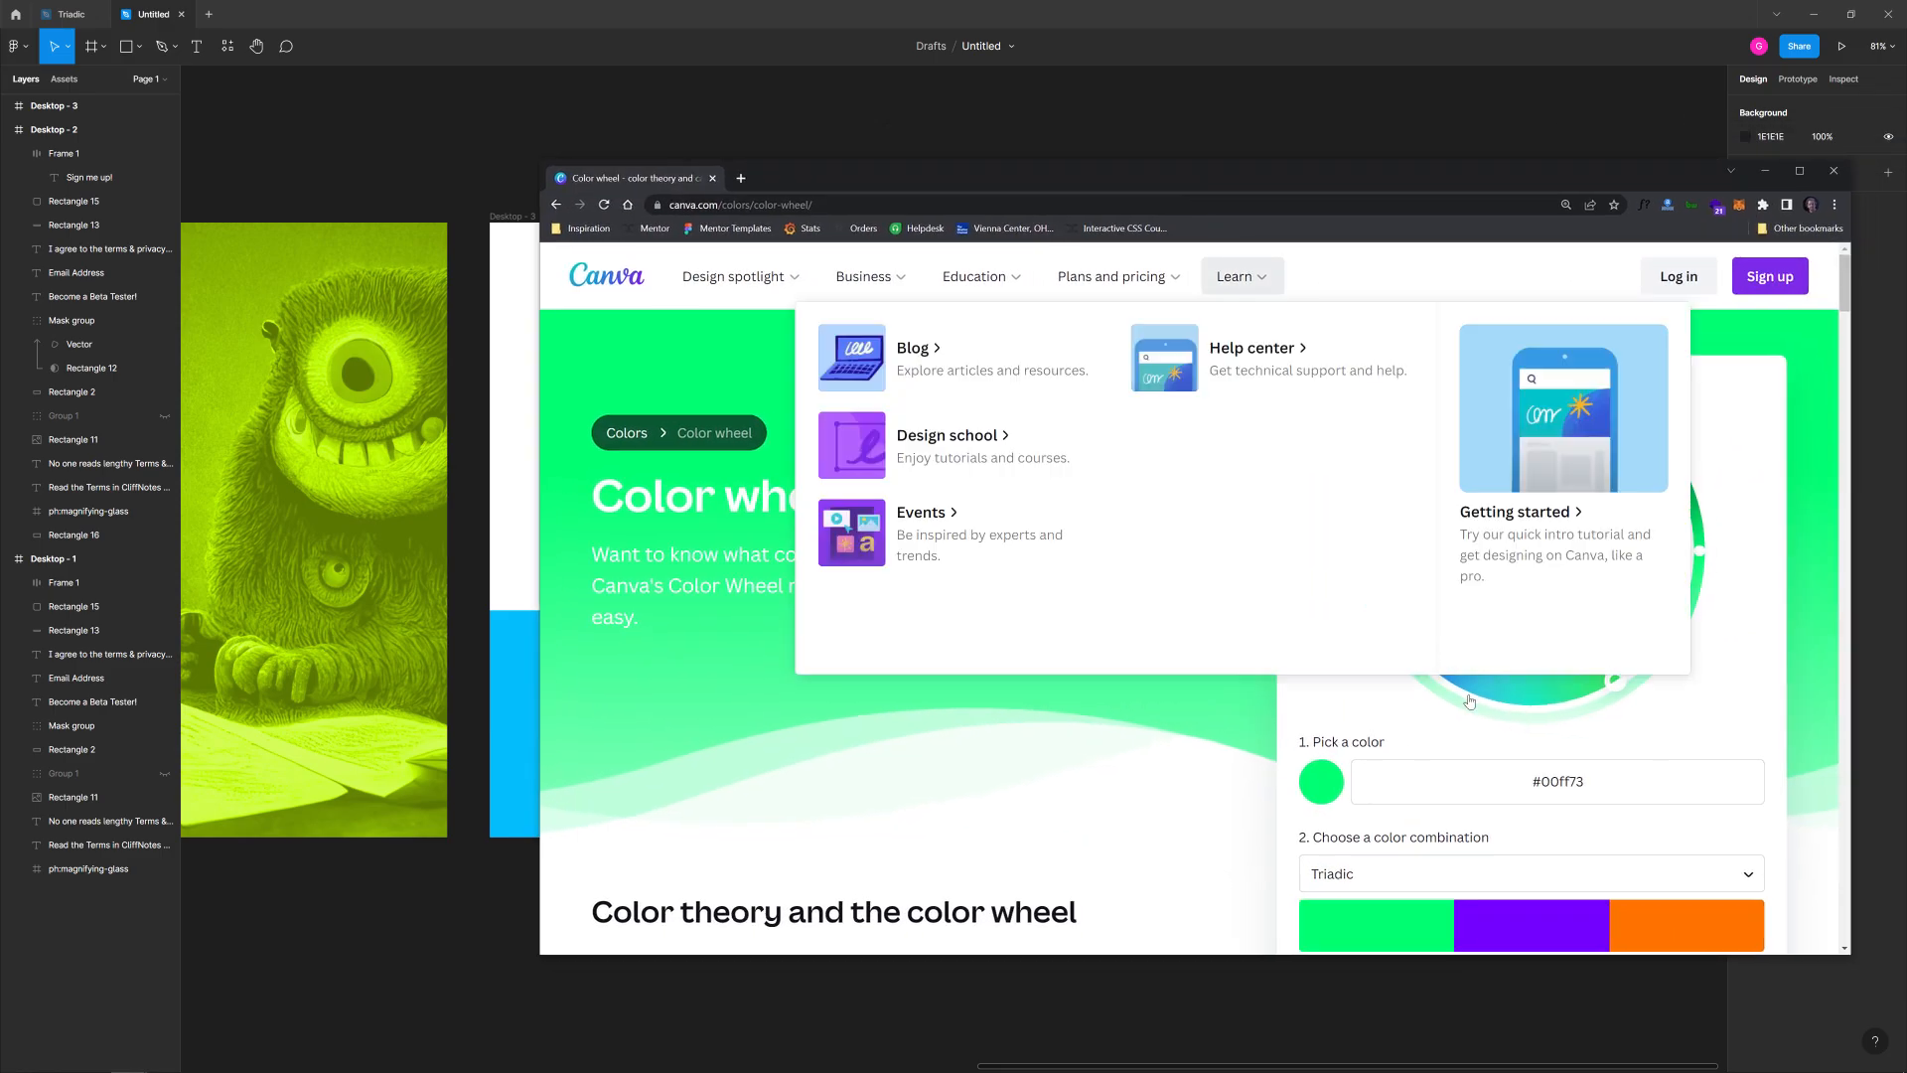
left_click(1530, 828)
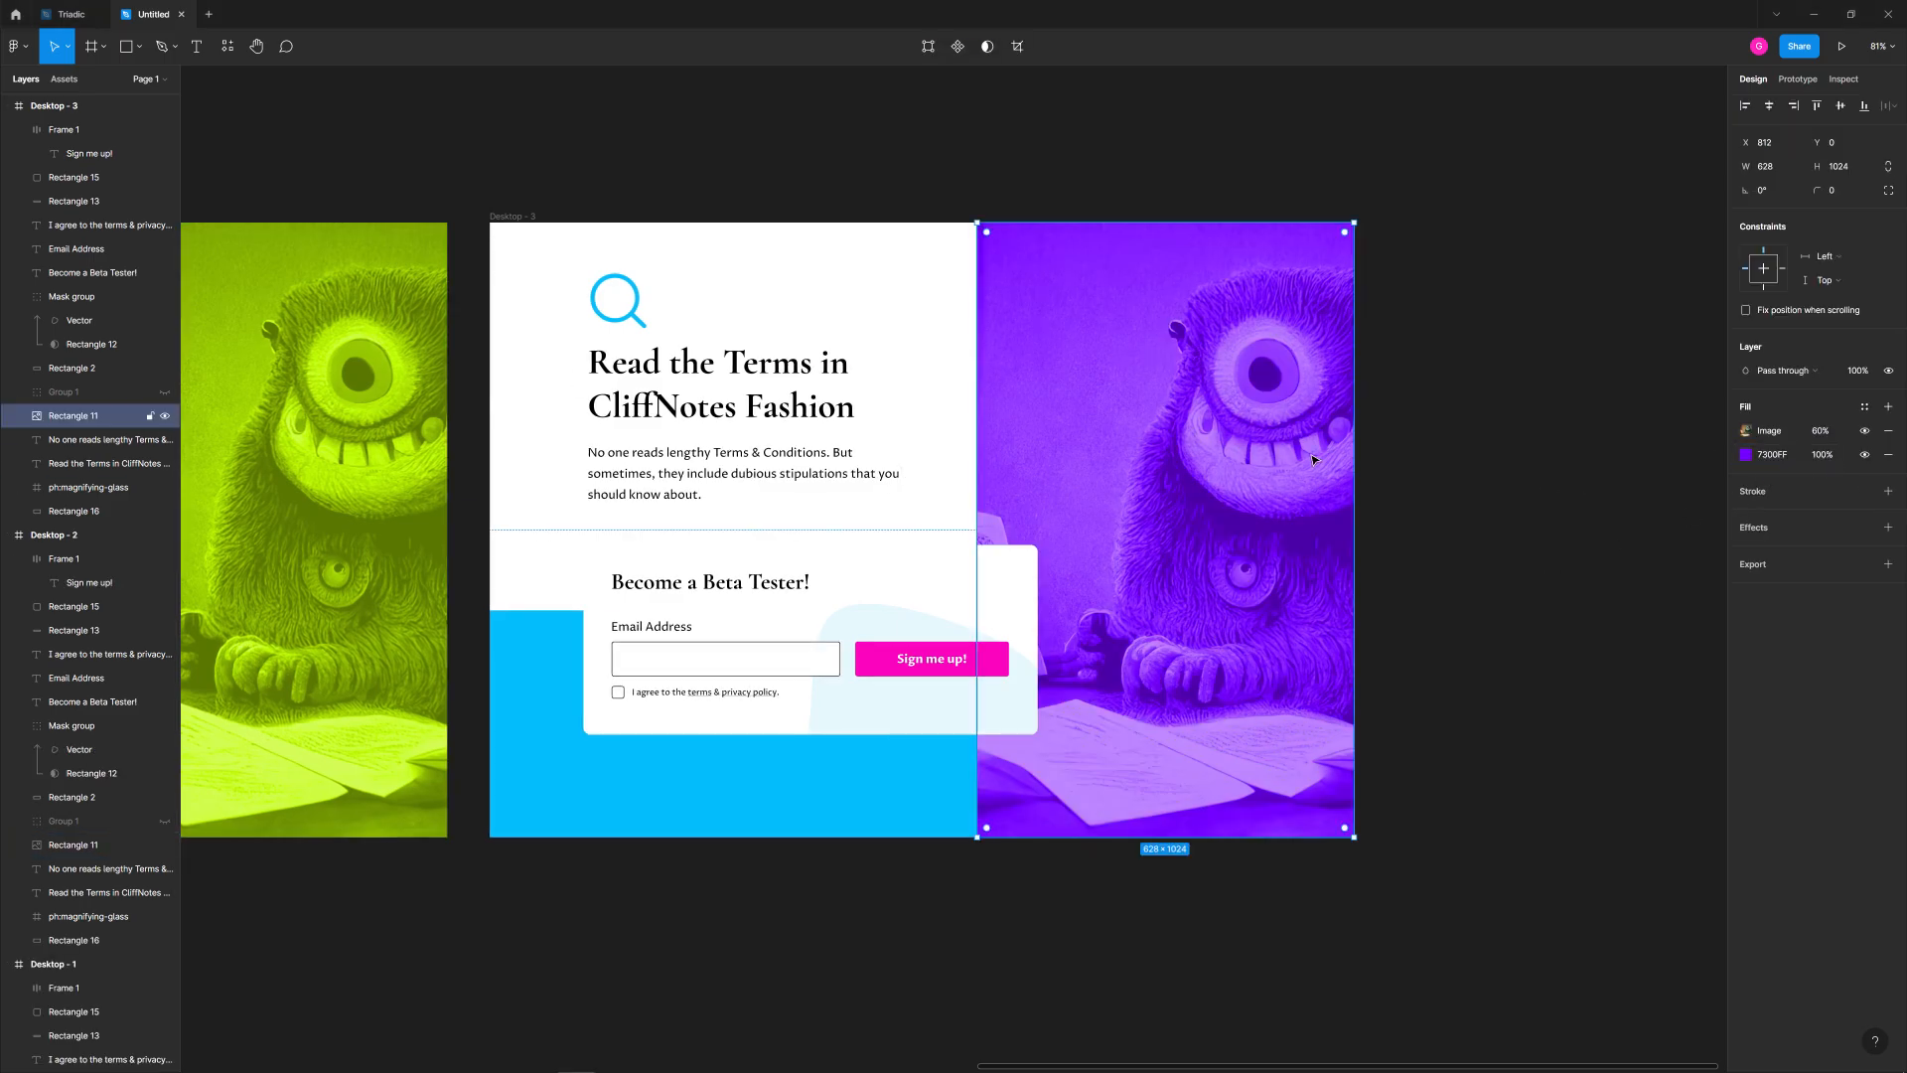
mouse_move(1196, 478)
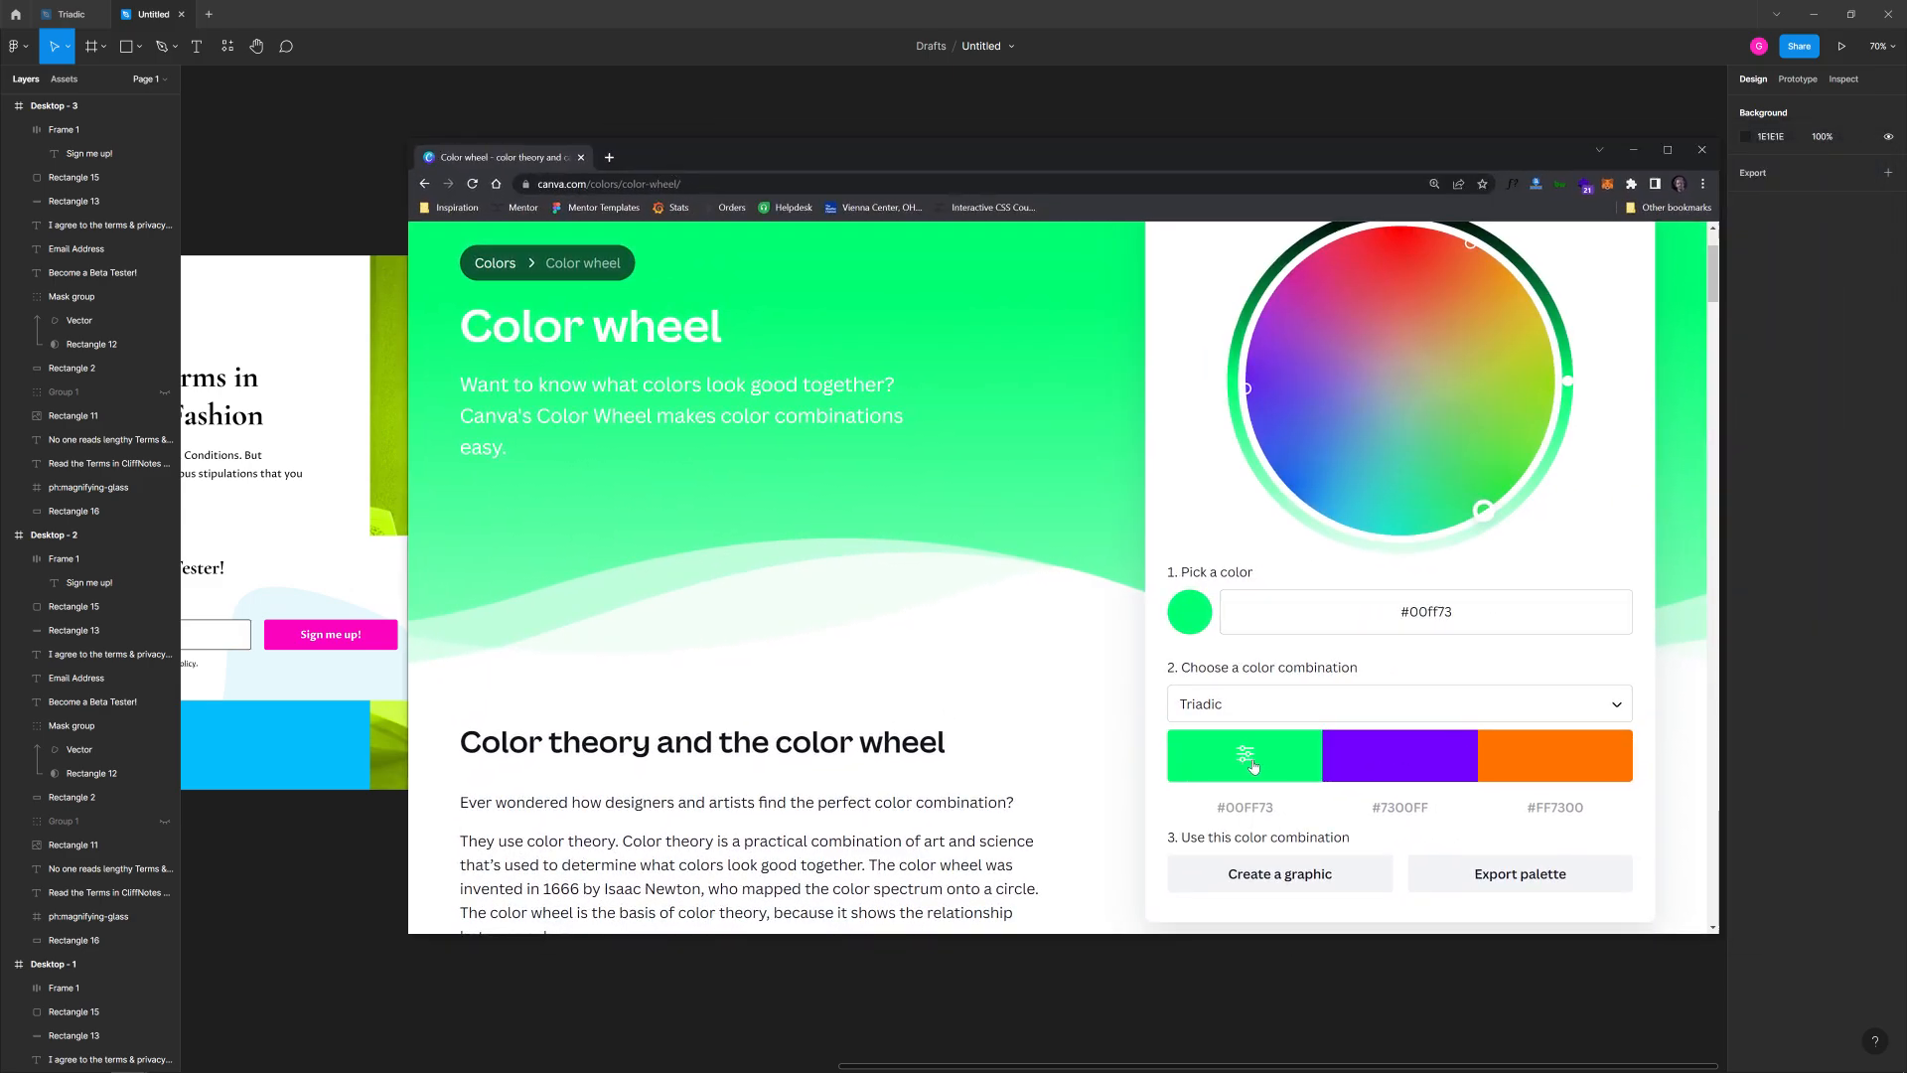
mouse_move(1242, 807)
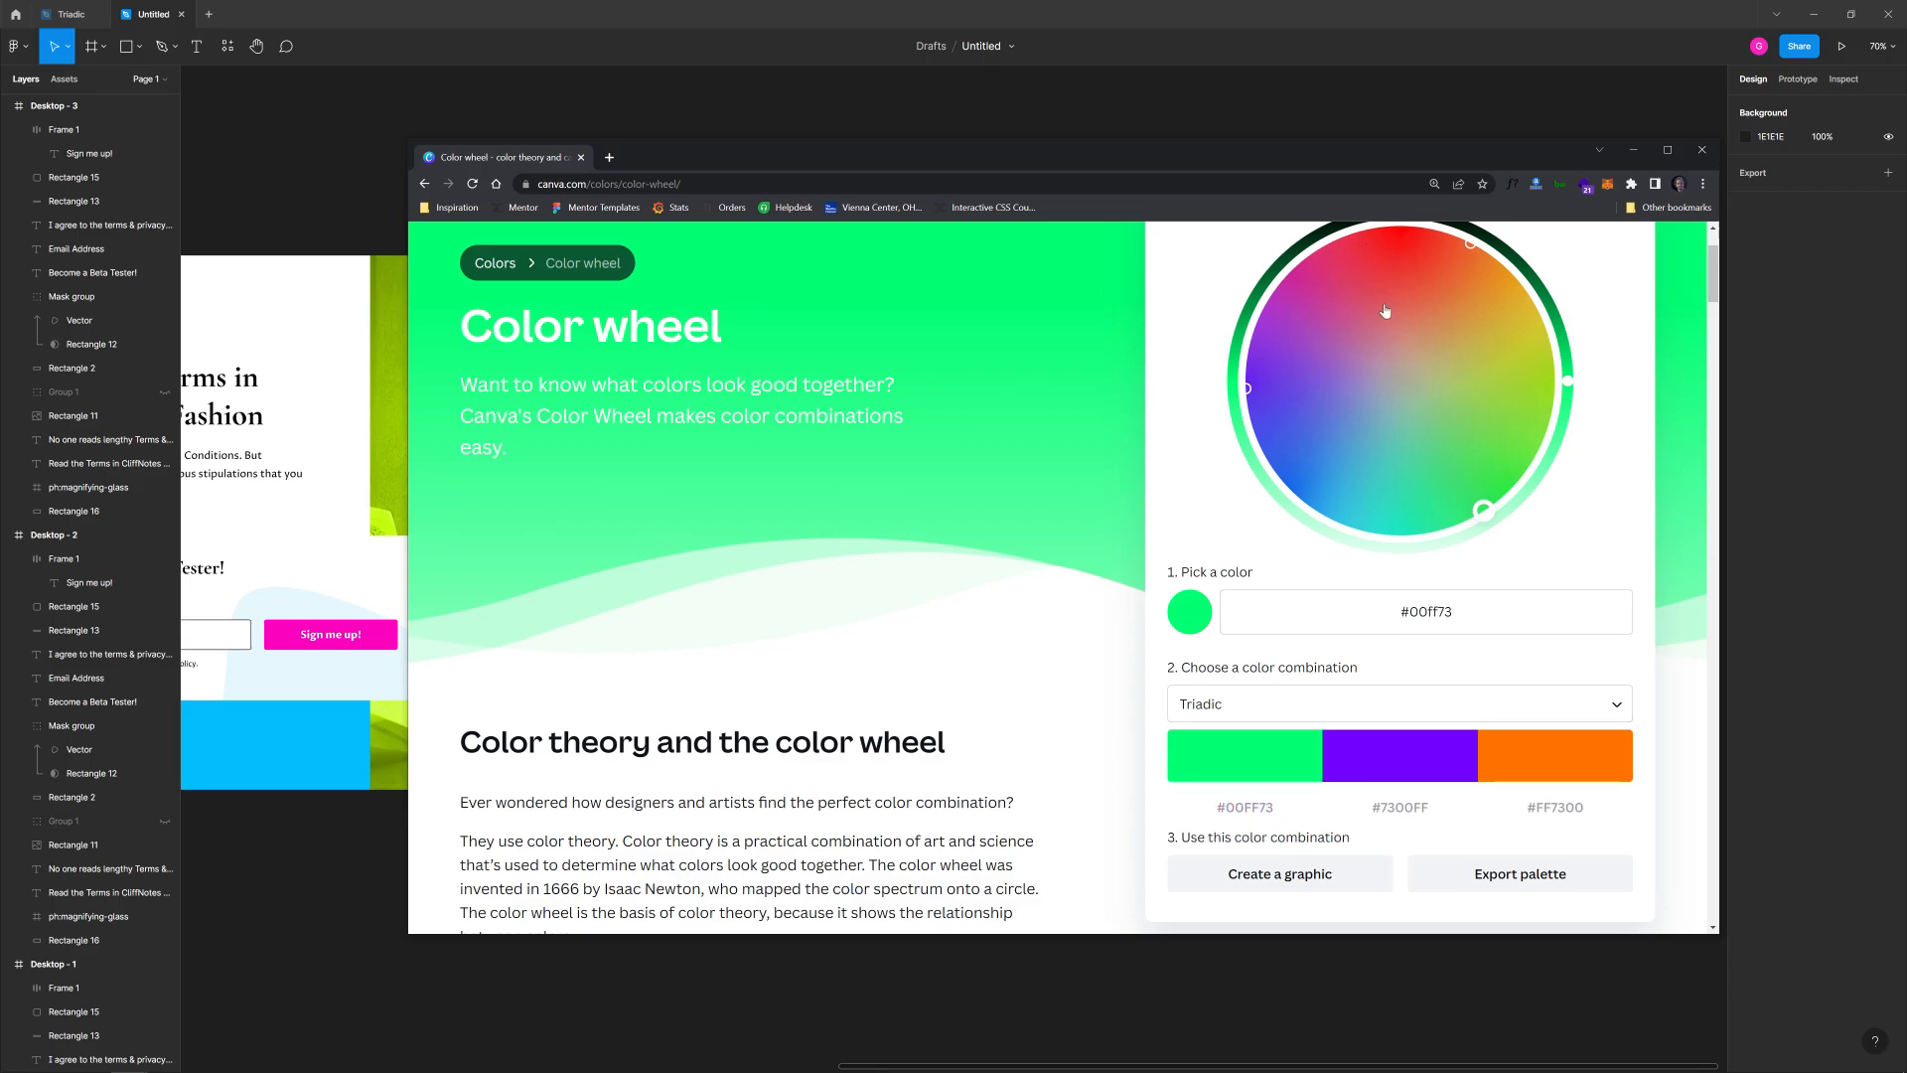
mouse_move(1245, 754)
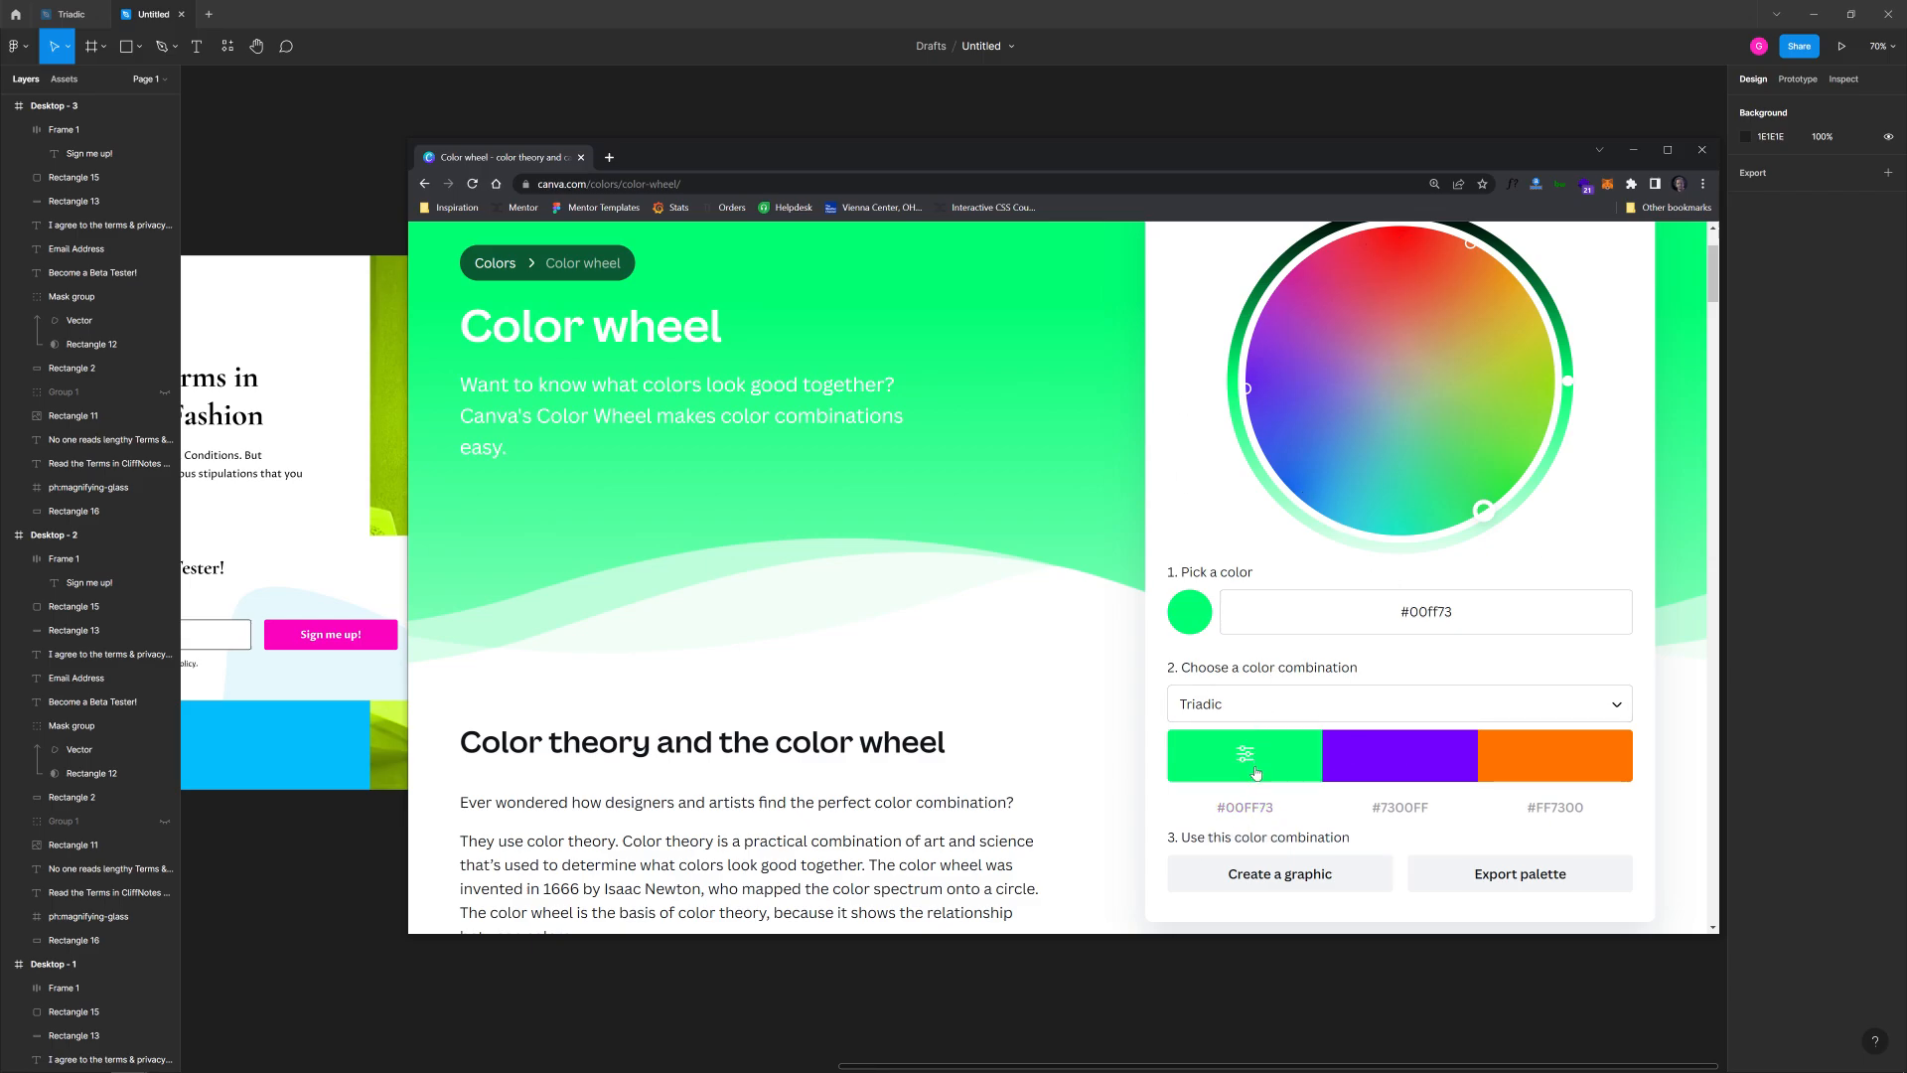
mouse_move(1294, 779)
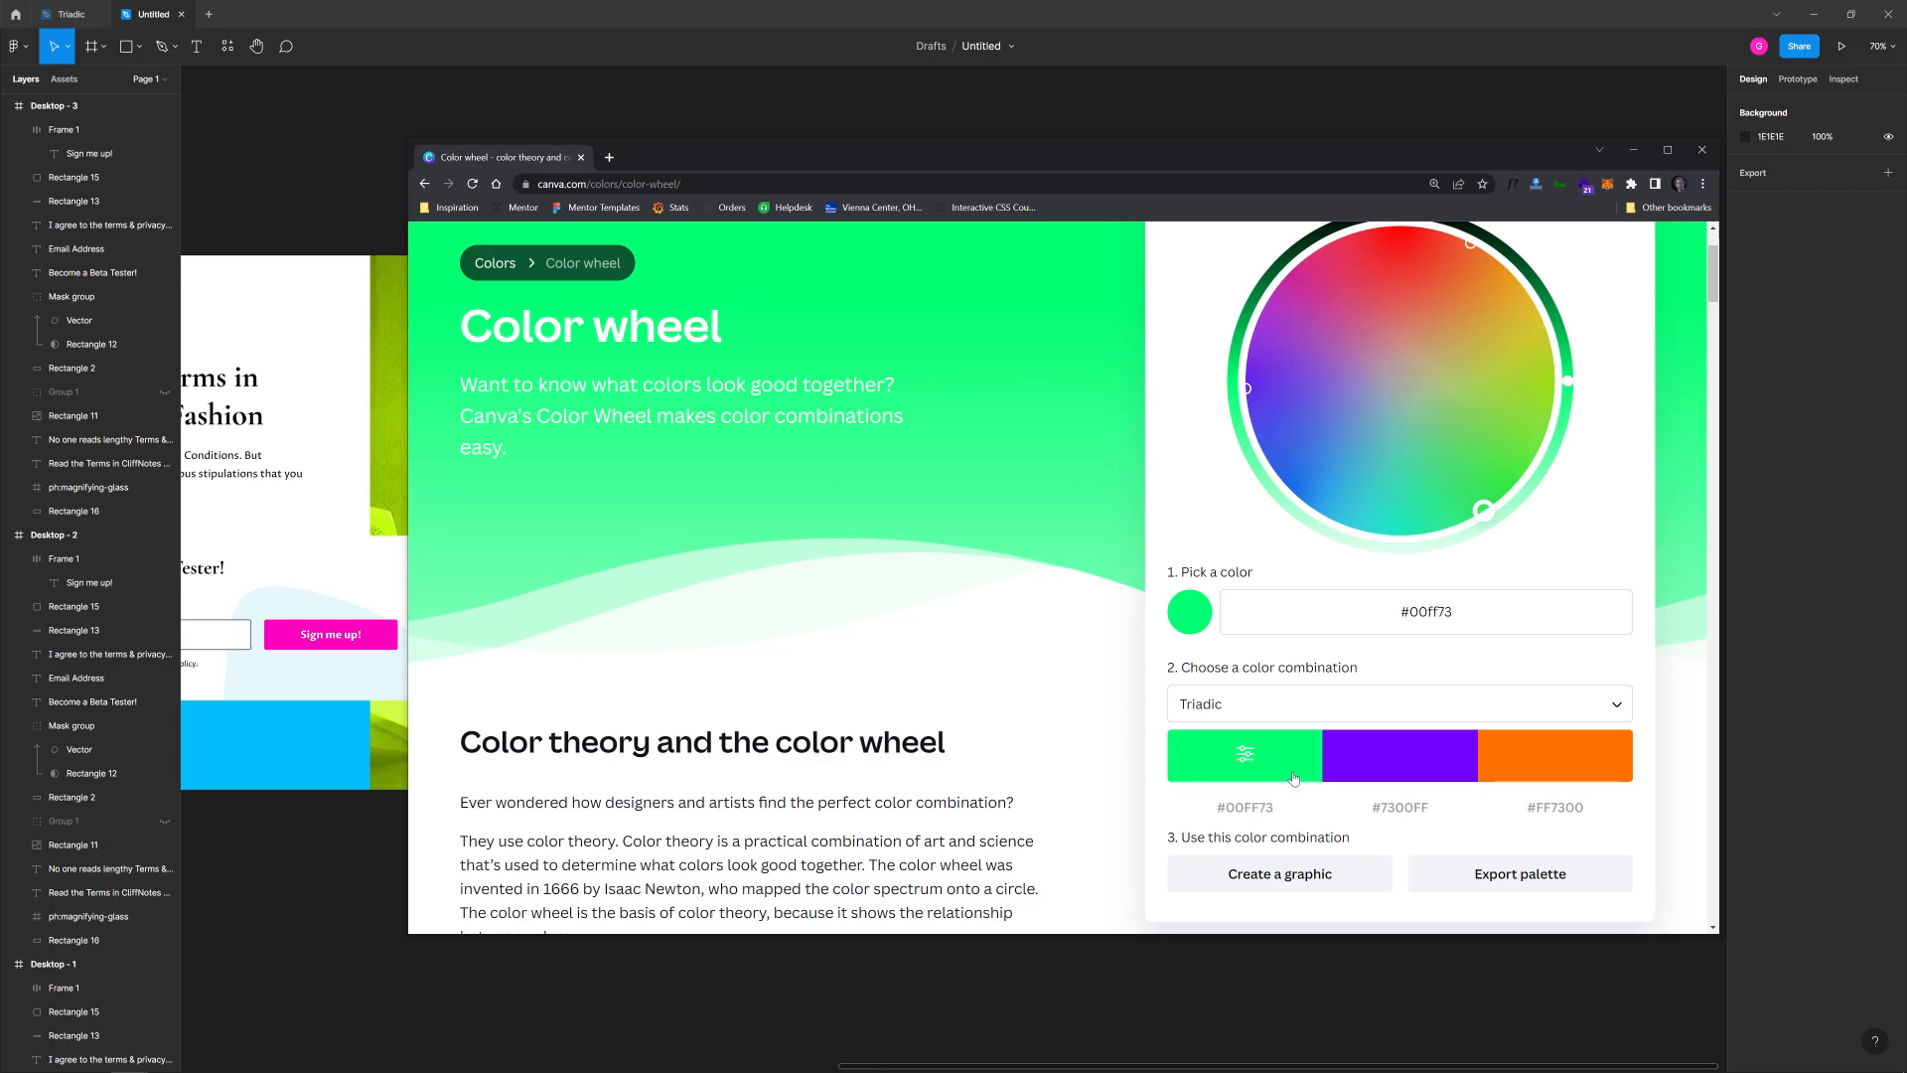
left_click(1700, 150)
type("#00FF73")
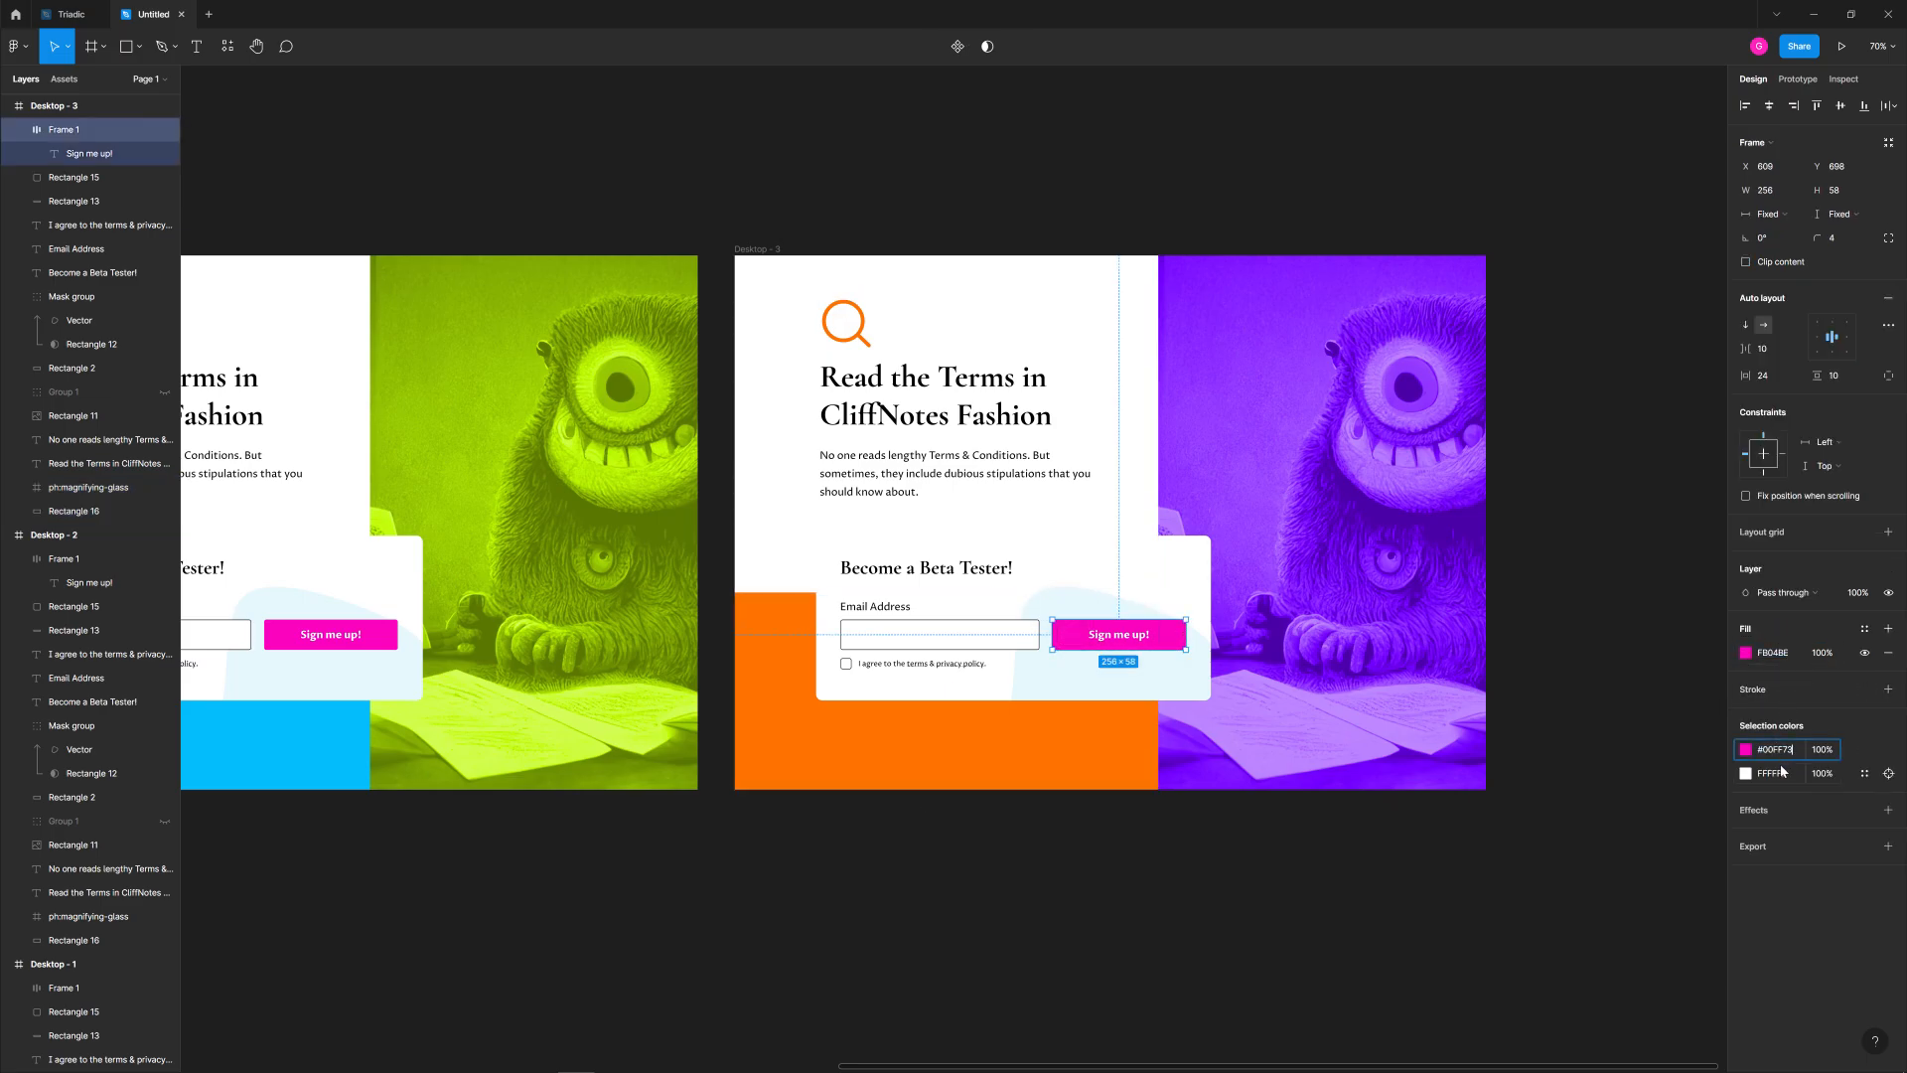
left_click(1745, 748)
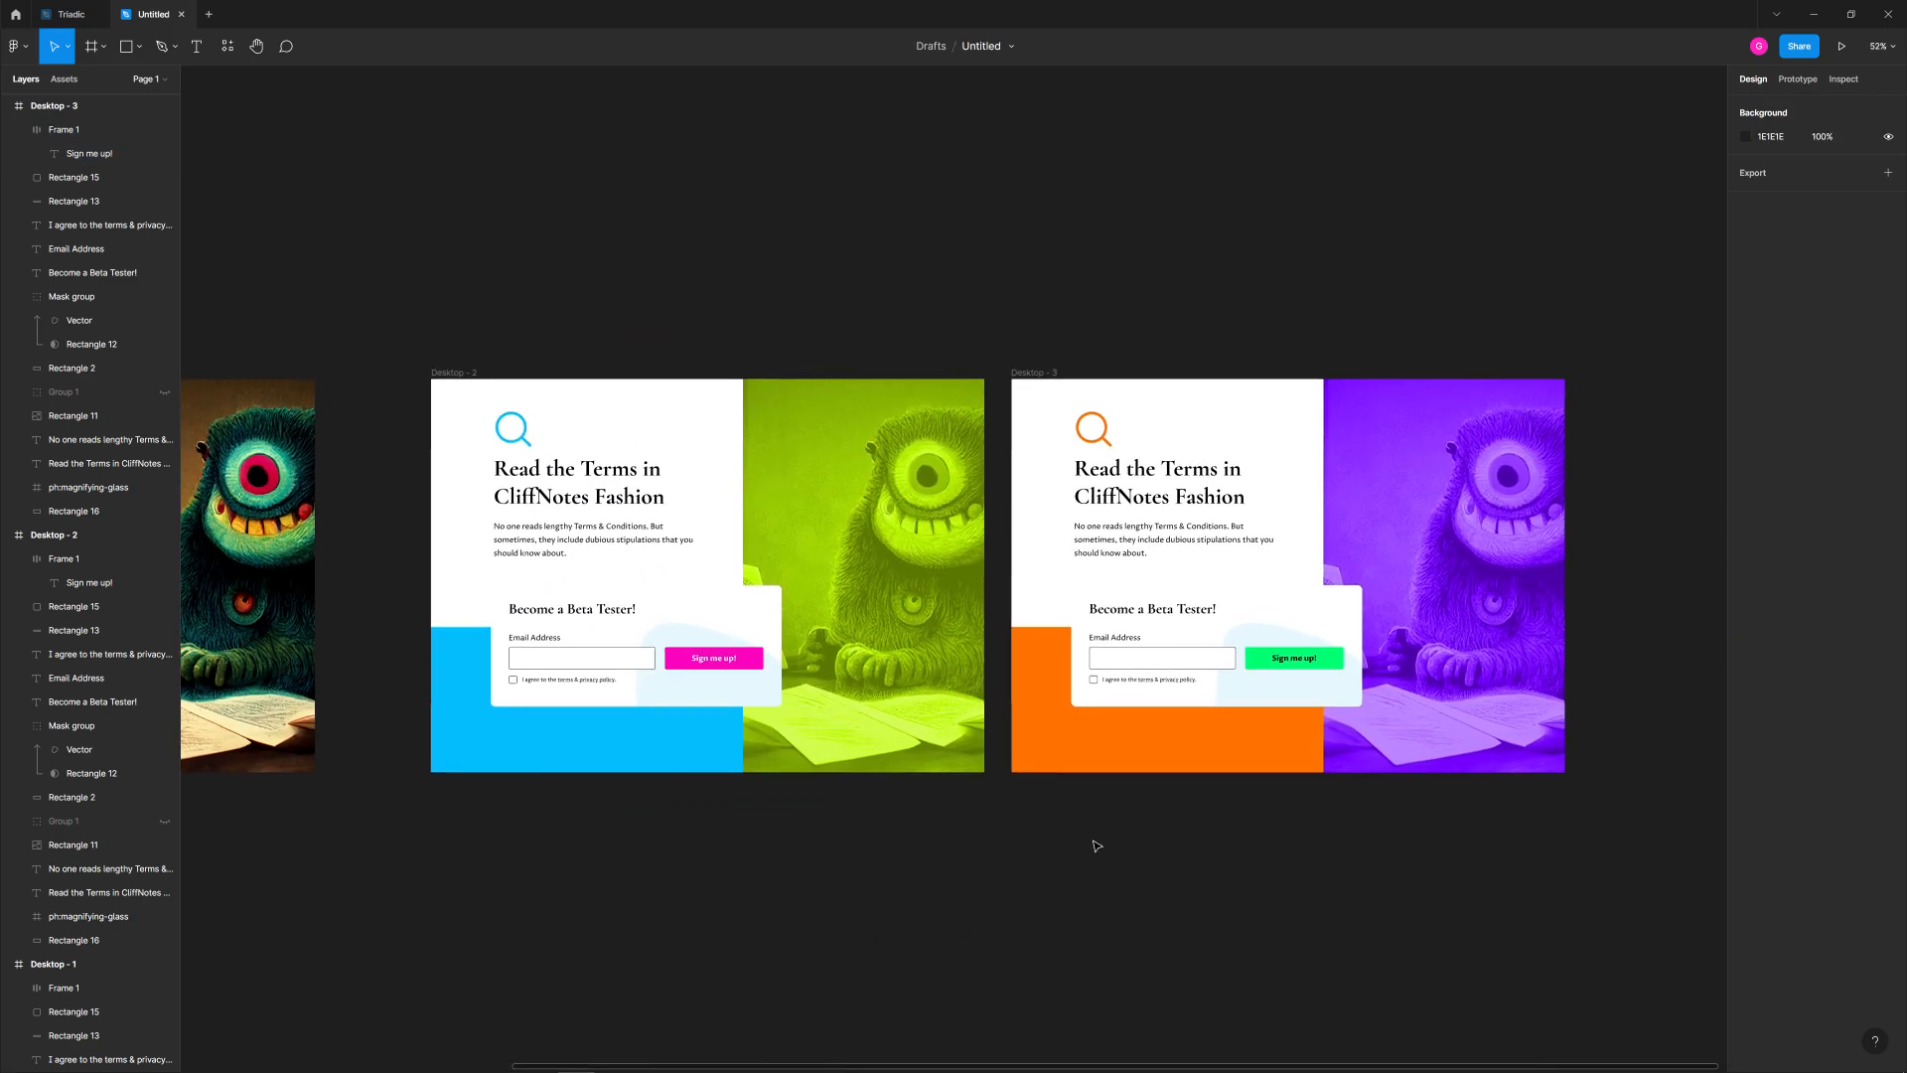
Select the third frame's text layers and make its headline orange to match the block and icon.
scroll("down", 3)
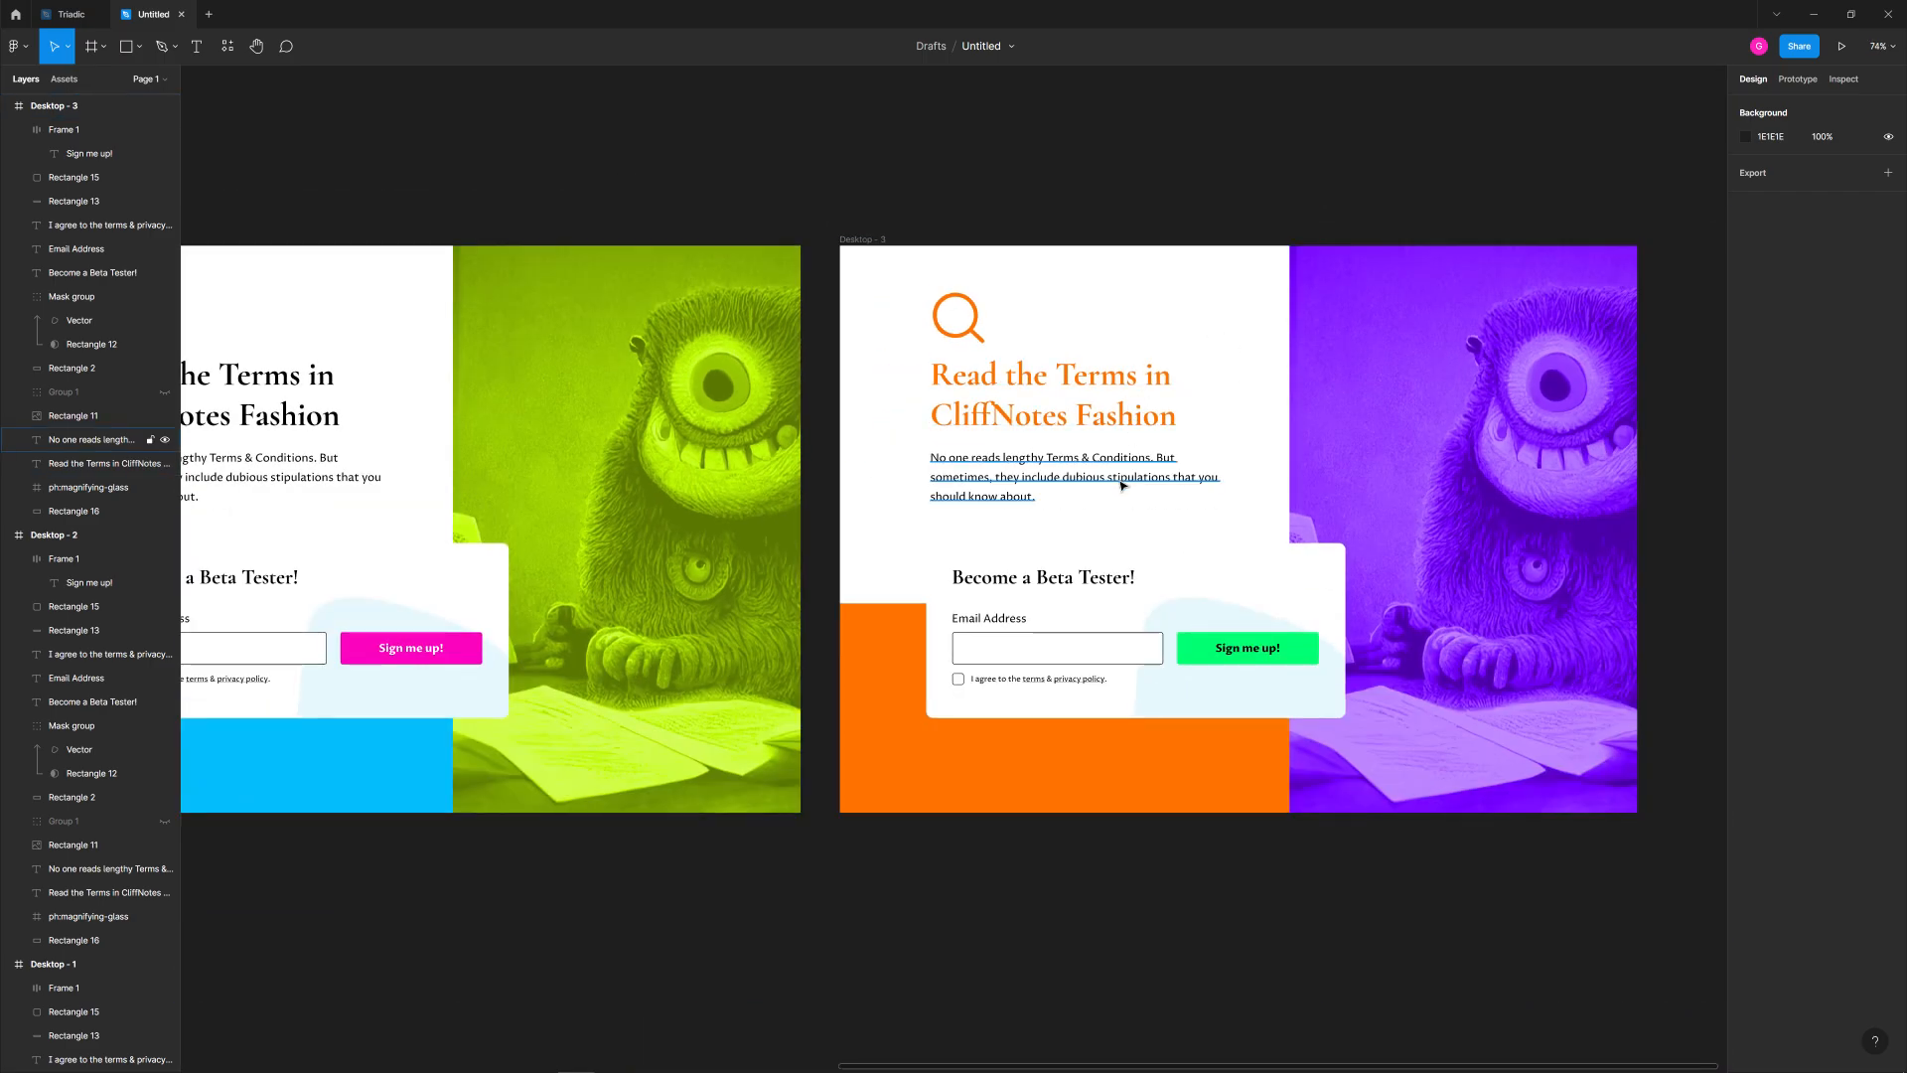
left_click(1042, 576)
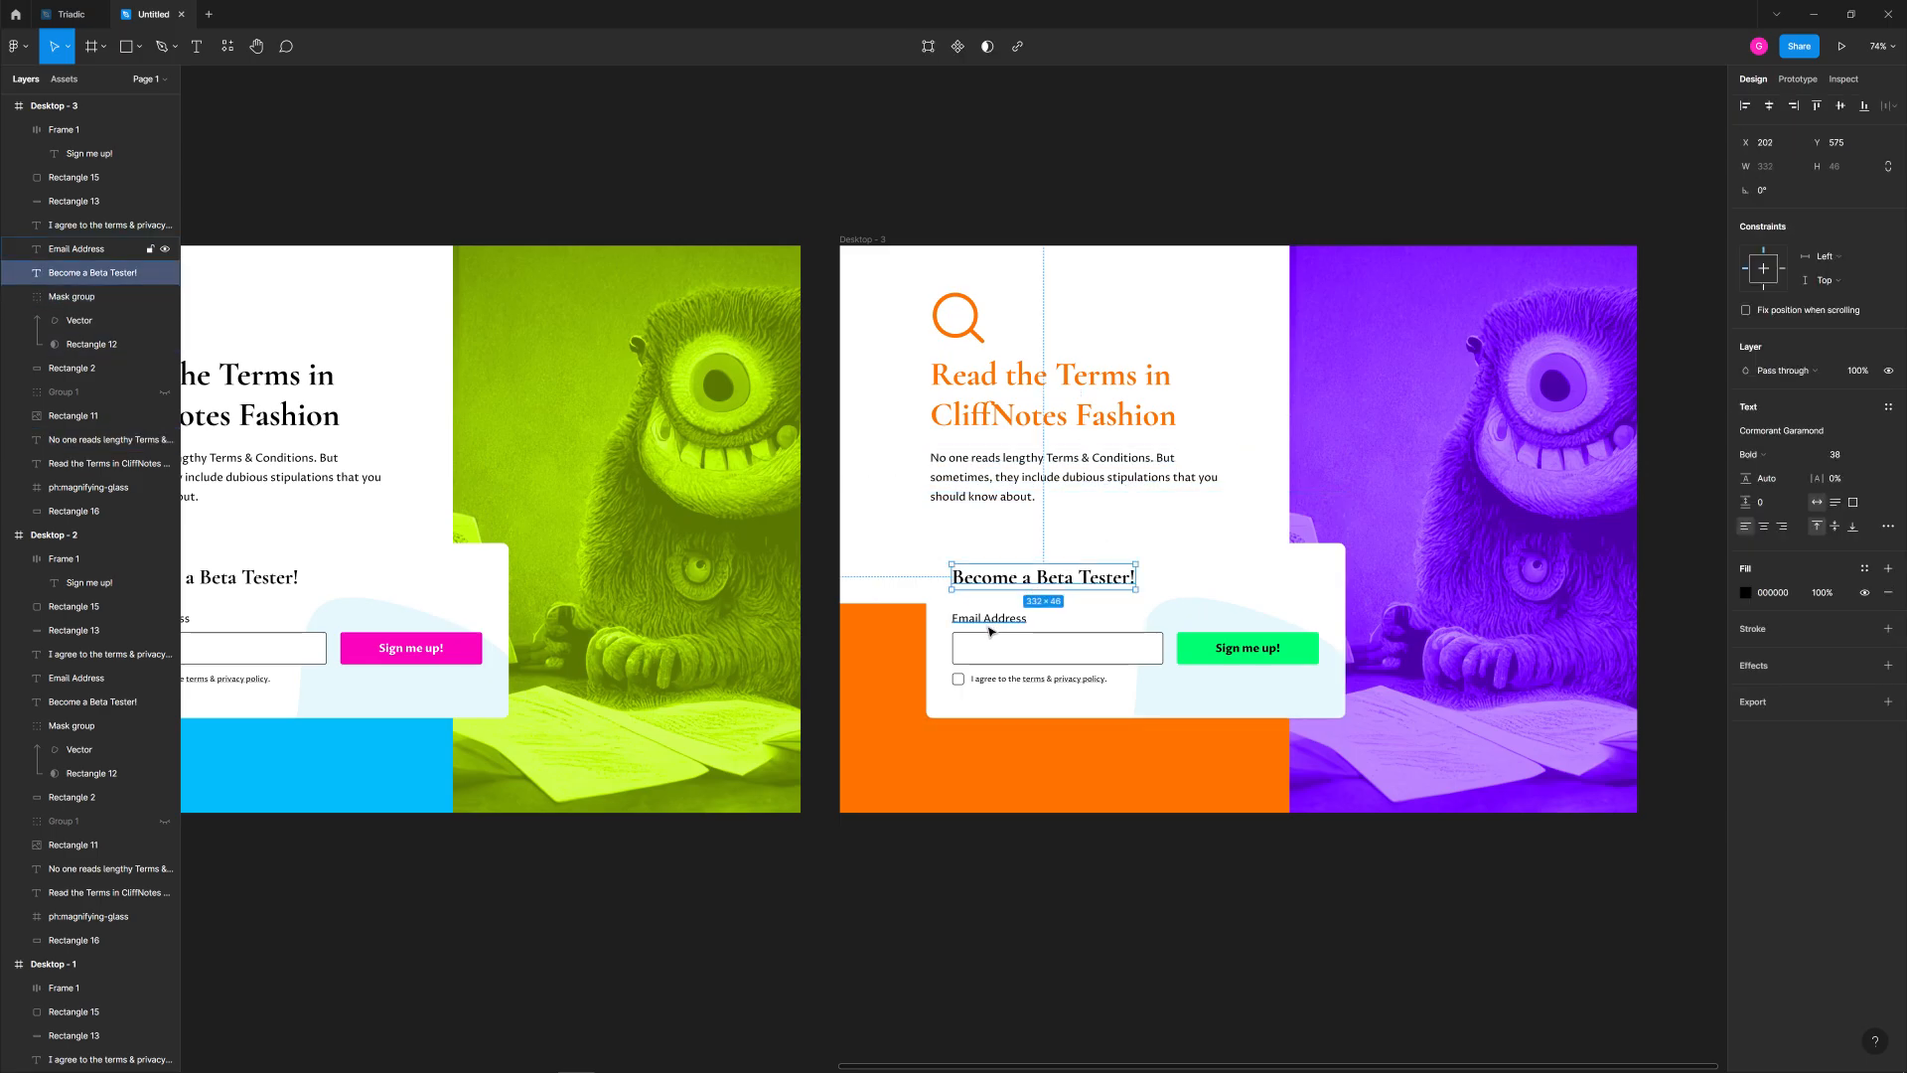
left_click(1036, 677)
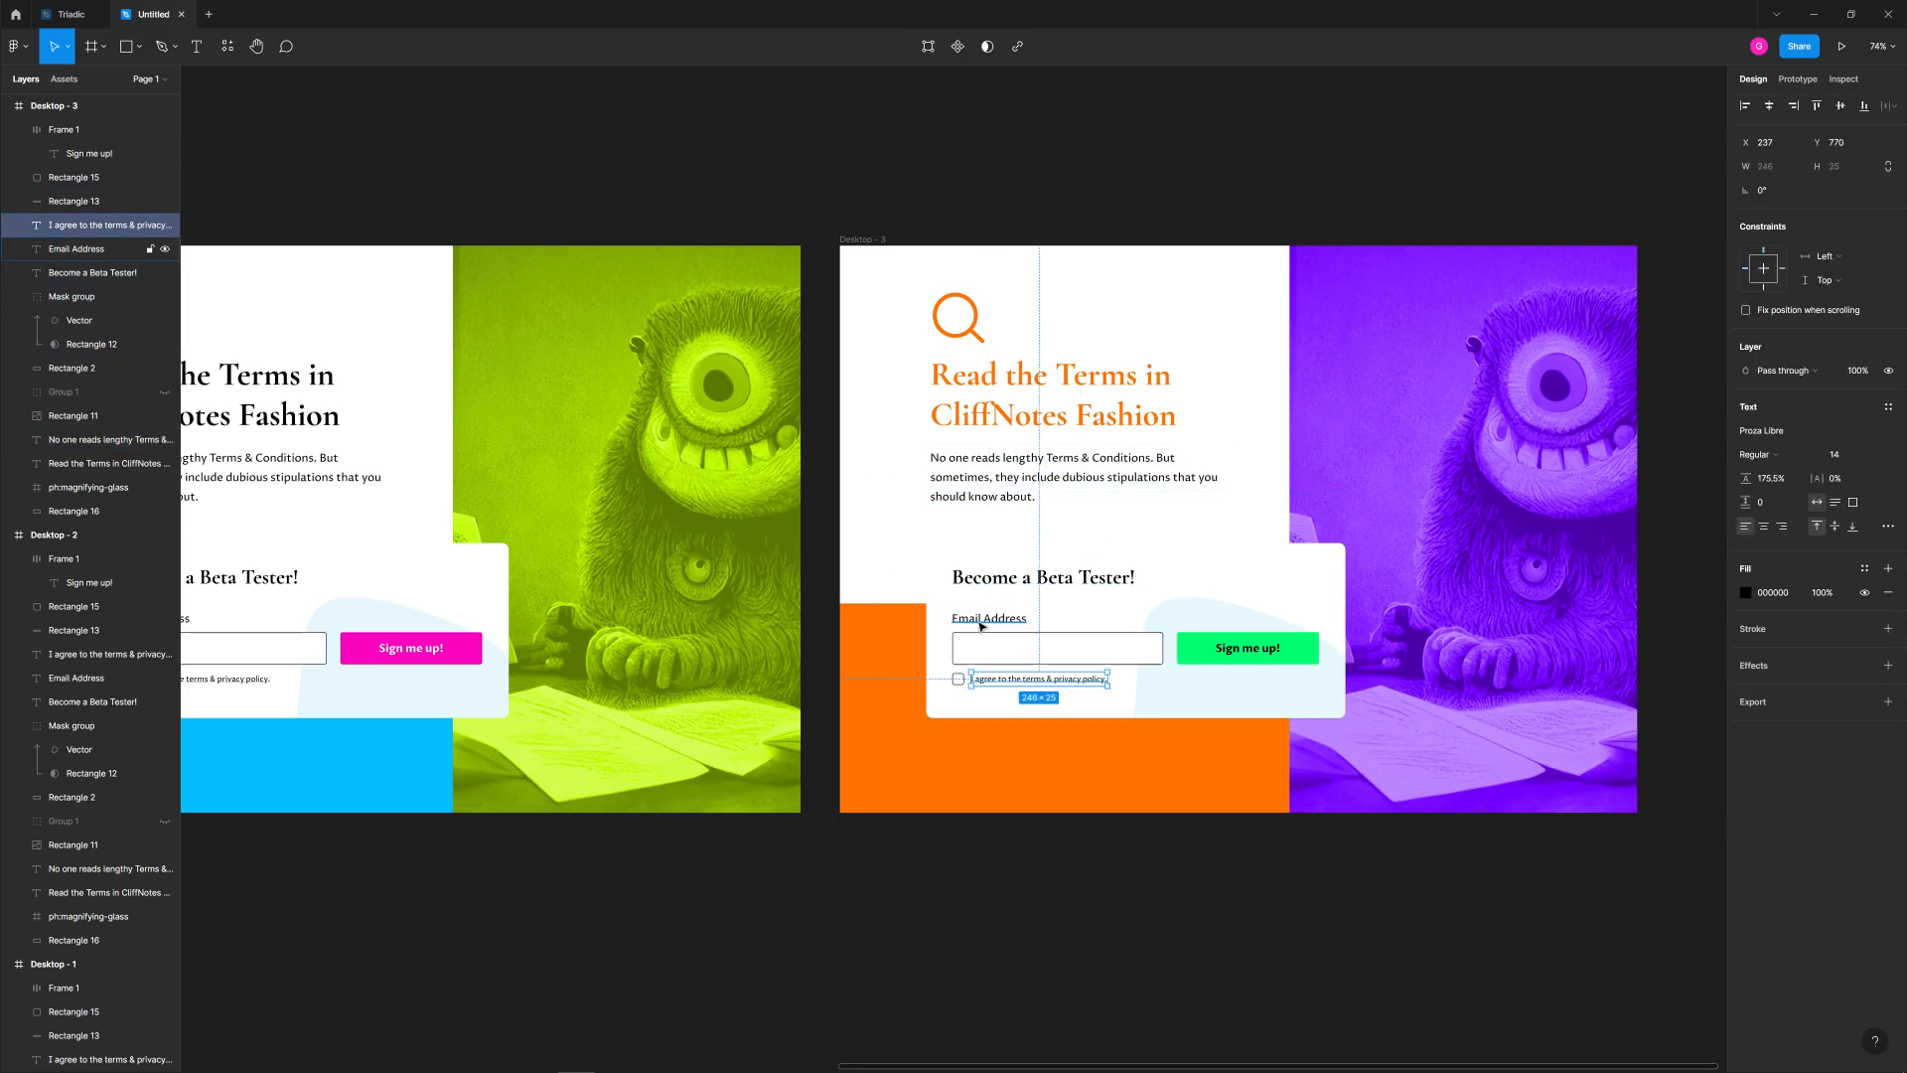
left_click(989, 617)
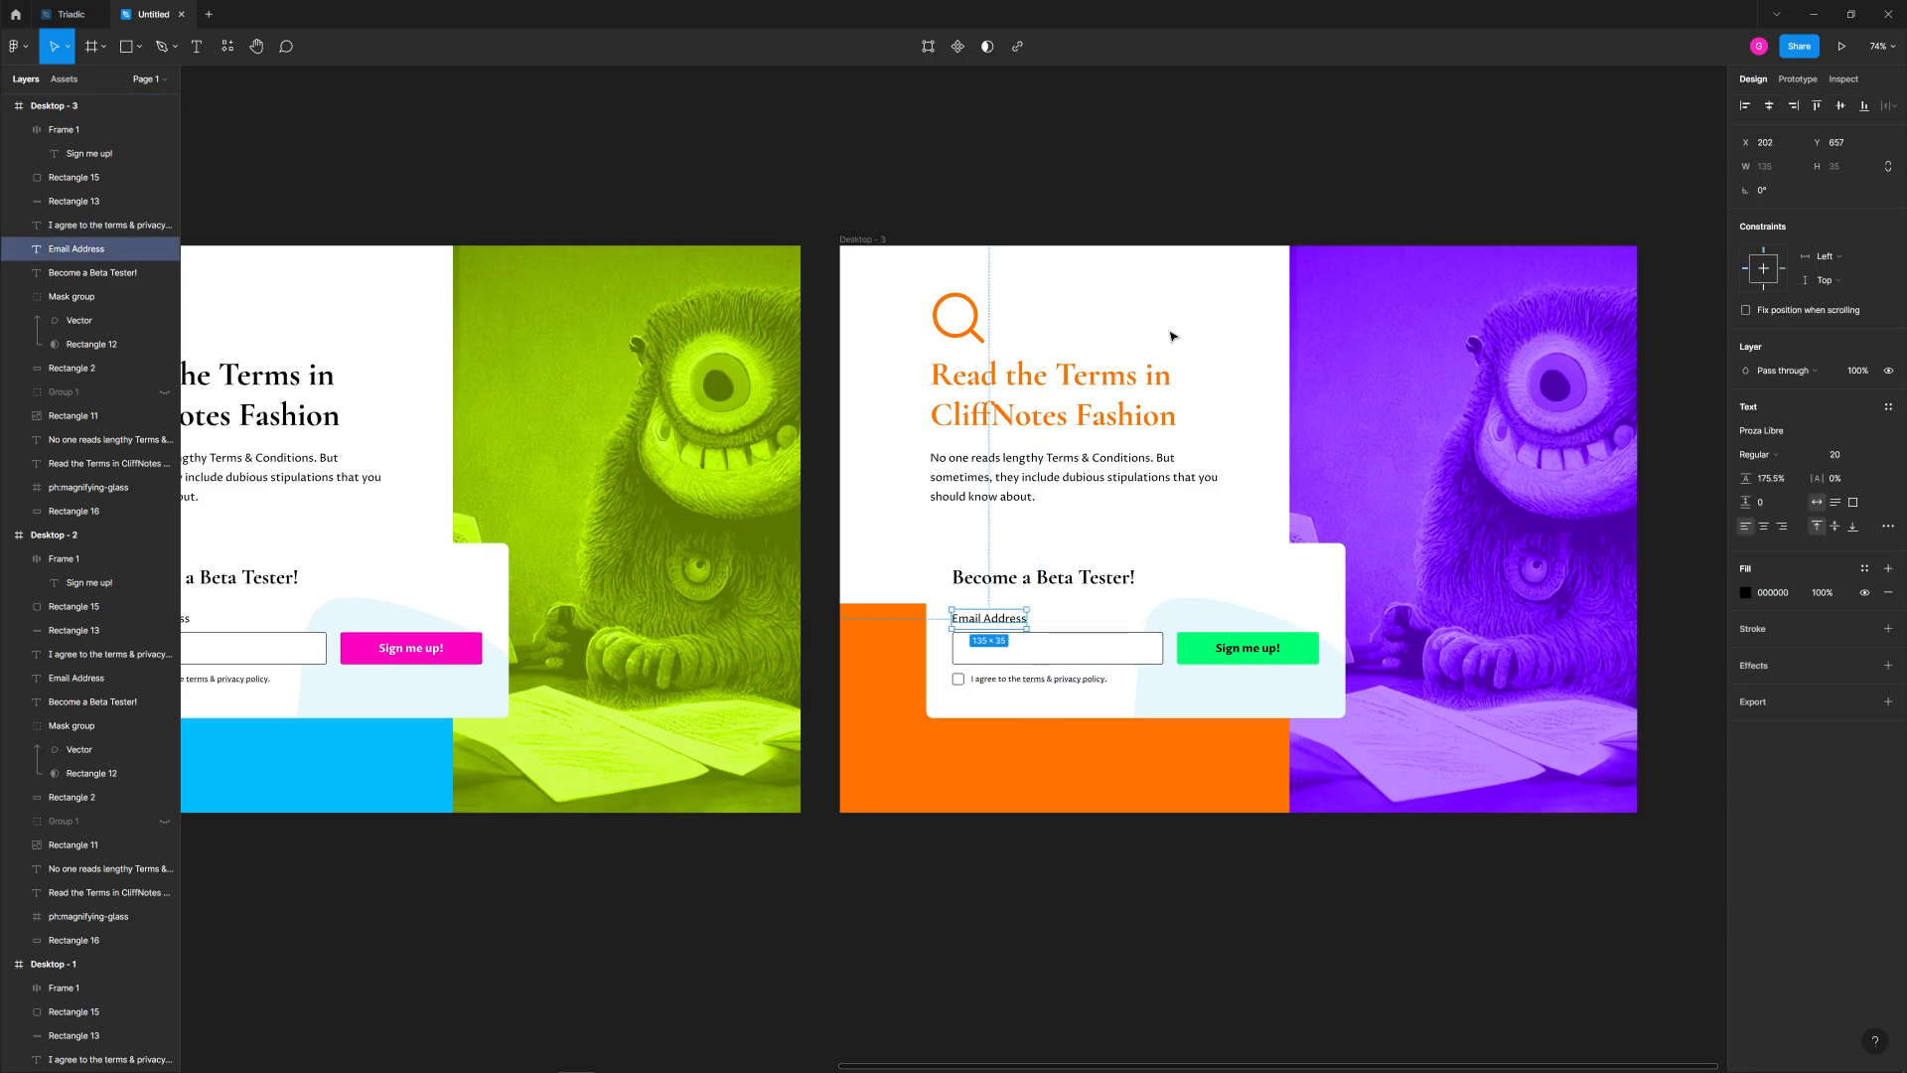
left_click(1049, 393)
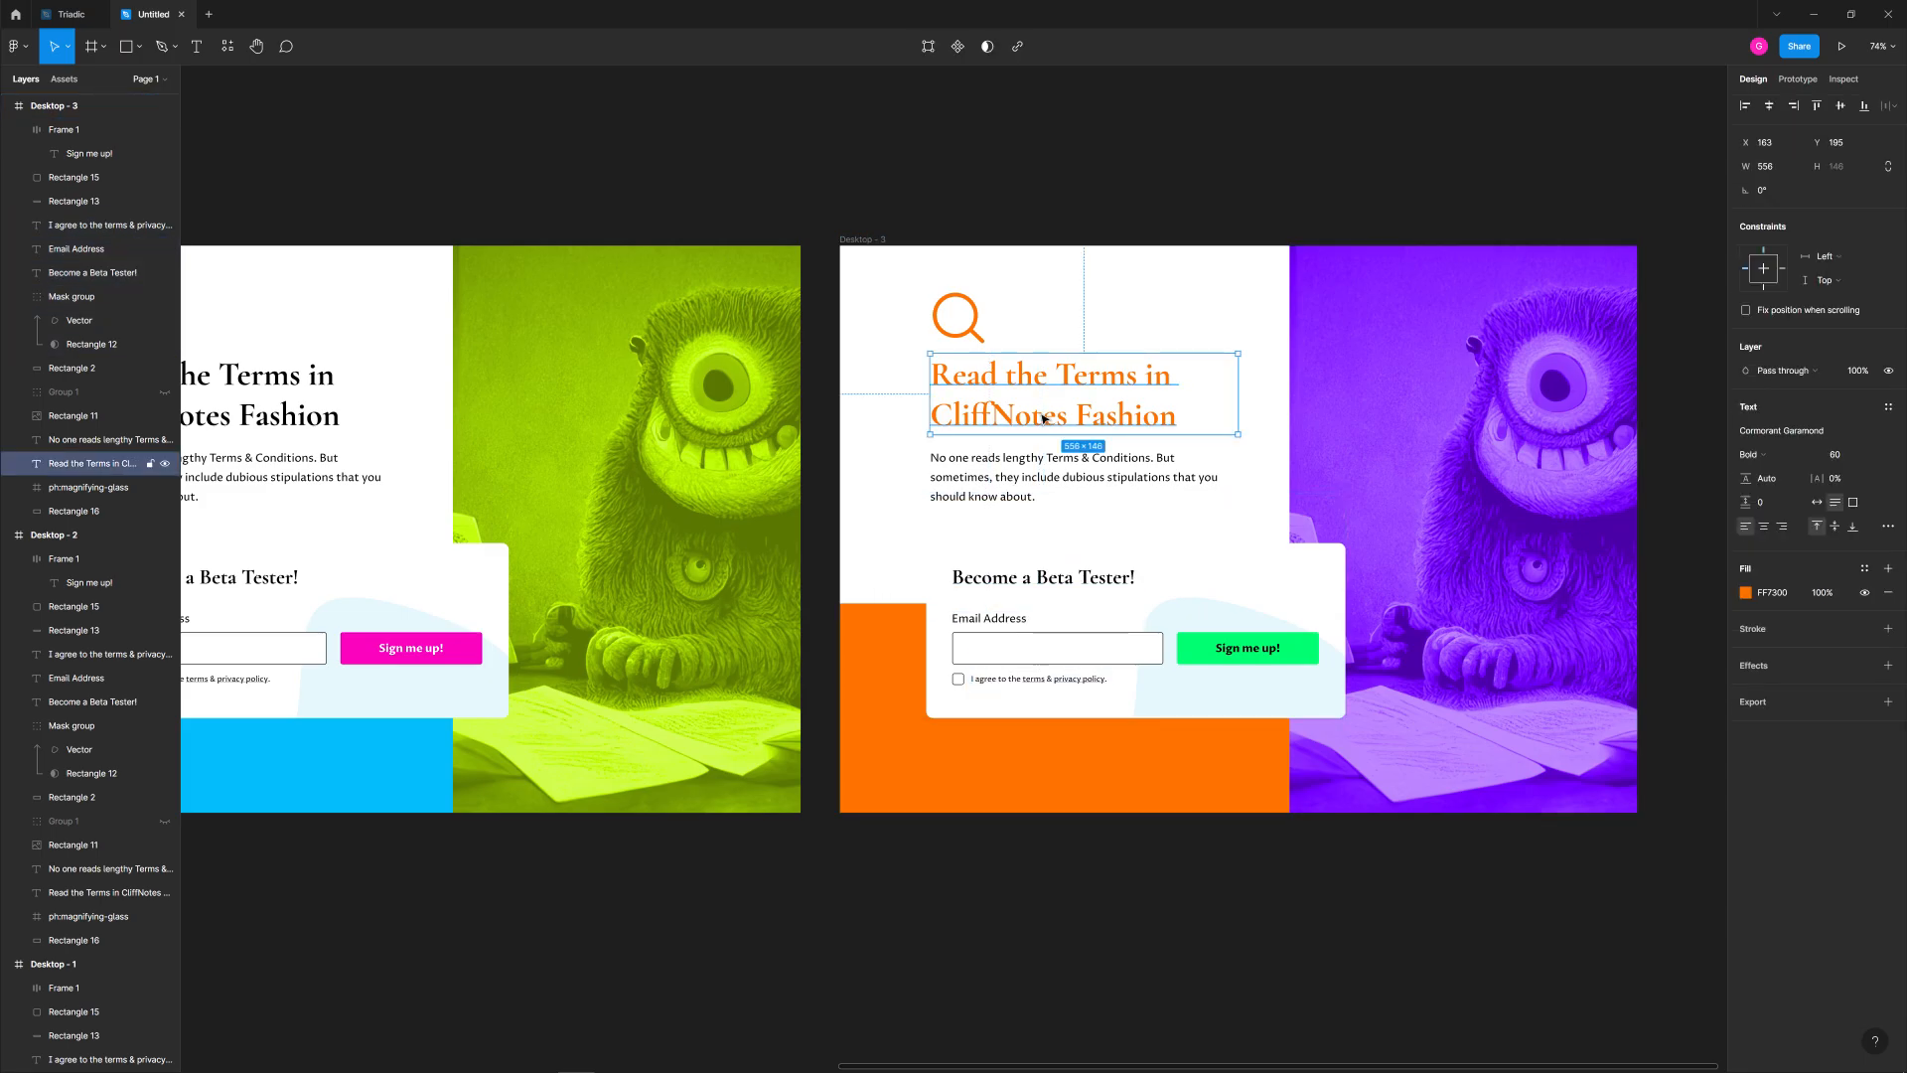
left_click(1214, 329)
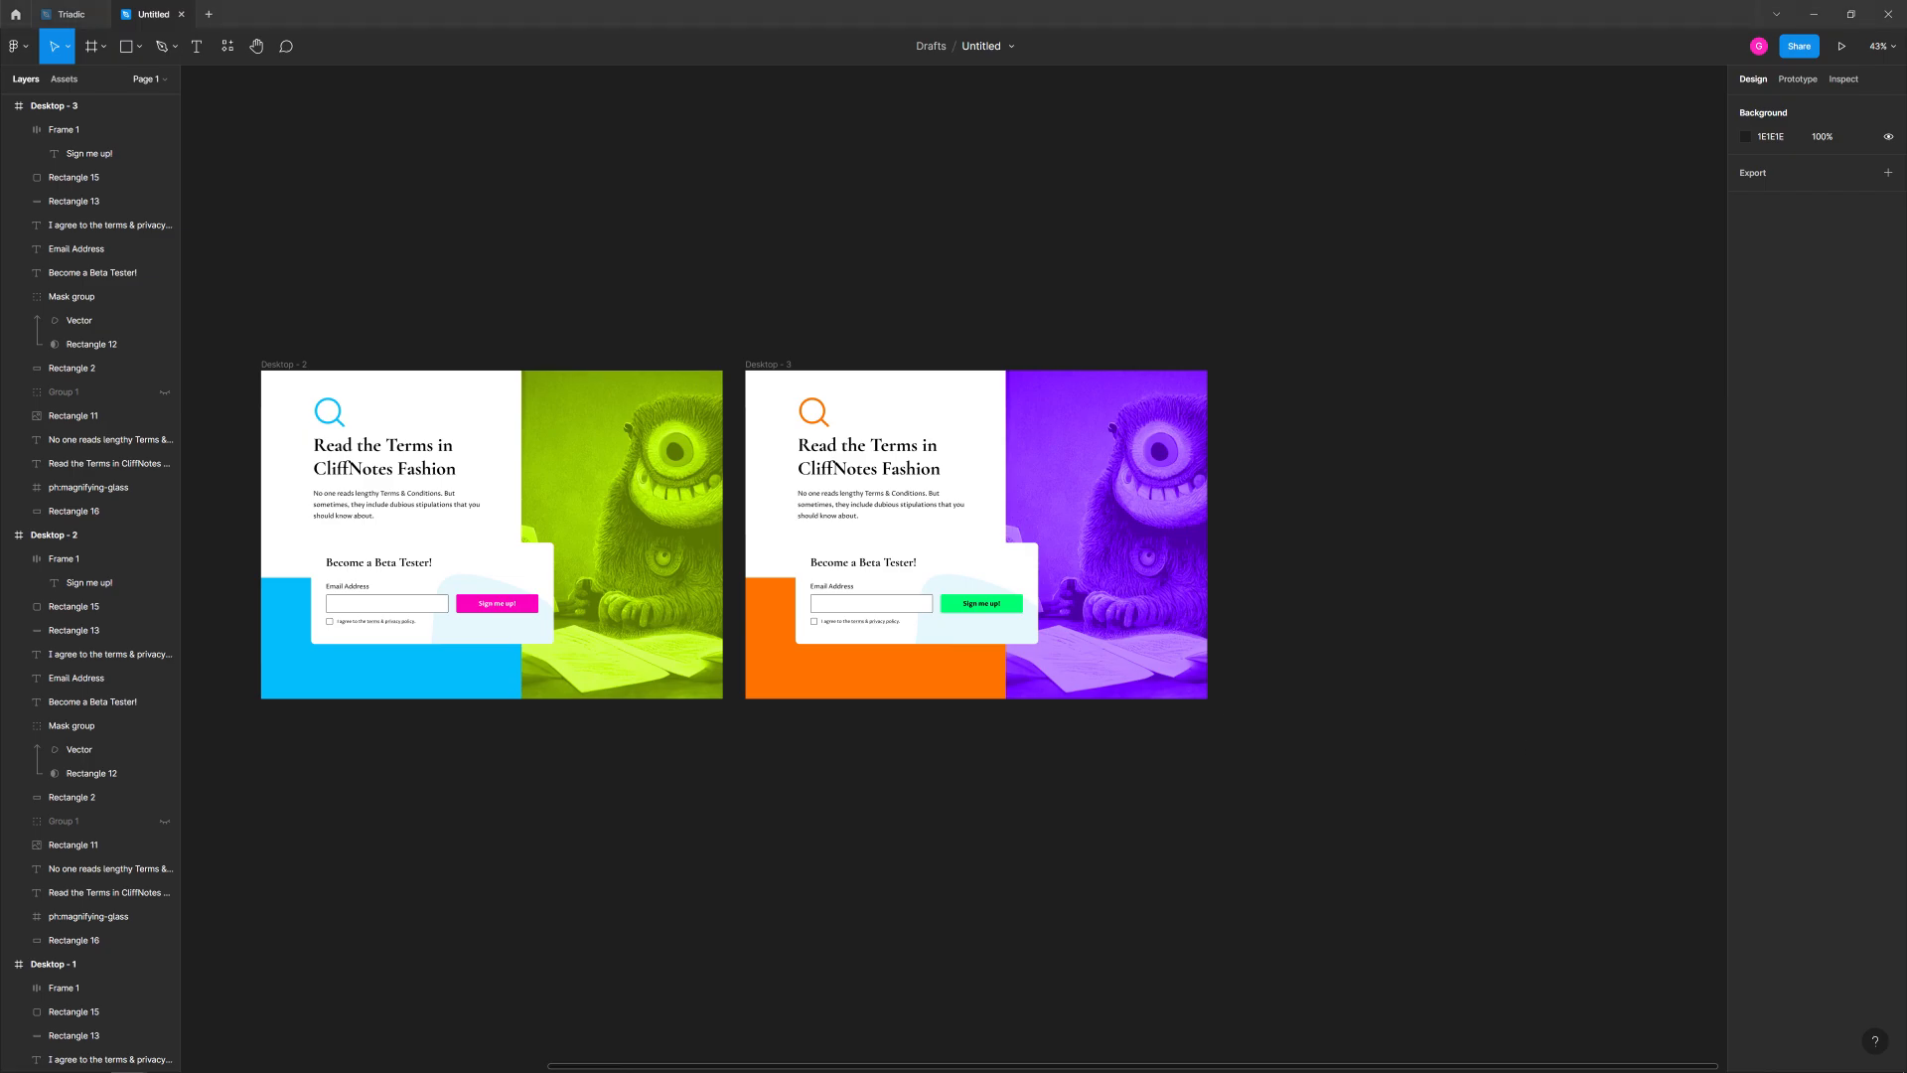
Select the orange variant frame to duplicate it as the light variant.
left_click(768, 364)
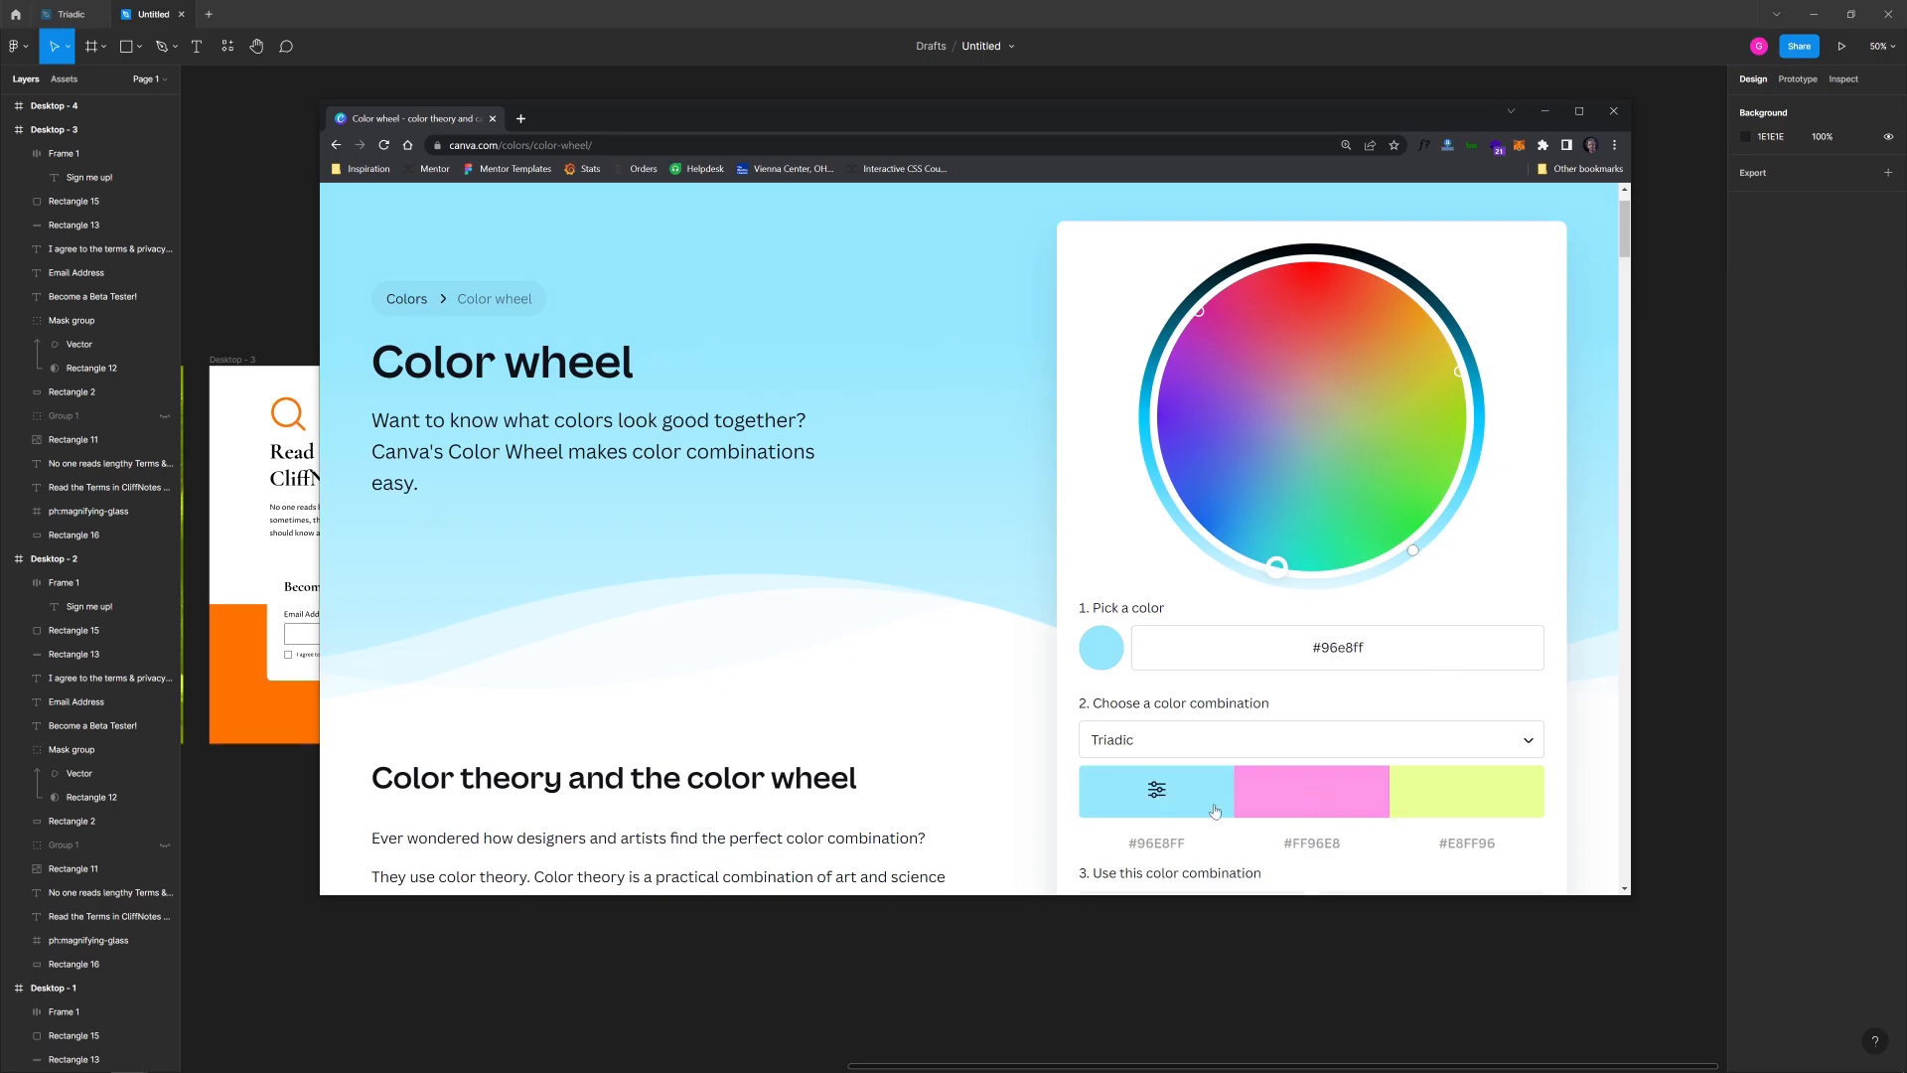
mouse_move(898, 175)
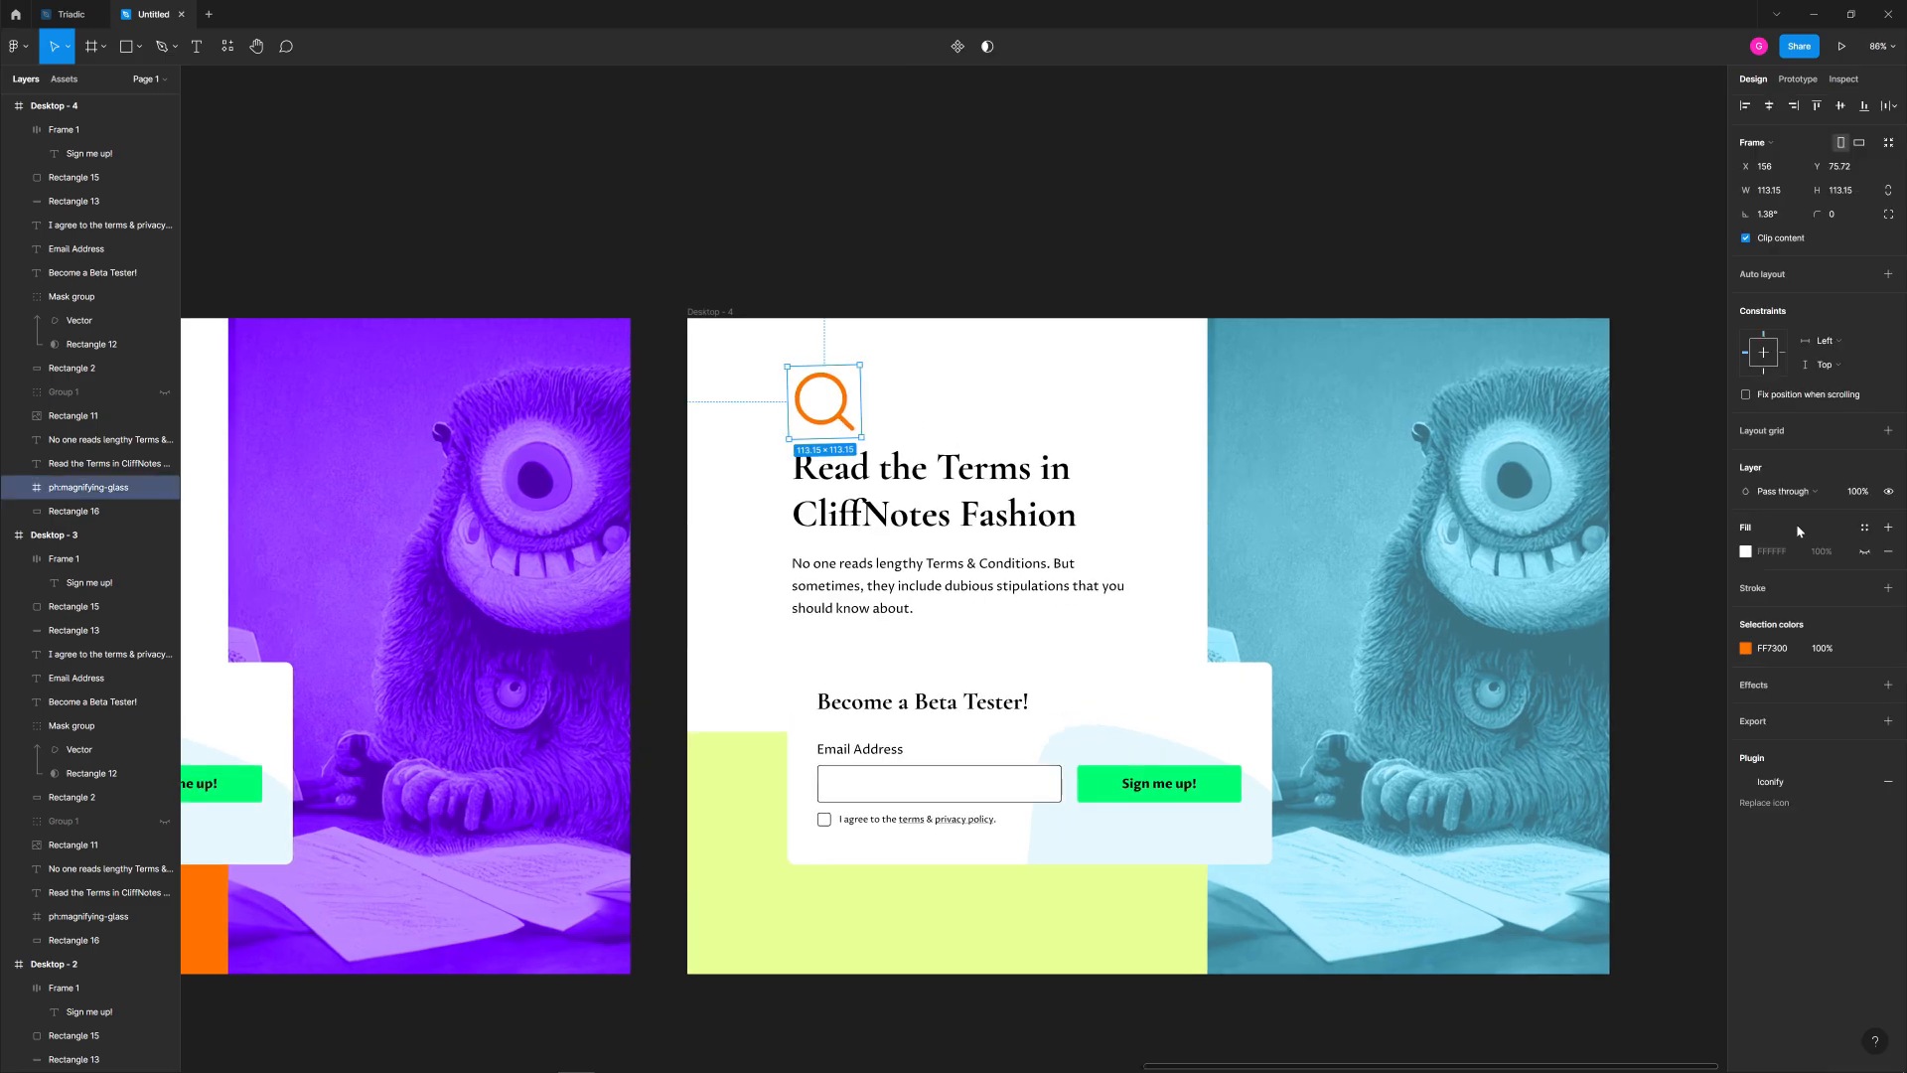
Recolour the light variant's search icon from orange to black.
left_click(1773, 647)
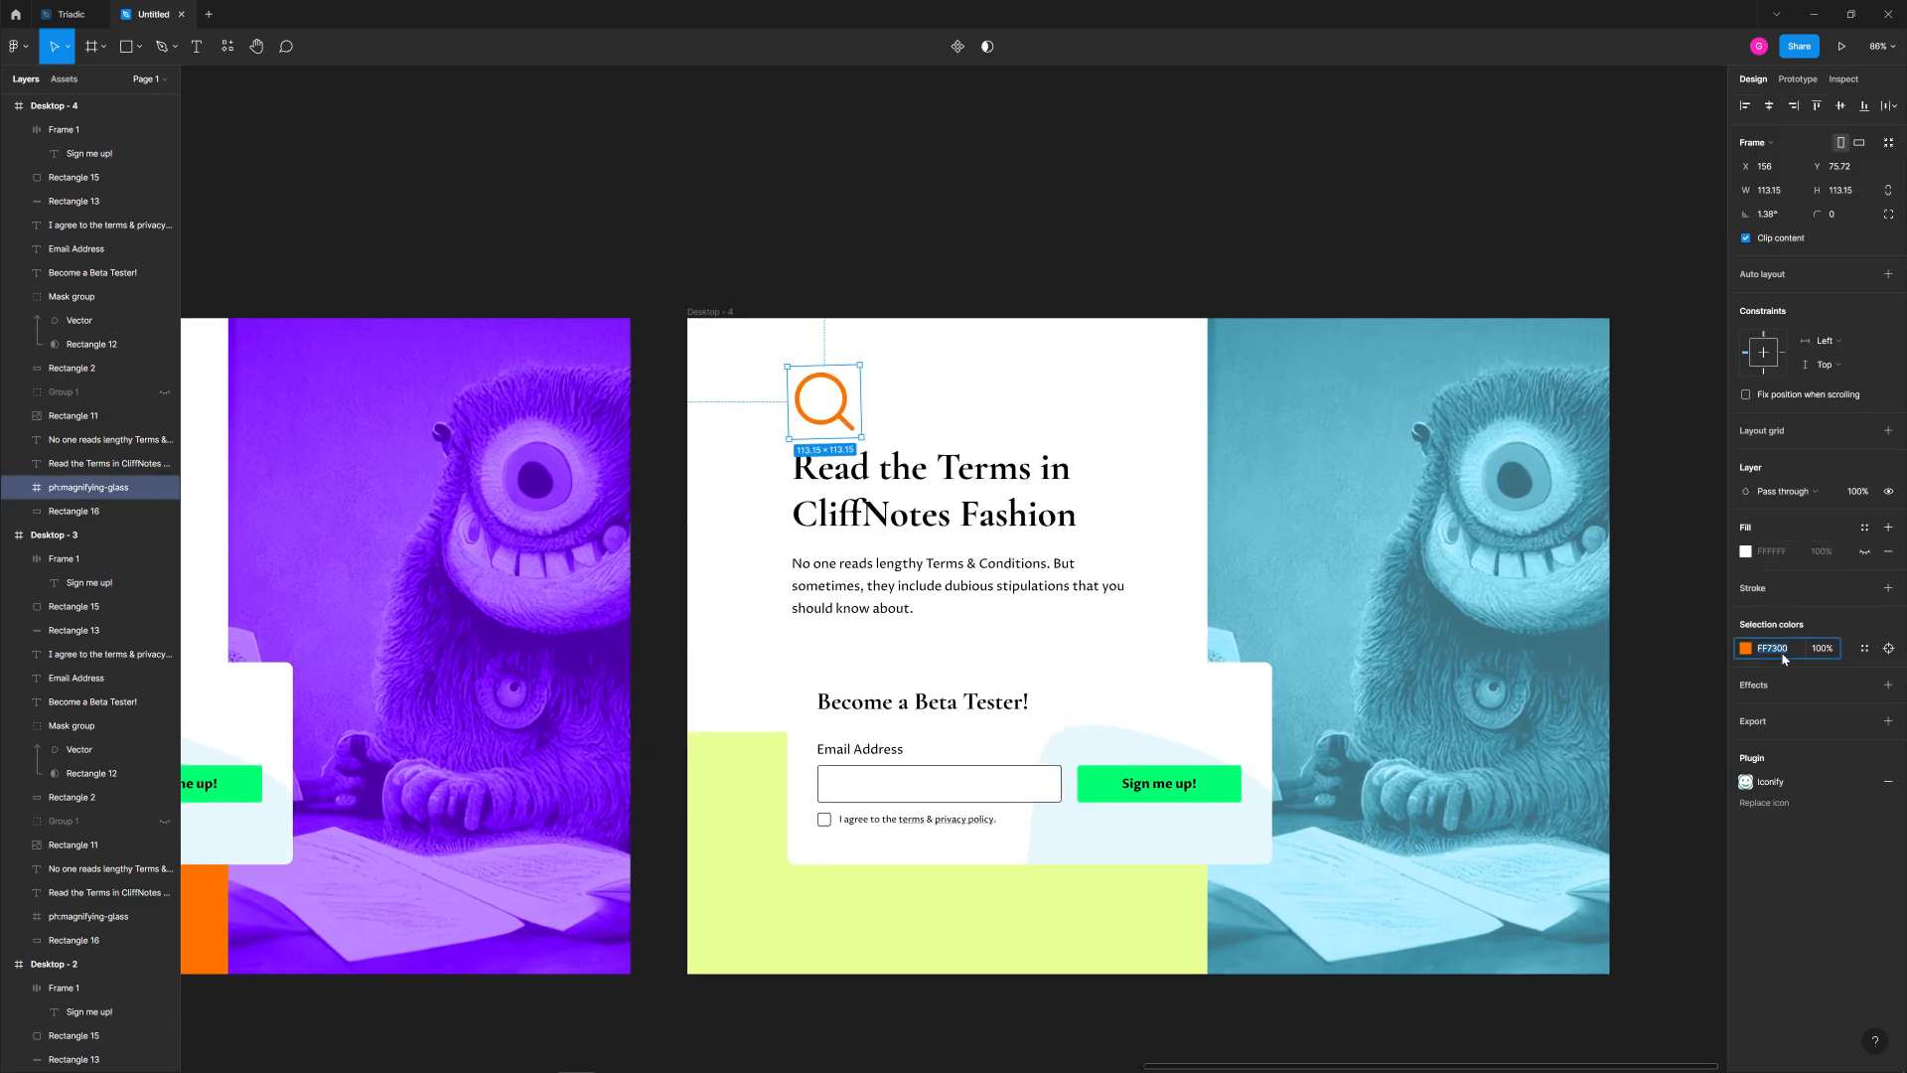
left_click(931, 237)
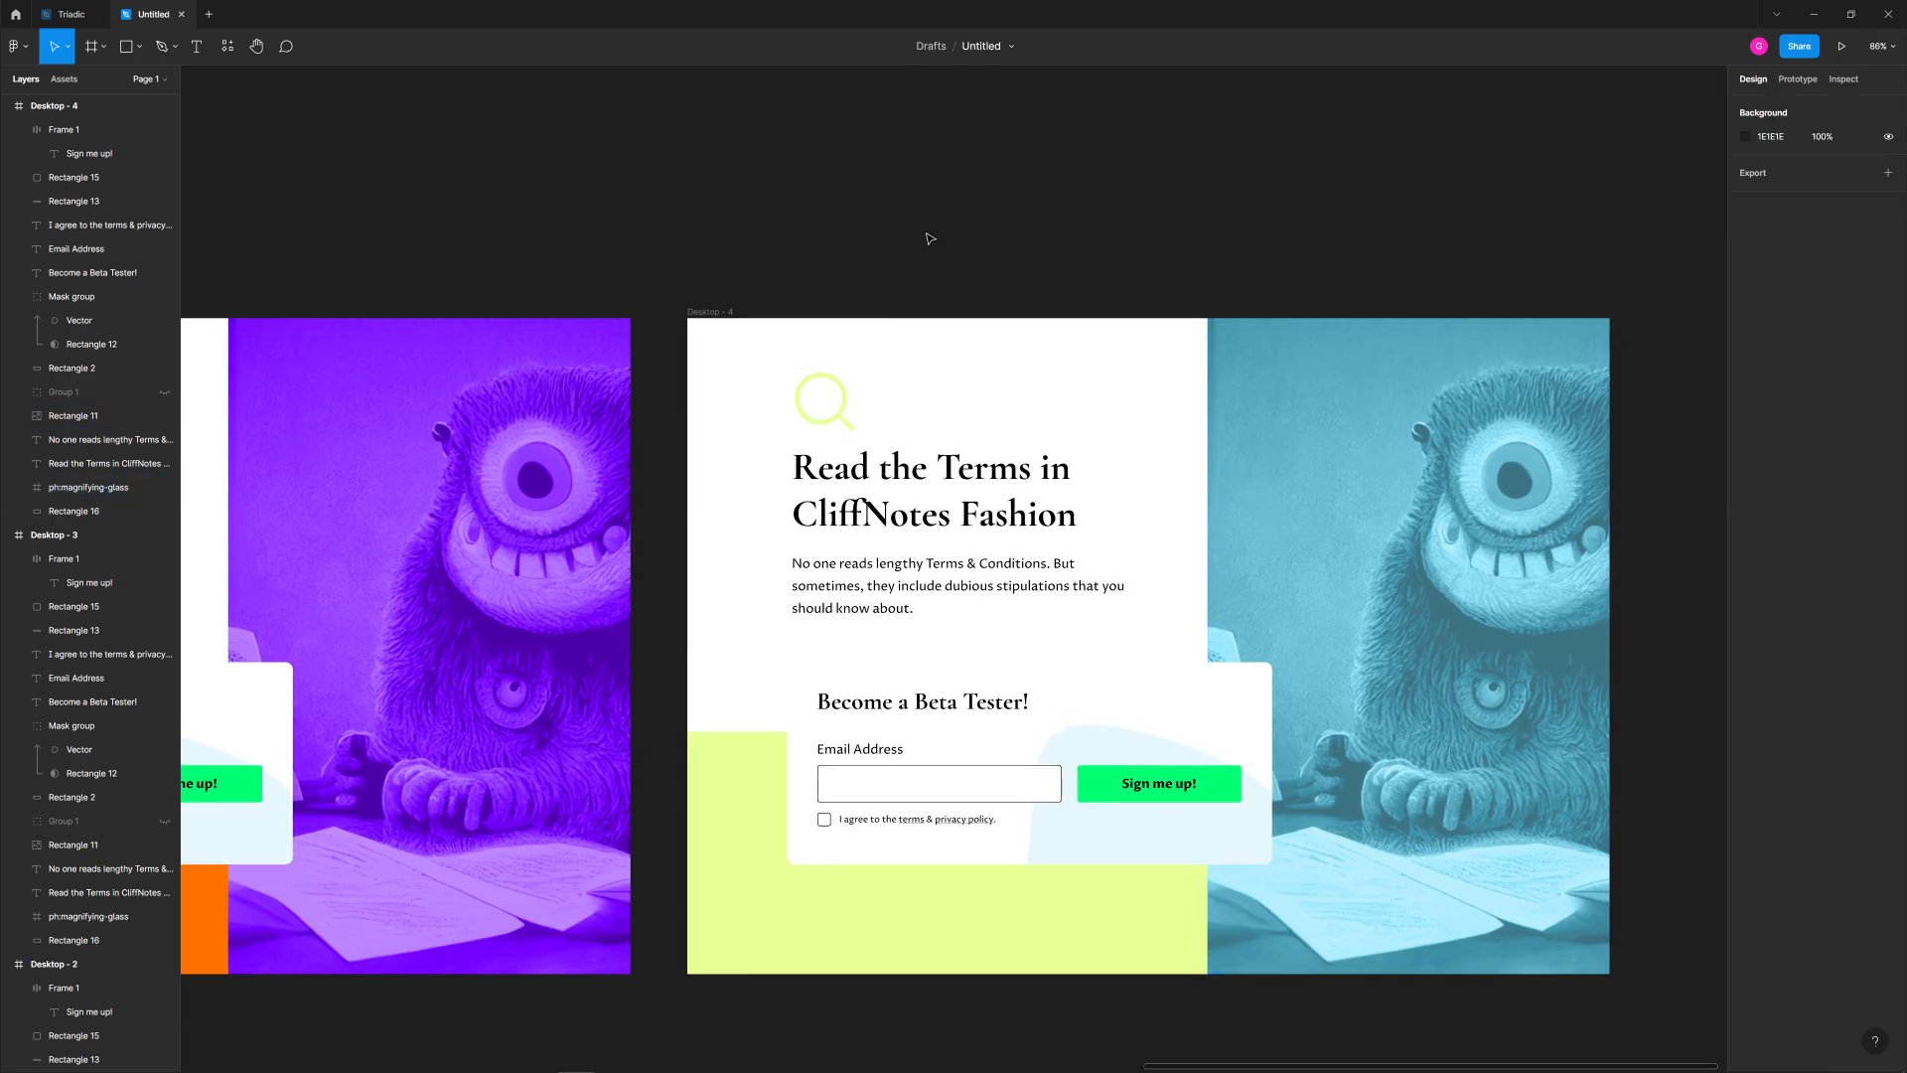
left_click(823, 401)
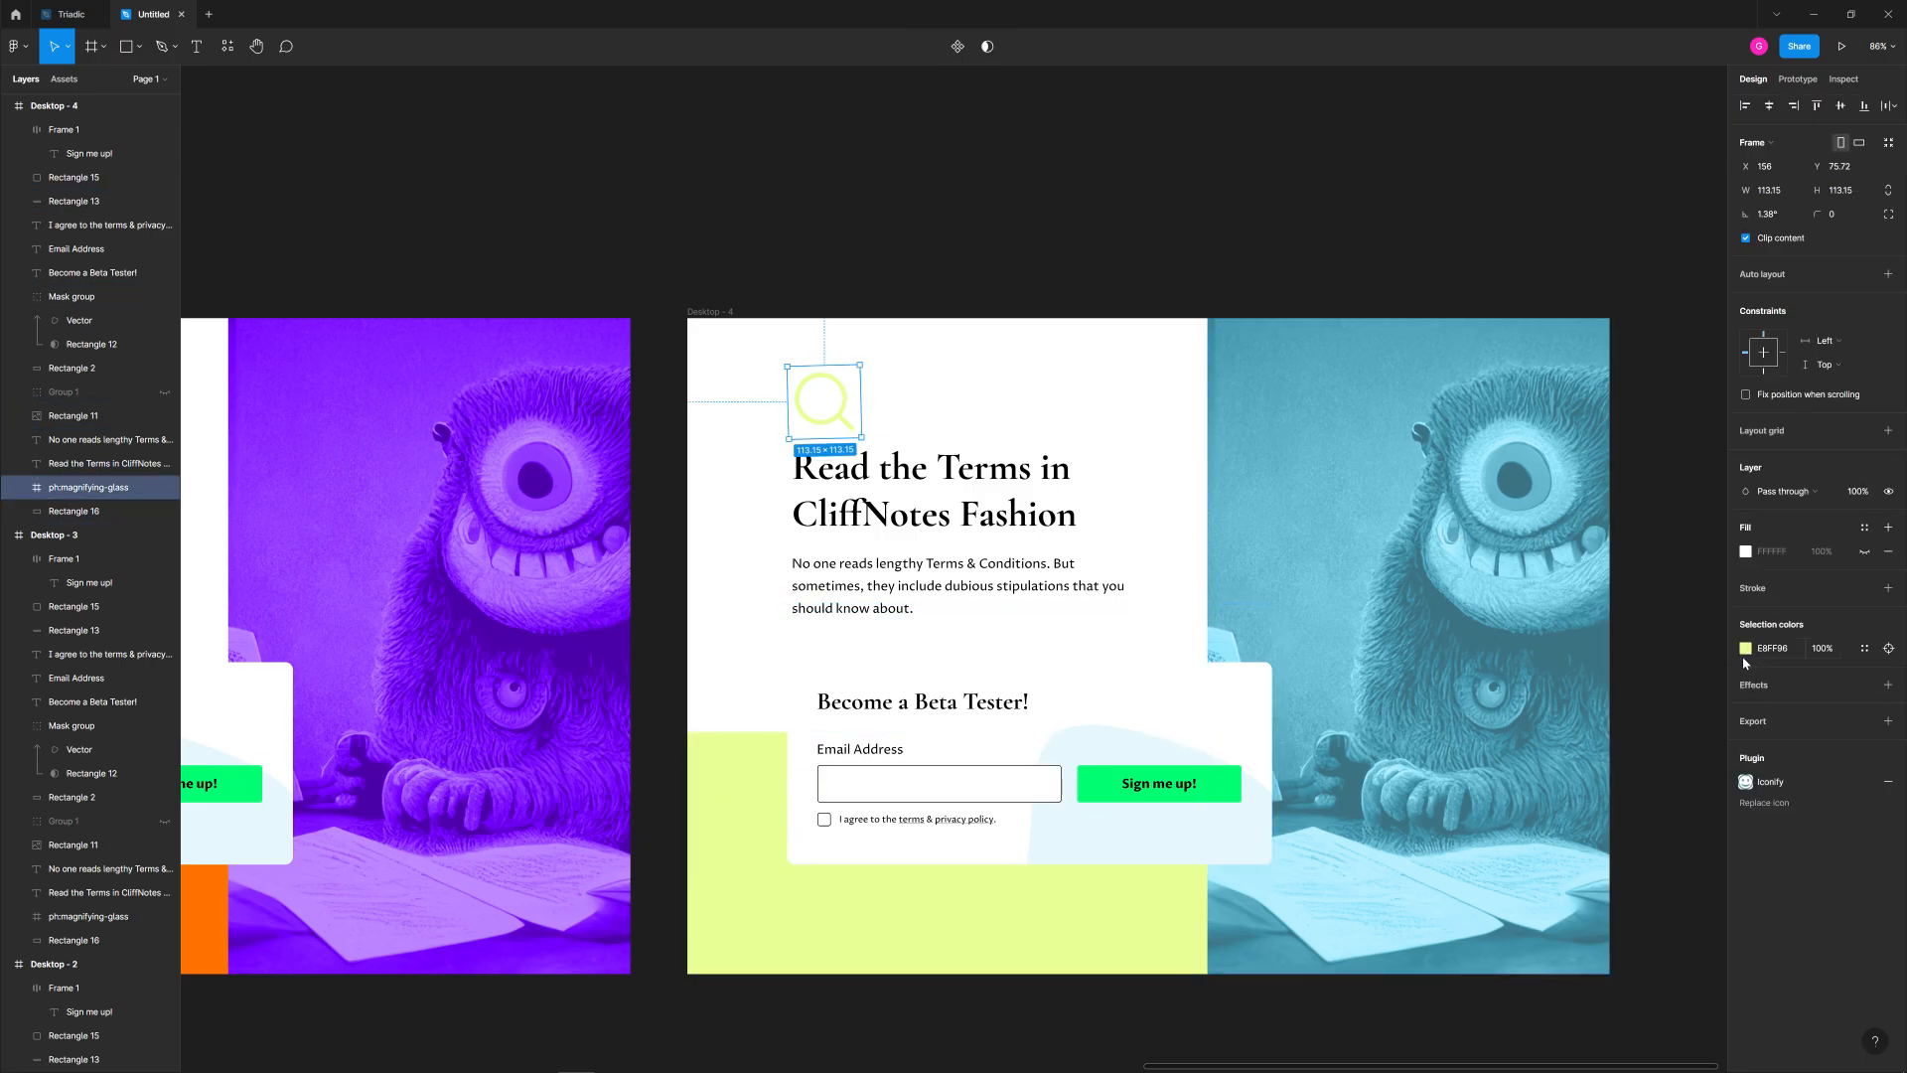
left_click(960, 175)
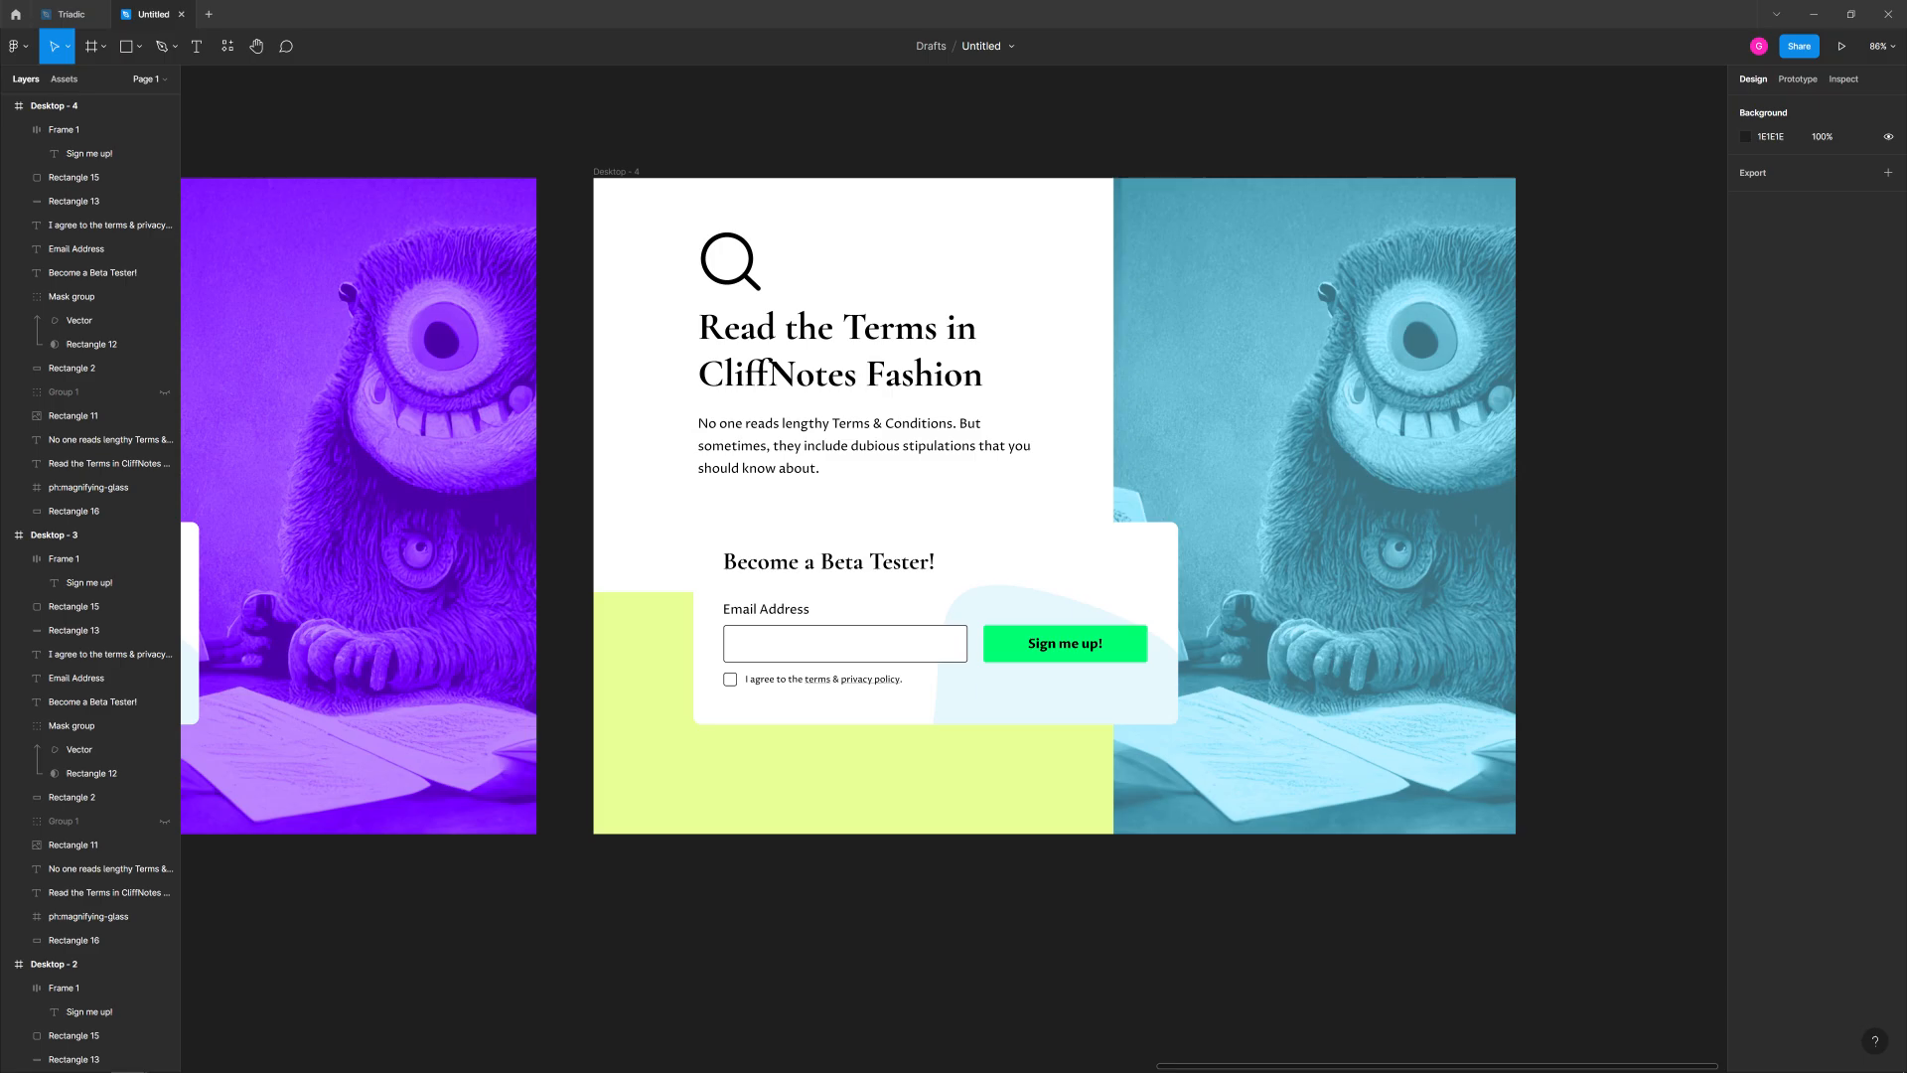
Set the light variant's sign-up button fill to pink FF96E8.
left_click(1063, 643)
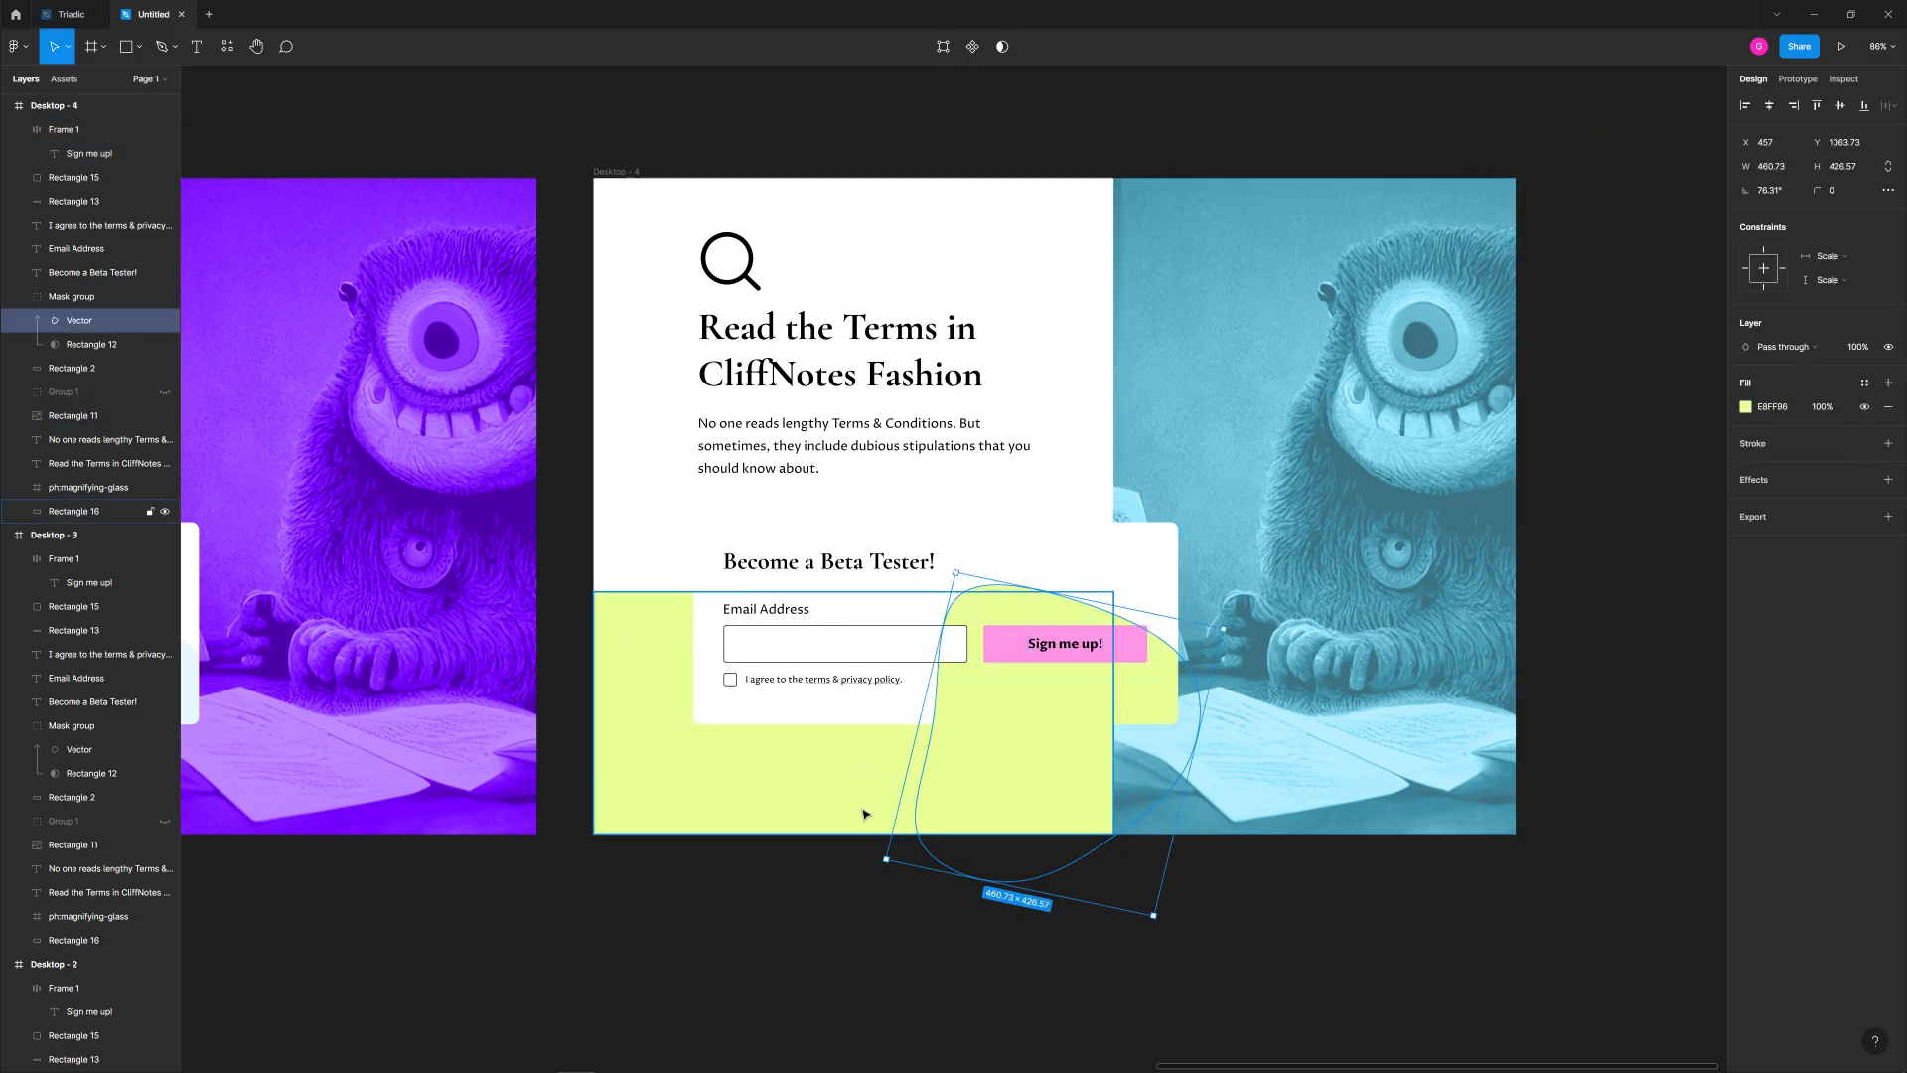
left_click(1323, 926)
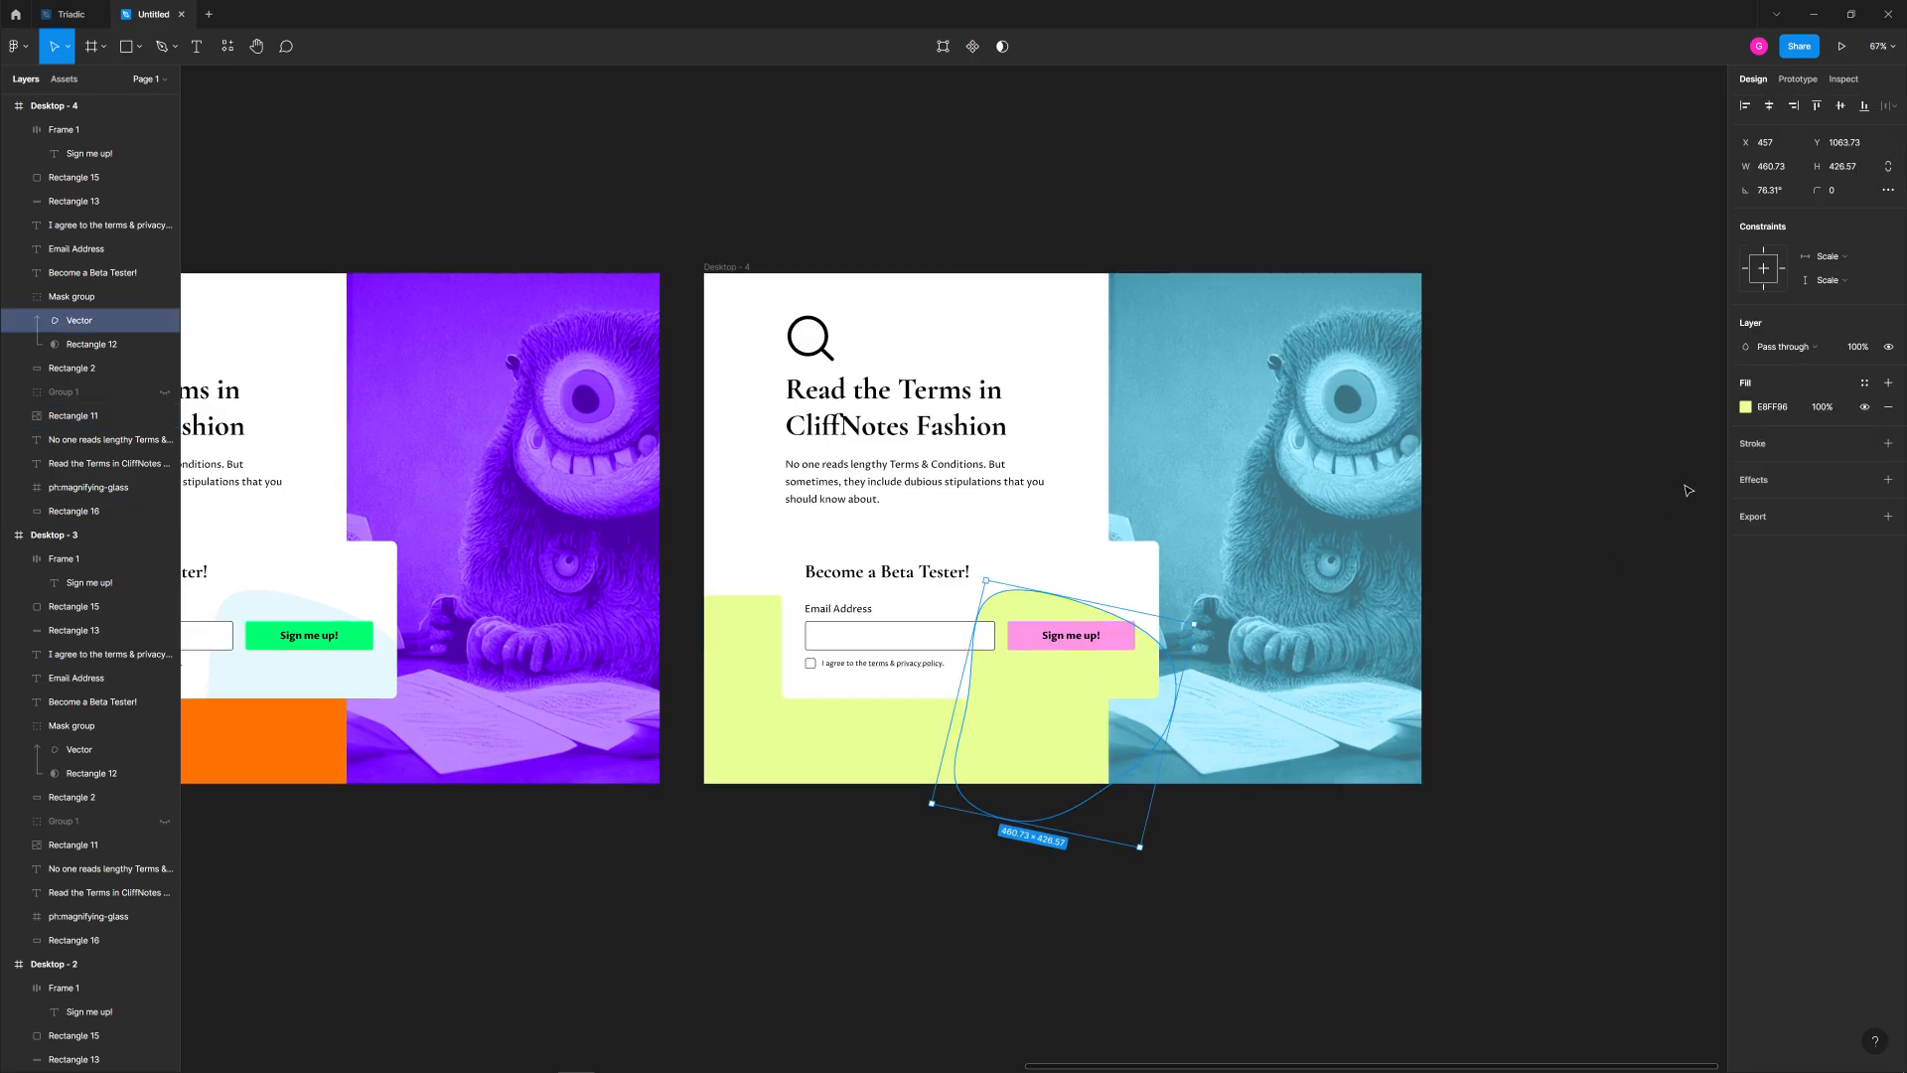
left_click(1746, 406)
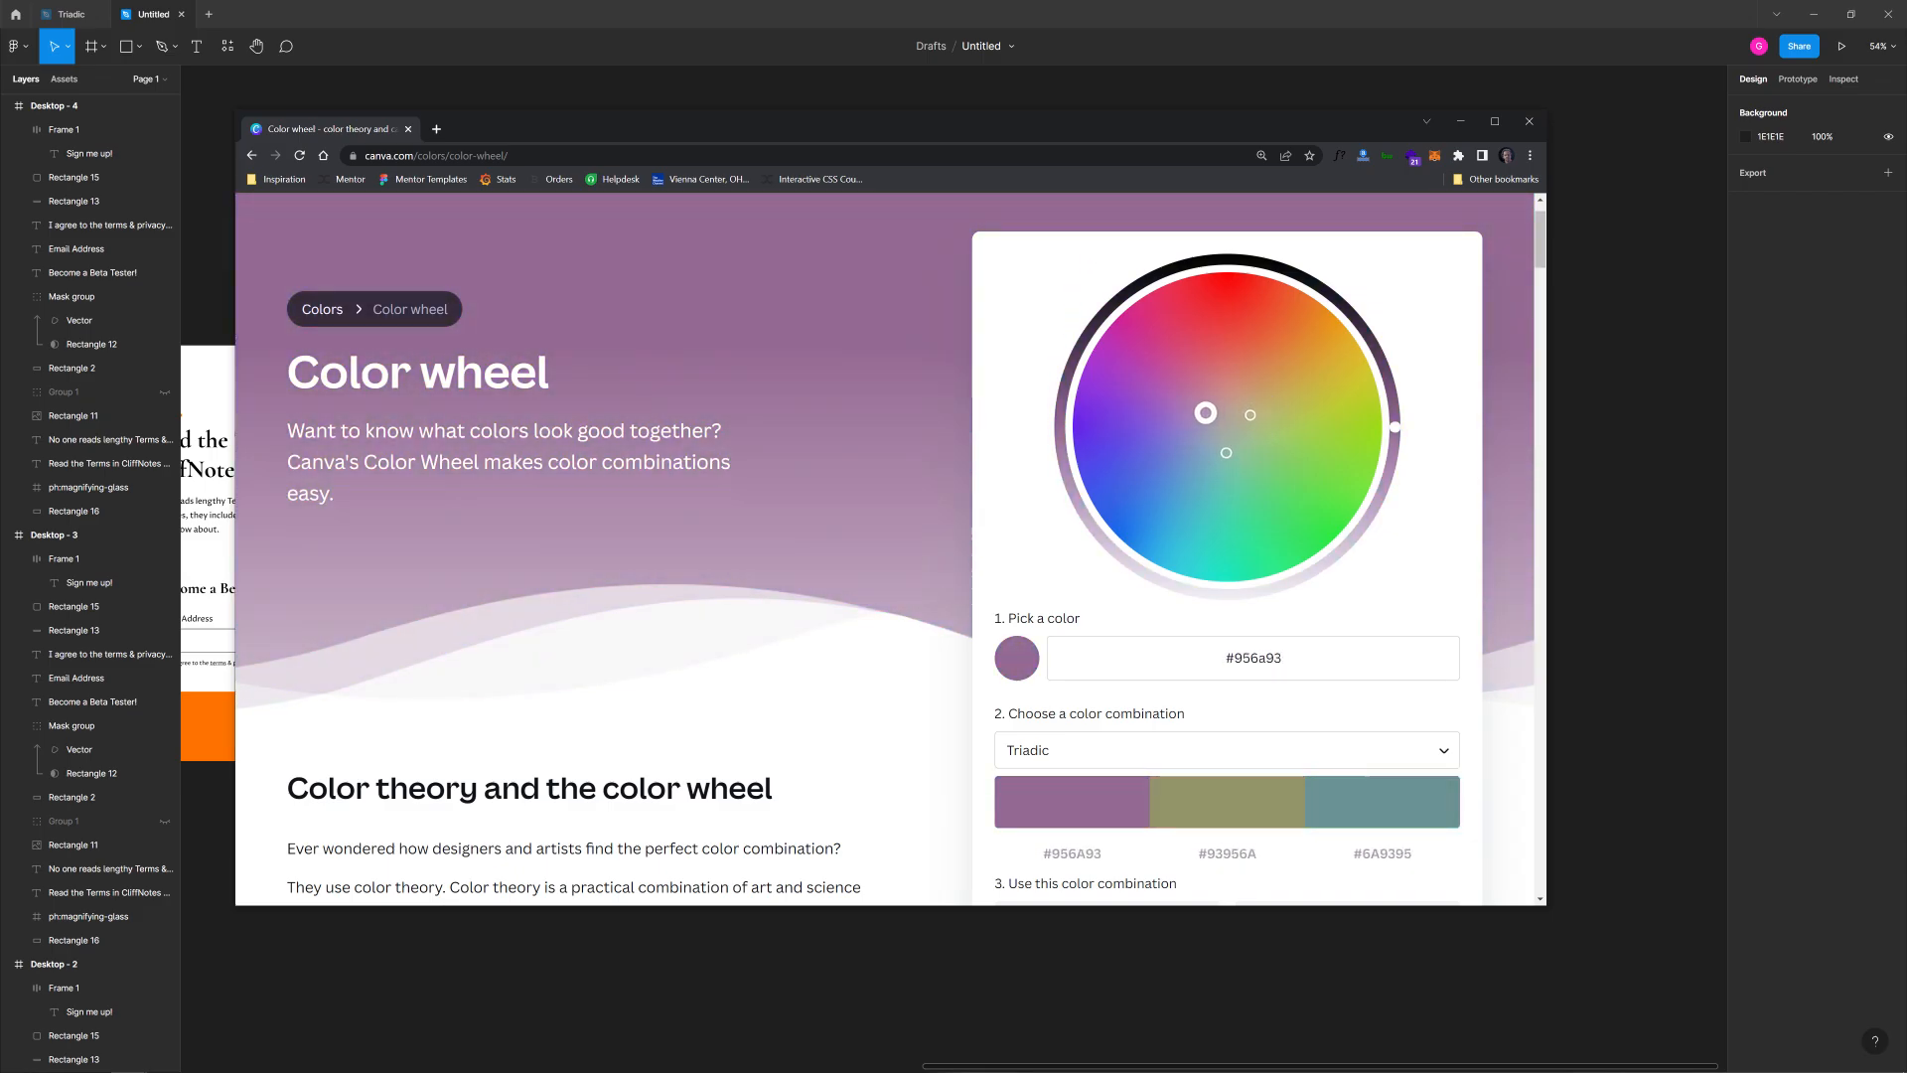
Tone Canva's triadic palette down to #9E6A6A, #6A9E6A and #6A6A9E.
left_click(1205, 411)
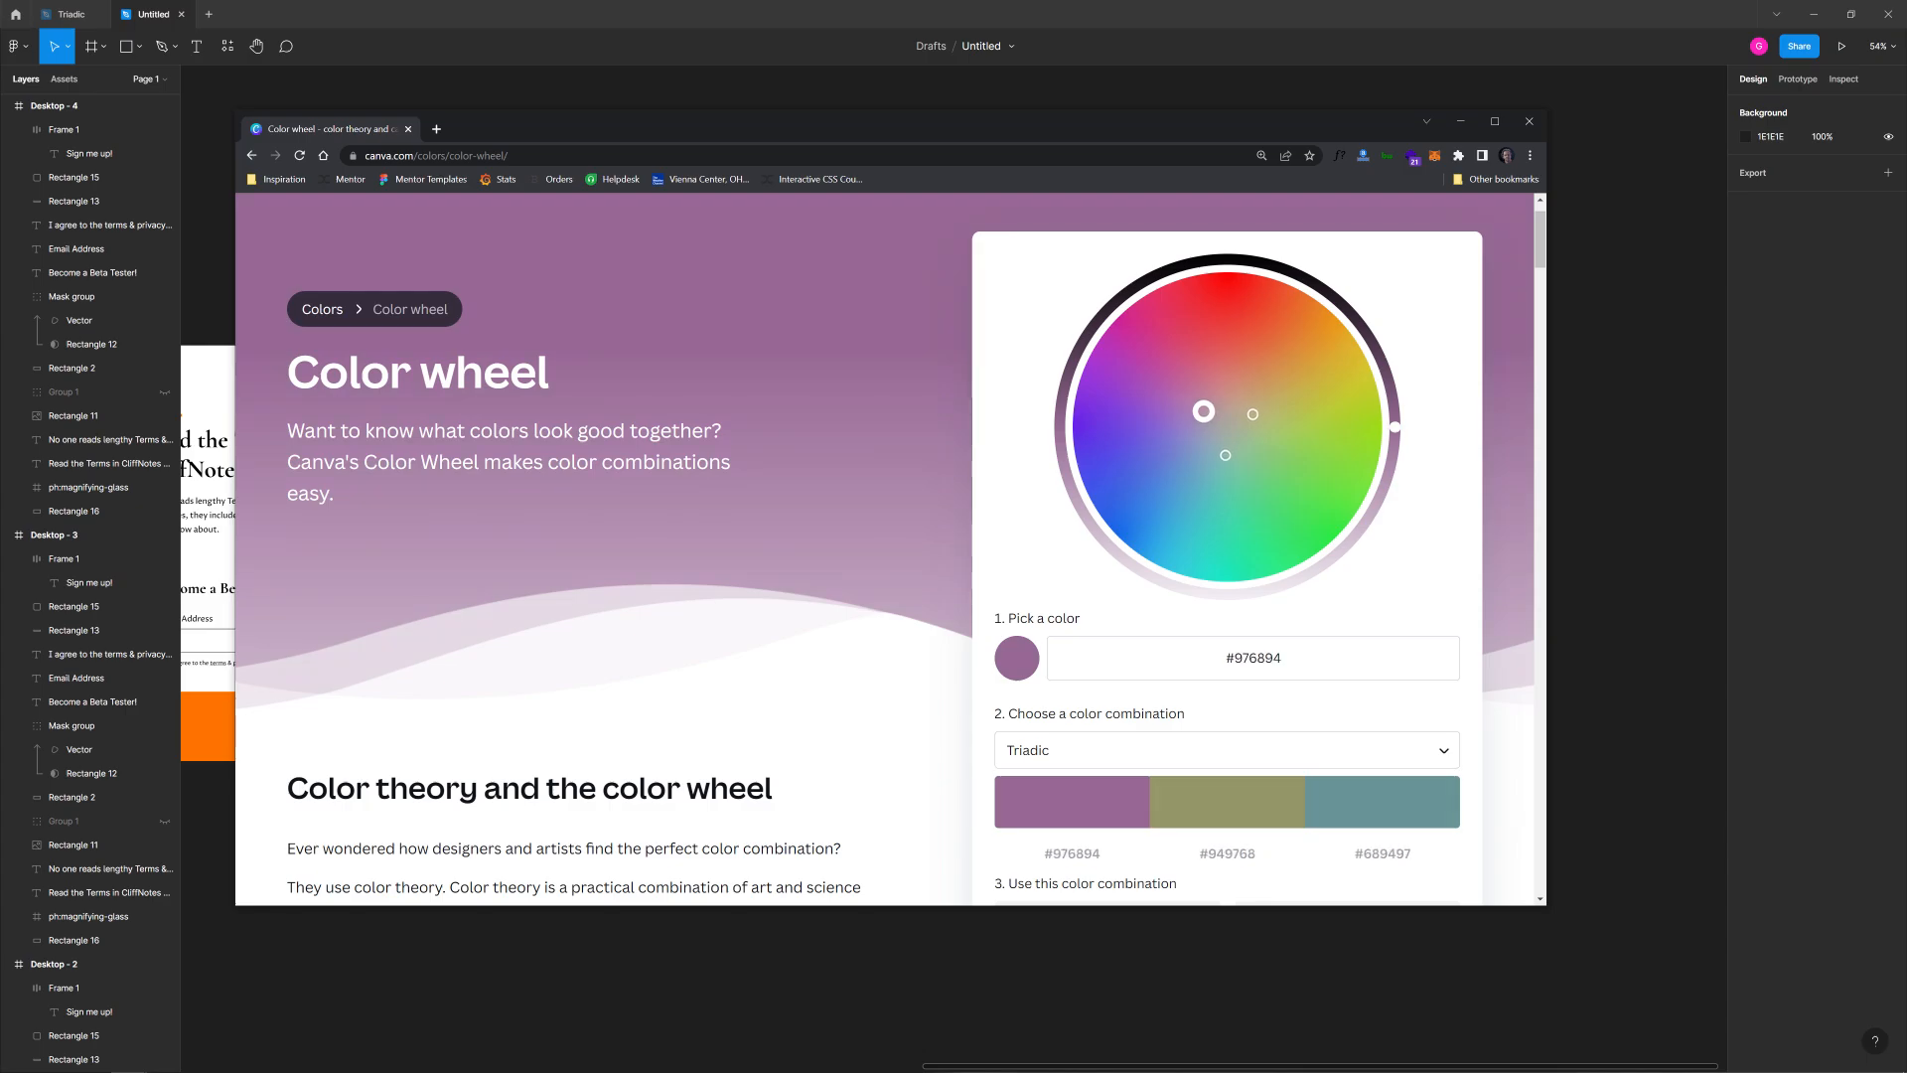
left_click(1228, 391)
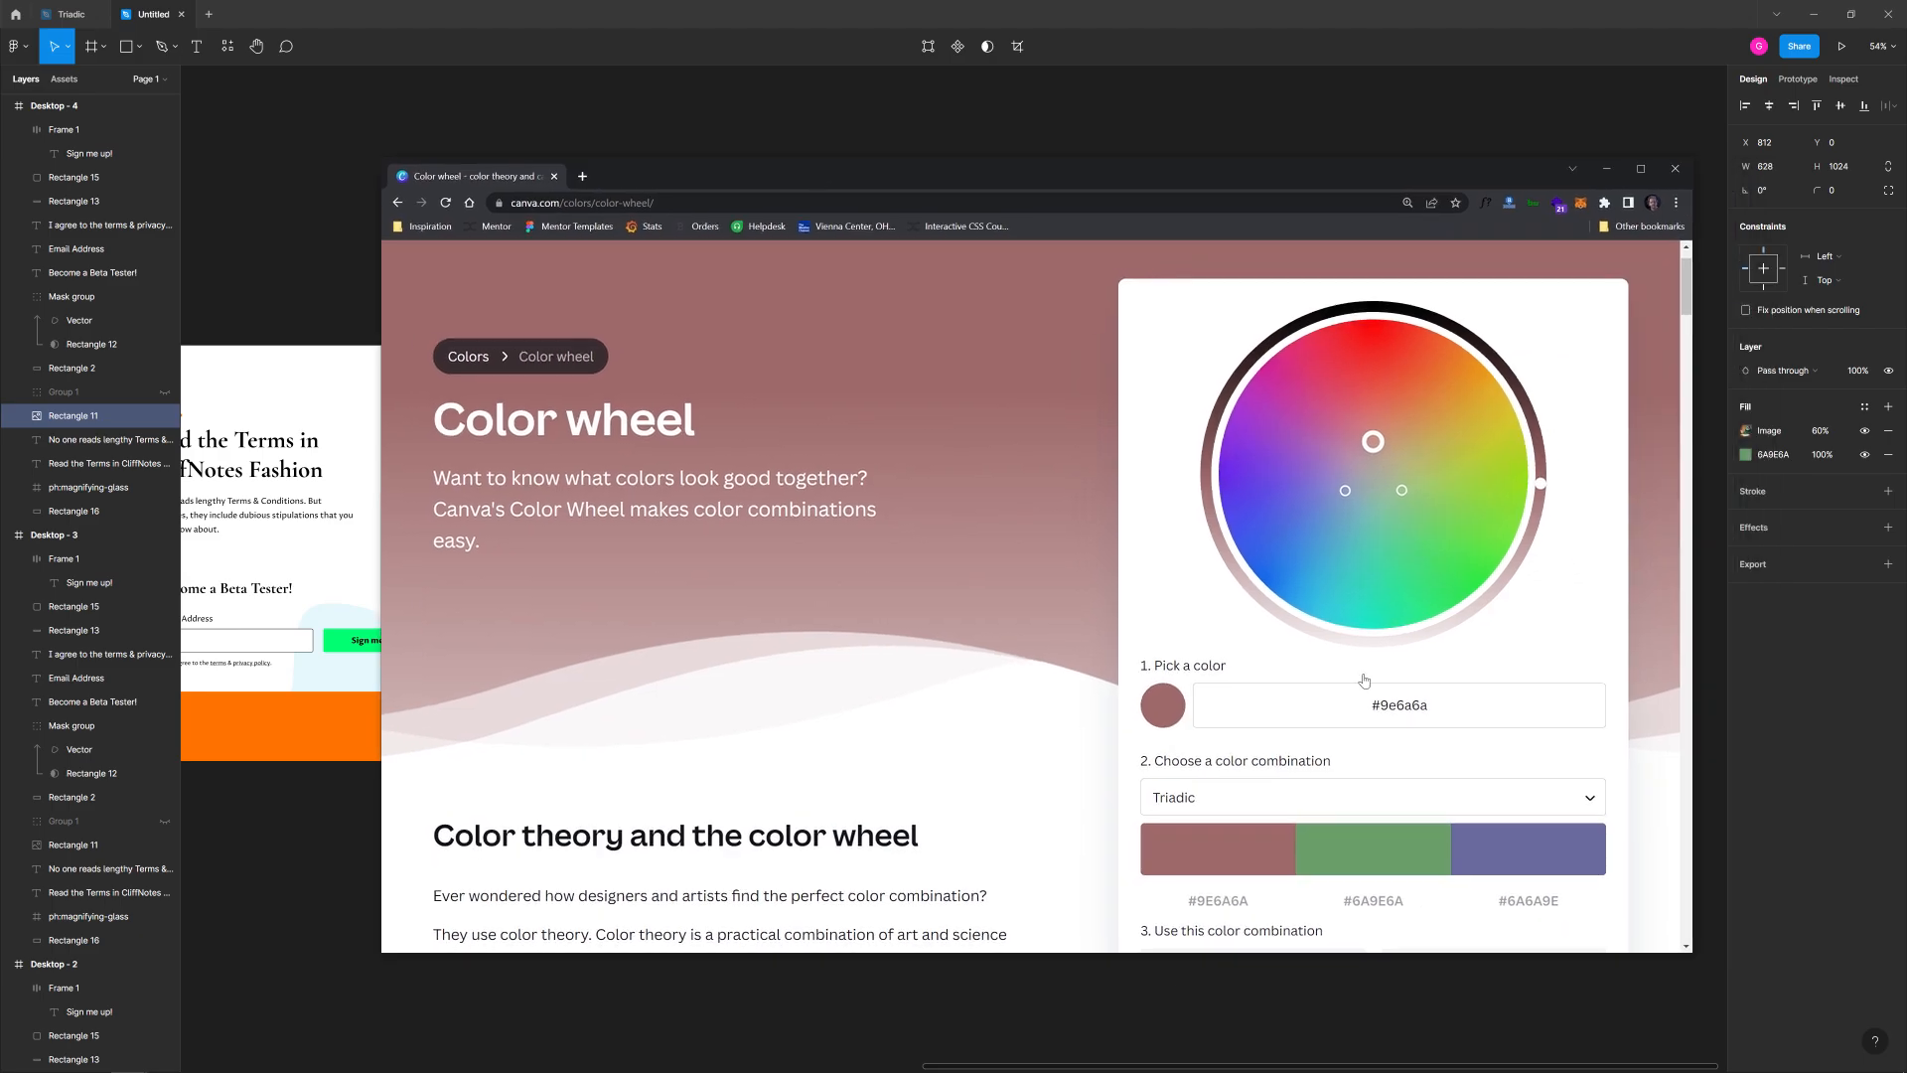
Recolour the muted variant's block and icon to 6A6A9E and its blob to pale lavender.
left_click(1528, 847)
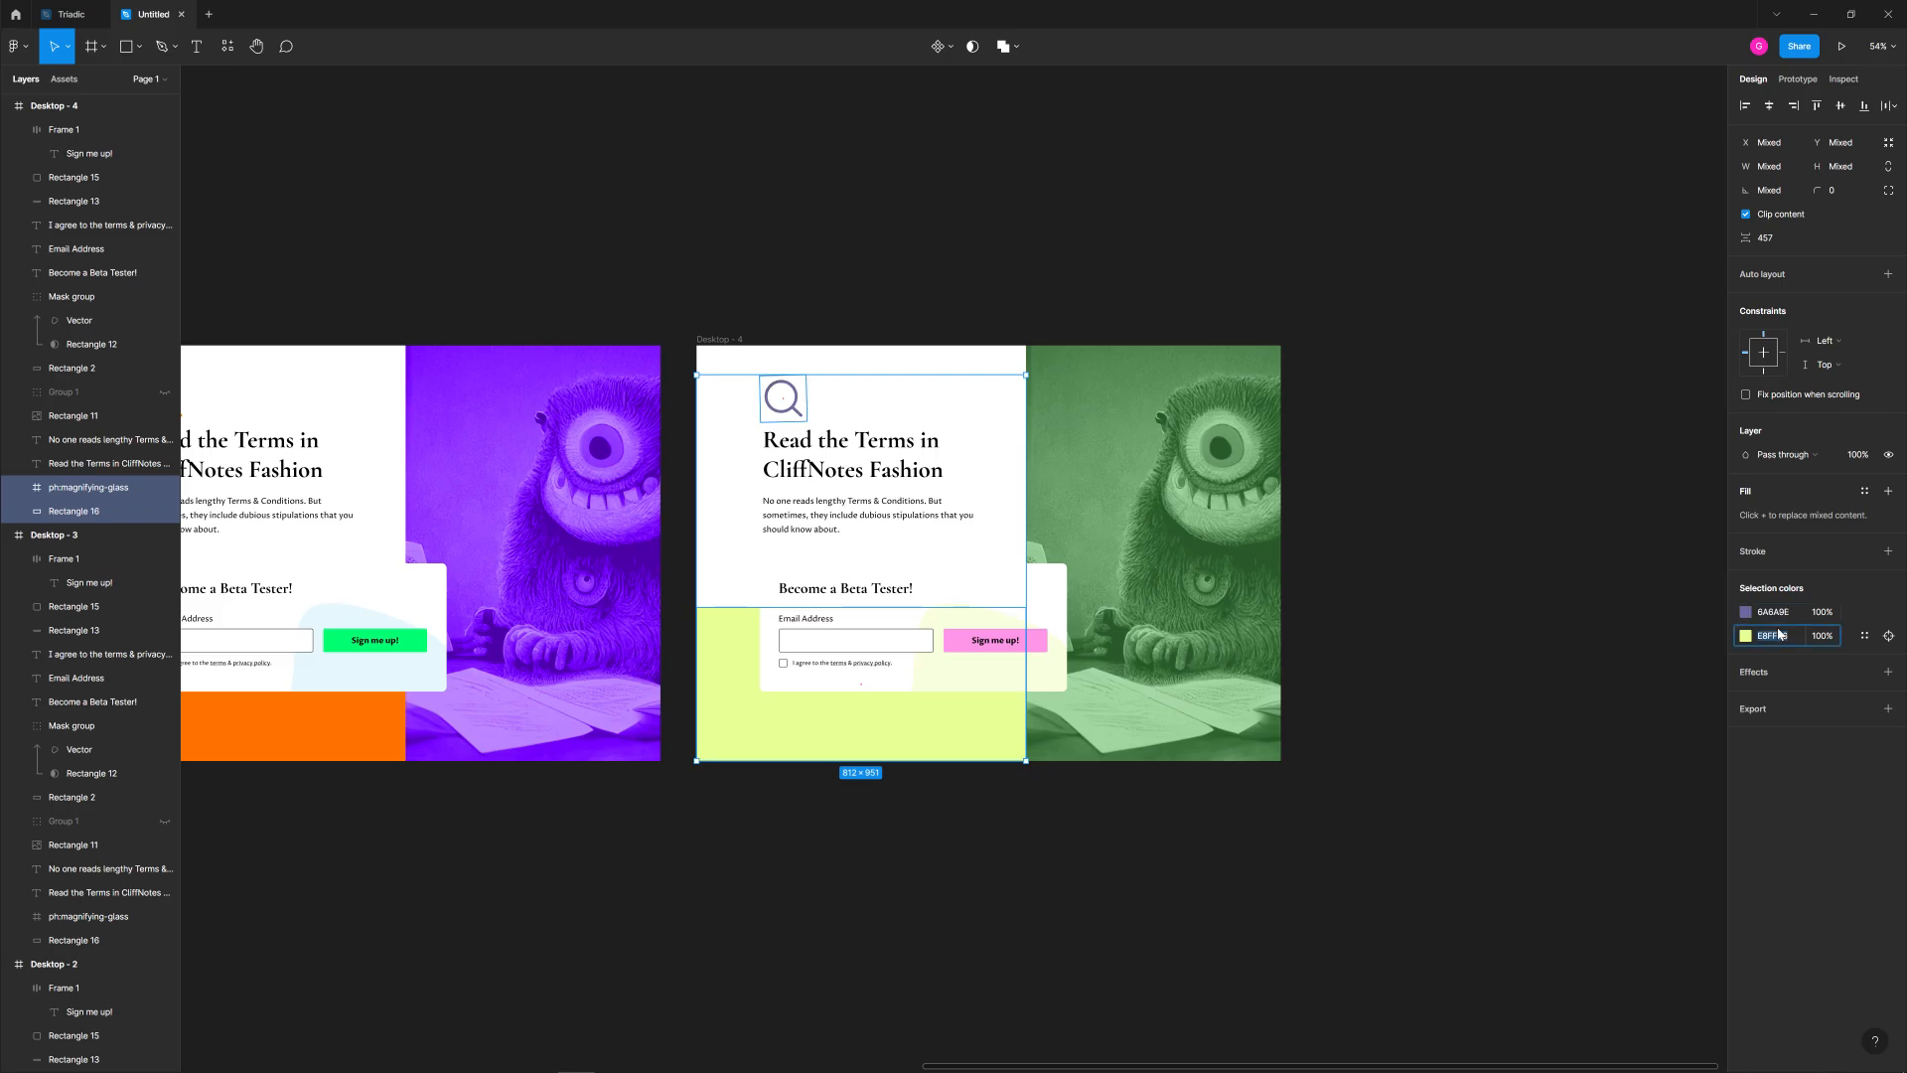
left_click(1889, 635)
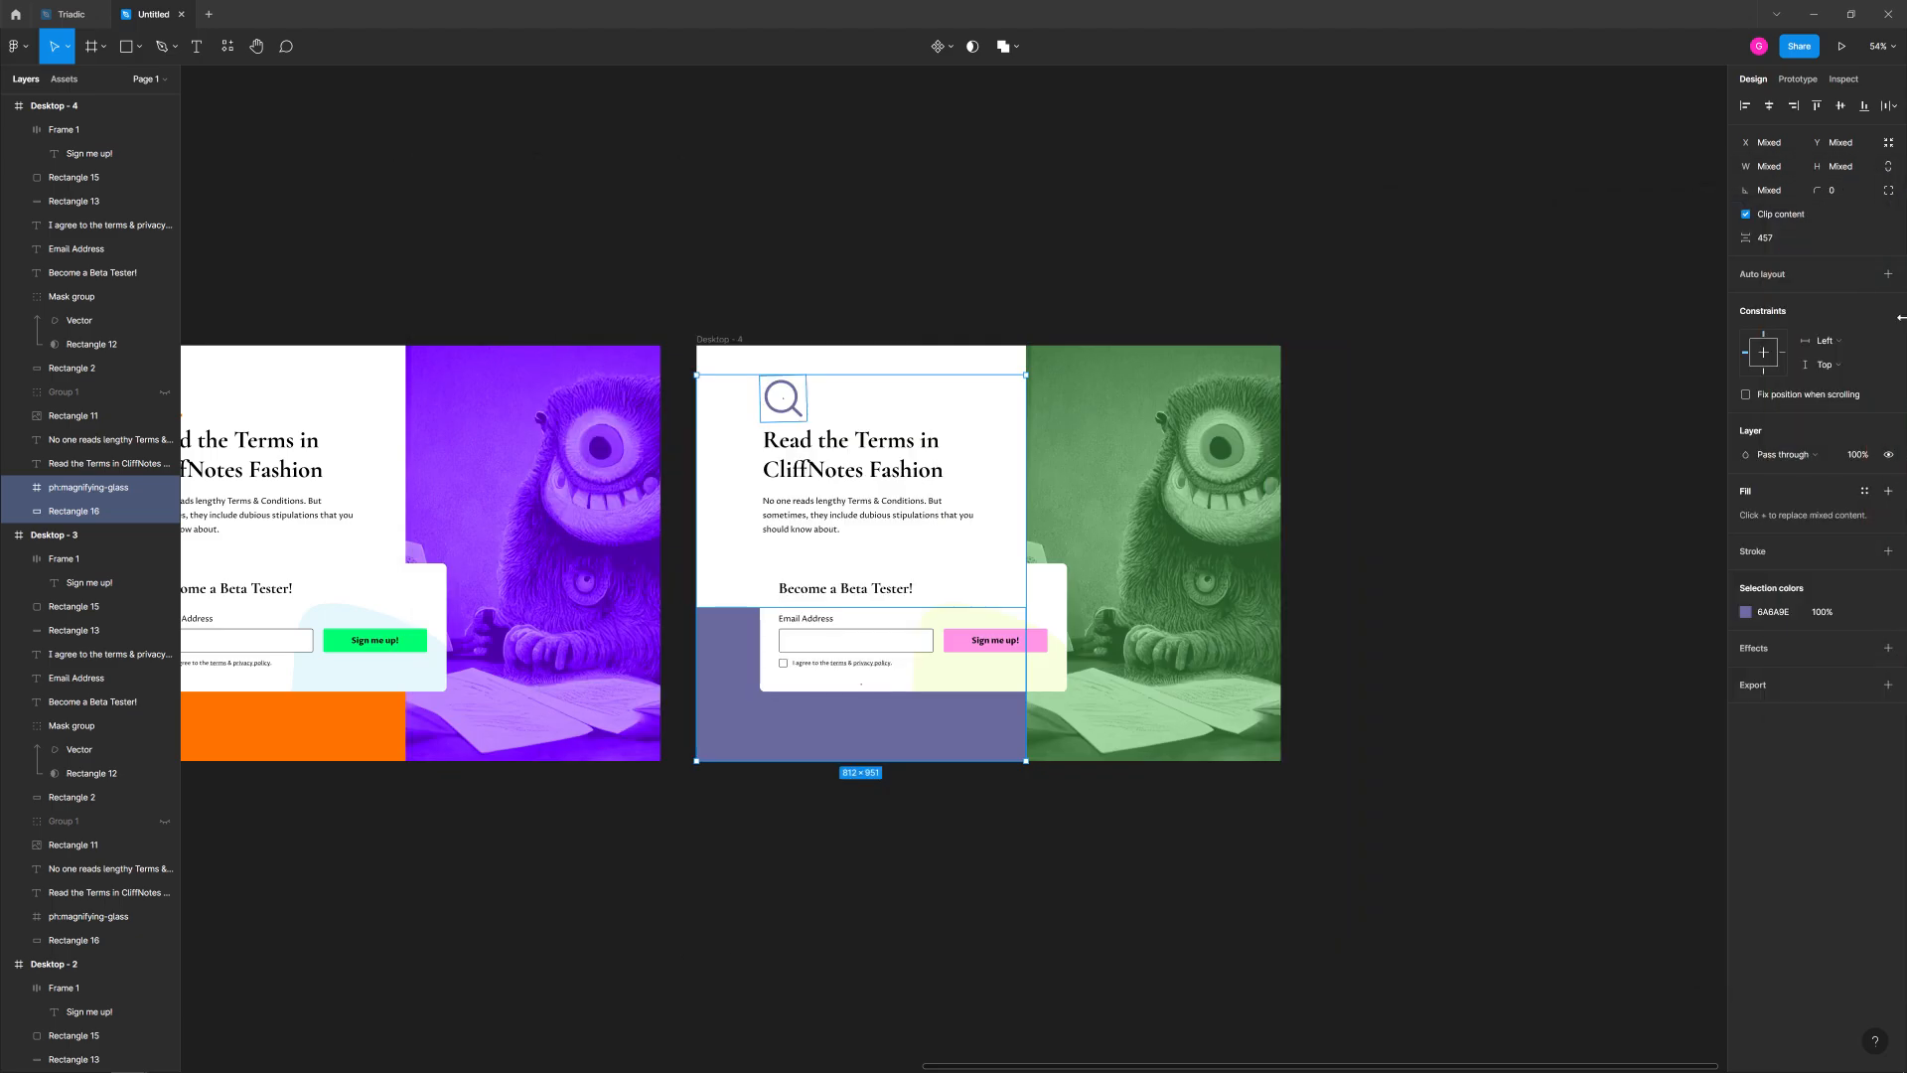
left_click(993, 640)
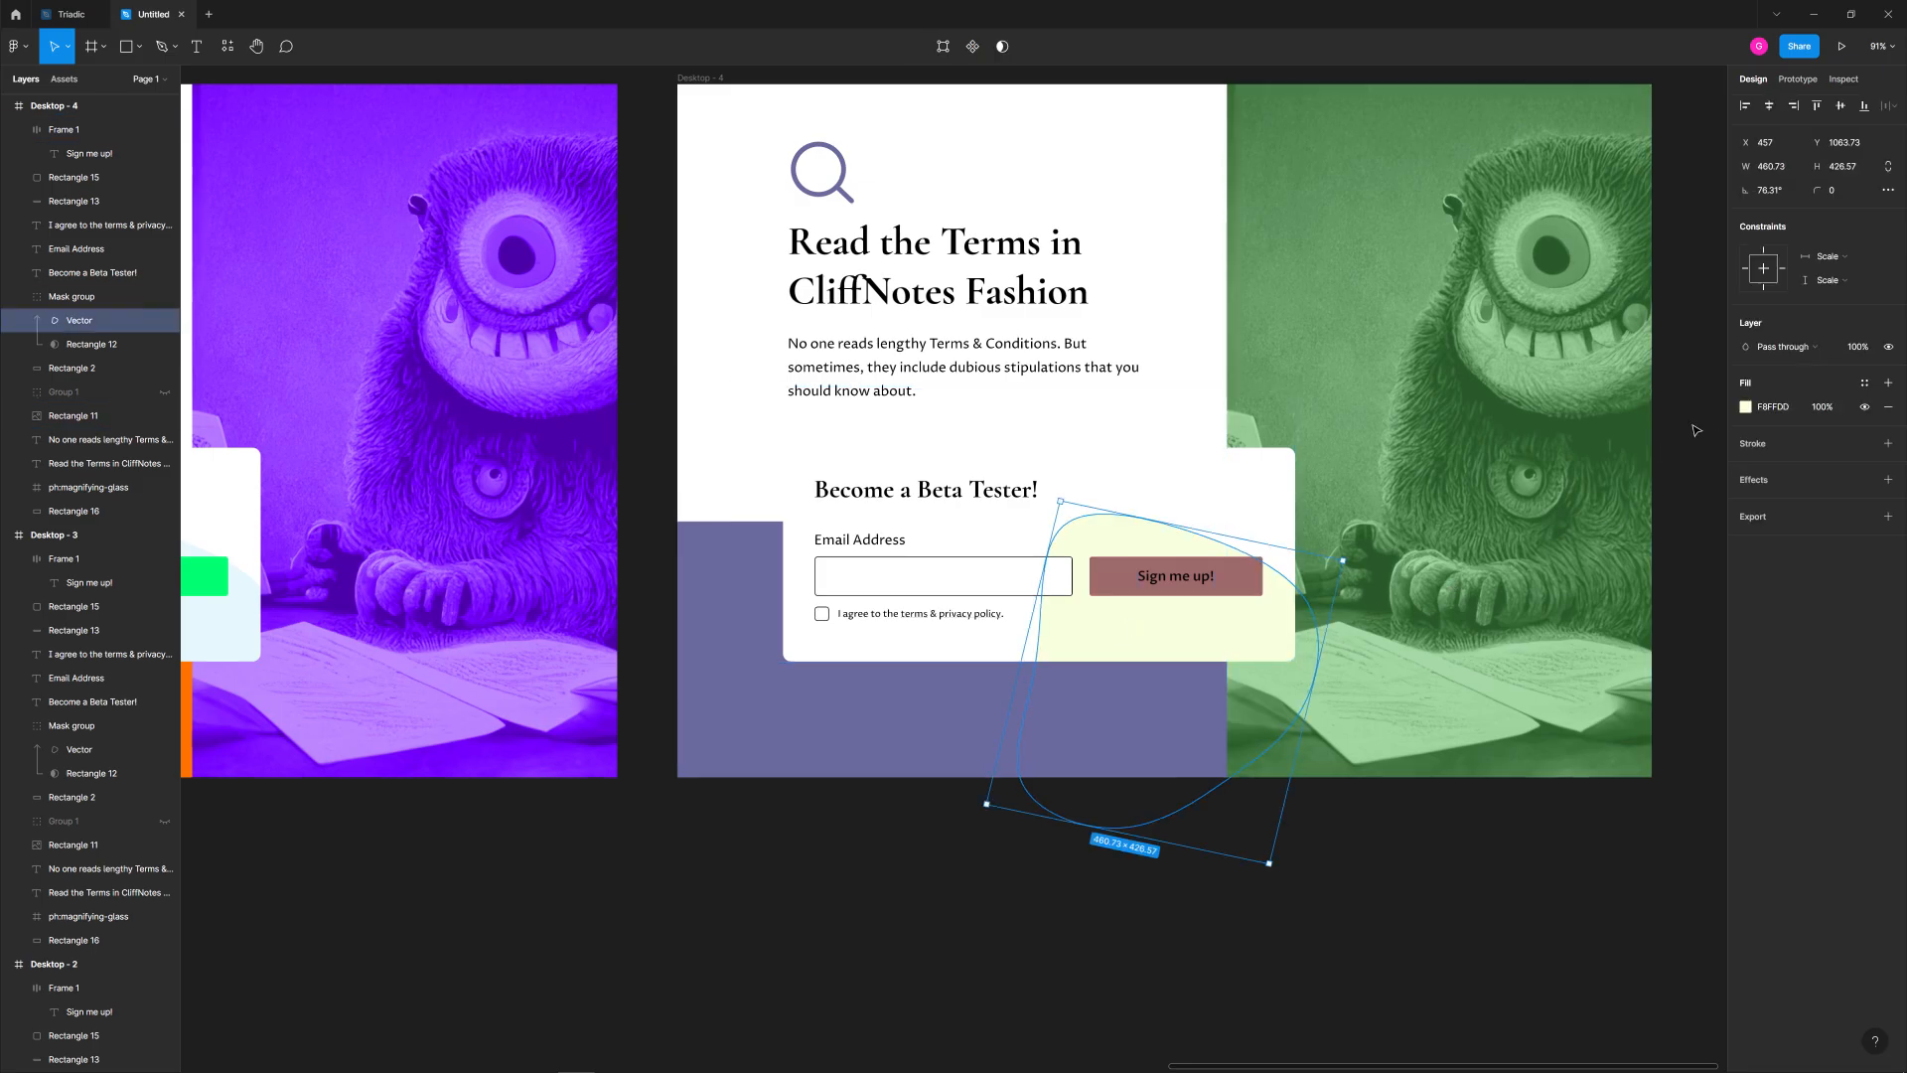
left_click(1745, 406)
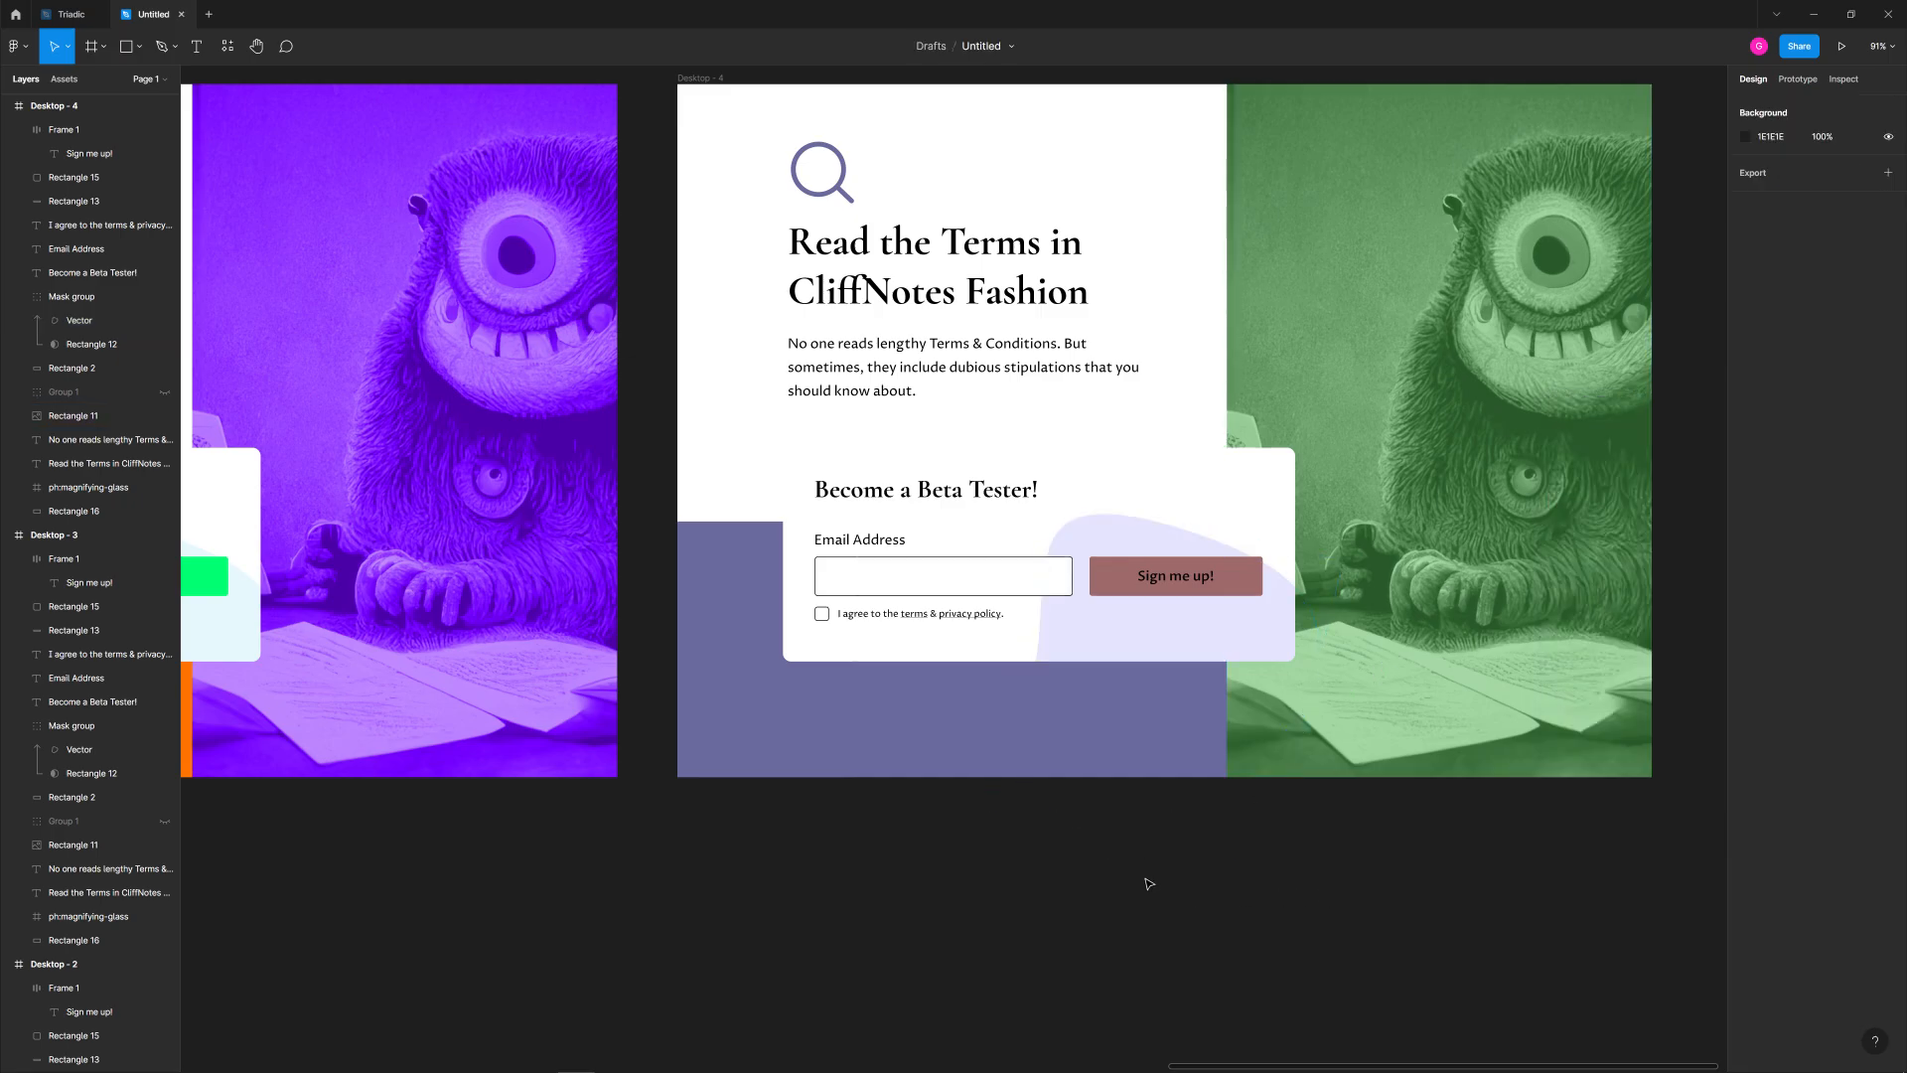
scroll("down", 3)
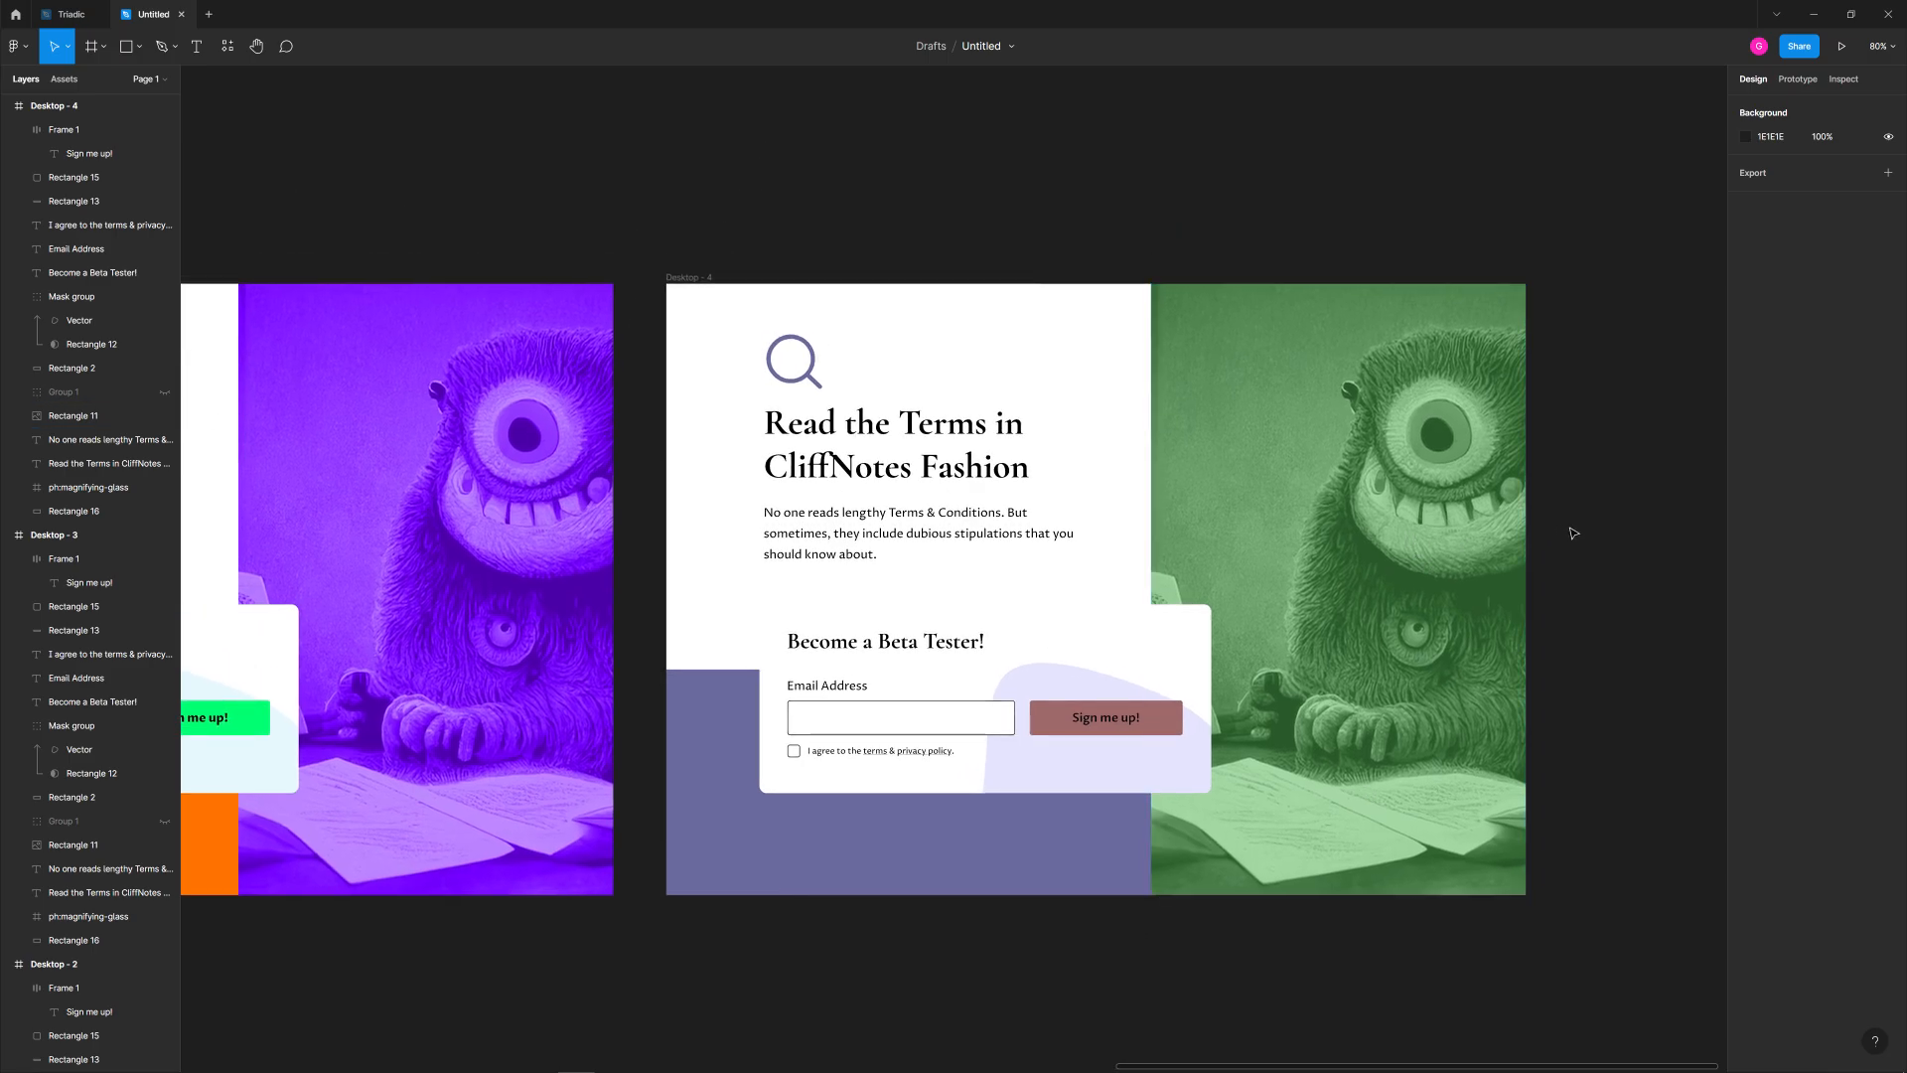
mouse_move(1101, 498)
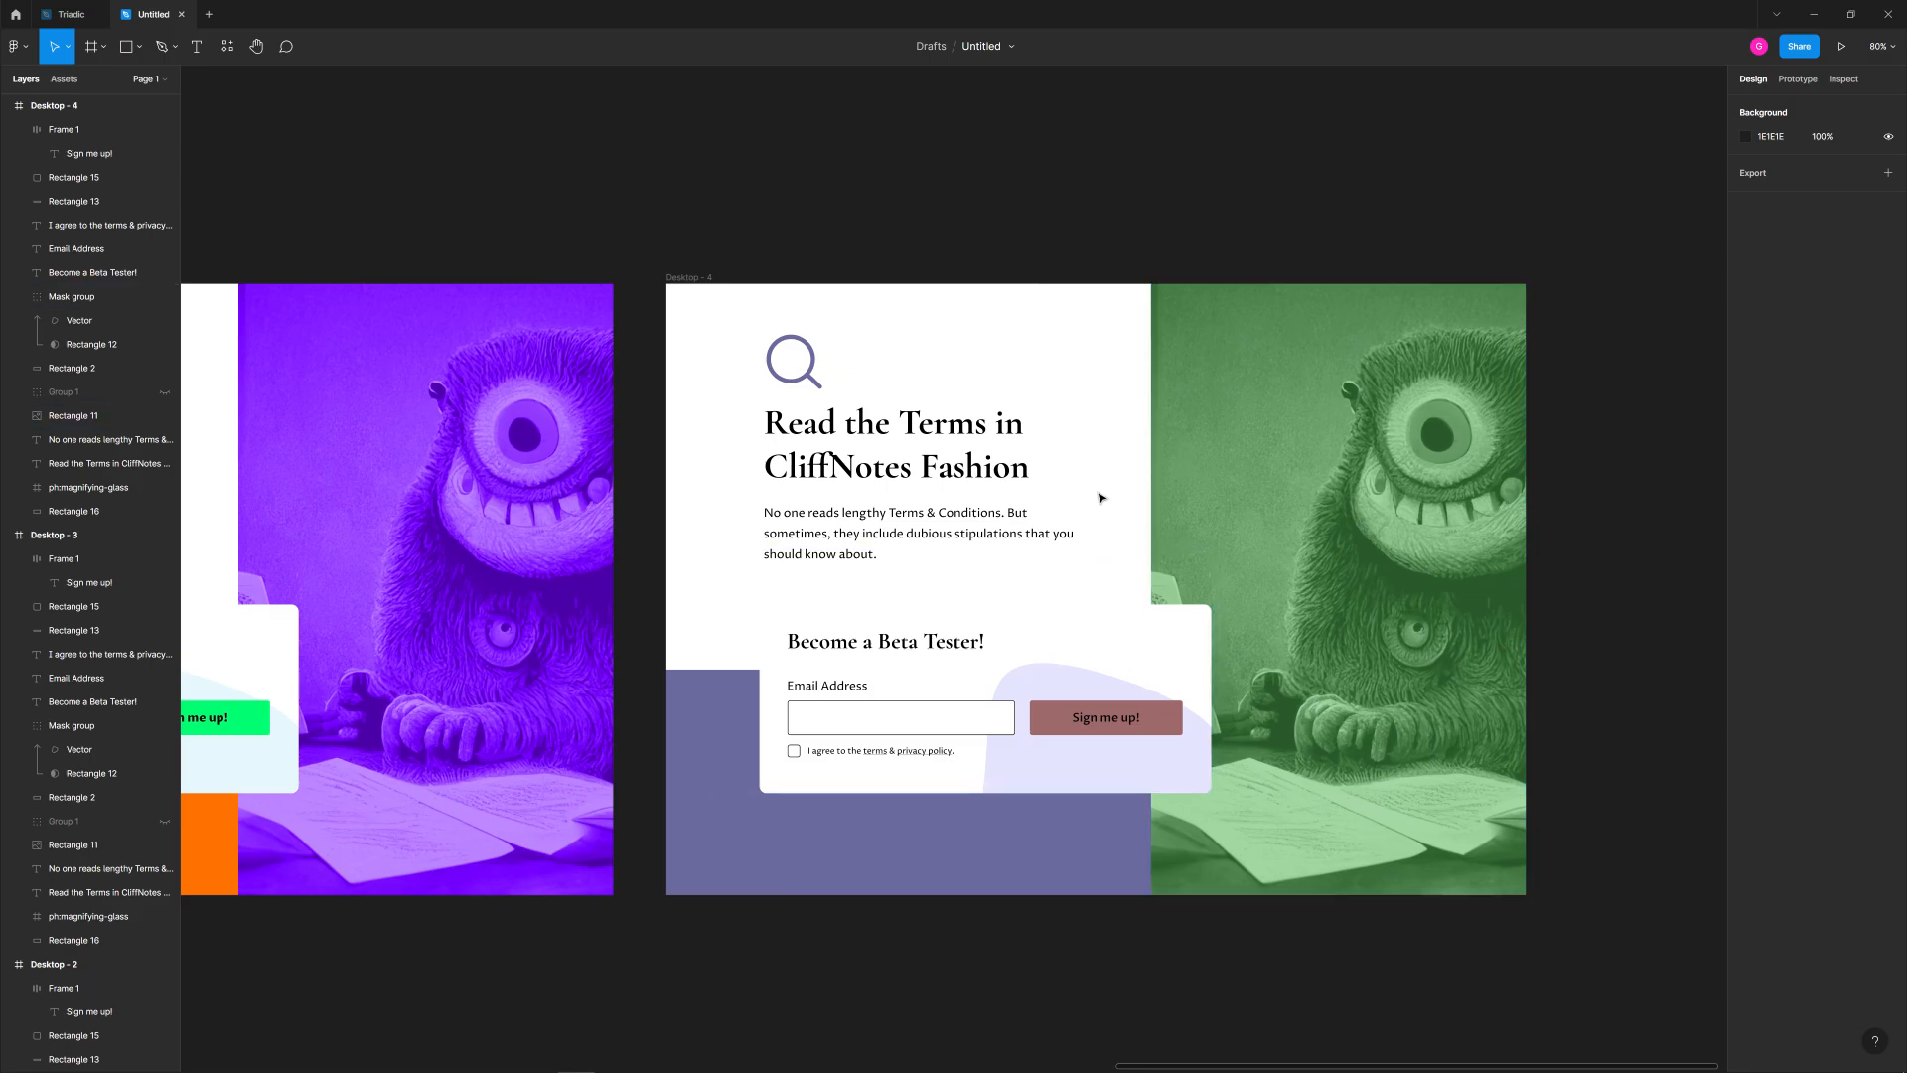
mouse_move(1141, 470)
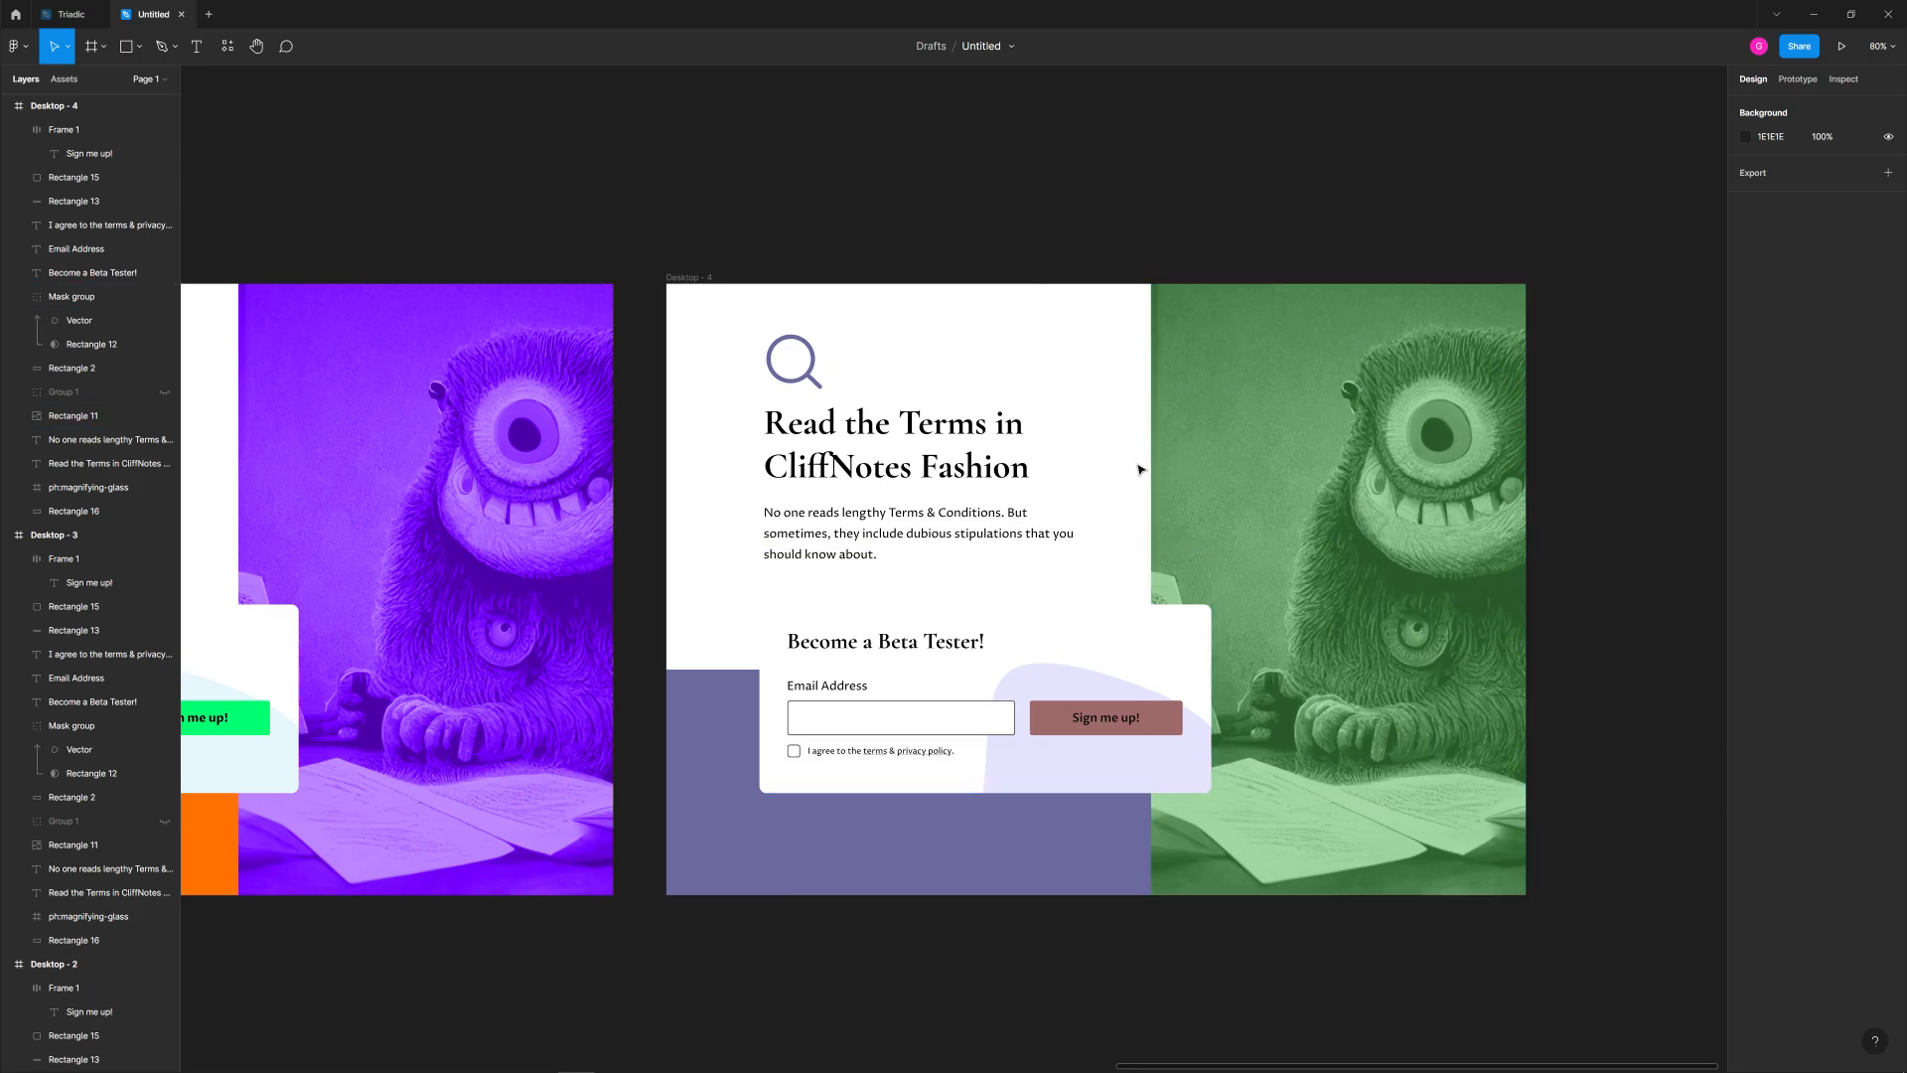
mouse_move(1006, 217)
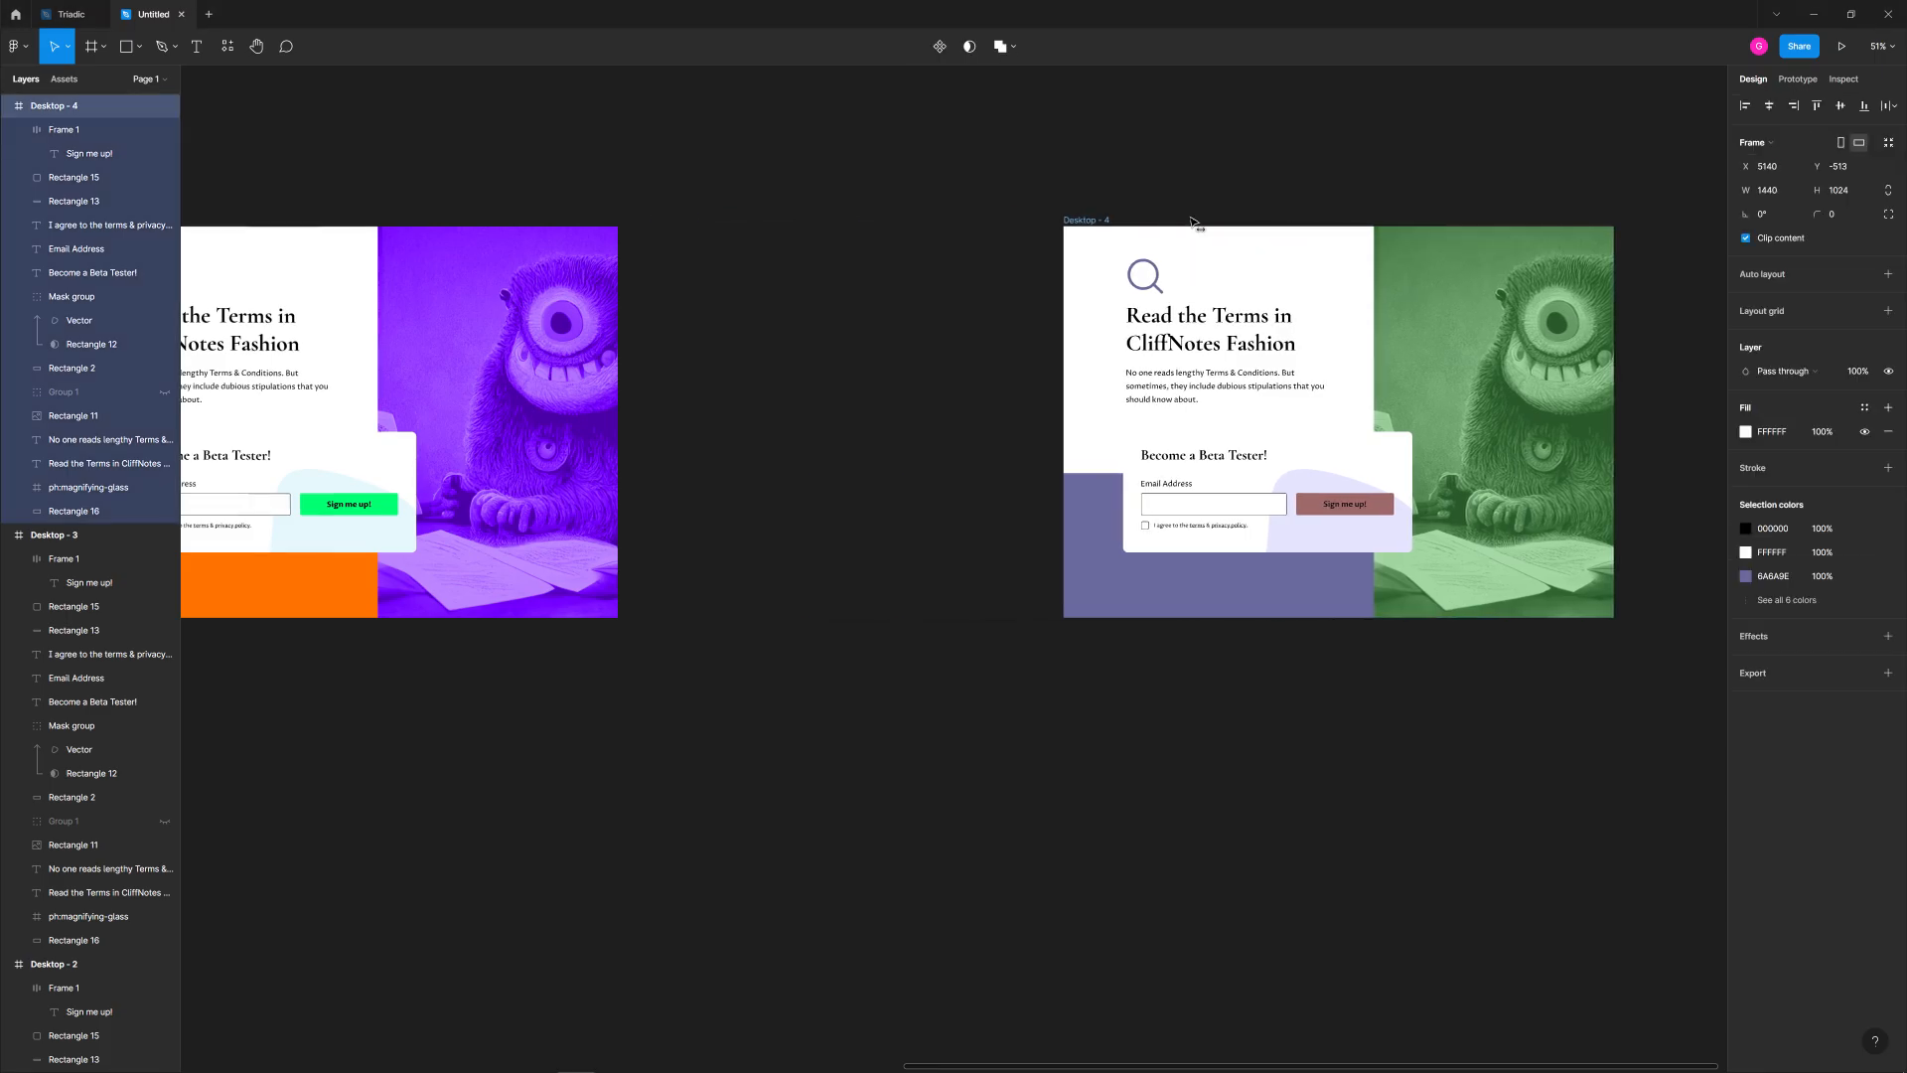
Paste the copied frame onto the canvas and select the light variant's sign-up card.
key("ctrl+v")
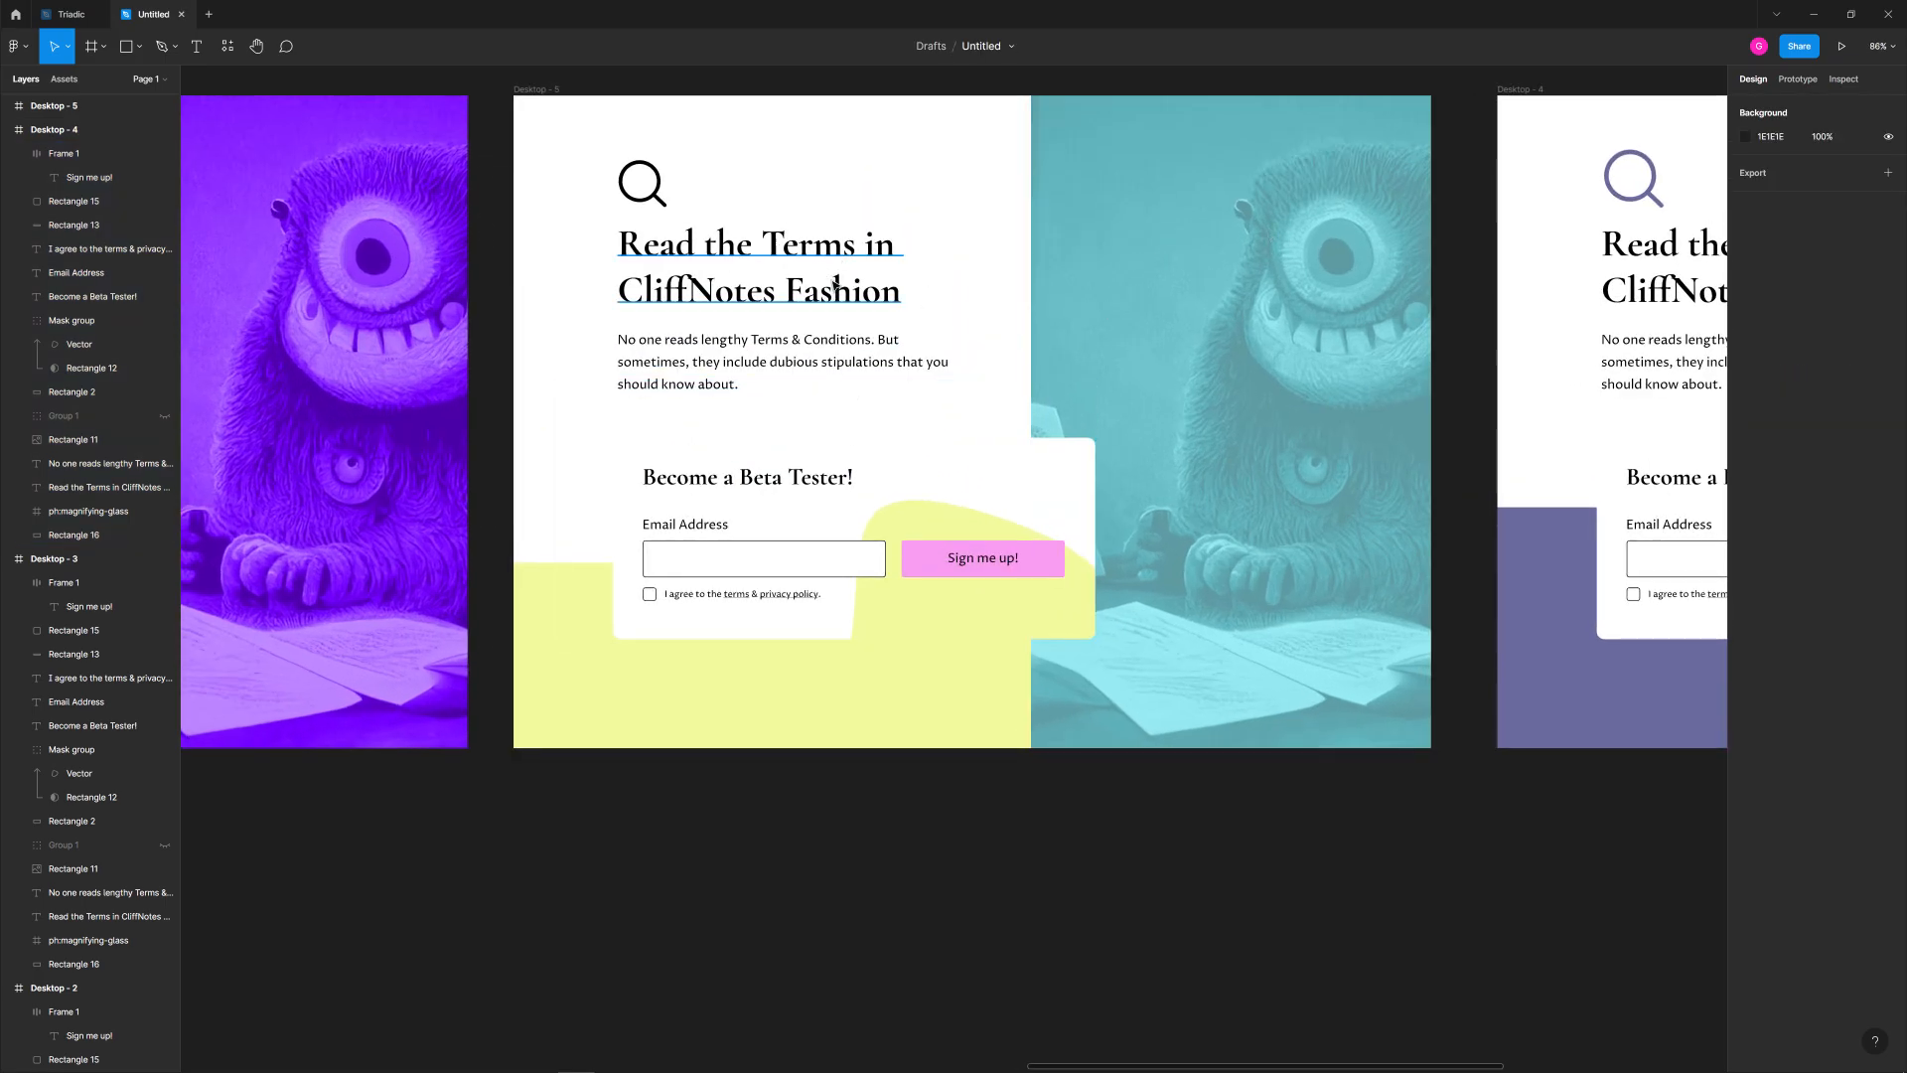
left_click(953, 618)
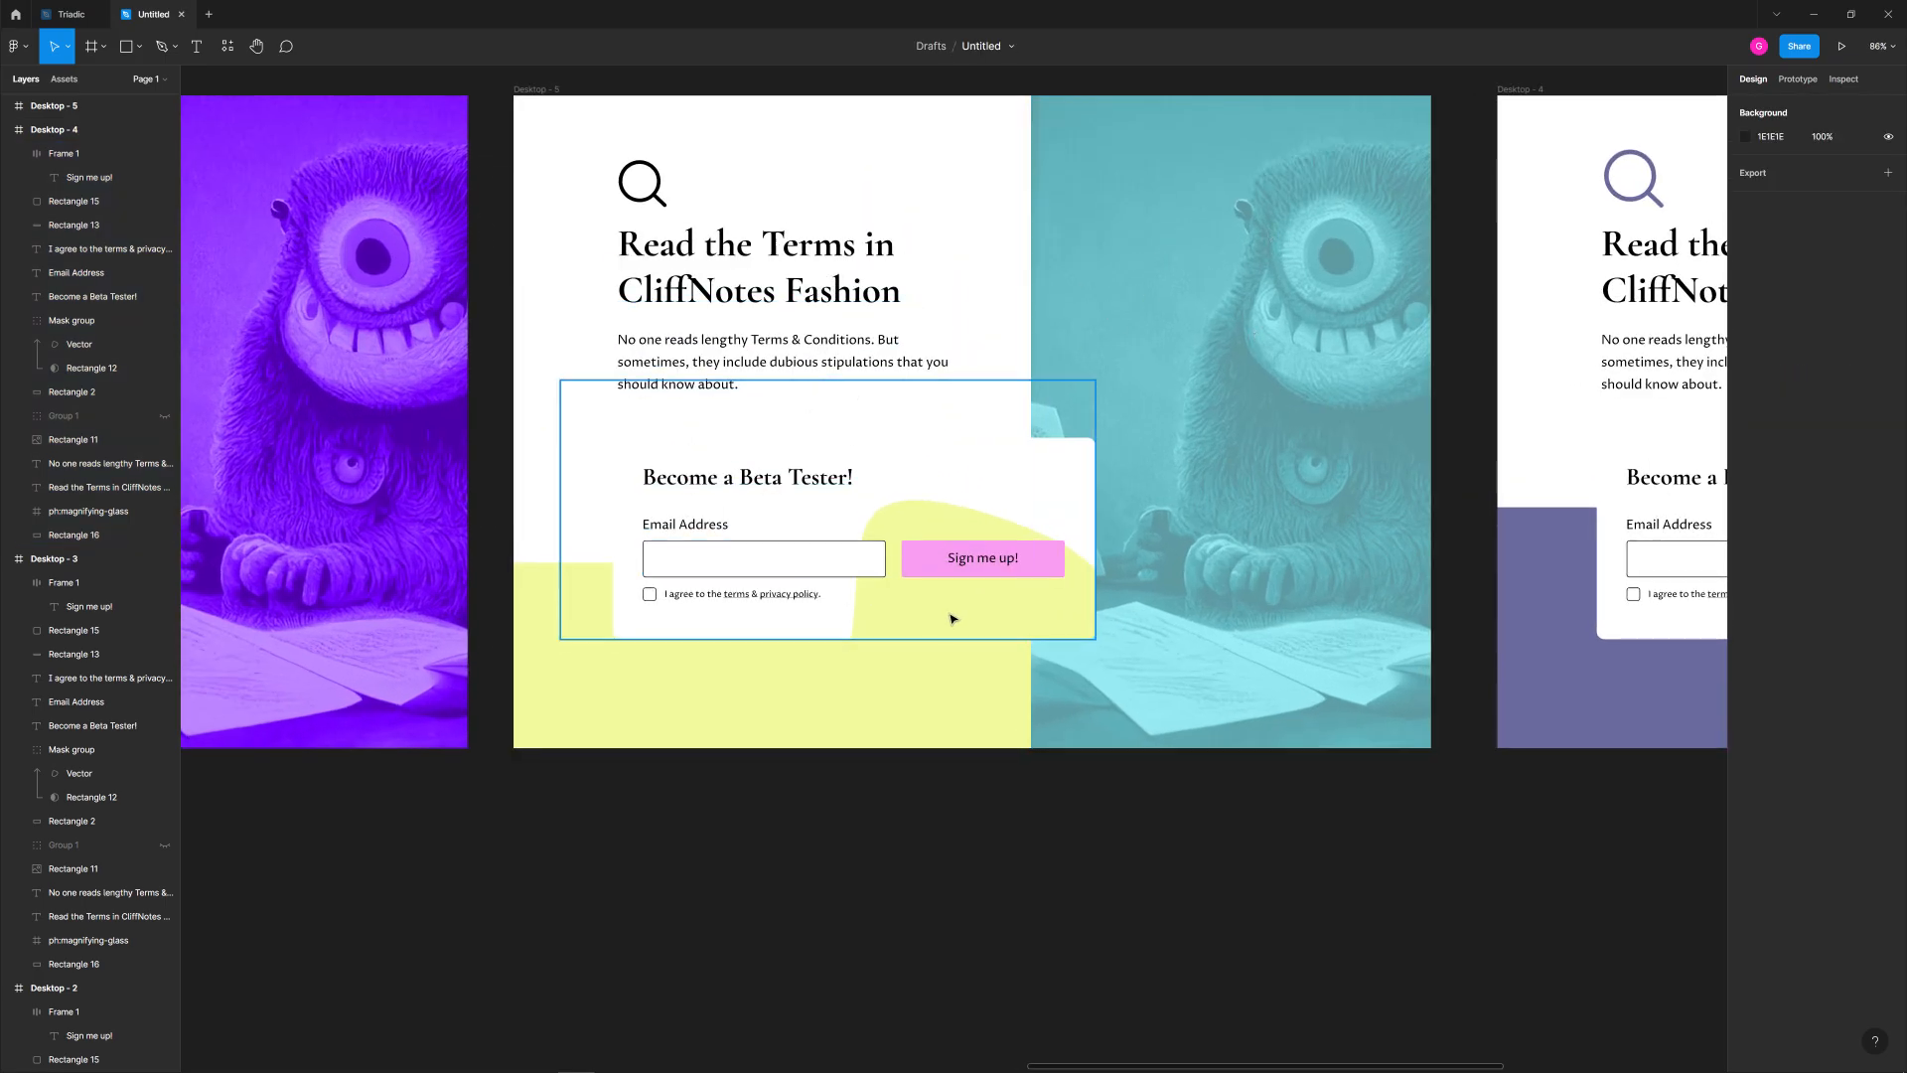
mouse_move(968, 647)
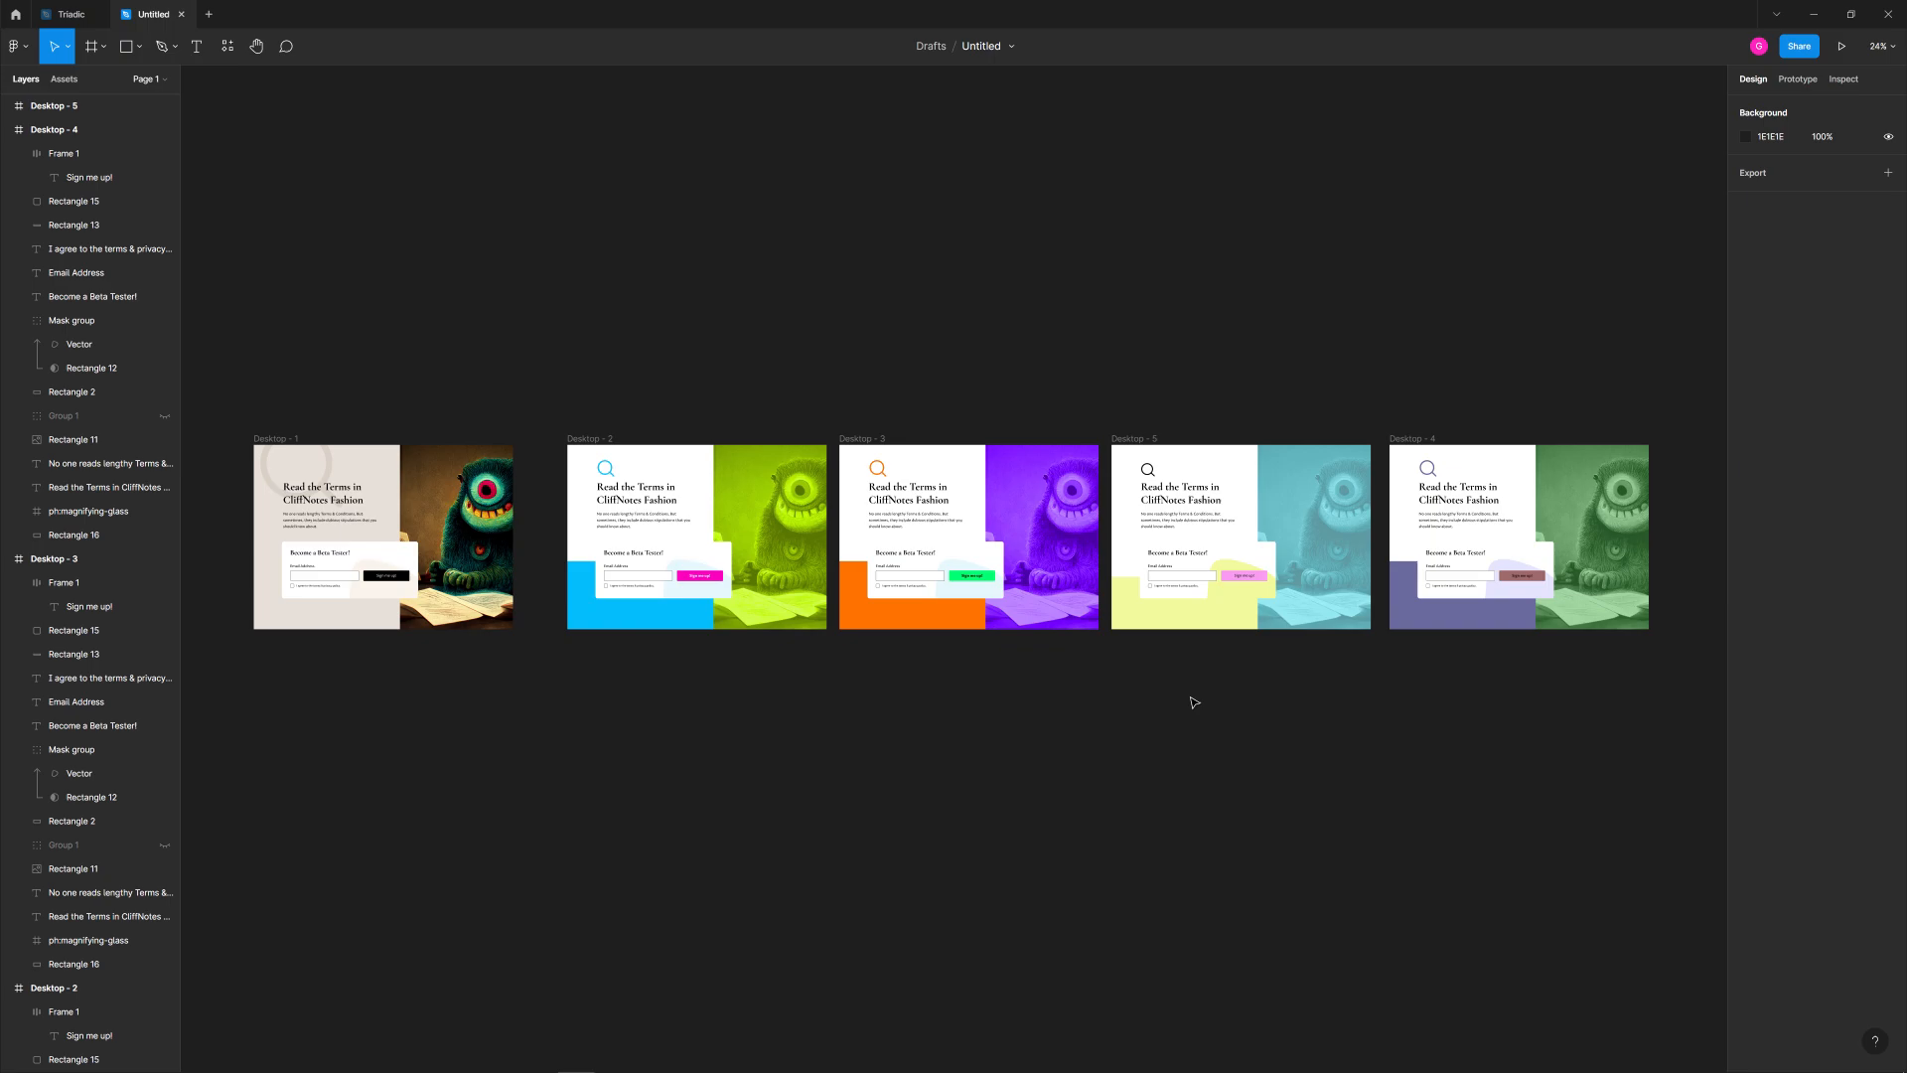
mouse_move(1196, 727)
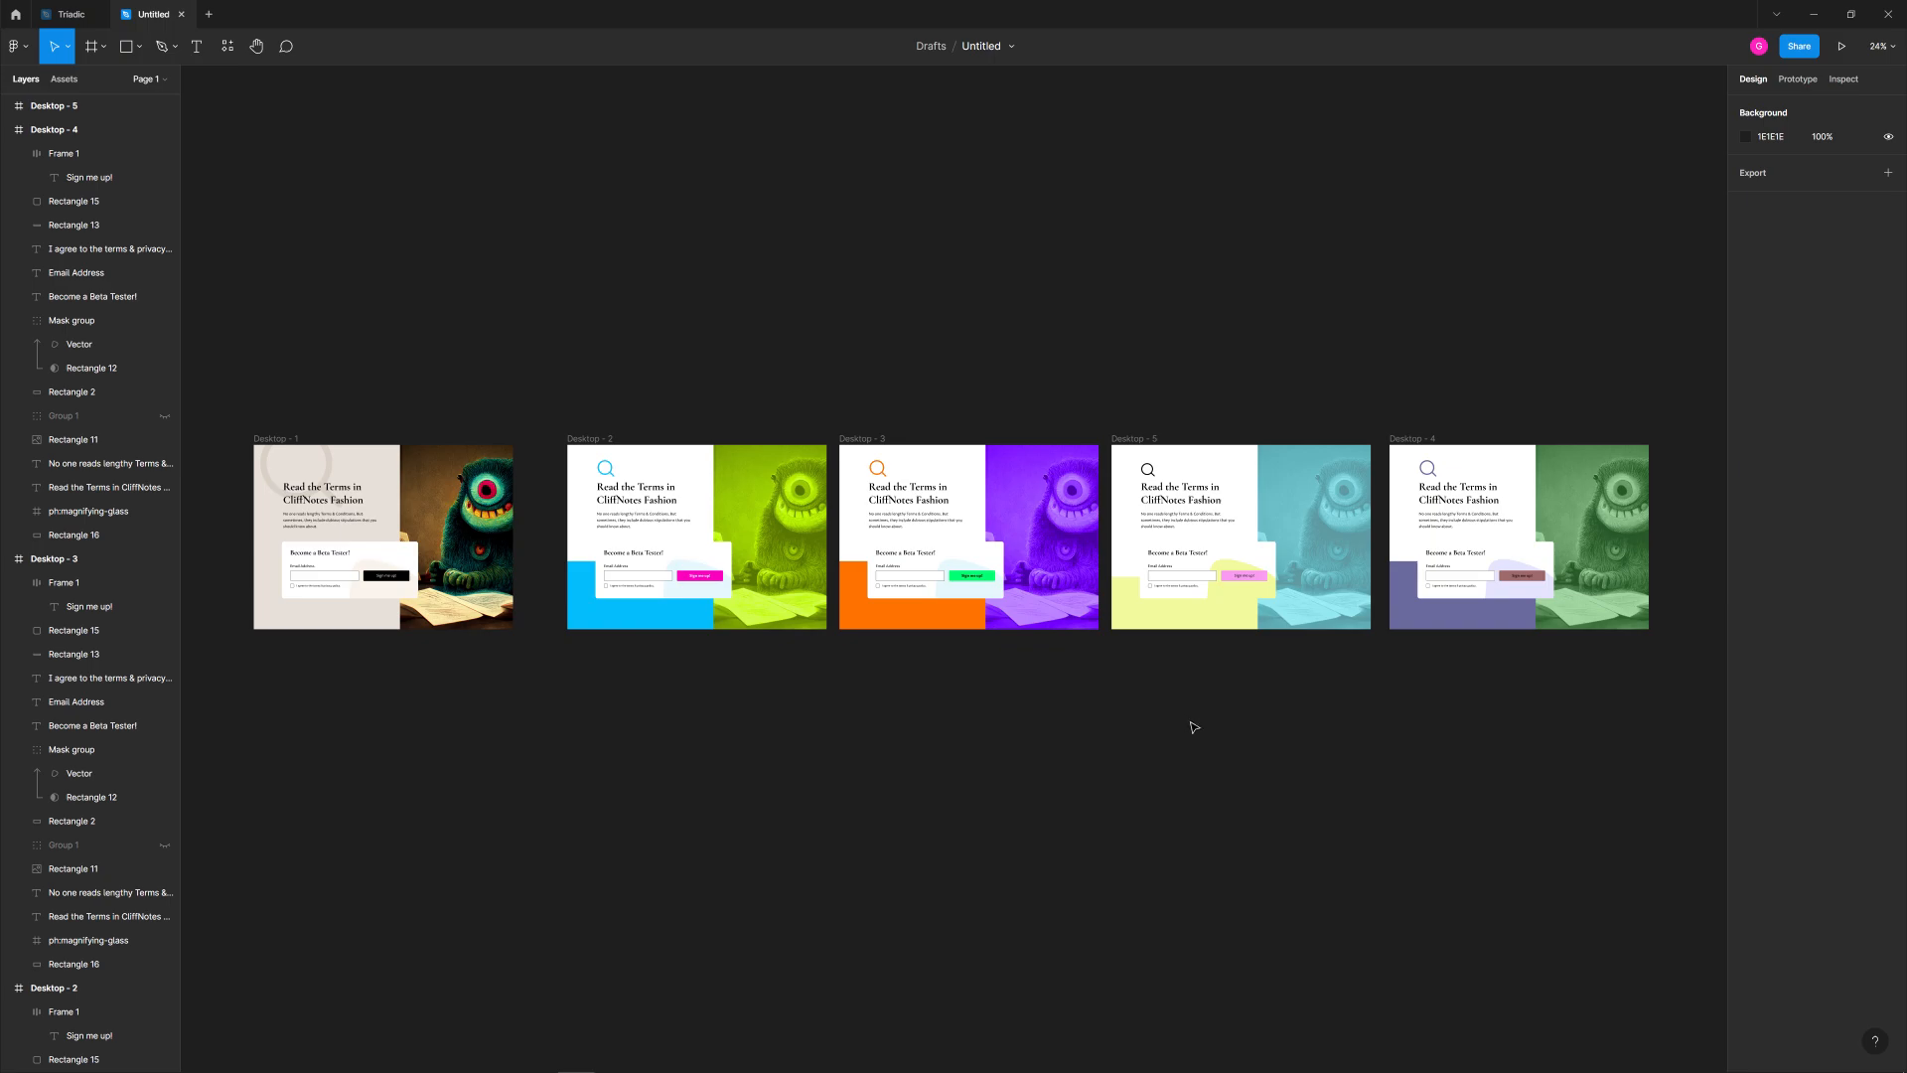
mouse_move(1223, 759)
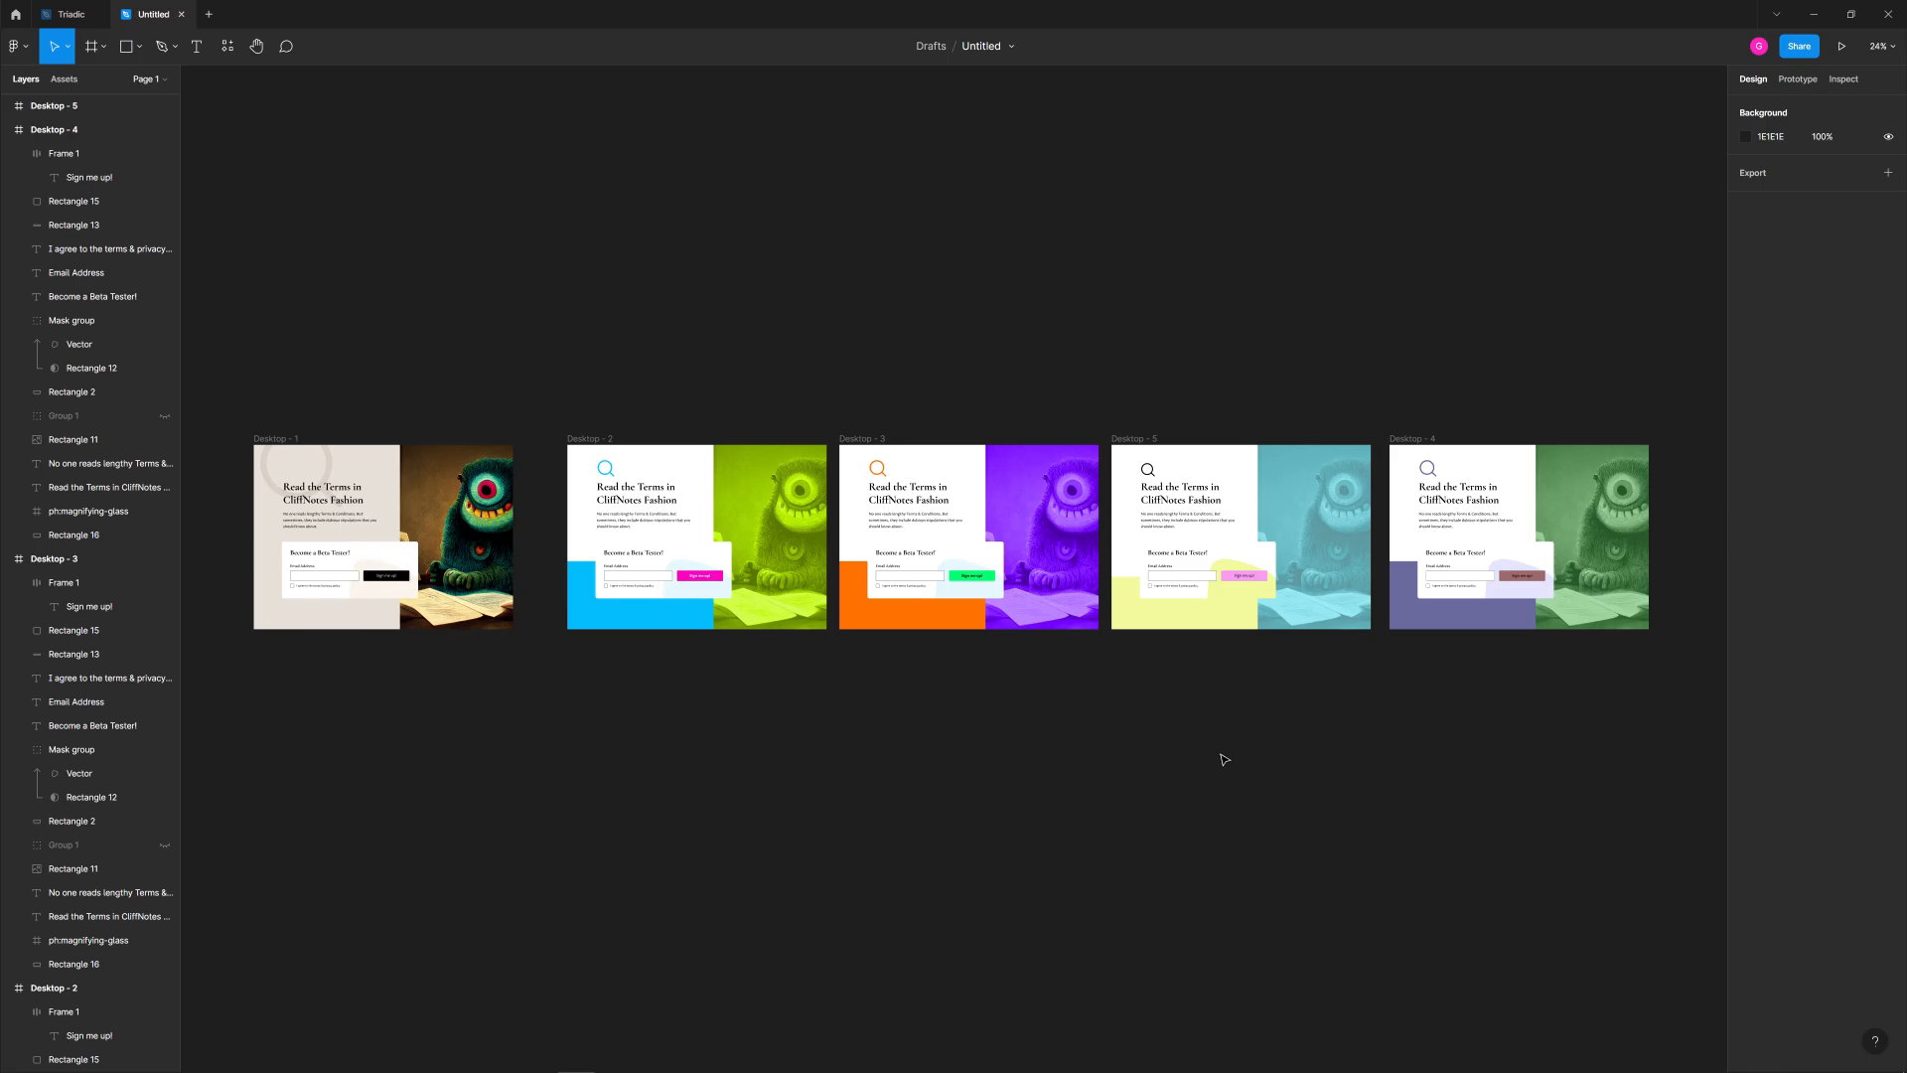